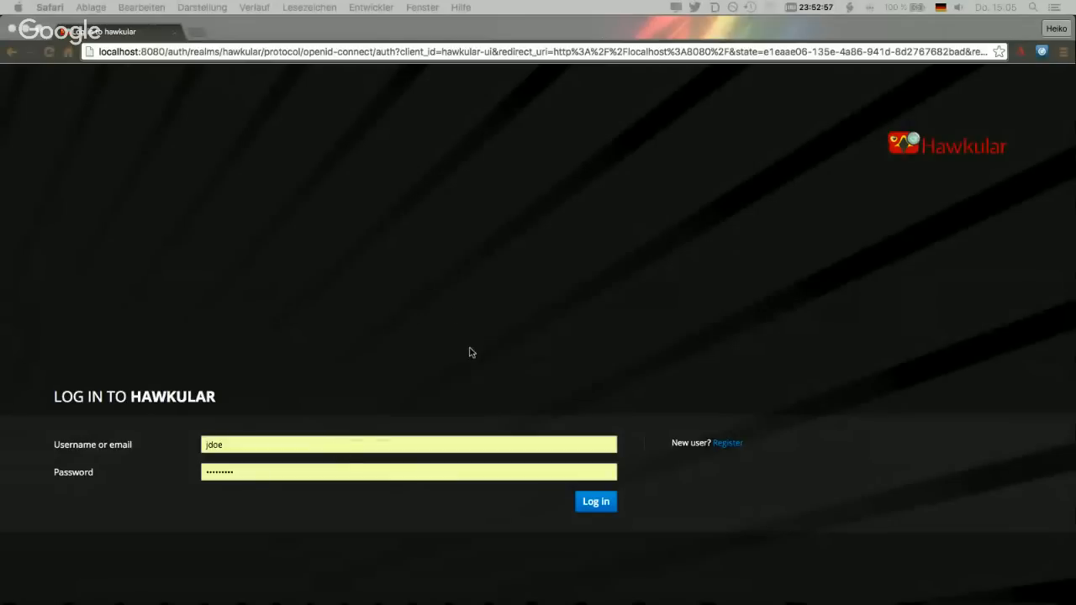
mouse_move(582, 237)
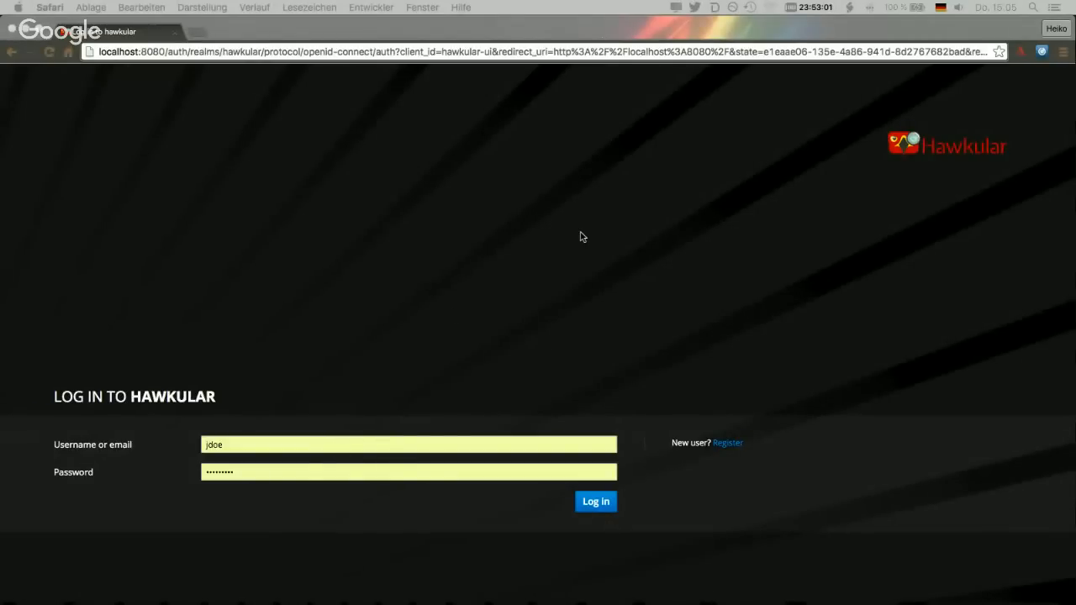
mouse_move(582, 269)
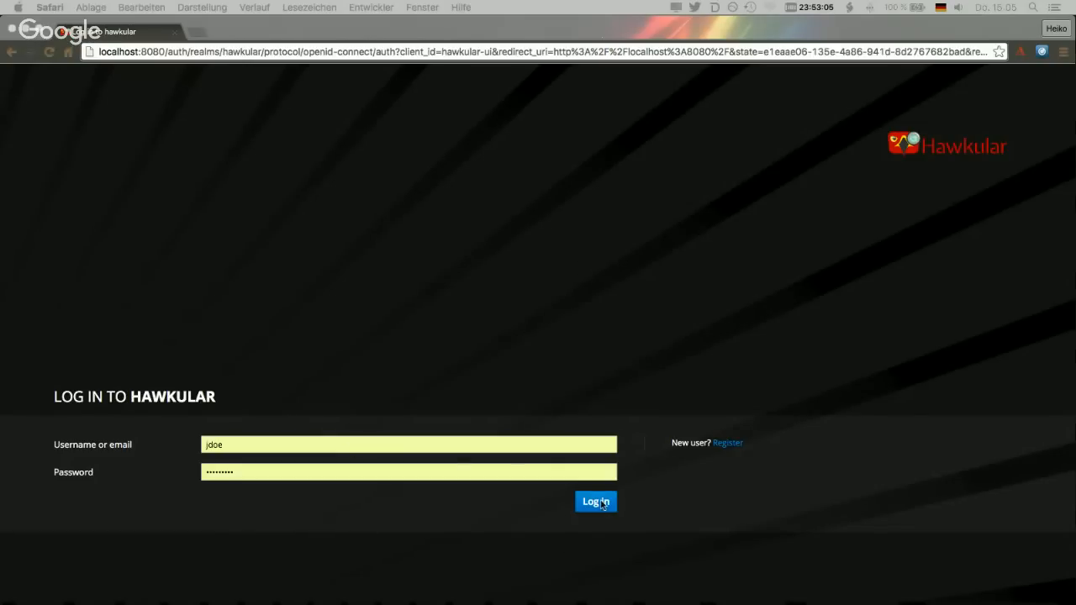
- Log in to Hawkular to reach the Application Servers list with snert-Local running
left_click(595, 501)
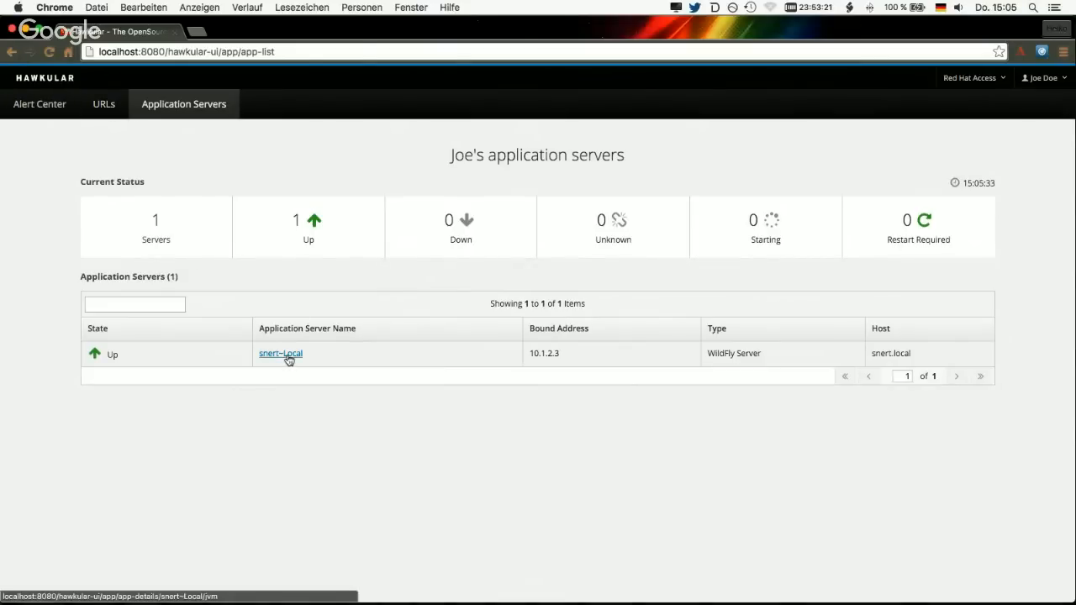
- Show the snert-Local server's JVM page and look over its heap charts
left_click(279, 353)
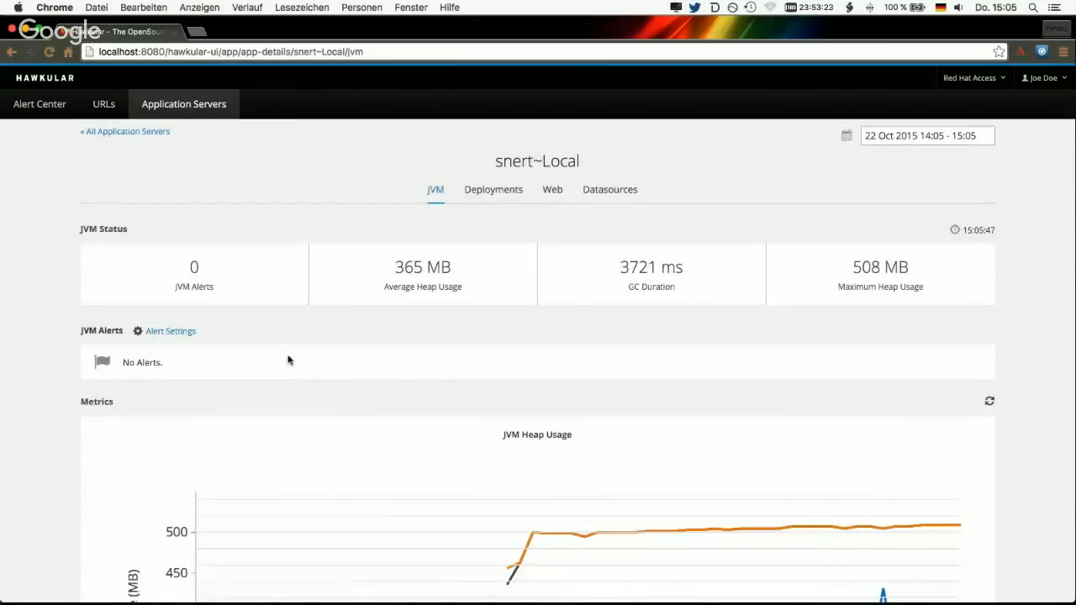
scroll("down", 3)
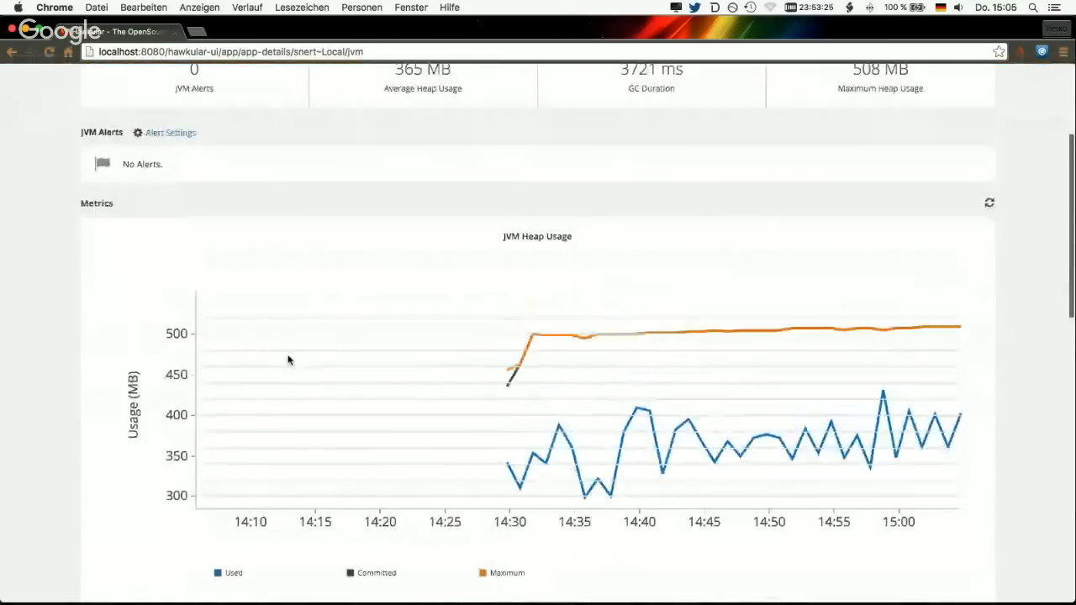
scroll("down", 3)
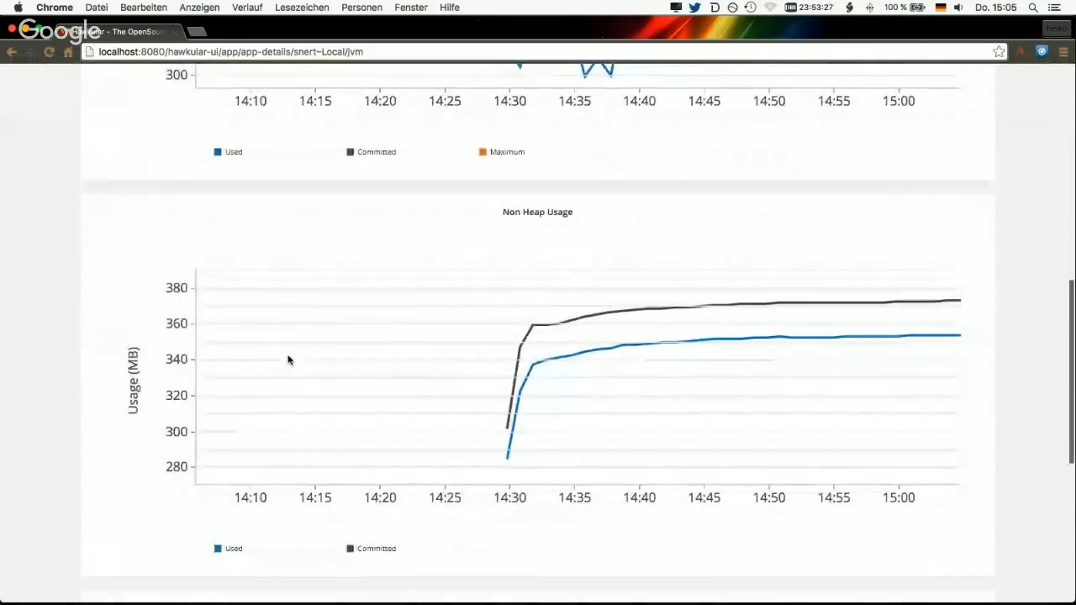
scroll("up", 3)
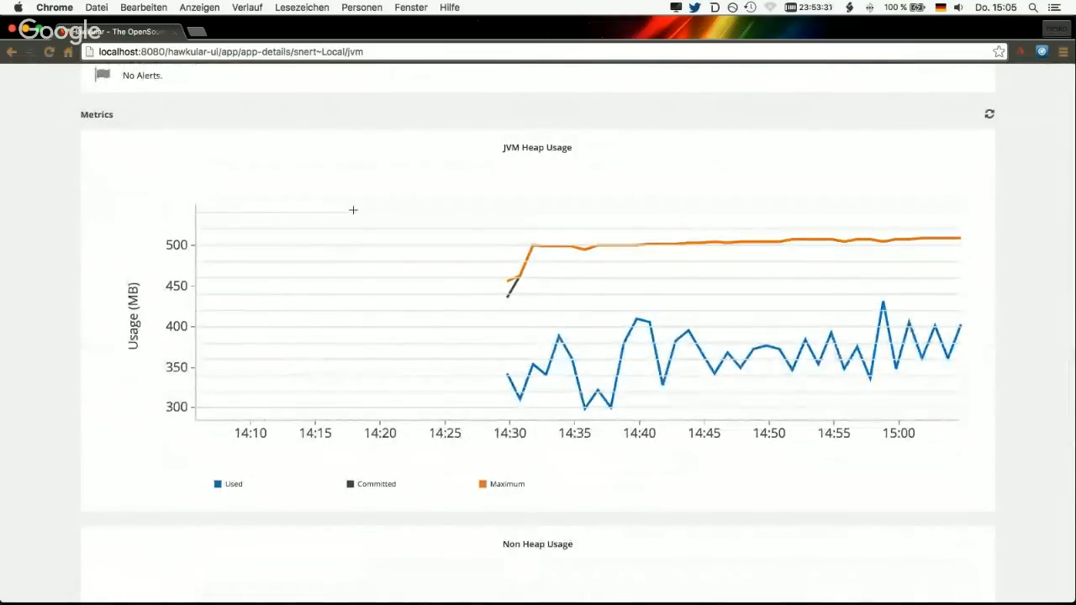
mouse_move(595, 256)
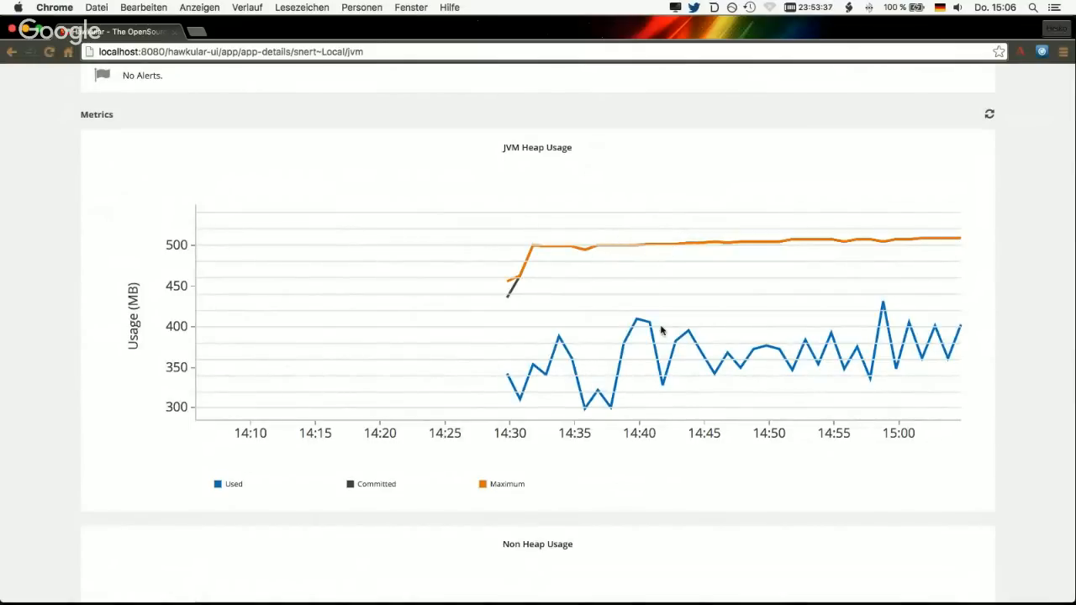
mouse_move(590, 447)
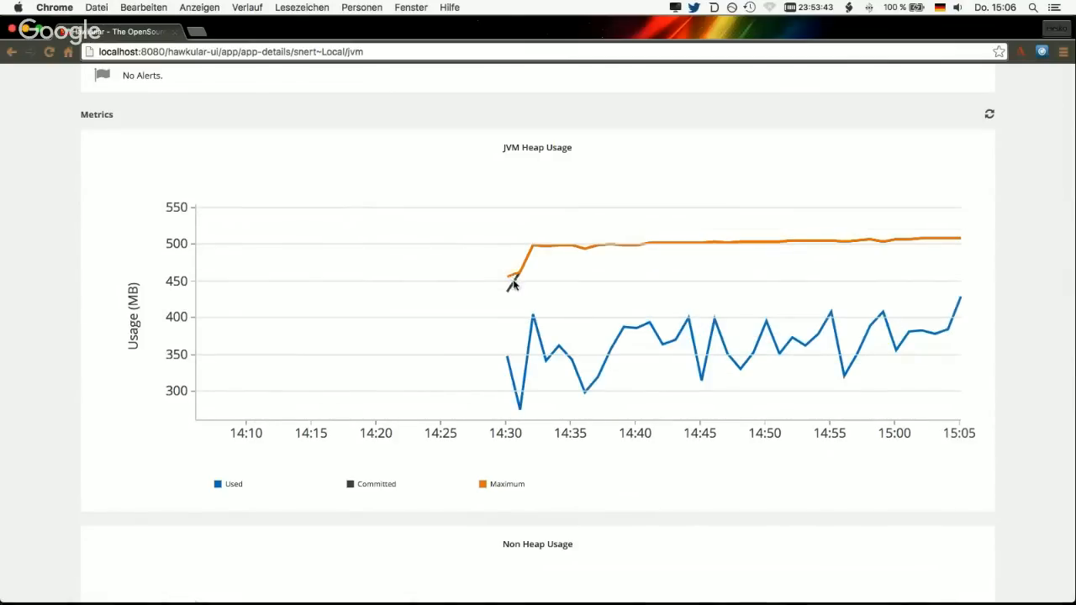
mouse_move(780, 235)
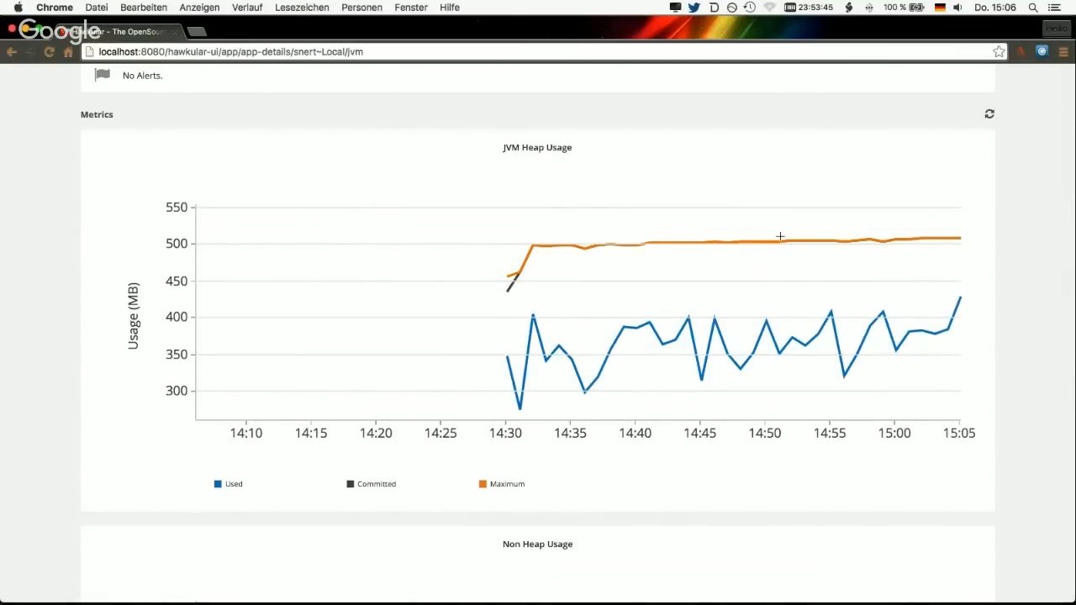
mouse_move(486, 487)
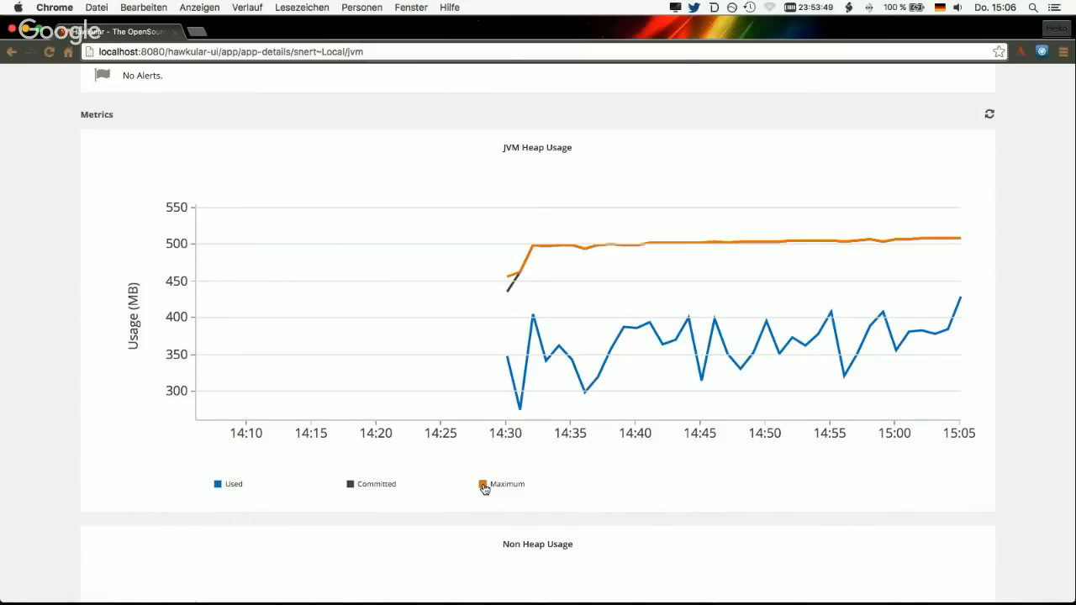
- Toggle the heap chart's Maximum and Committed series and hide the Used series
left_click(484, 484)
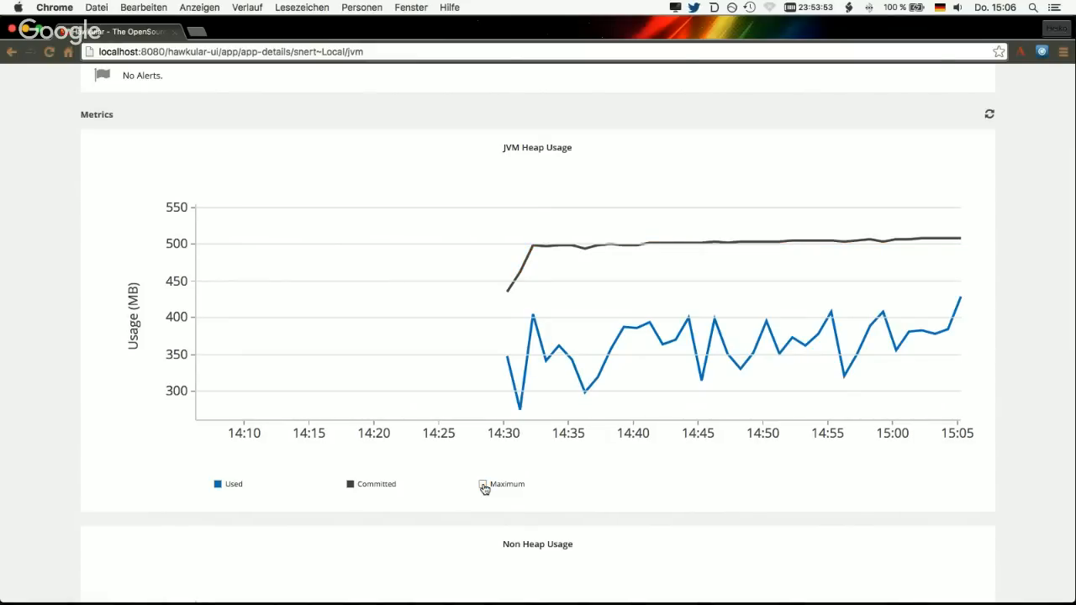
left_click(484, 484)
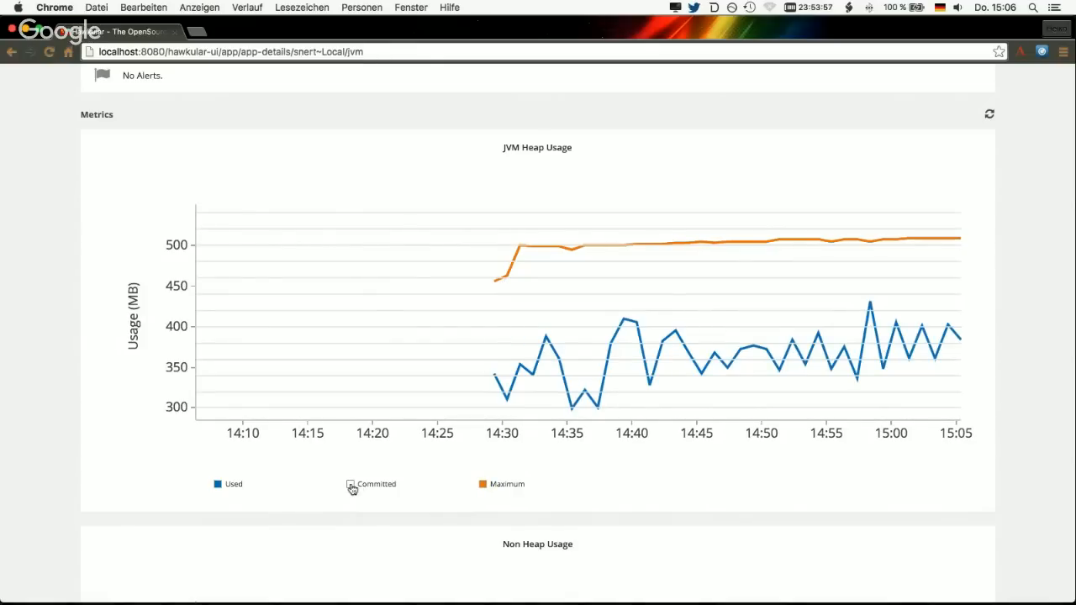
left_click(349, 484)
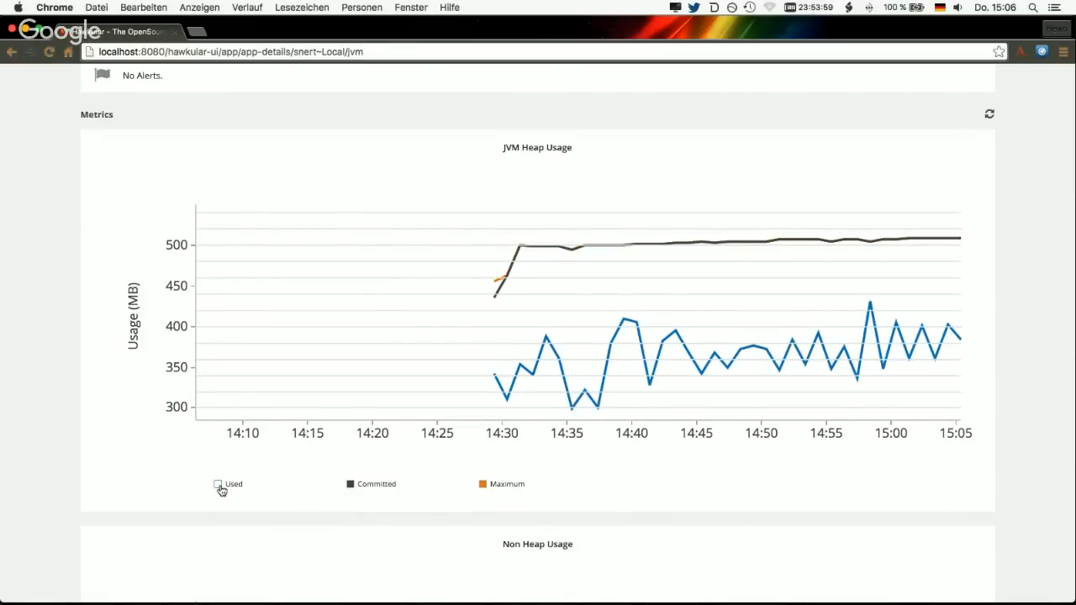
left_click(218, 484)
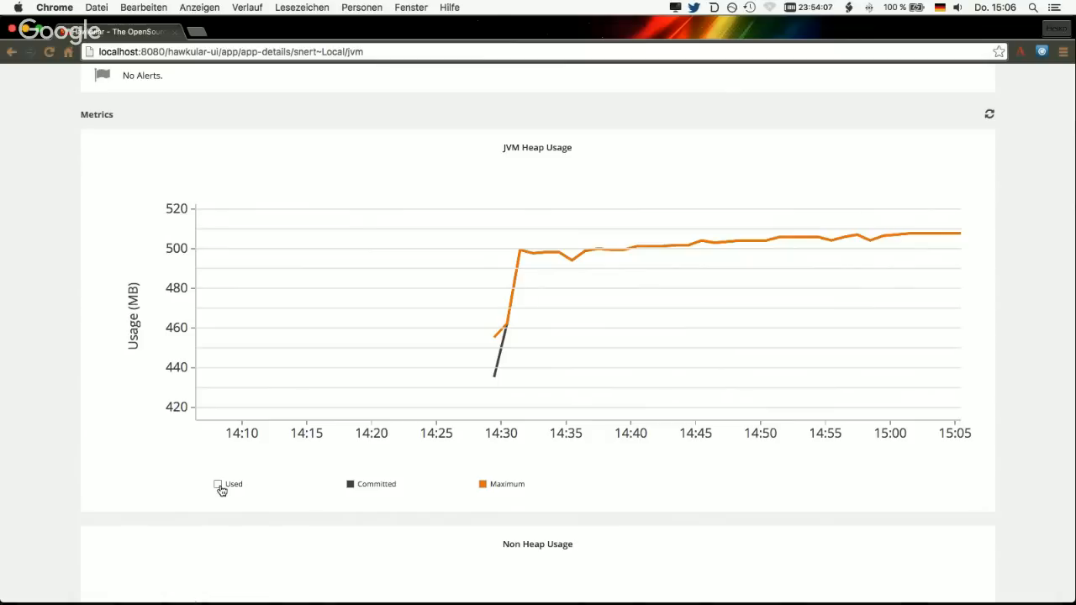
mouse_move(222, 489)
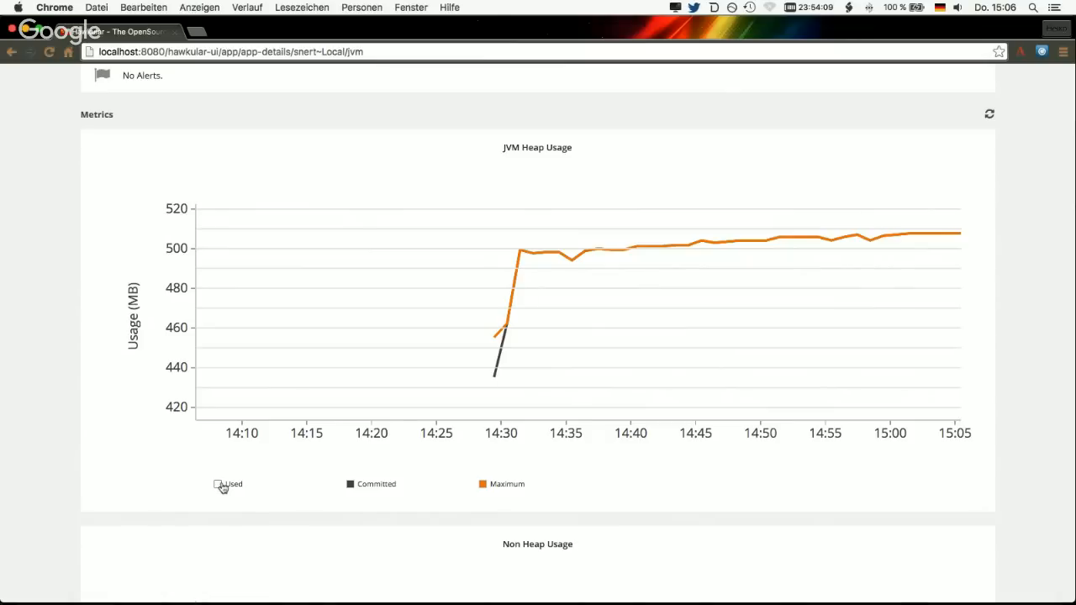
scroll("up", 3)
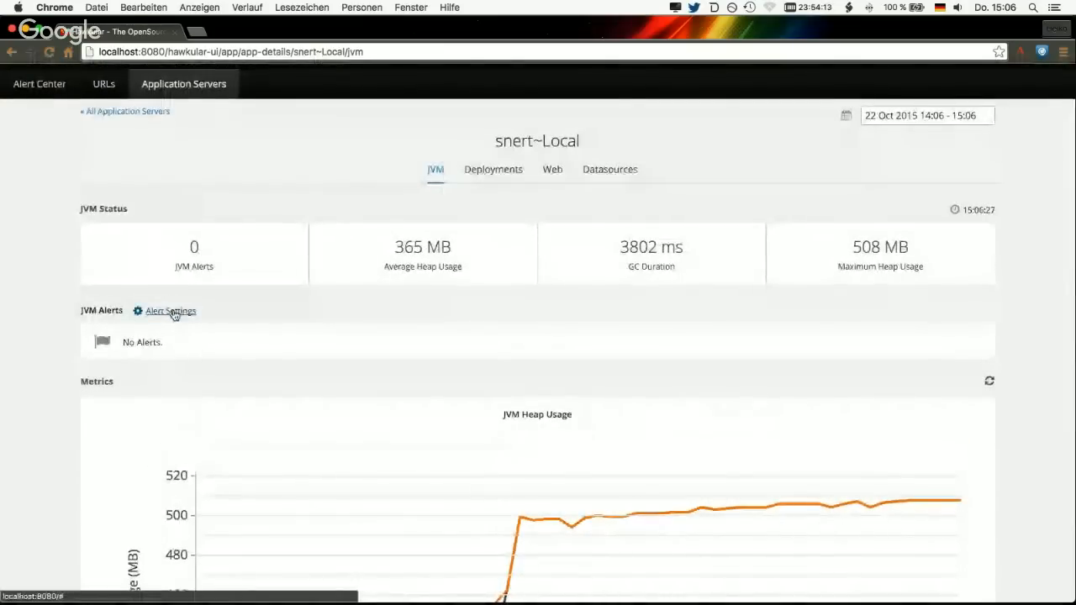
- Save the heap usage alert with thresholds greater than 40, less than 70 and duration 2 minutes
left_click(171, 311)
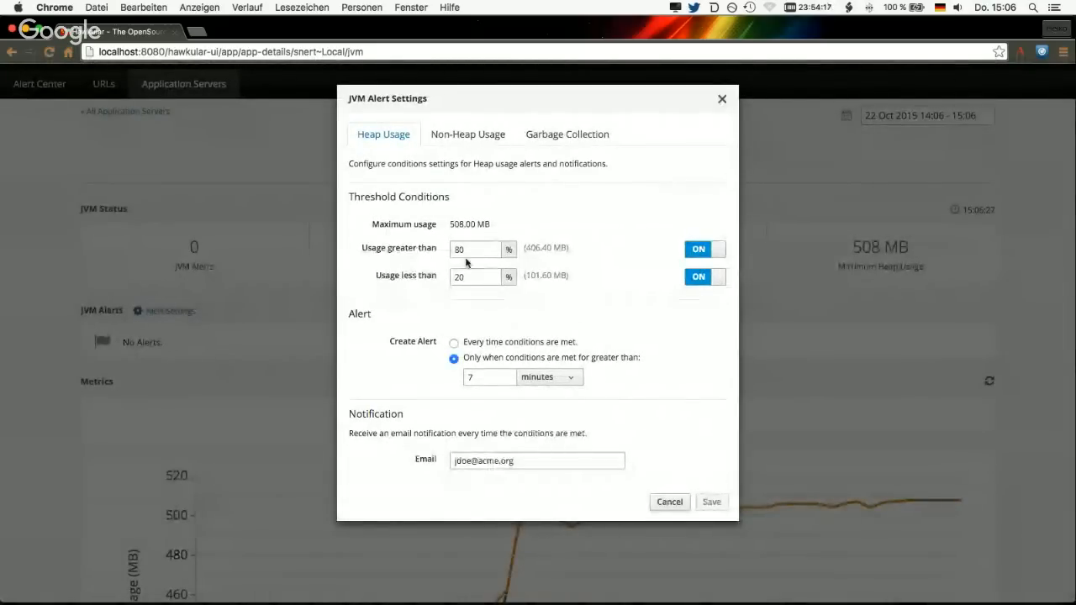
left_click(474, 249)
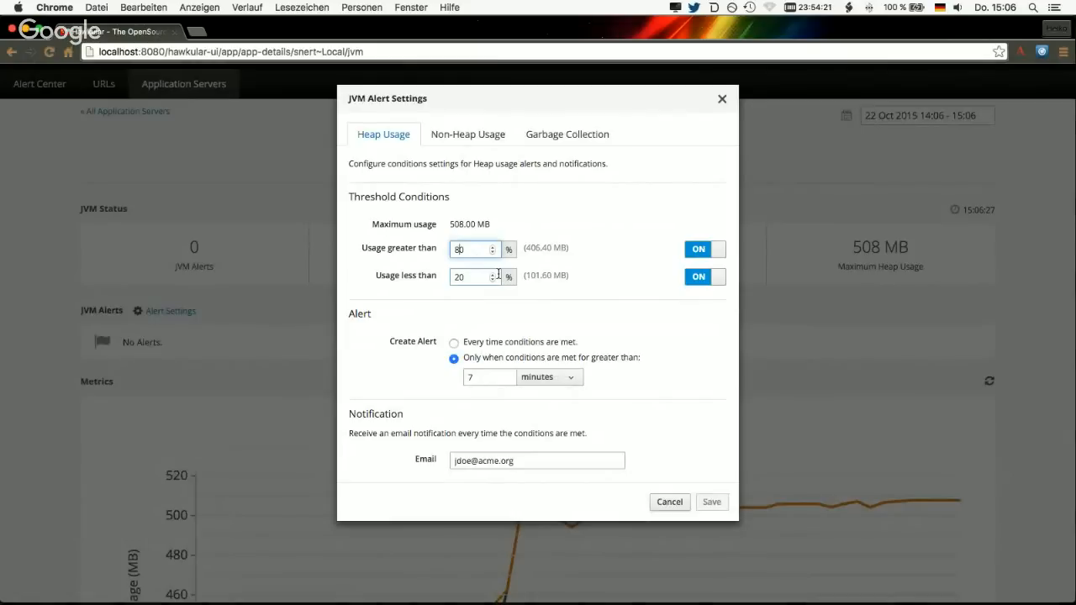
type("40")
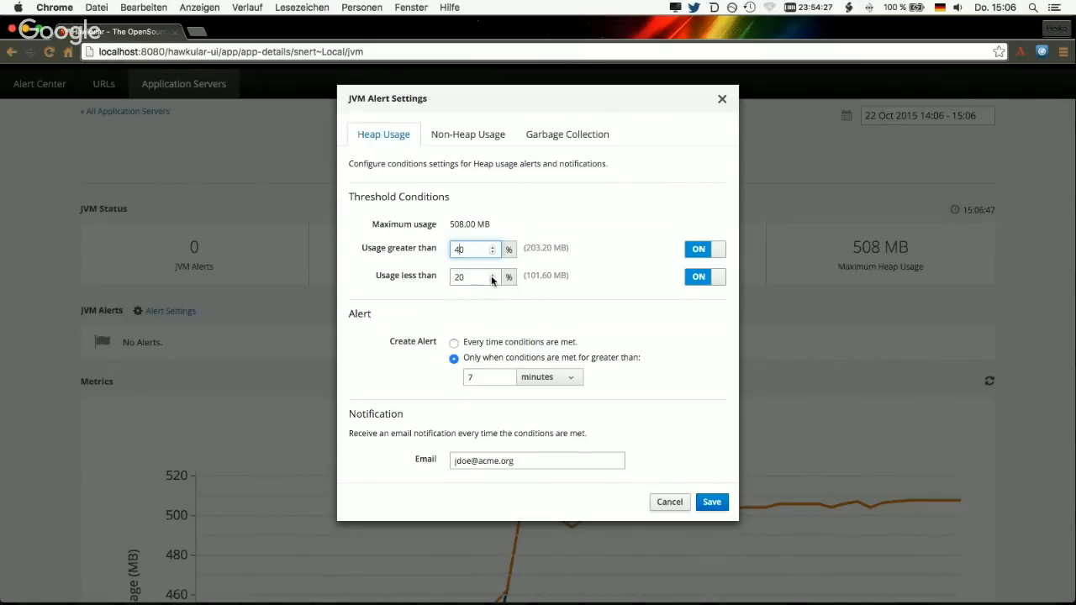
mouse_move(437, 299)
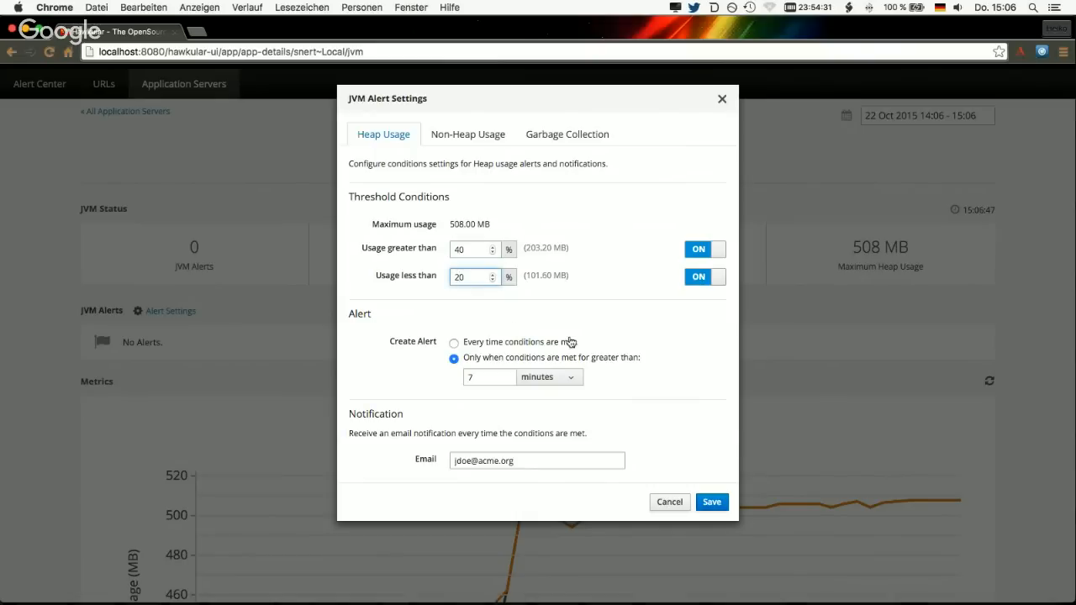
type("70")
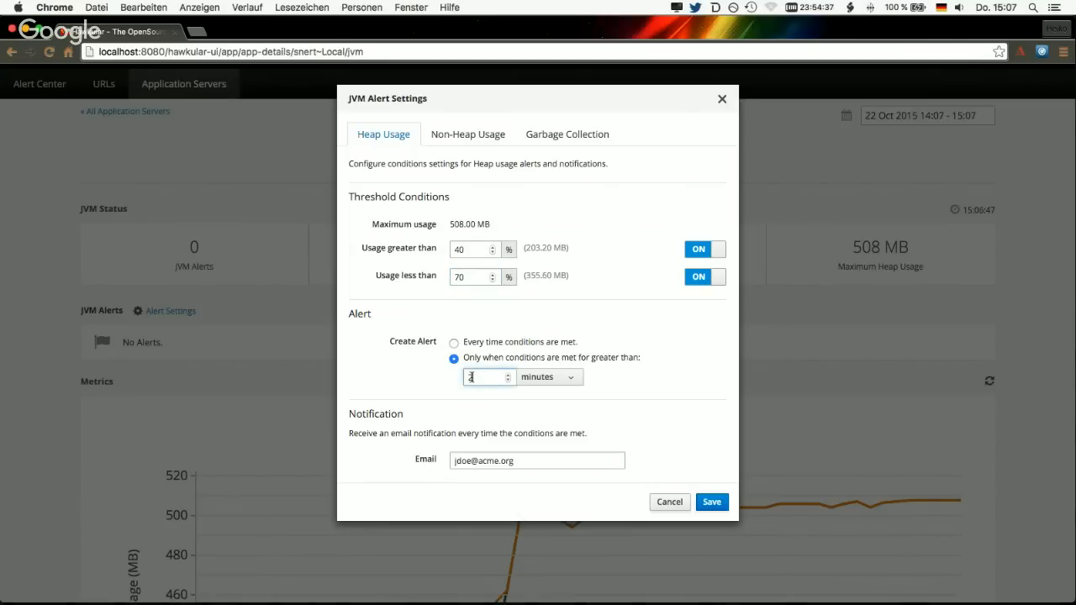
type("2")
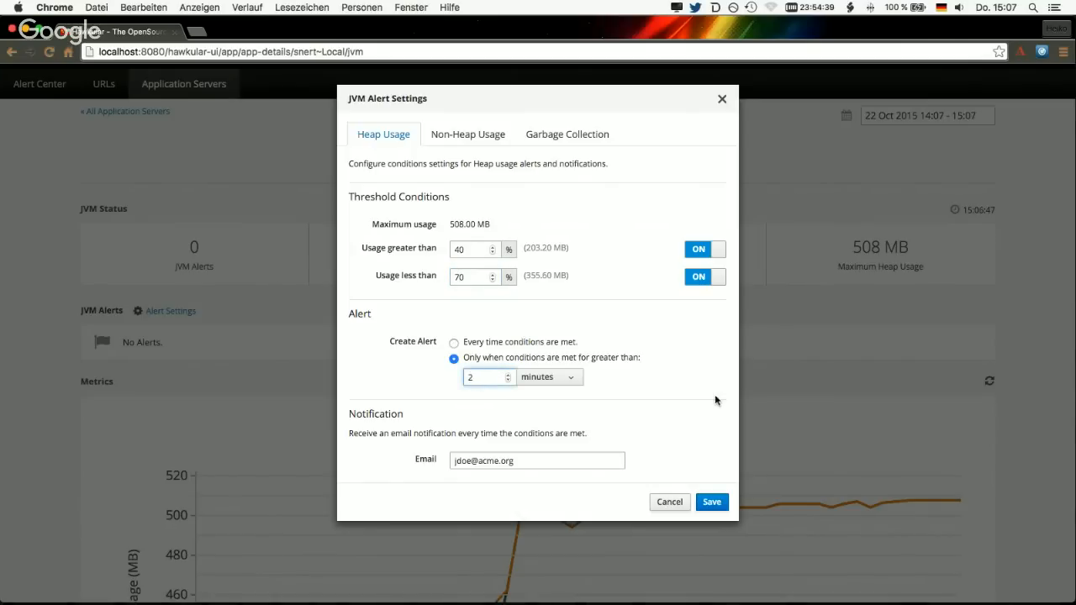
left_click(711, 501)
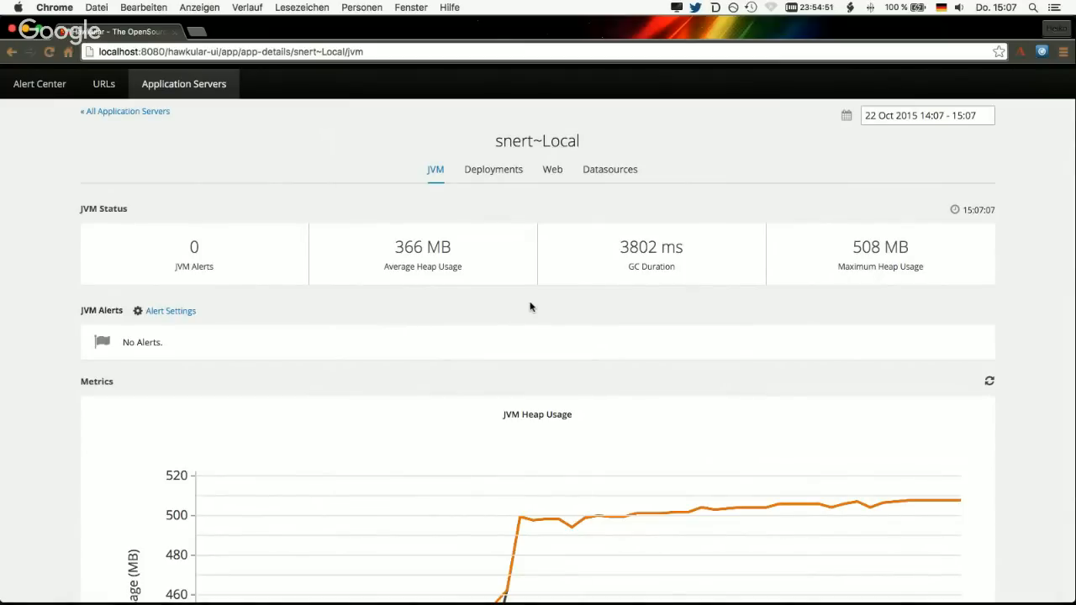
mouse_move(259, 195)
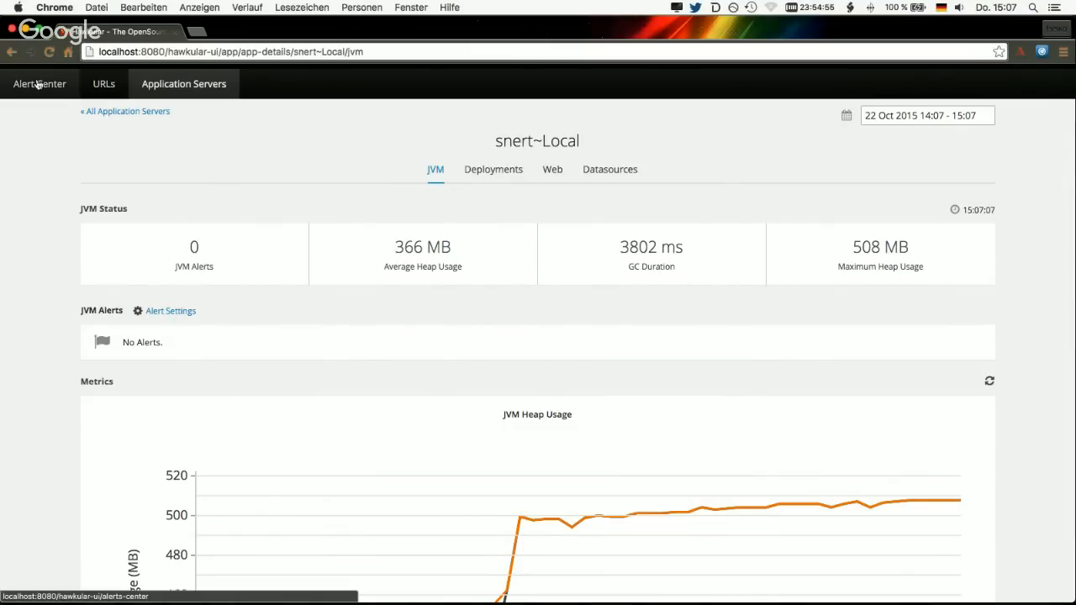
- Review the trigger definitions in the Alert Center
left_click(38, 84)
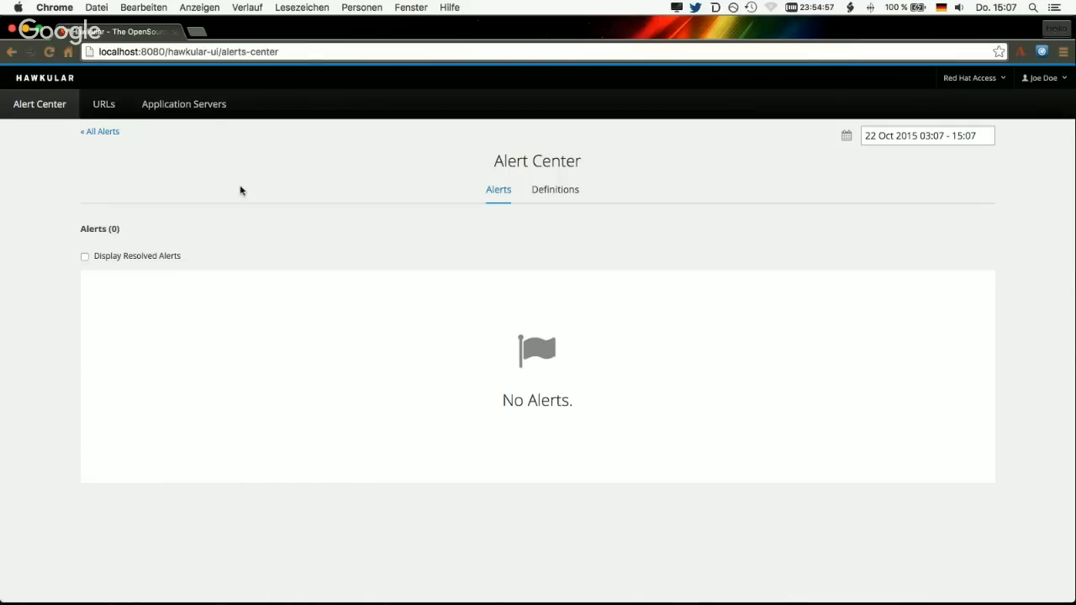
mouse_move(273, 191)
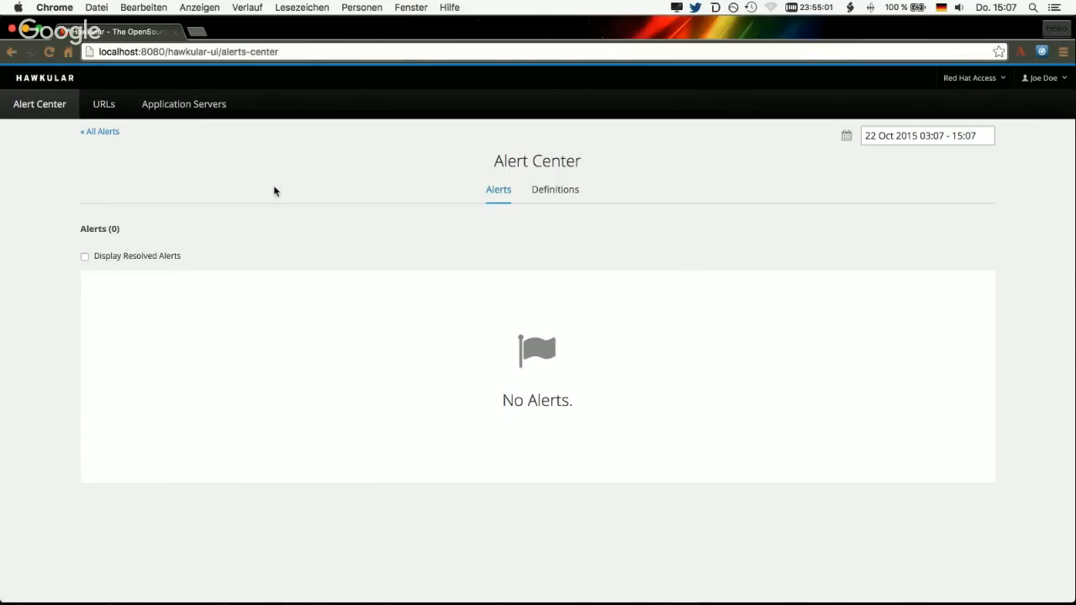
mouse_move(422, 188)
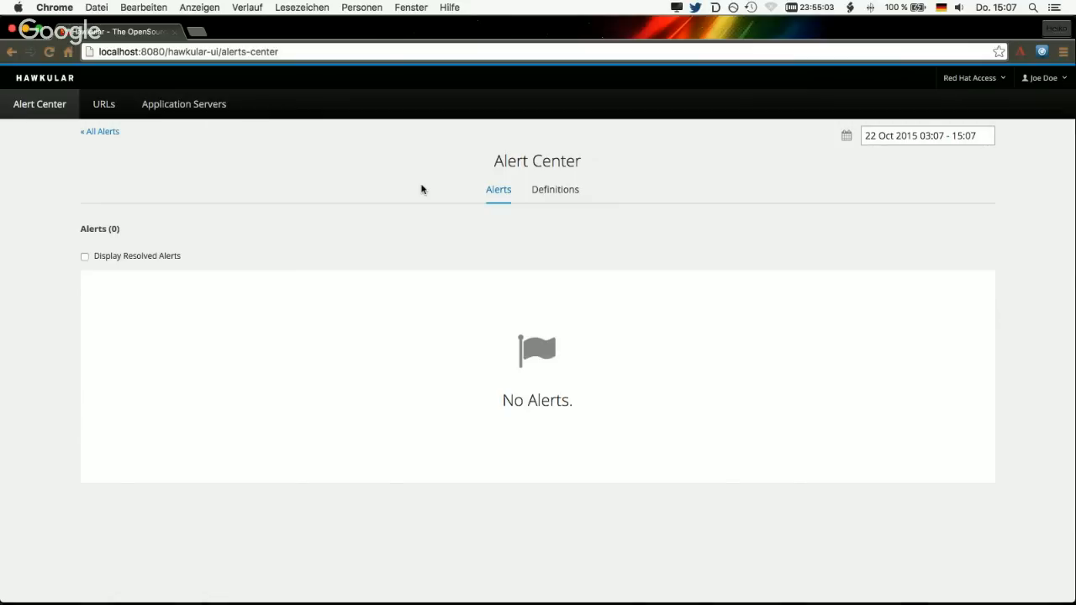
mouse_move(635, 243)
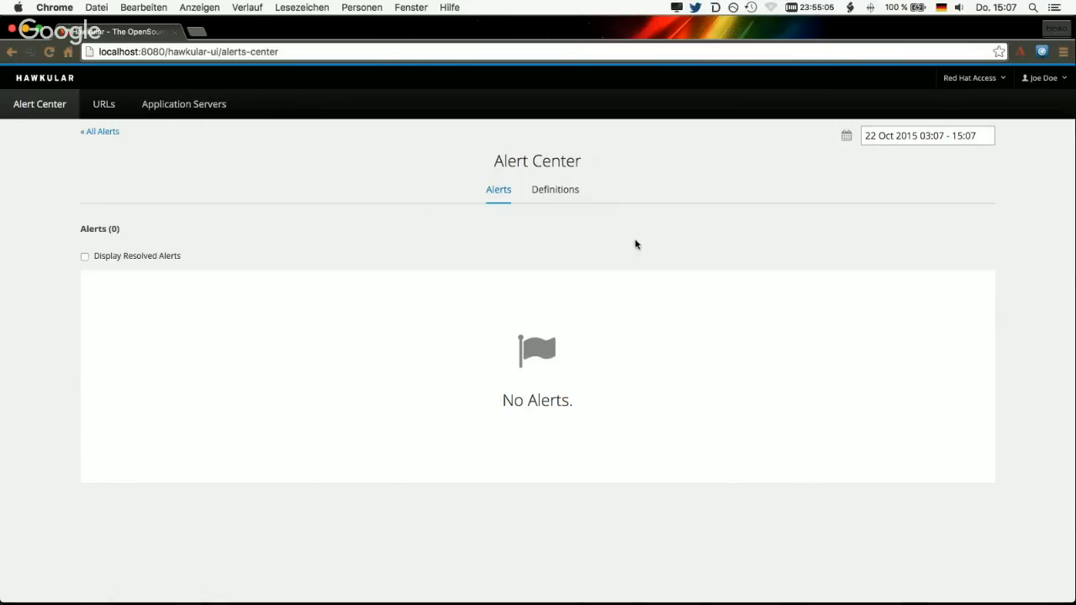
left_click(555, 189)
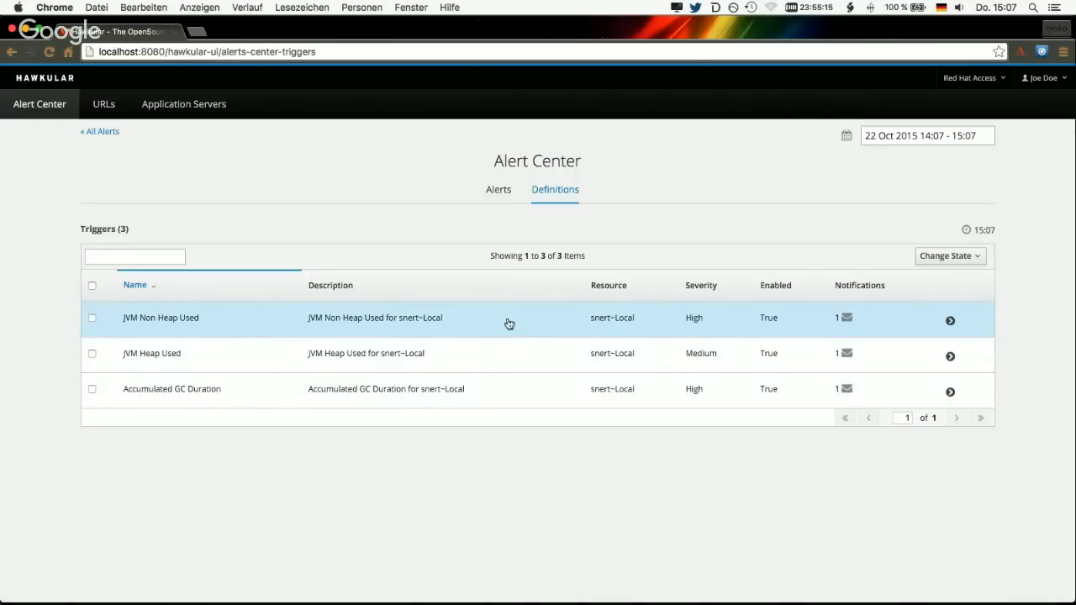
mouse_move(174, 135)
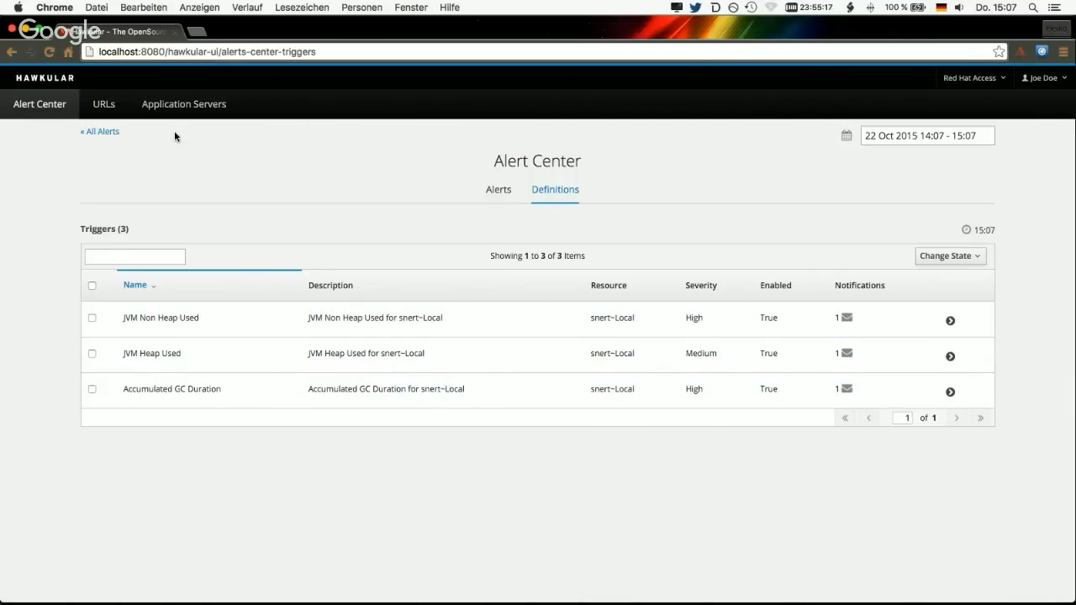
left_click(183, 104)
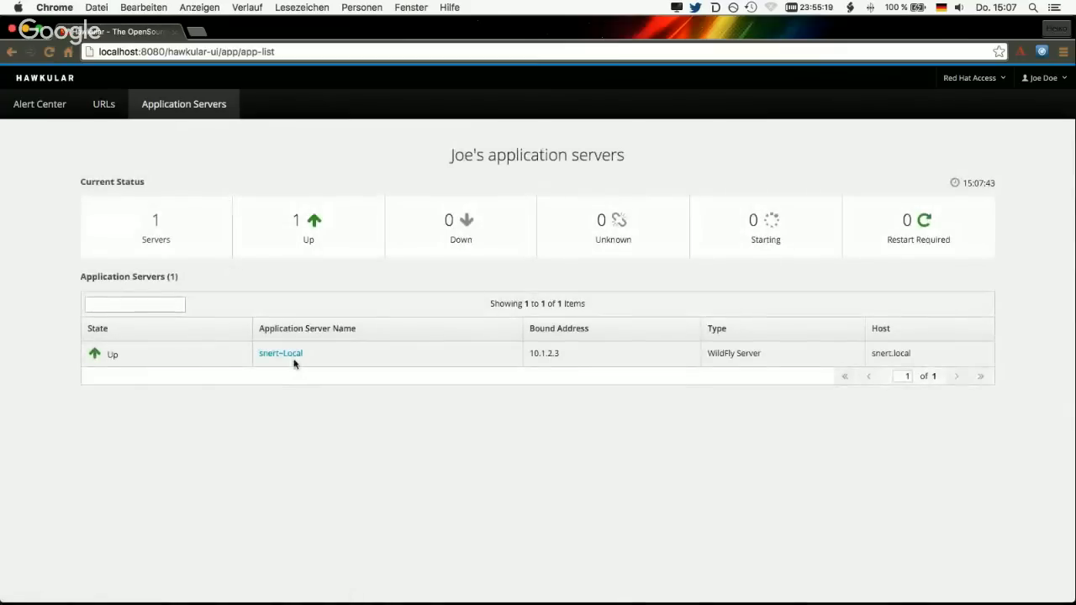
- Review snert-Local's JVM alert settings on the Heap Usage and Garbage Collection tabs
left_click(279, 353)
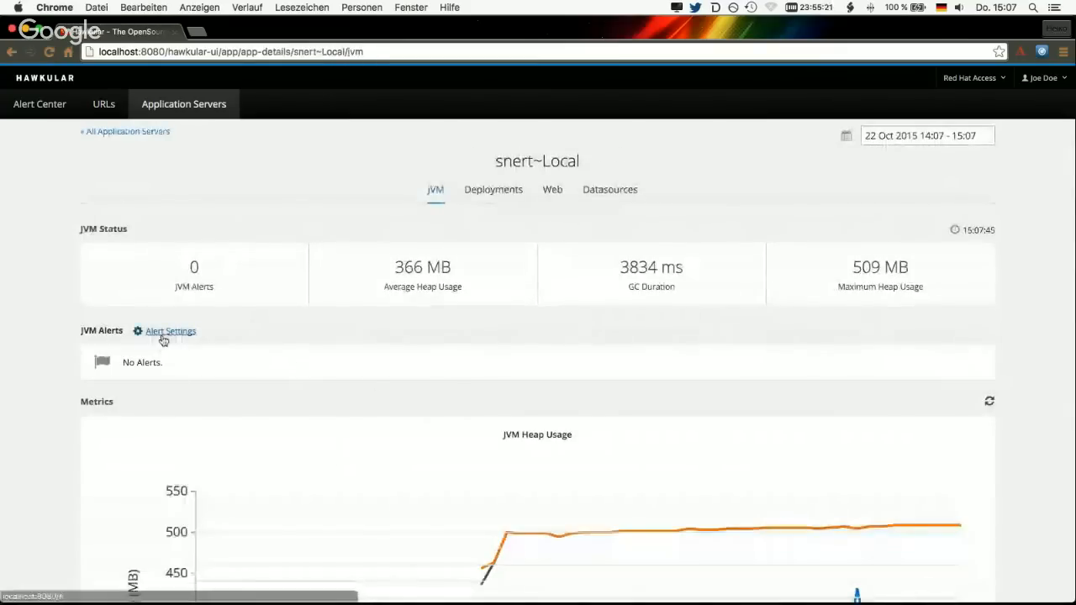
left_click(170, 329)
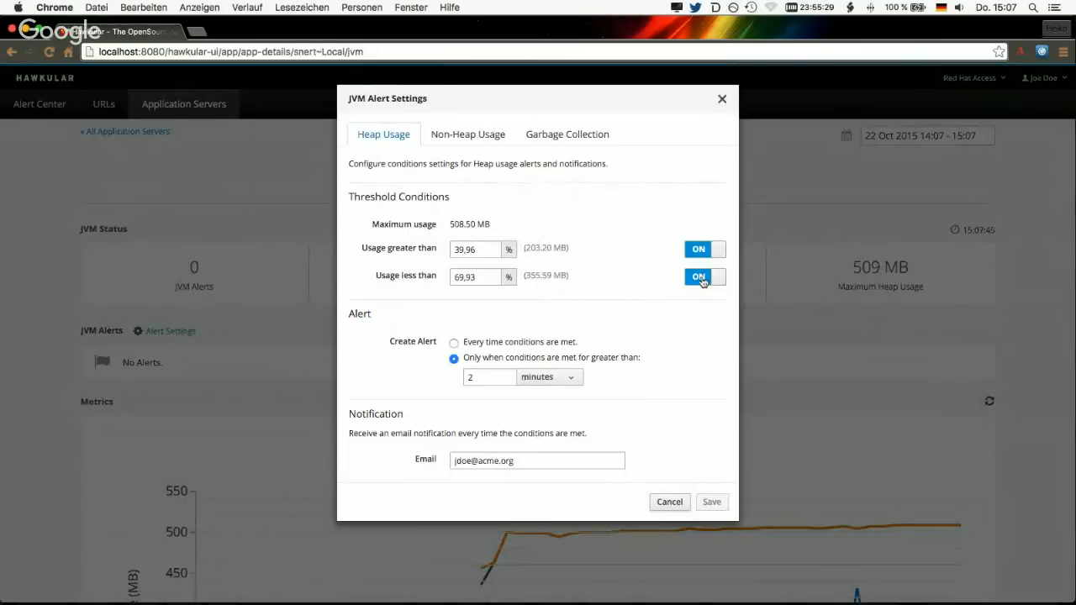
left_click(566, 134)
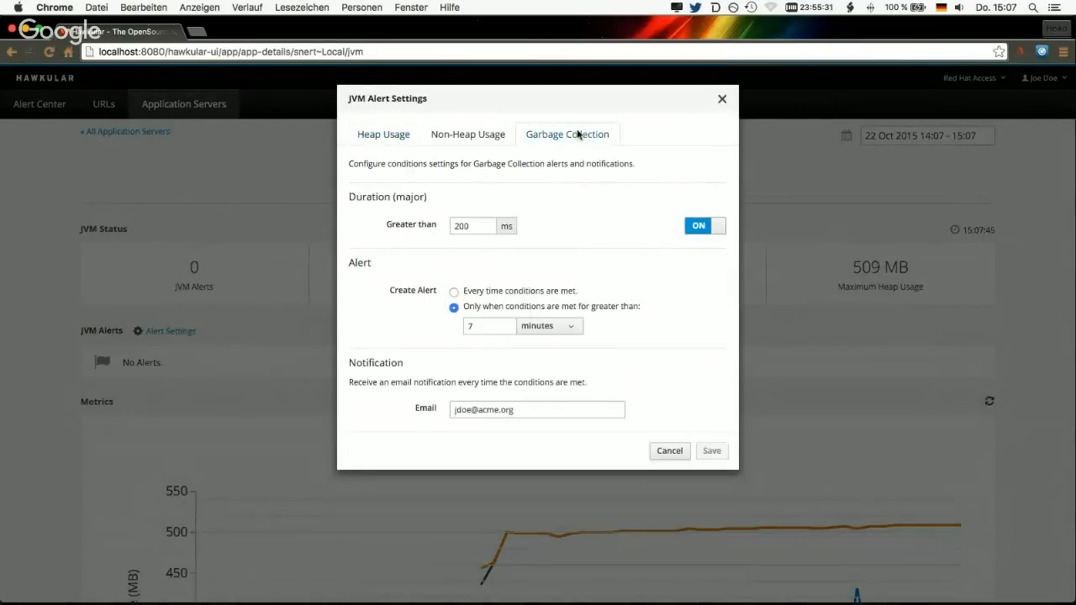
mouse_move(656, 348)
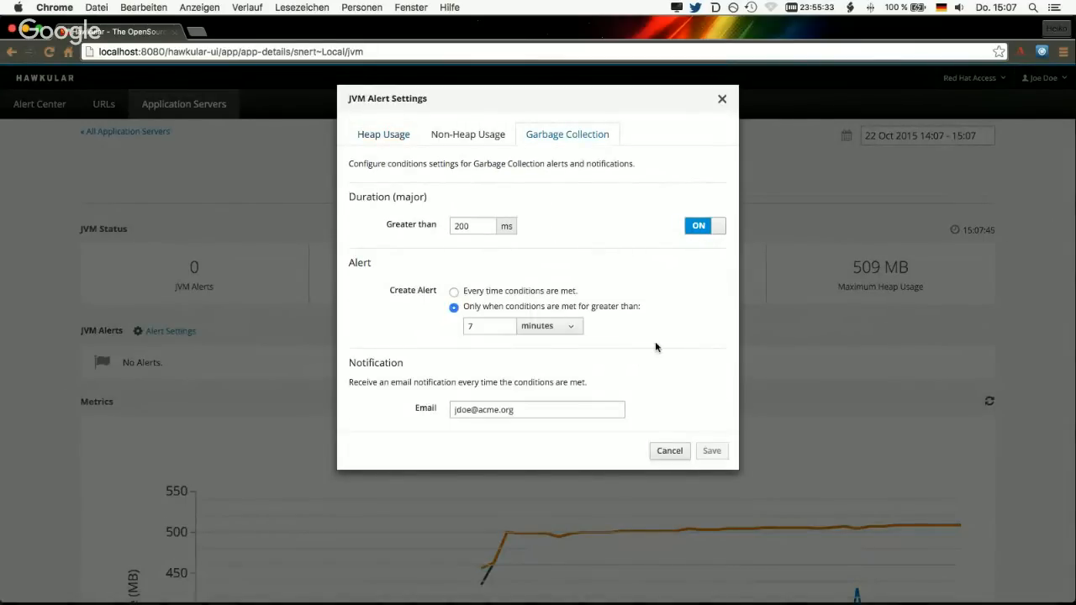
mouse_move(685, 415)
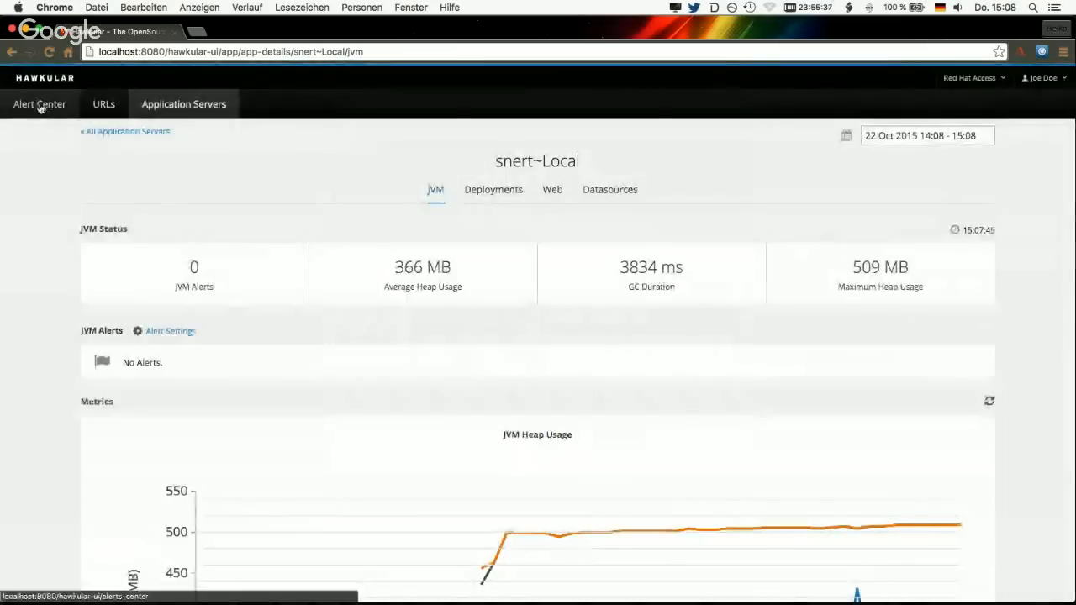
- Disable the JVM Non Heap Used trigger in the Alert Center definitions and return to the Alerts list
left_click(39, 105)
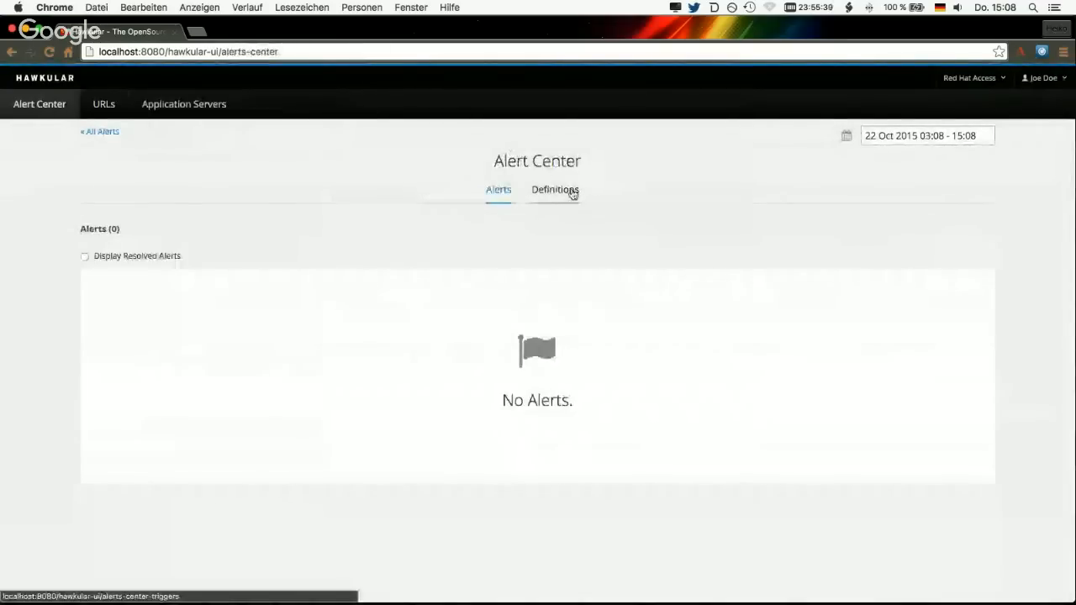
left_click(554, 188)
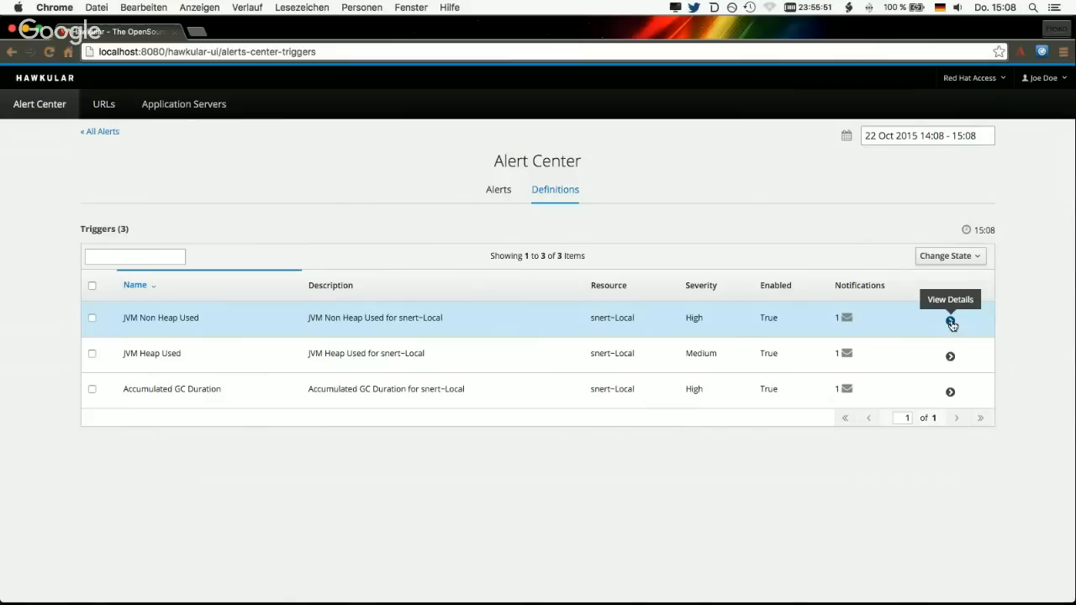
mouse_move(849, 319)
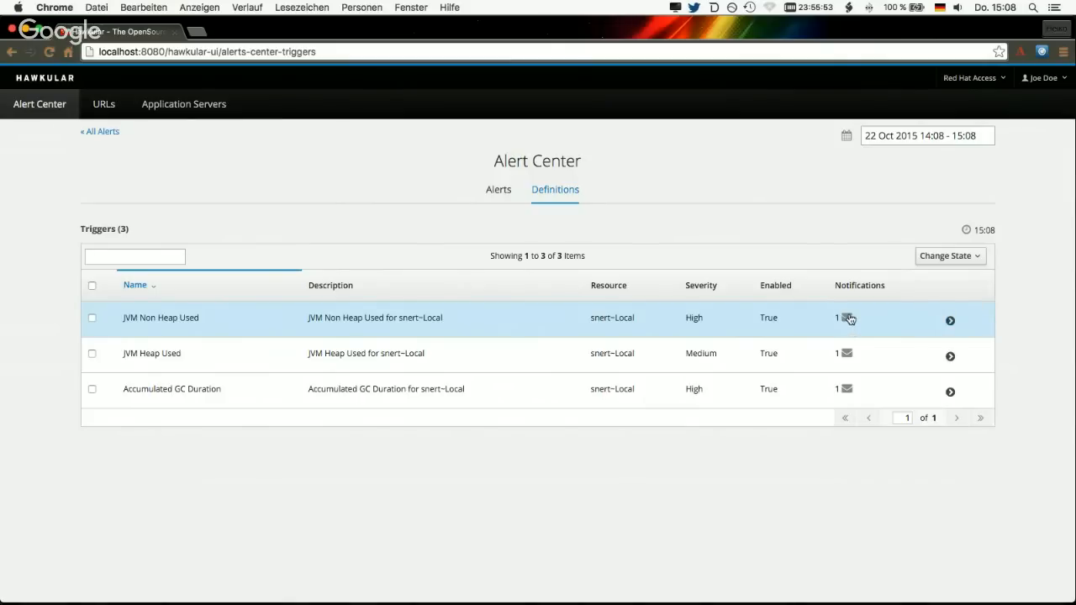
mouse_move(90, 316)
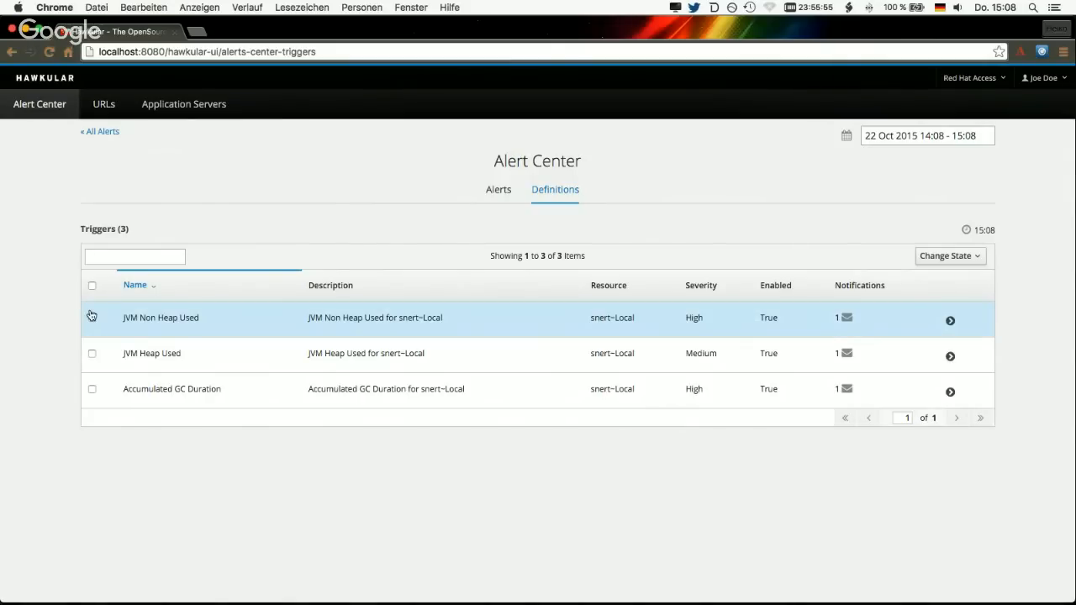
left_click(950, 255)
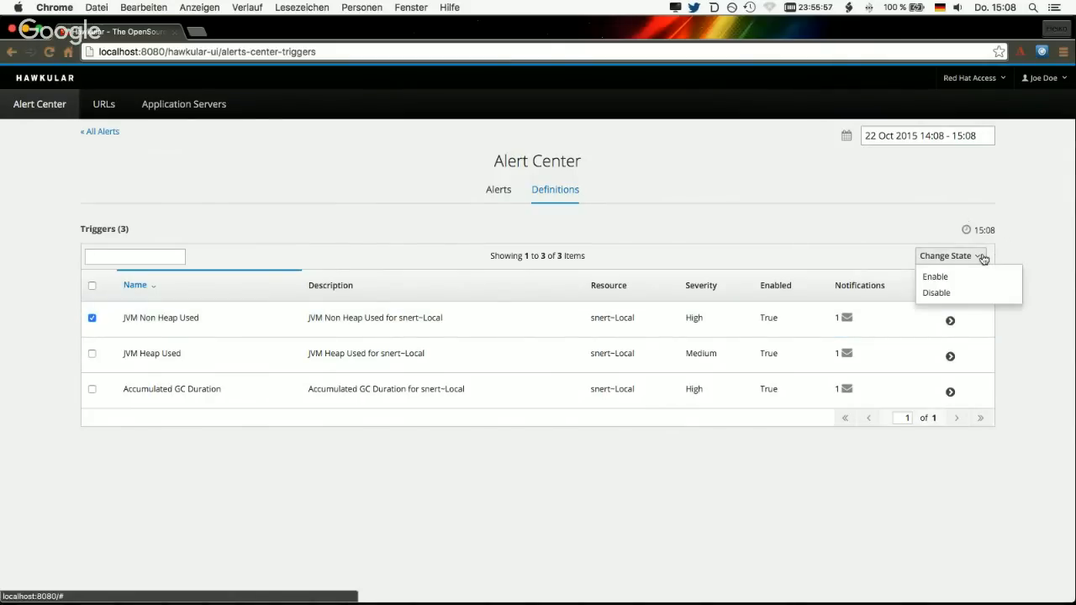
mouse_move(969, 293)
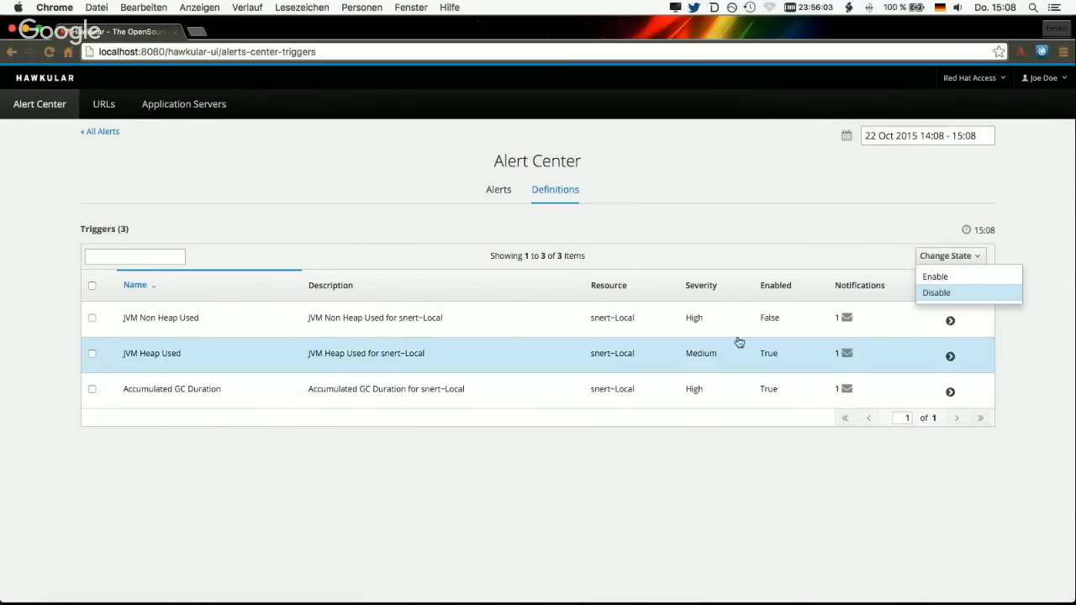
mouse_move(760, 210)
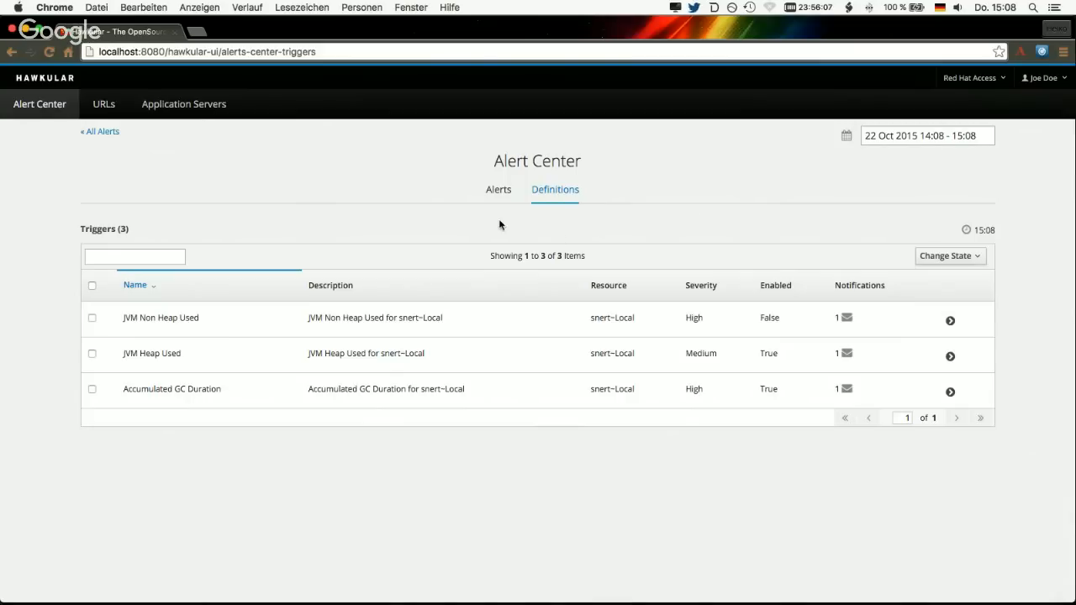
left_click(498, 189)
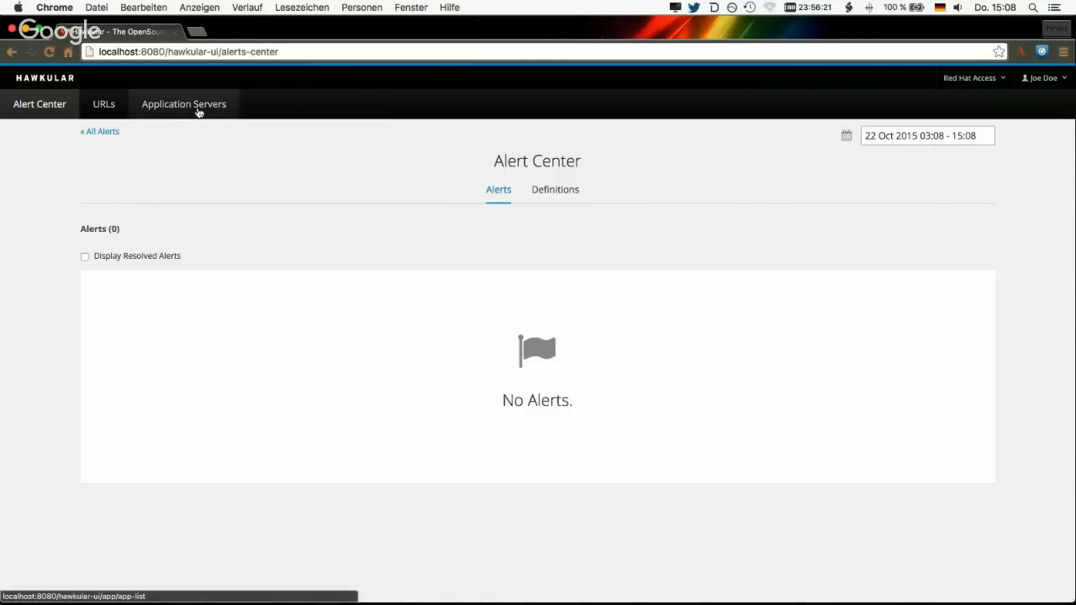
- Show snert-Local's Datasources view listing HawkularDS and KeycloakDS and its datasource actions
left_click(183, 105)
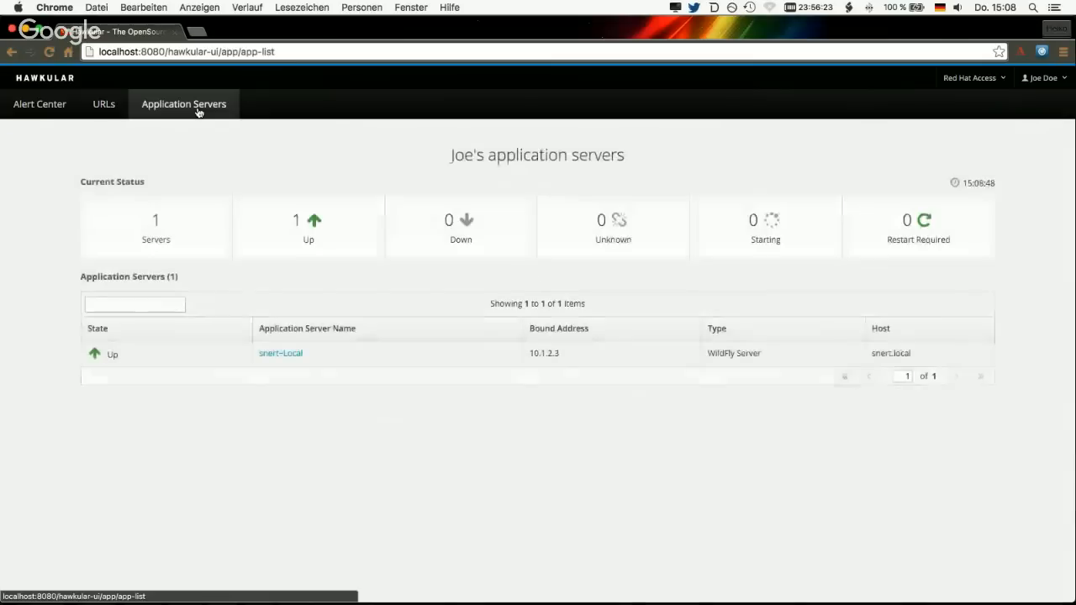
left_click(279, 353)
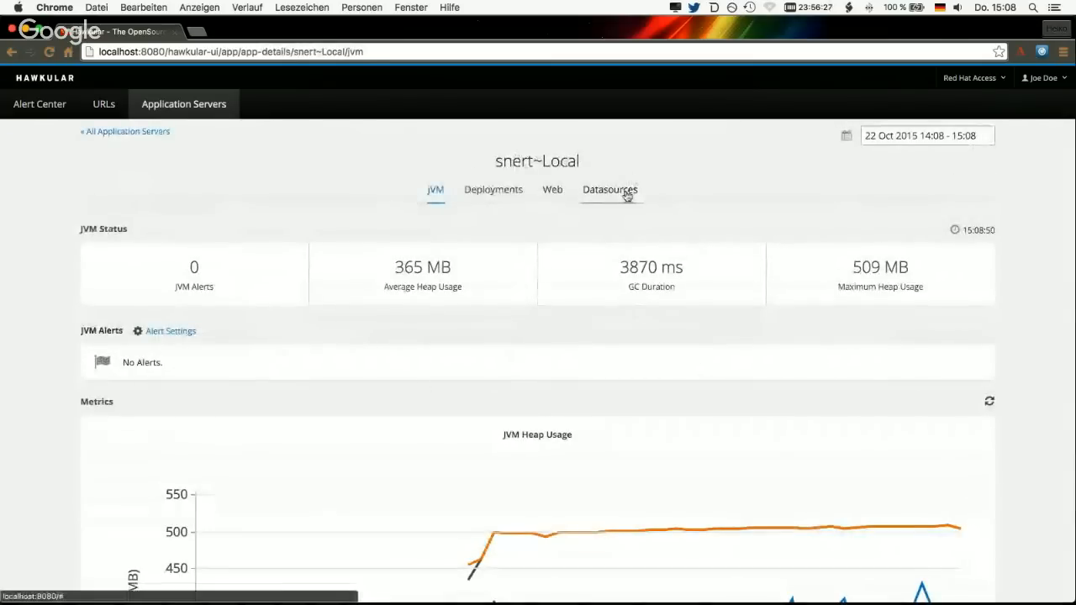
left_click(609, 188)
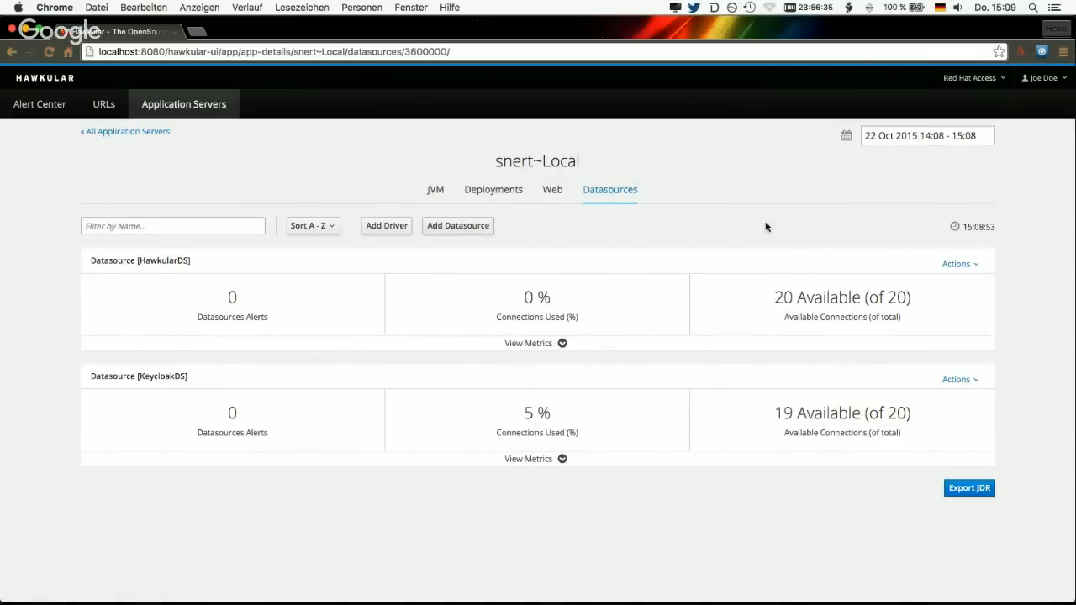
left_click(958, 263)
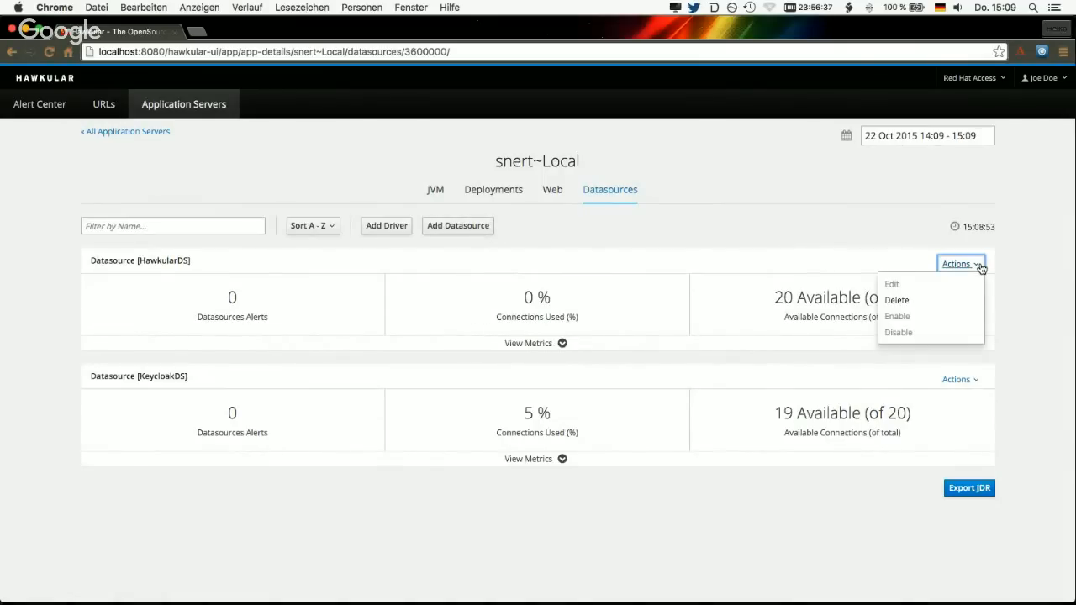
mouse_move(999, 267)
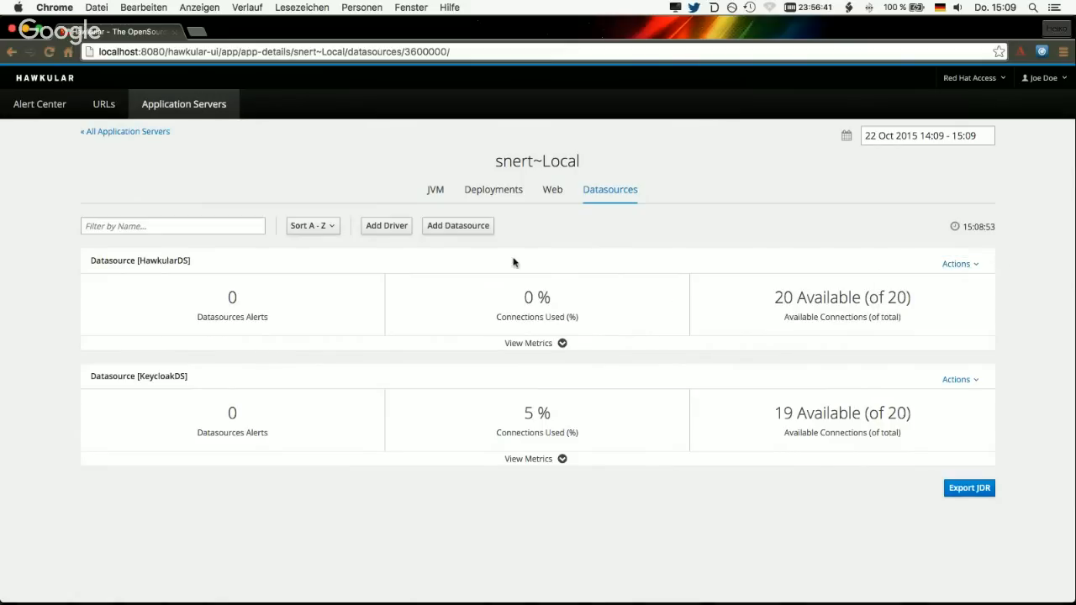
mouse_move(386, 225)
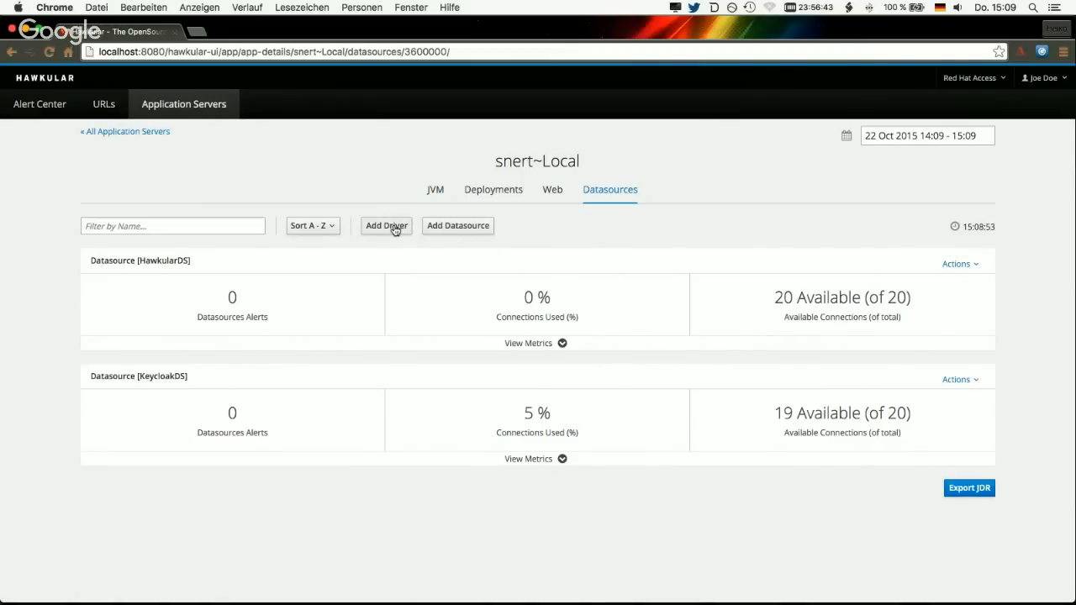
mouse_move(420, 247)
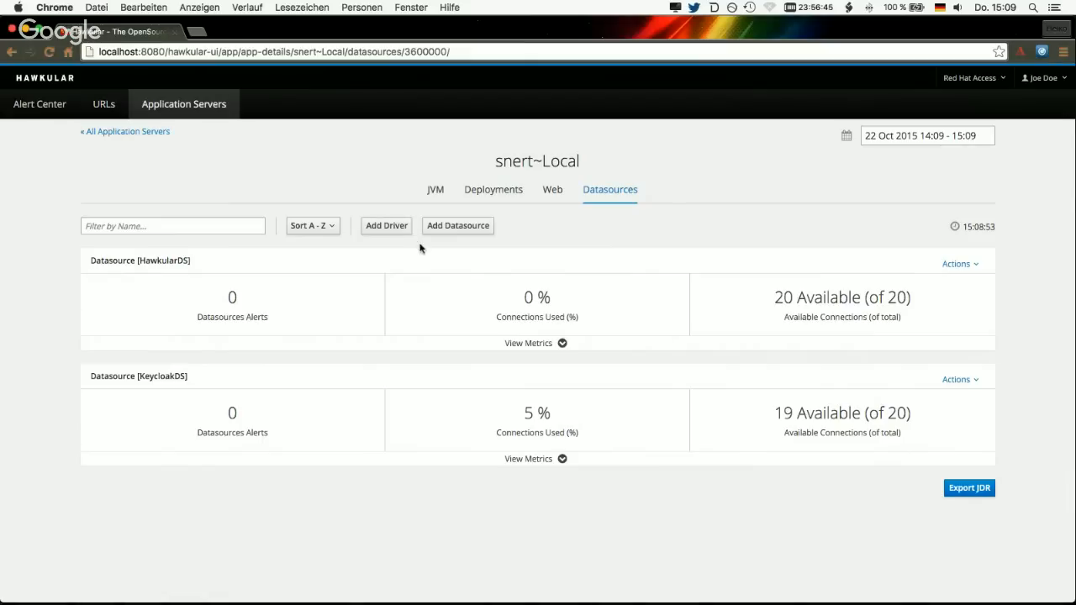
mouse_move(457, 227)
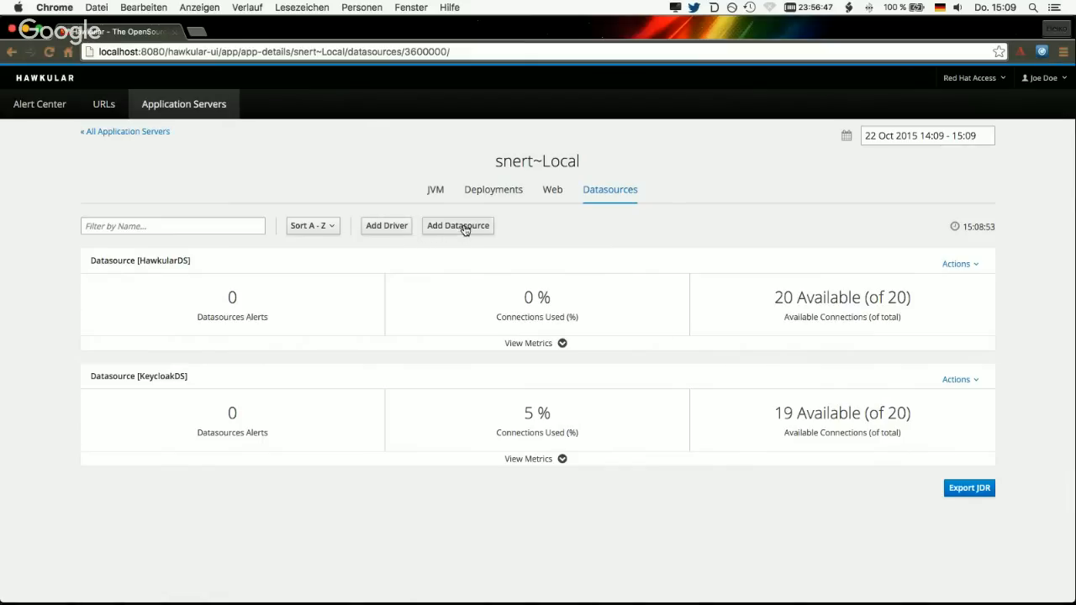
- Start a new non-XA datasource and name it in the attributes step
left_click(457, 226)
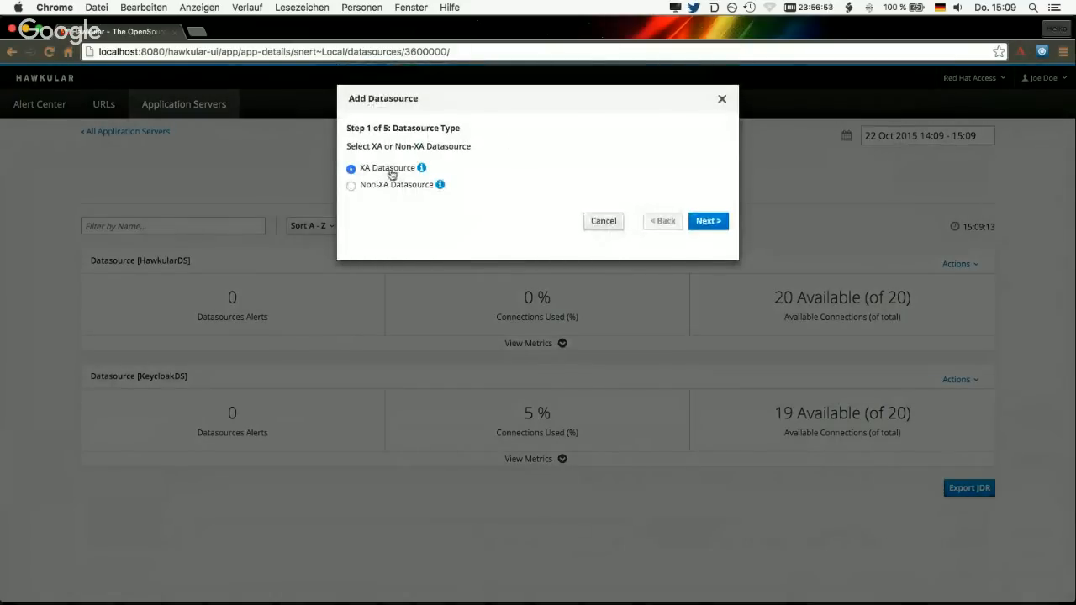
left_click(350, 183)
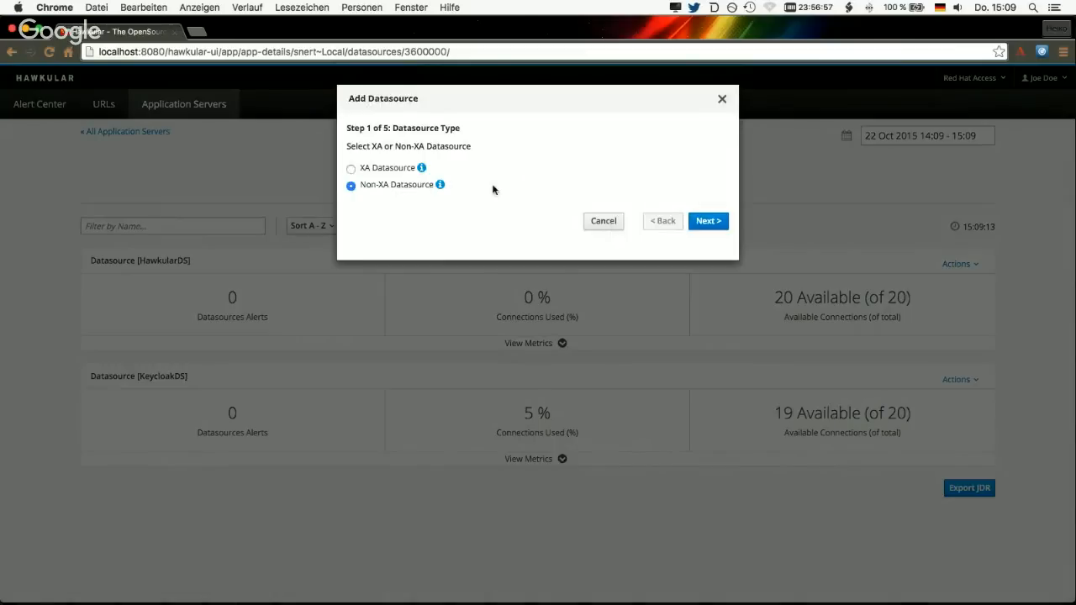
left_click(706, 220)
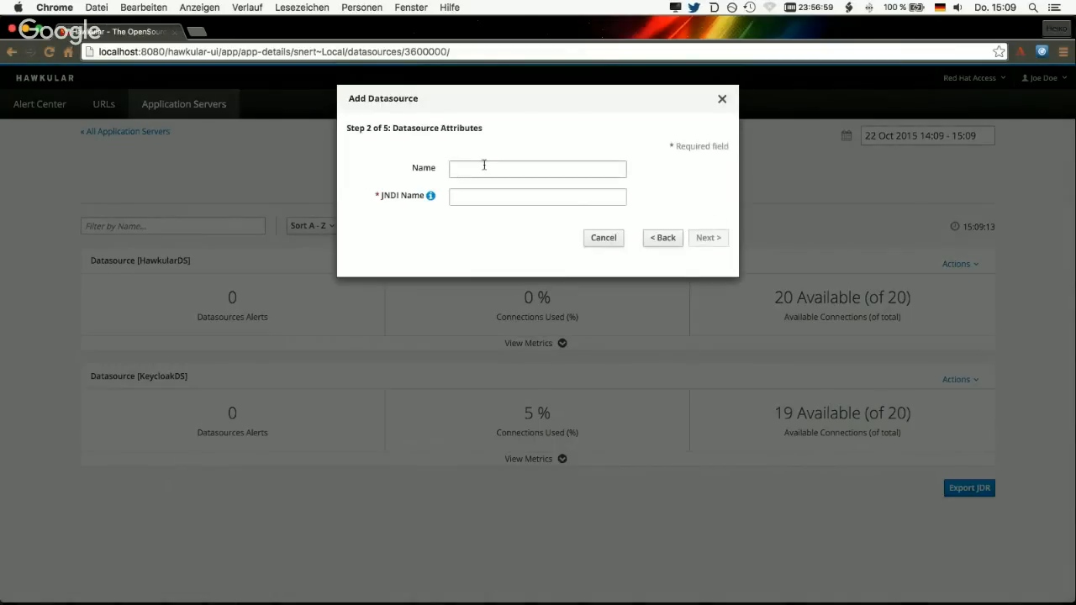
type("myDemoDs")
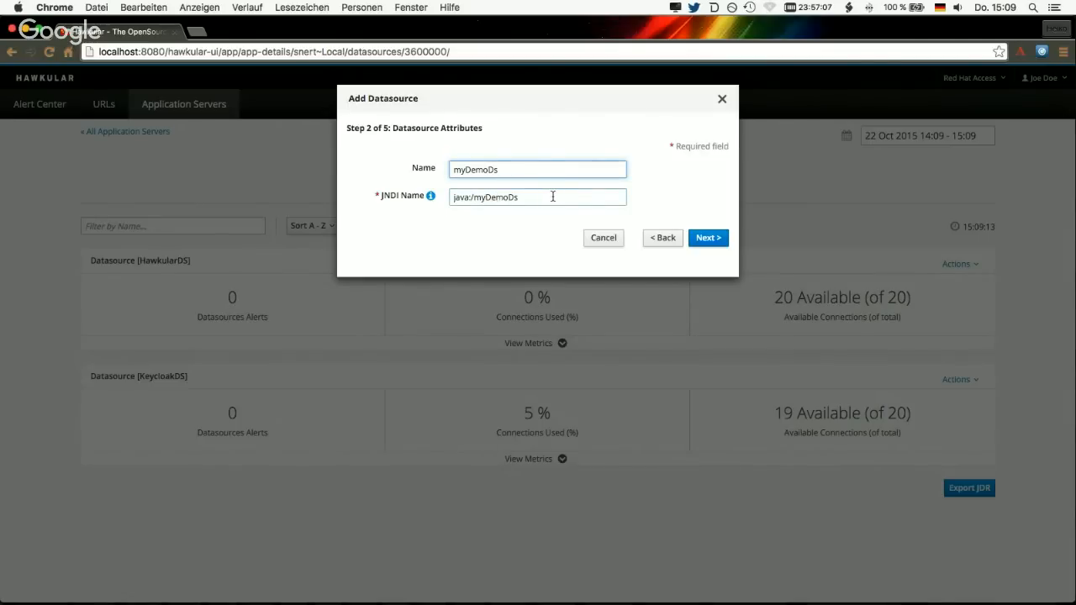
left_click(708, 238)
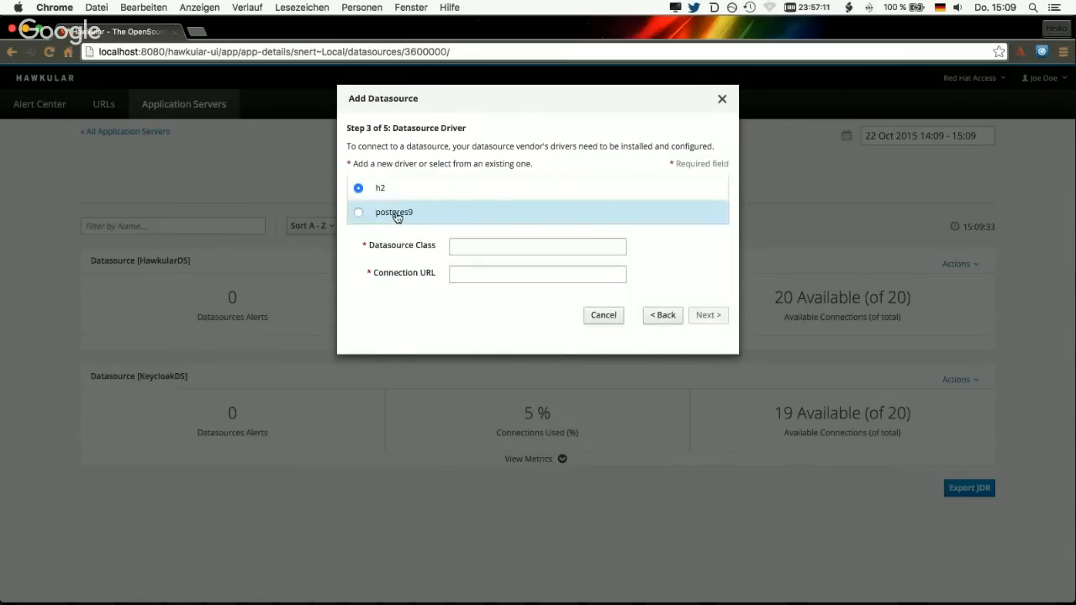
- Choose the postgresql driver with class org.postgresql.Driver and a localhost:5432 JDBC URL ending in test
left_click(360, 211)
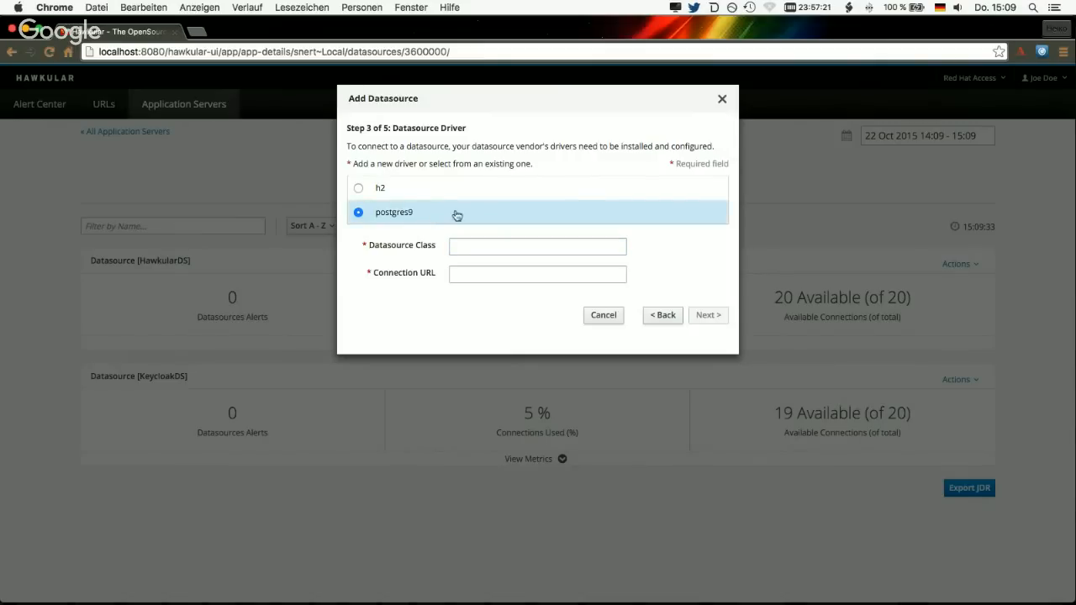
left_click(538, 245)
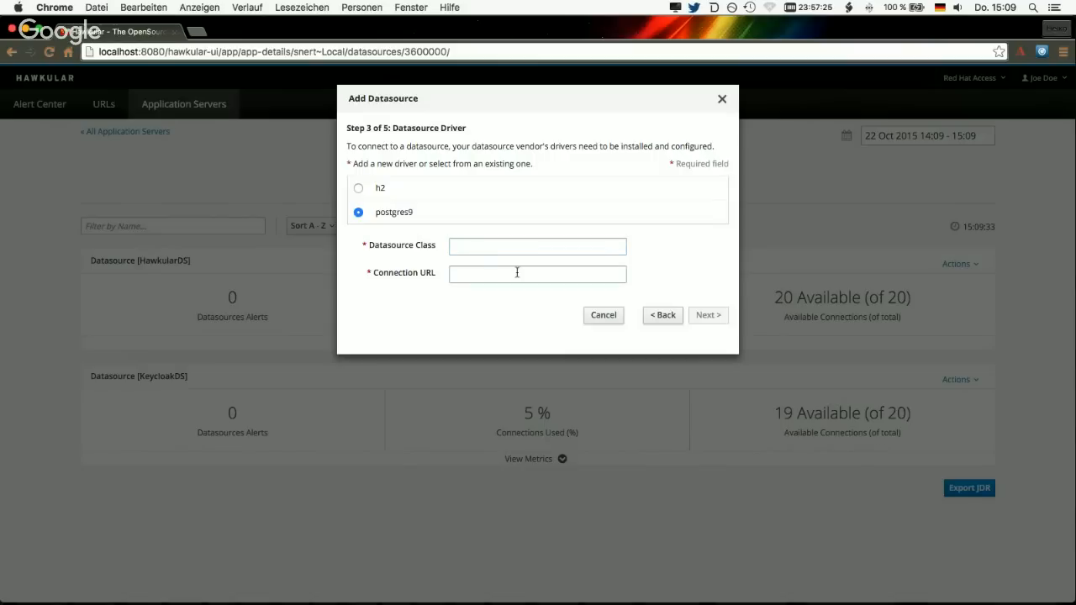
left_click(538, 245)
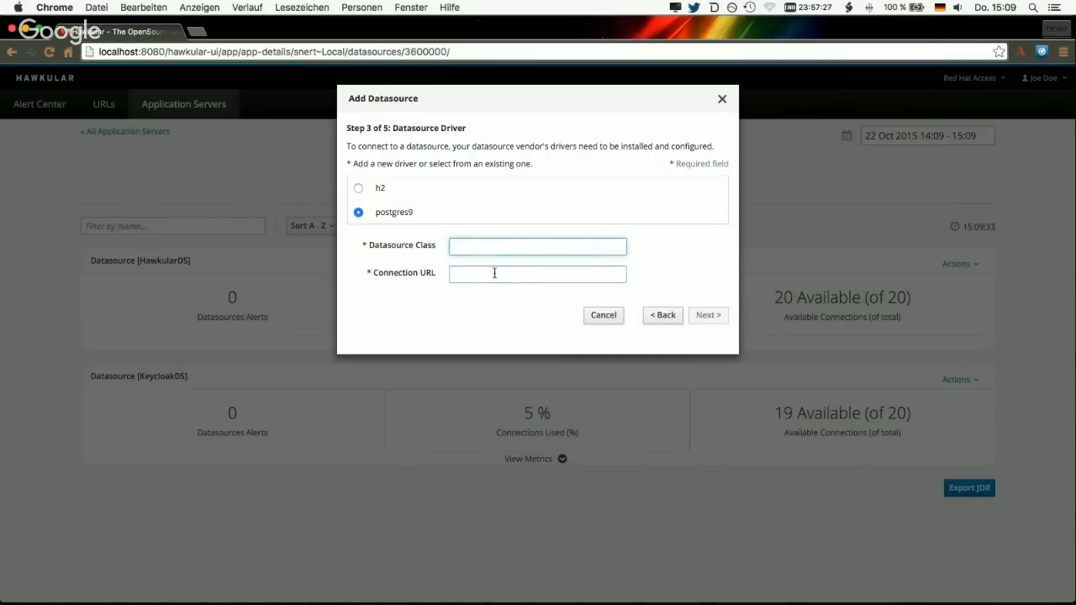
left_click(538, 245)
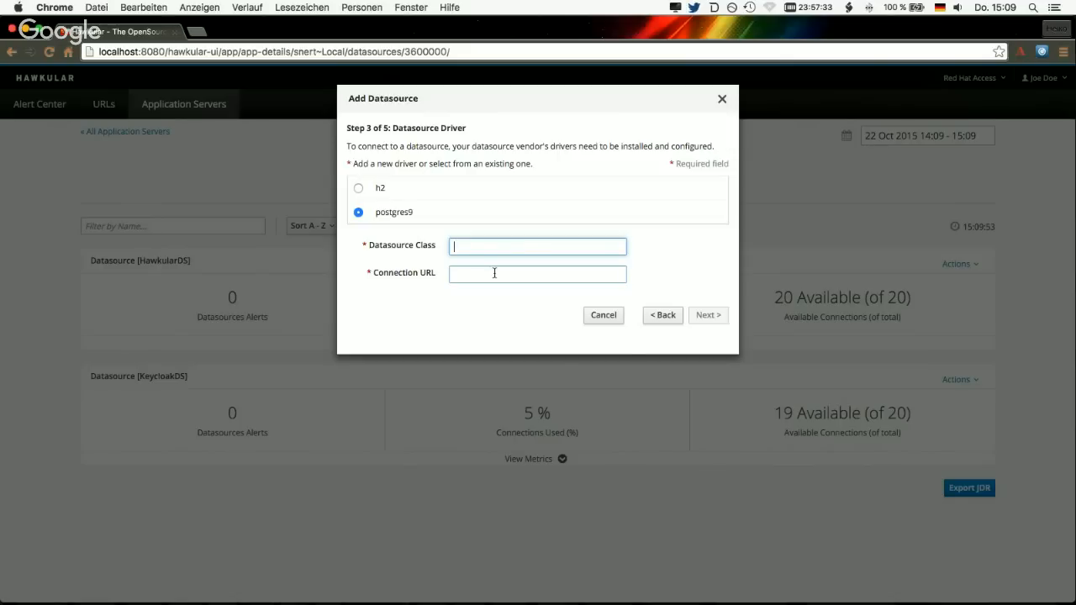
type("org.postgresql.Driver")
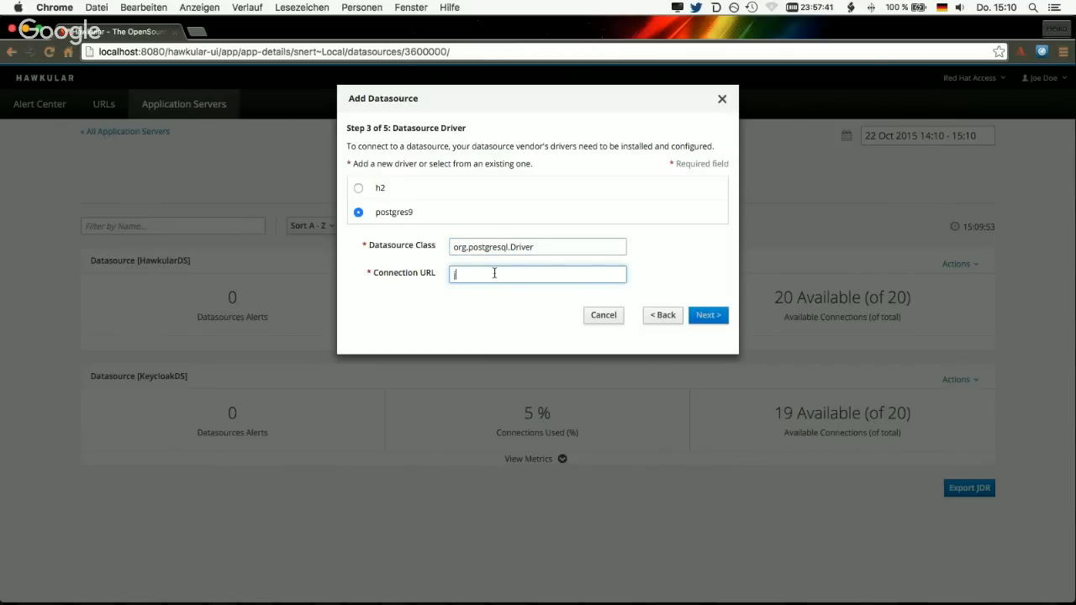
type("dbc:postgres")
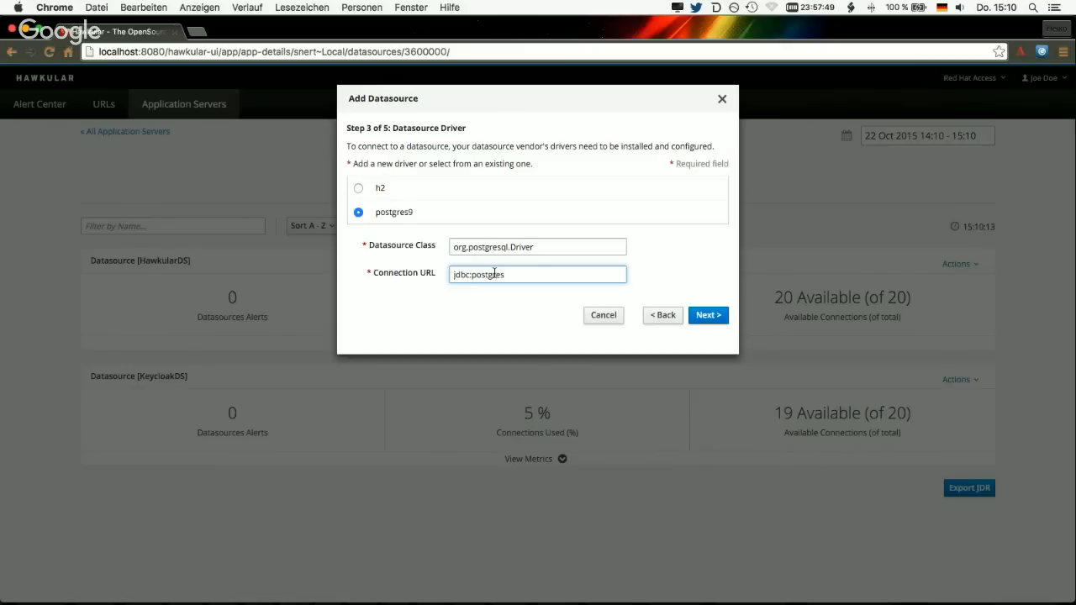
type("@localhost:")
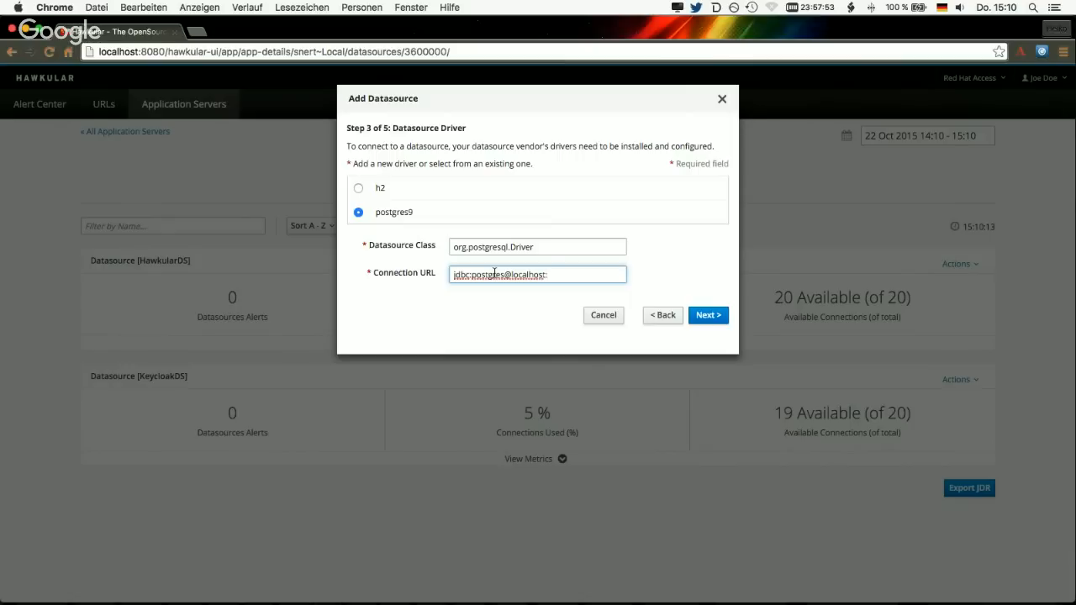
type("5432:")
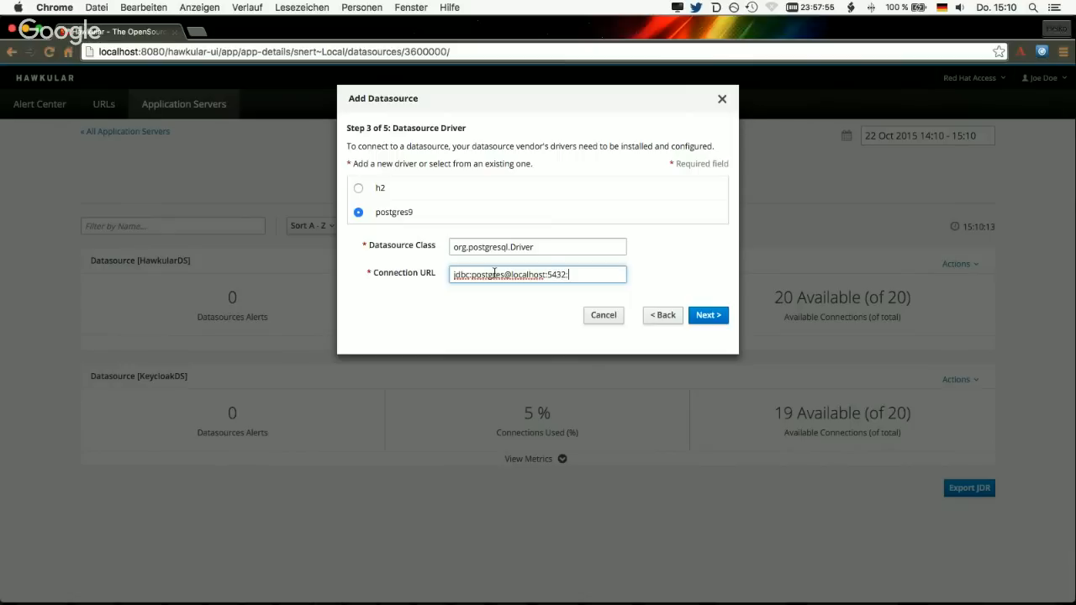
type("test")
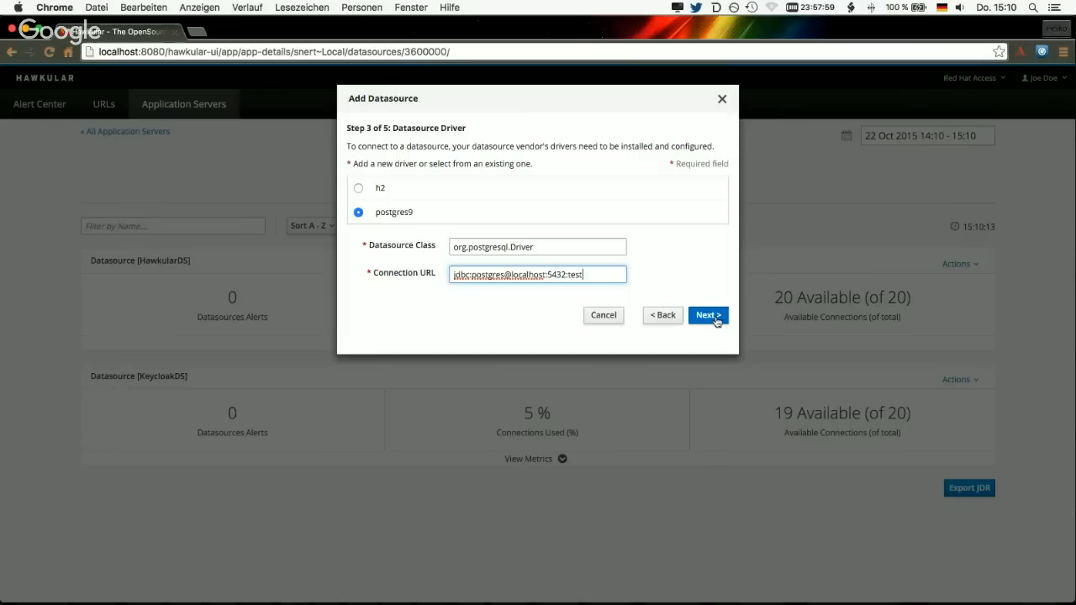
- Pass XA Properties, enter connection credentials (rhq user), and submit the datasource from the confirmation summary
left_click(708, 316)
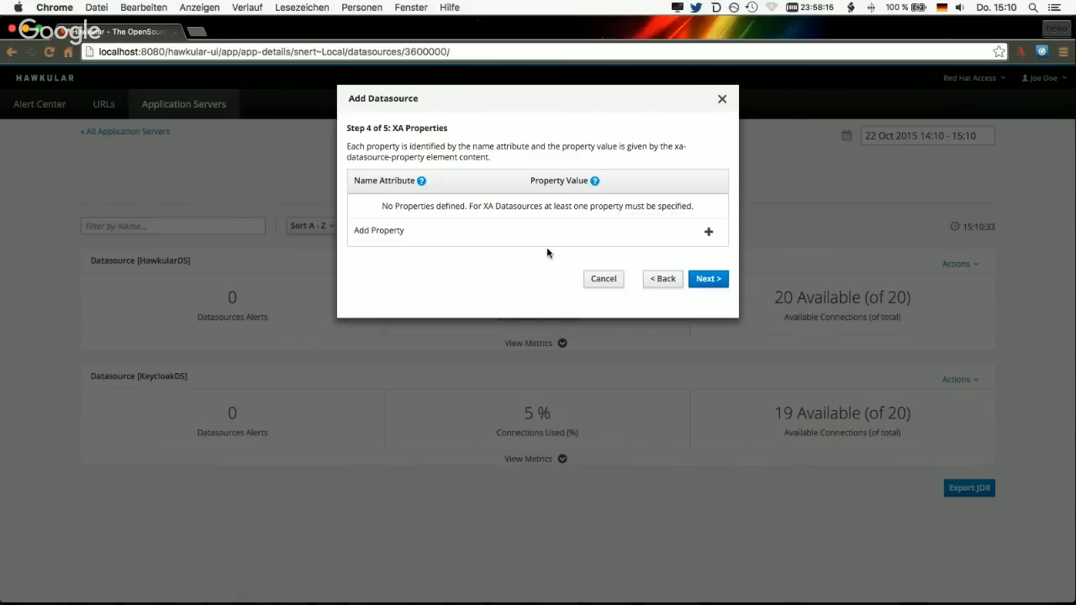
left_click(707, 279)
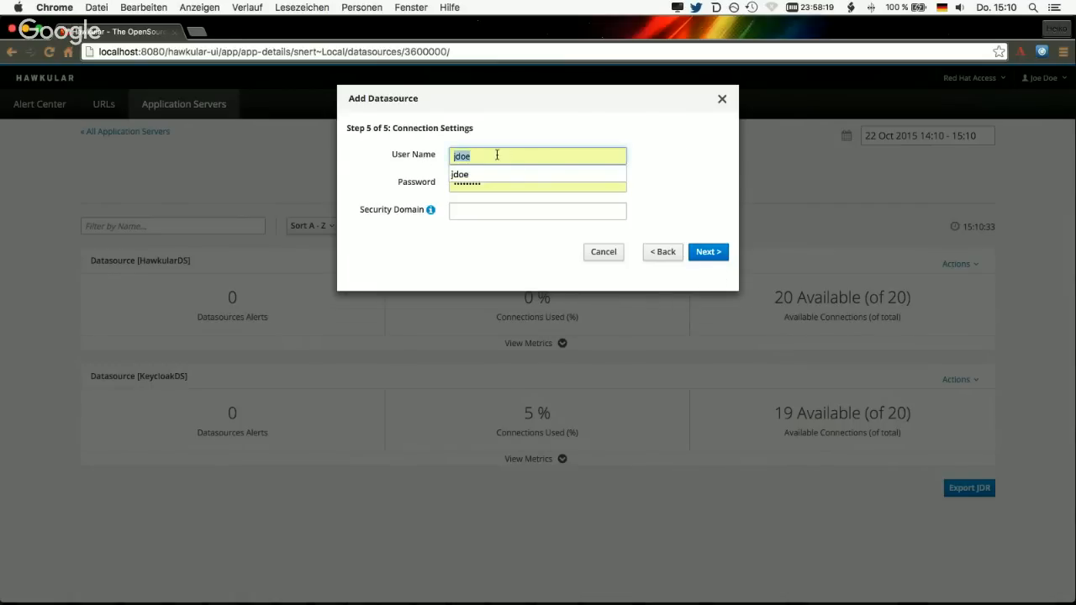
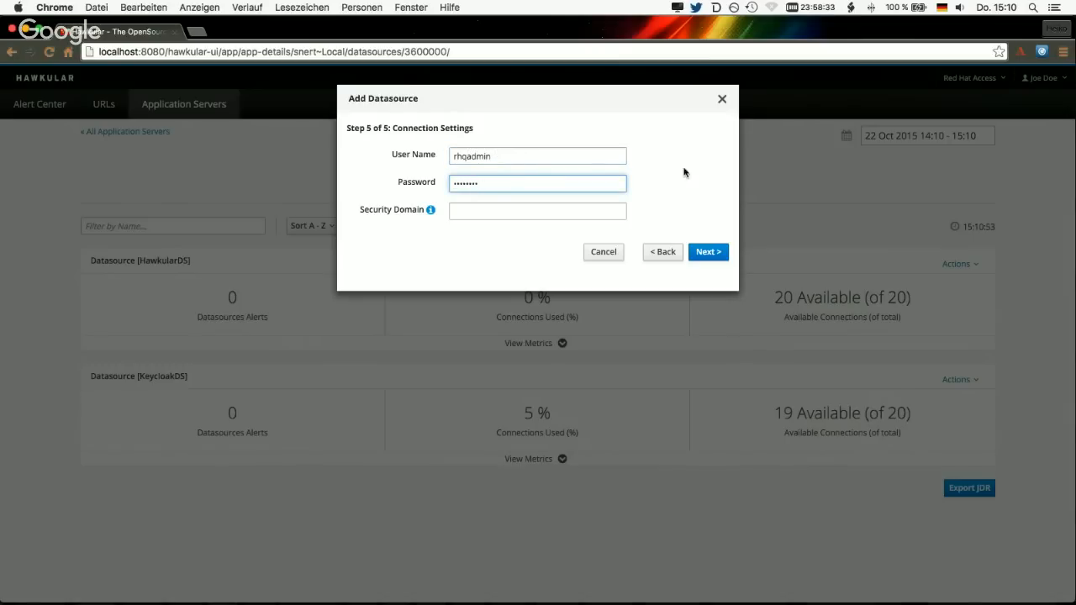
mouse_move(661, 185)
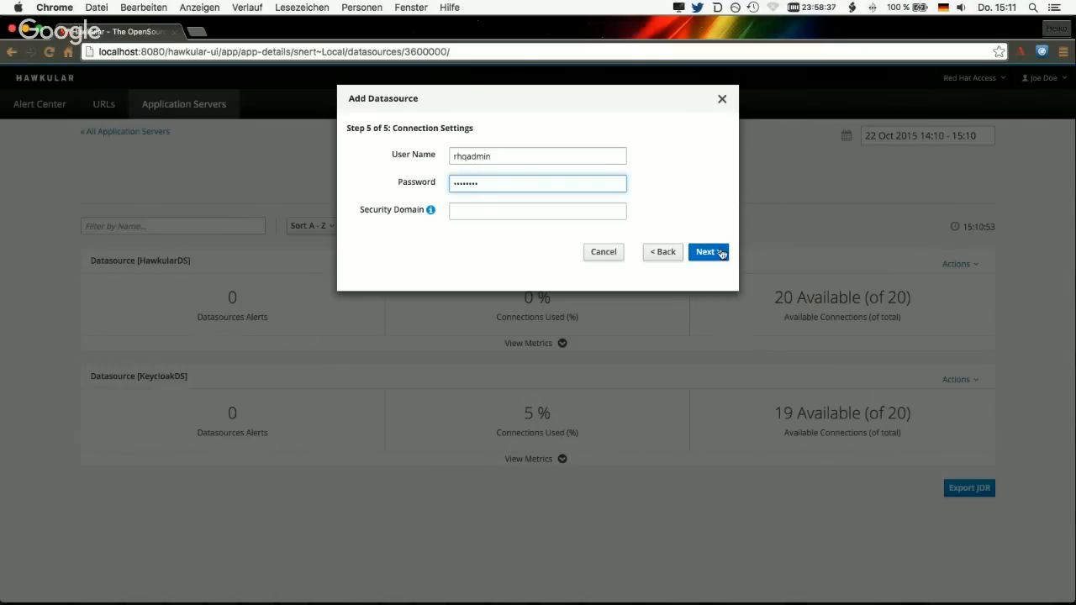
left_click(706, 252)
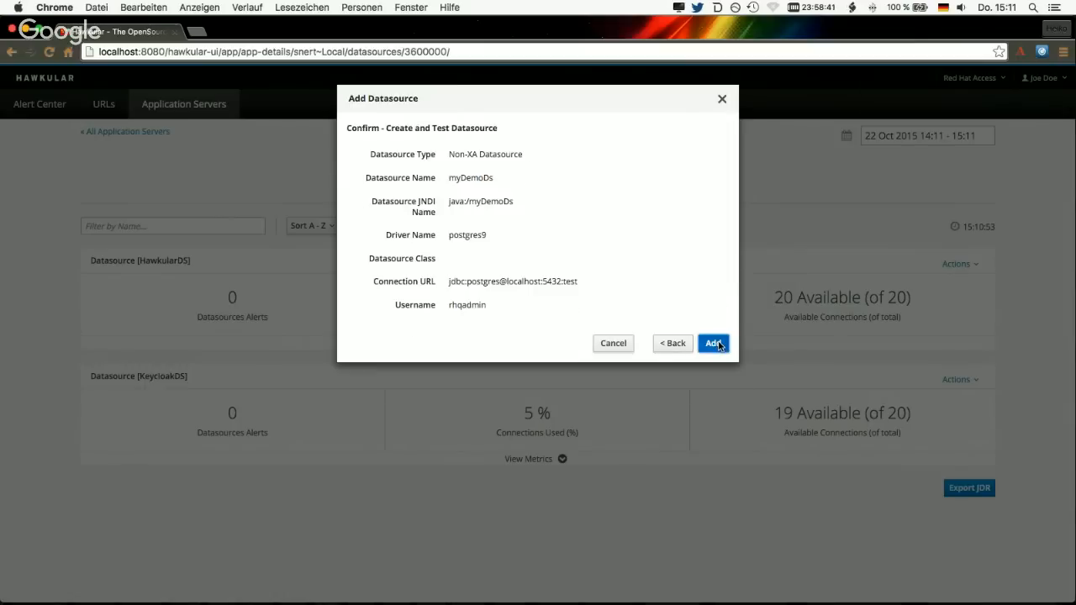
left_click(712, 343)
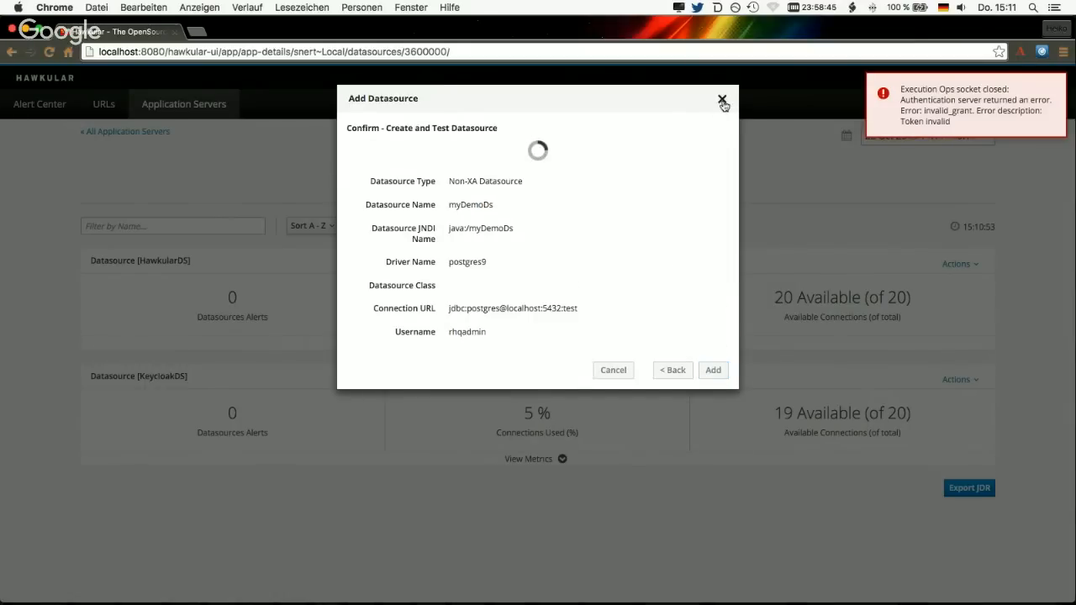
- Restart the wizard for non-XA datasource myDemoDs with the postgresql driver class and jdbc:p URL
left_click(722, 101)
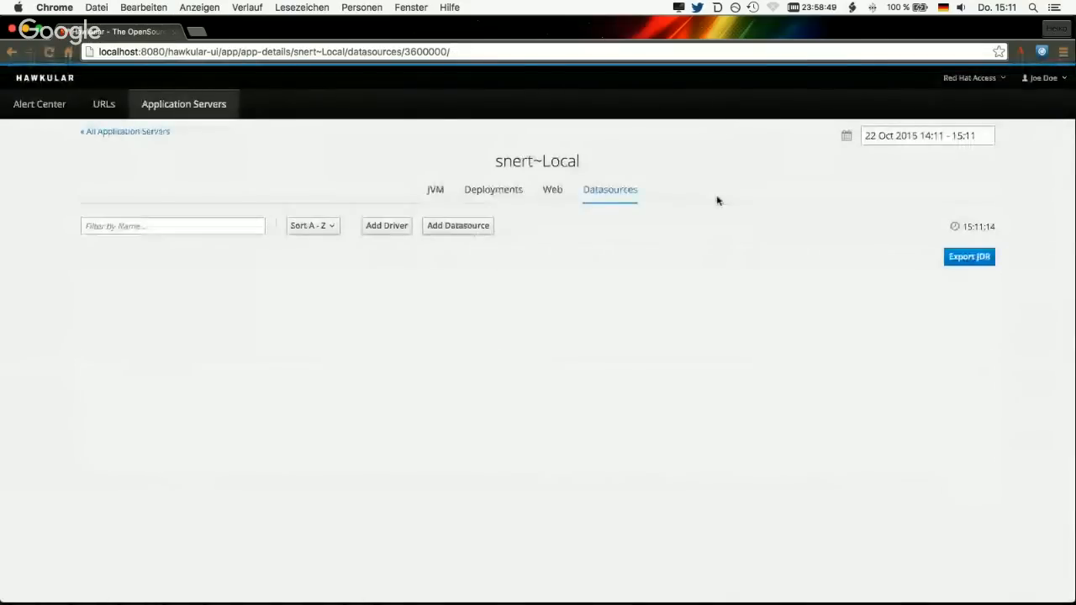
left_click(457, 226)
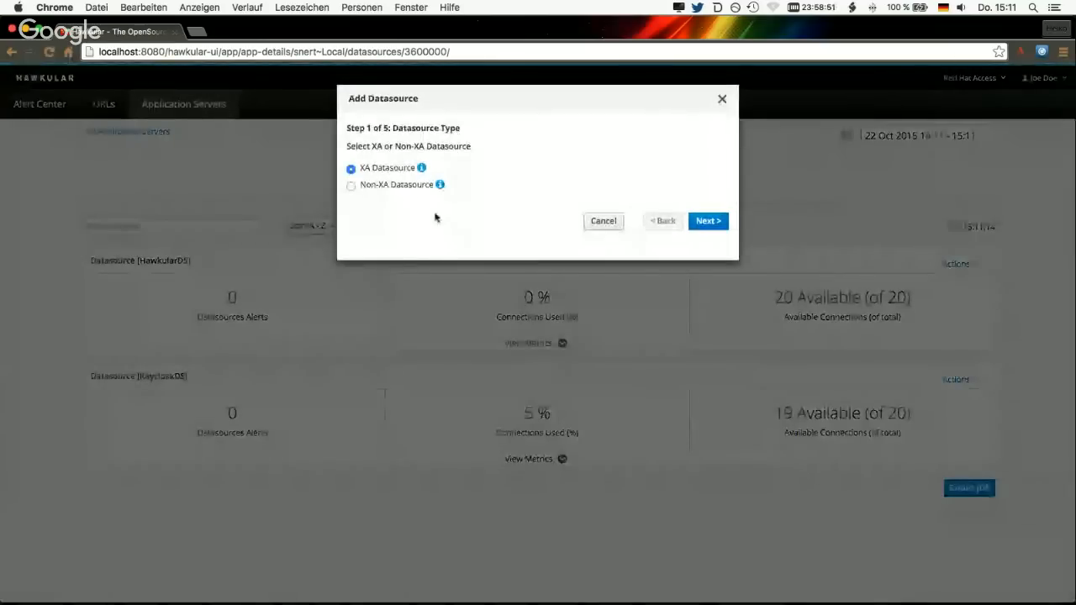
left_click(350, 185)
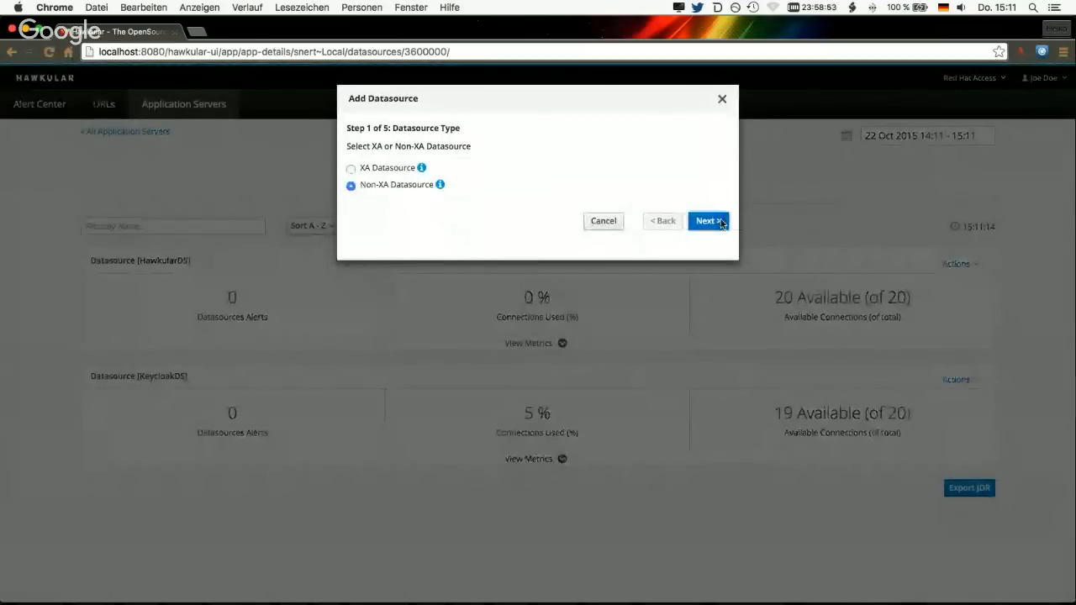
left_click(706, 220)
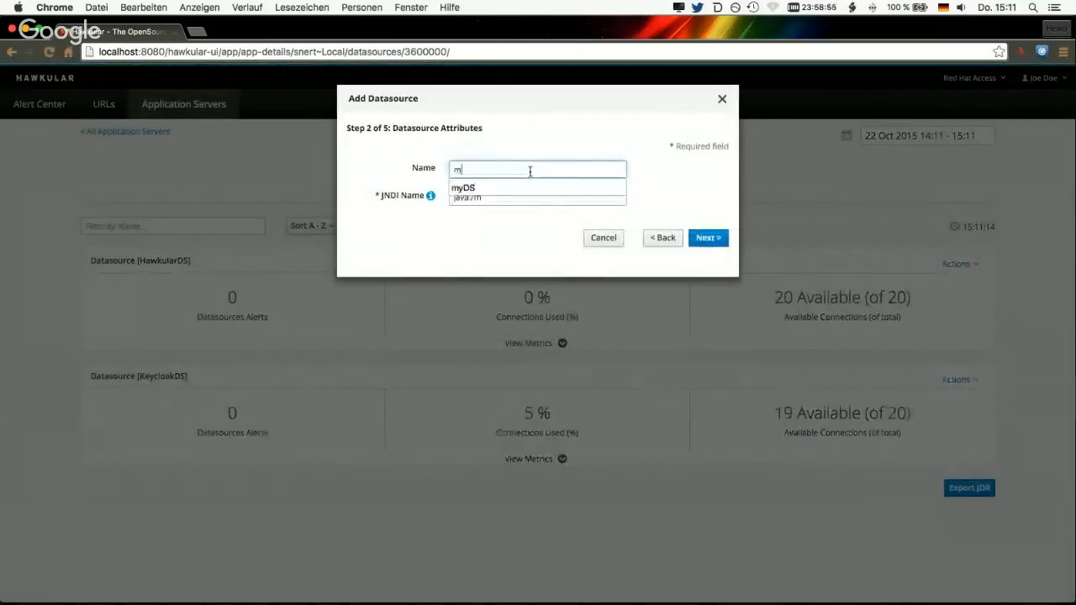
type("myDemoDs")
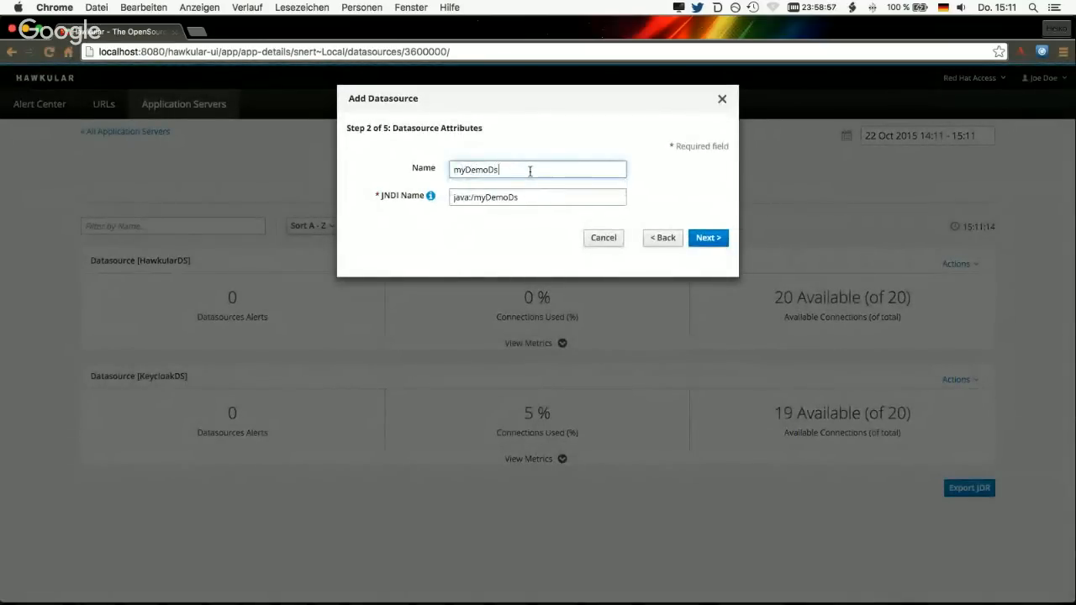
left_click(706, 239)
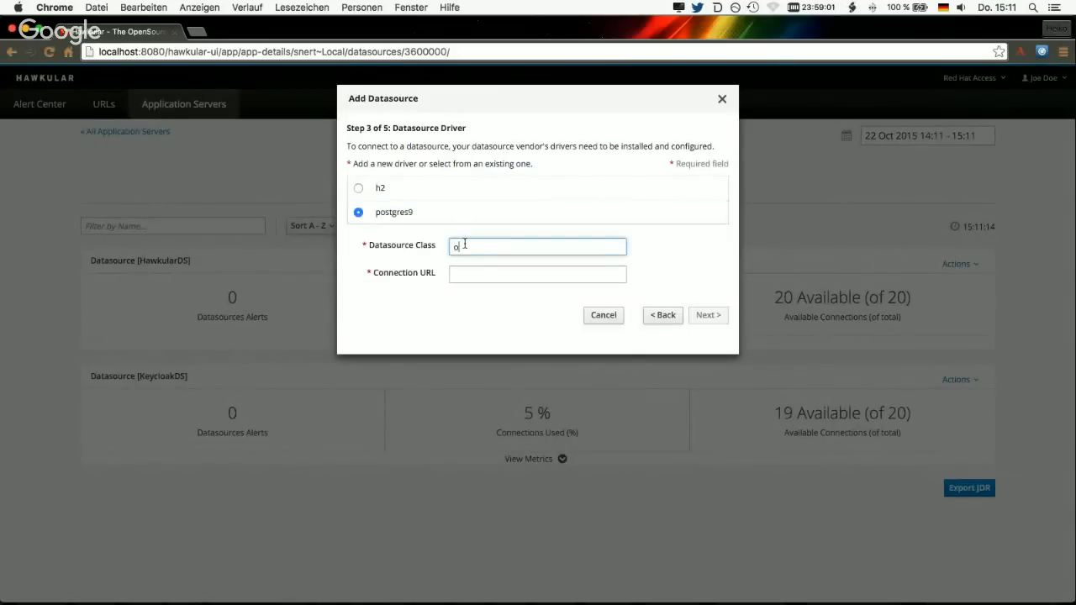
type("rg.postgre")
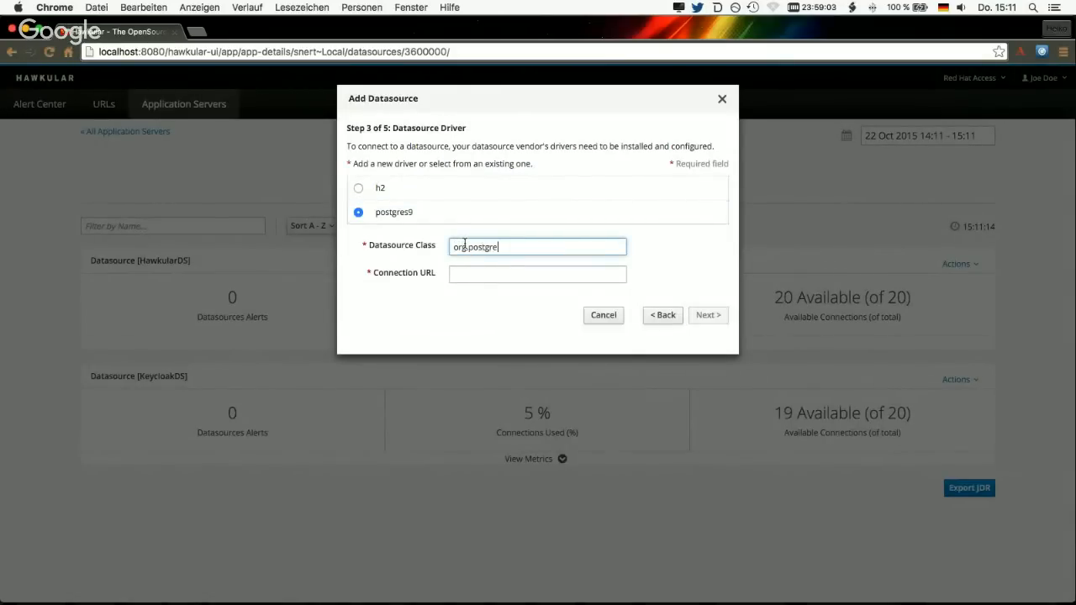
type("sql.Driver")
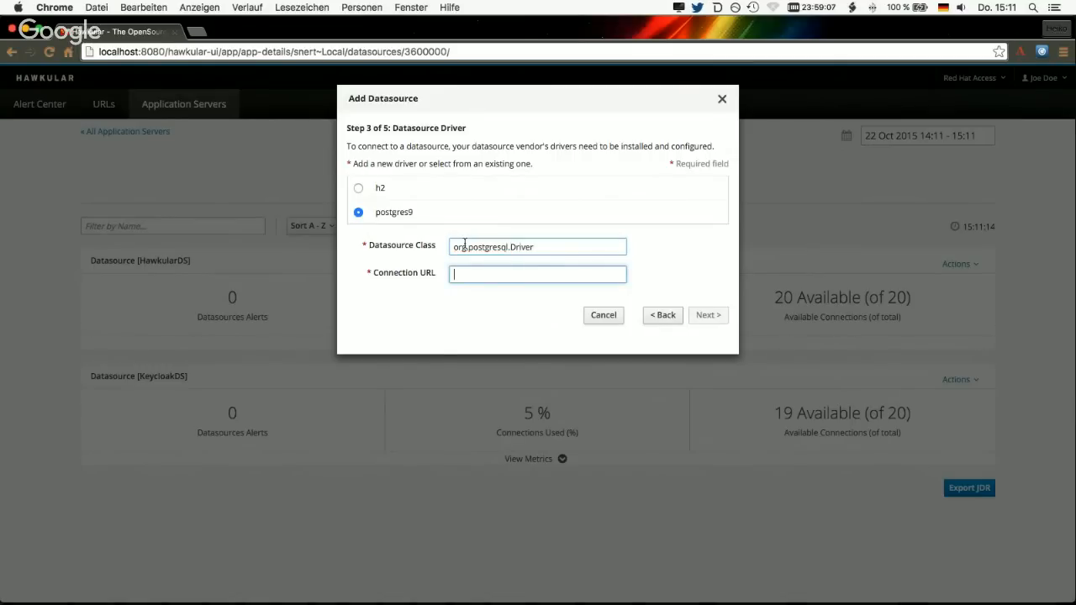
type("jdbc:postgres@localhost:5432:test")
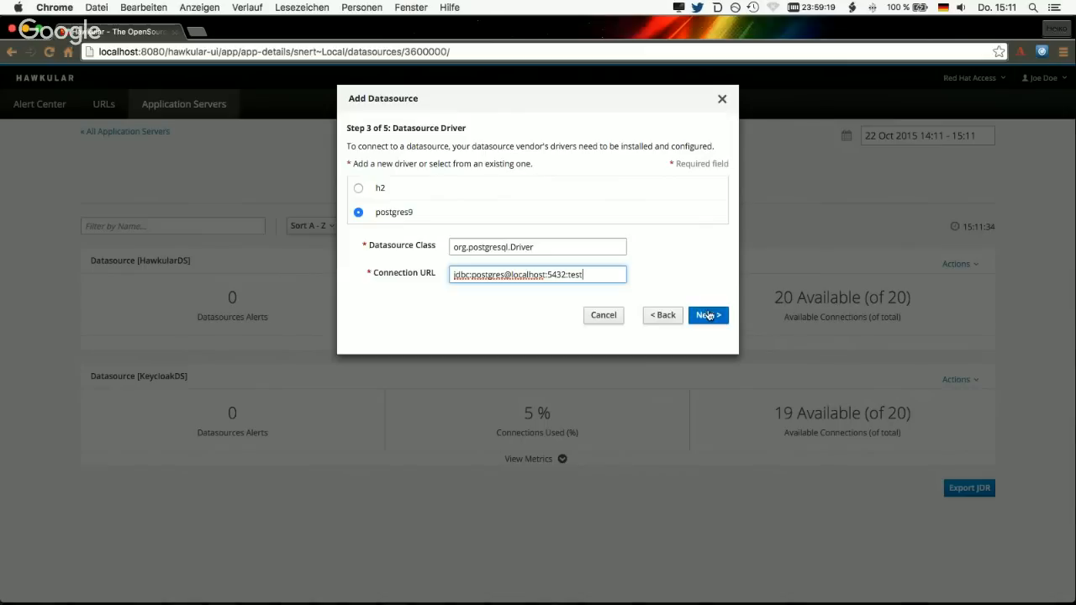
- Enter rhqadmin as connection user and add myDemoDs from the confirmation summary
left_click(708, 315)
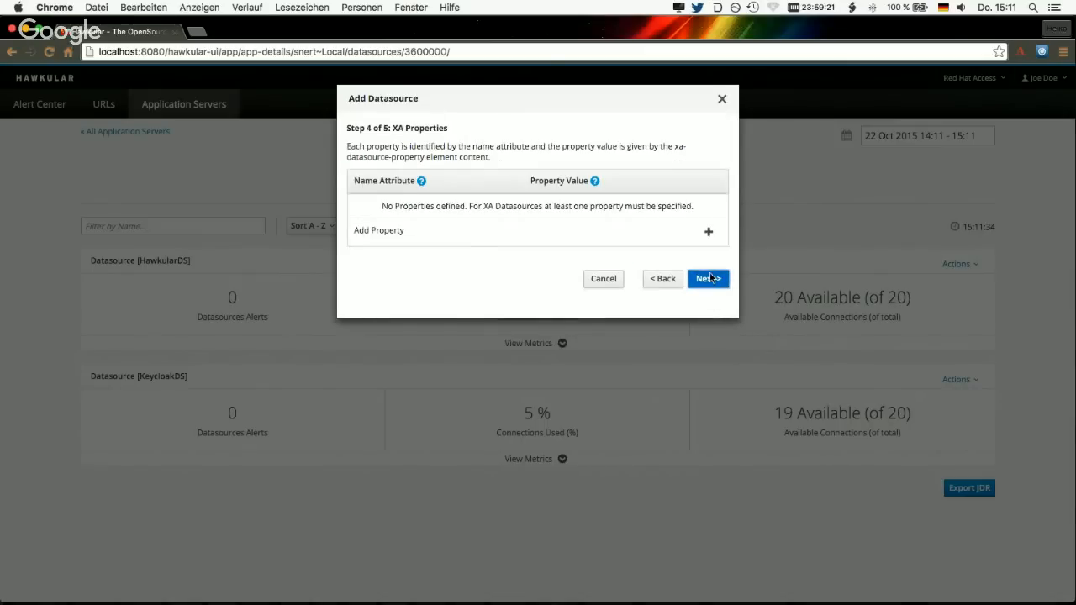
left_click(706, 279)
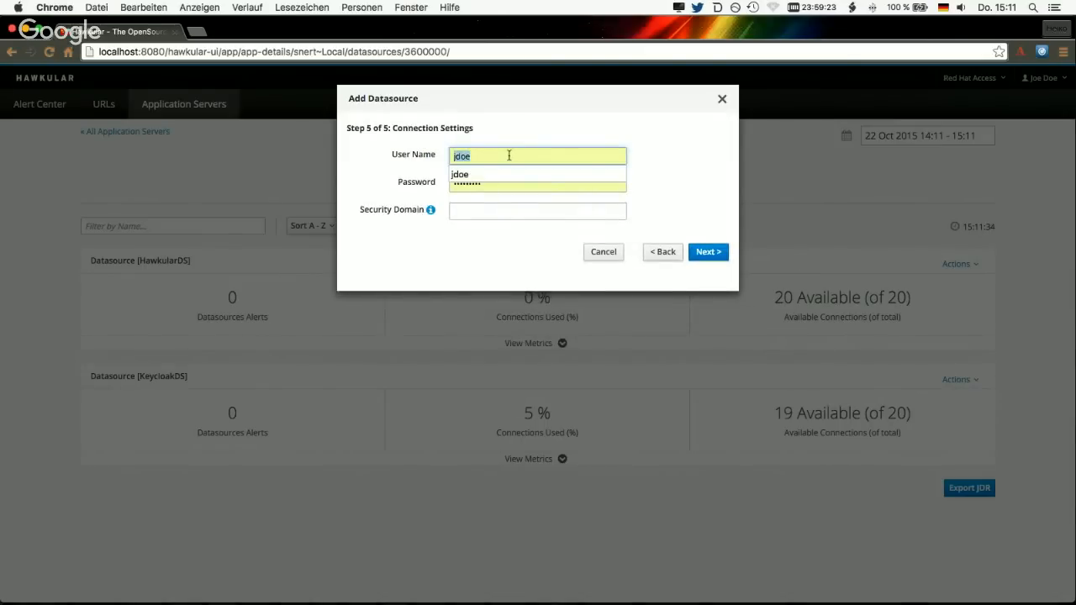
type("rhqadmin")
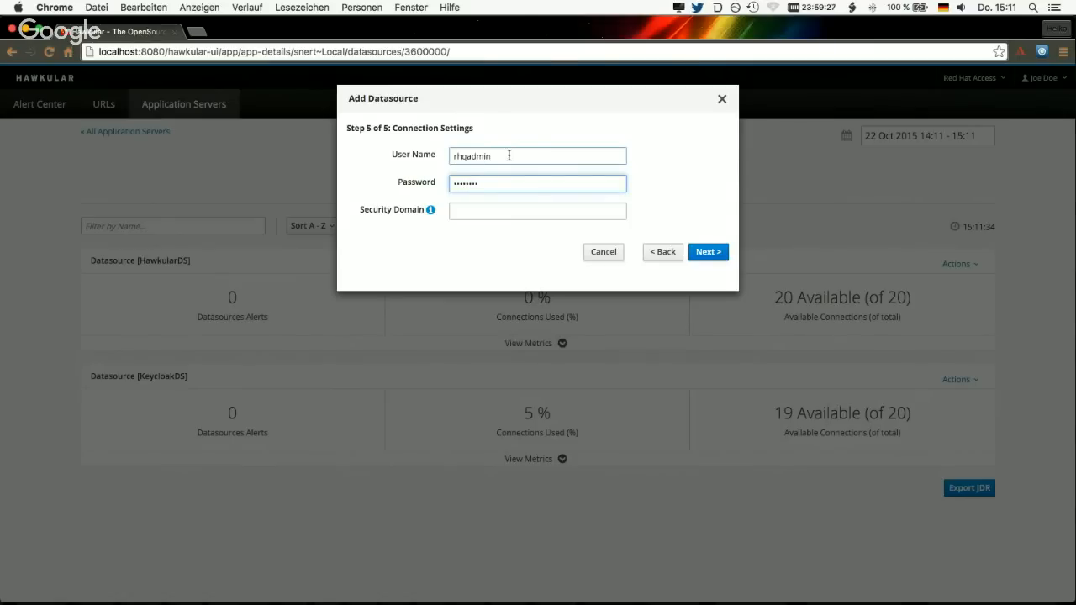
left_click(708, 252)
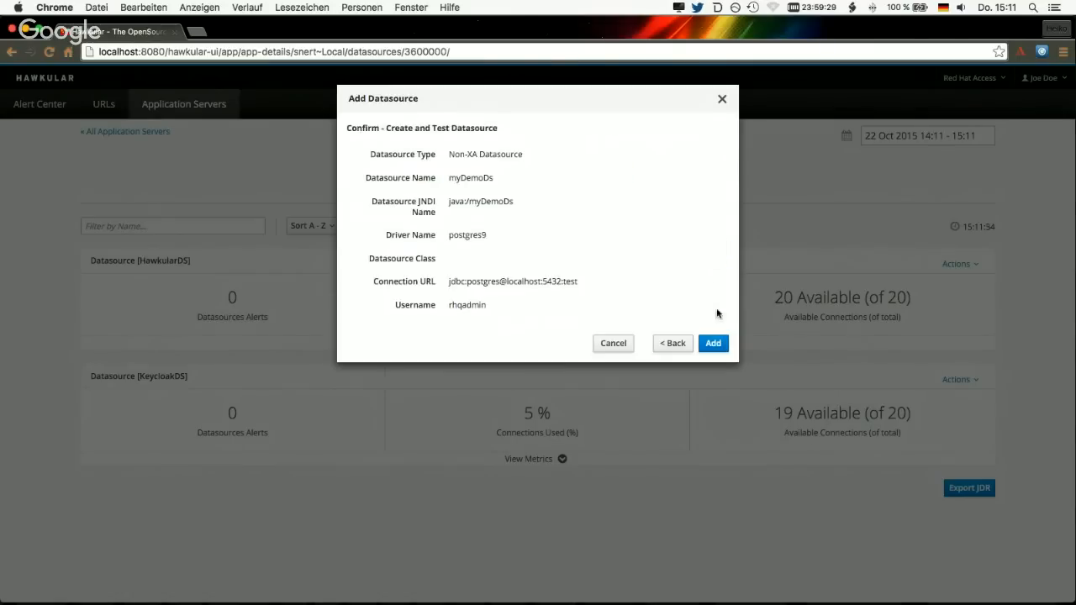
left_click(713, 343)
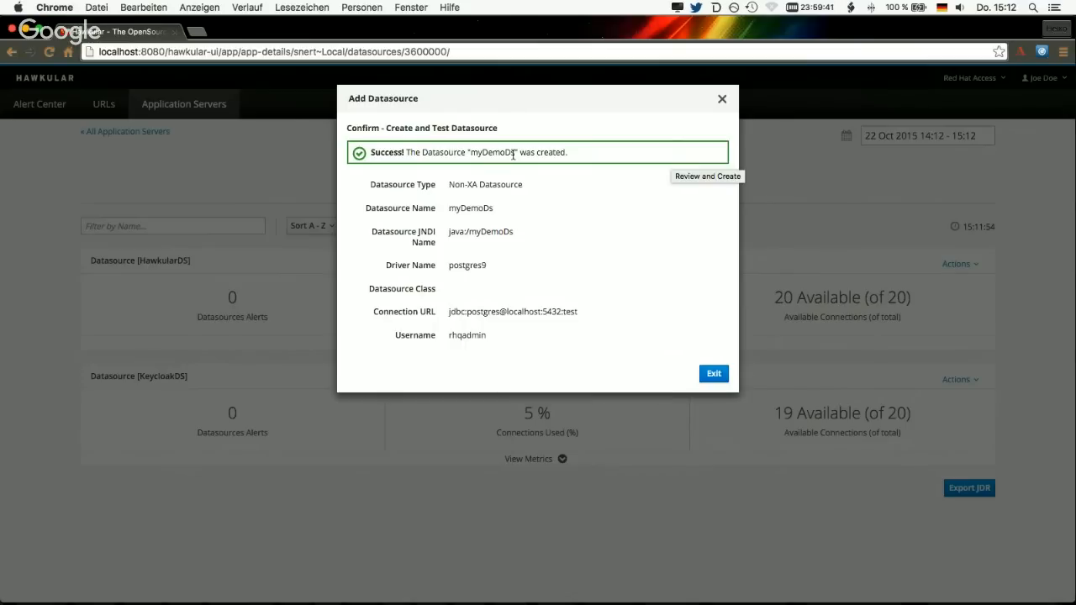
mouse_move(719, 386)
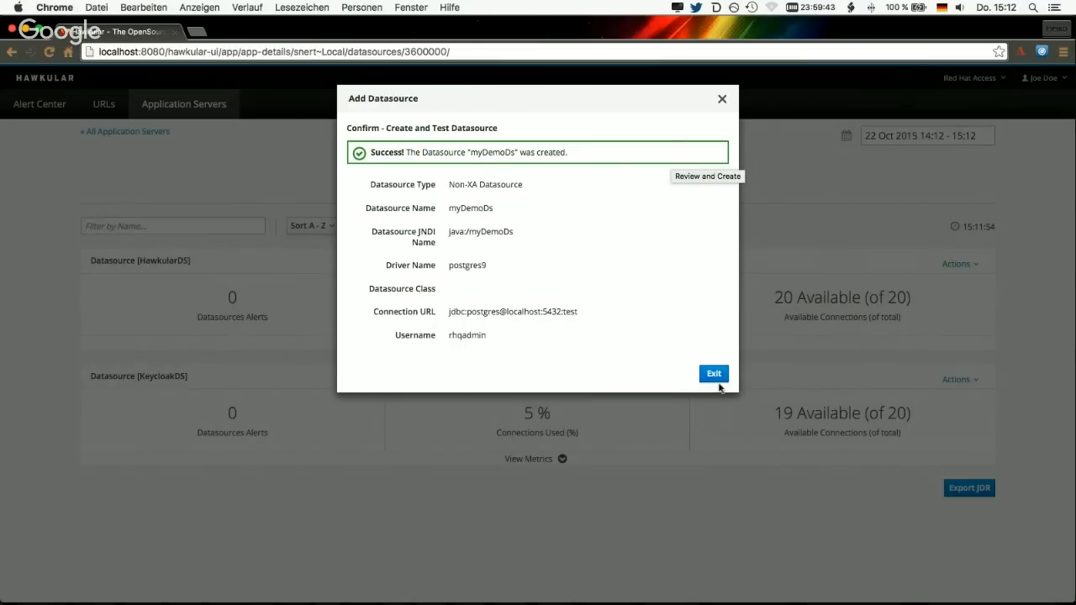
left_click(713, 373)
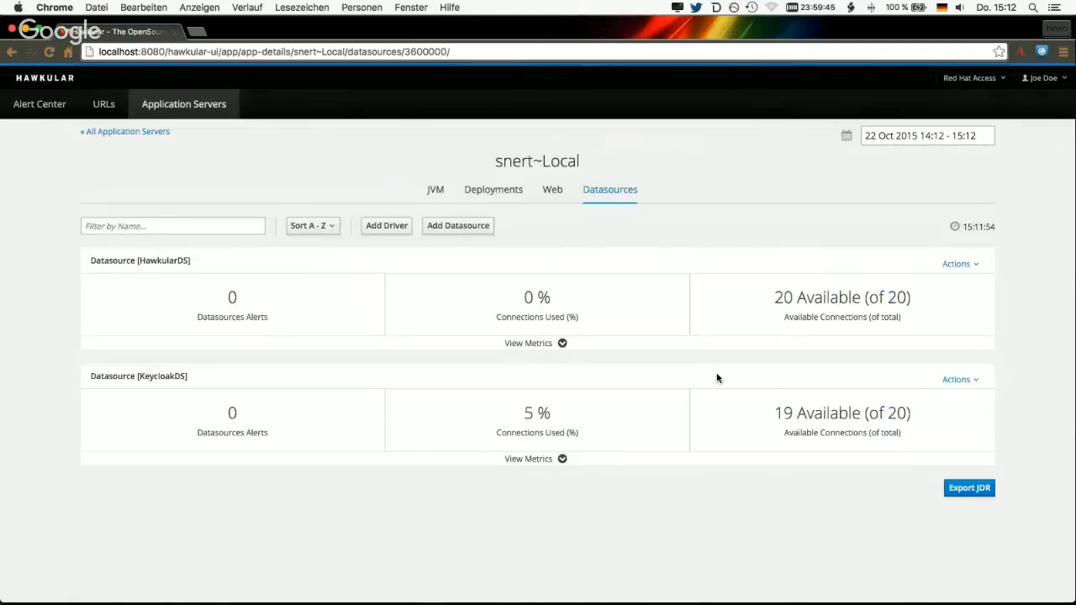
- Refresh the snert-Local datasources list via the Web tab to see the third datasource
left_click(552, 189)
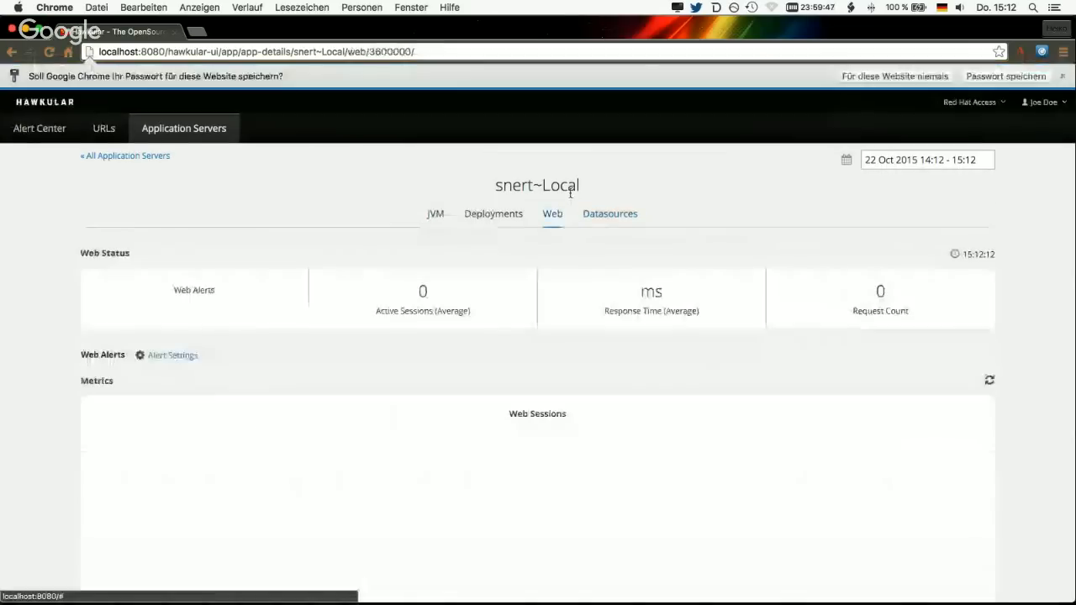
left_click(608, 214)
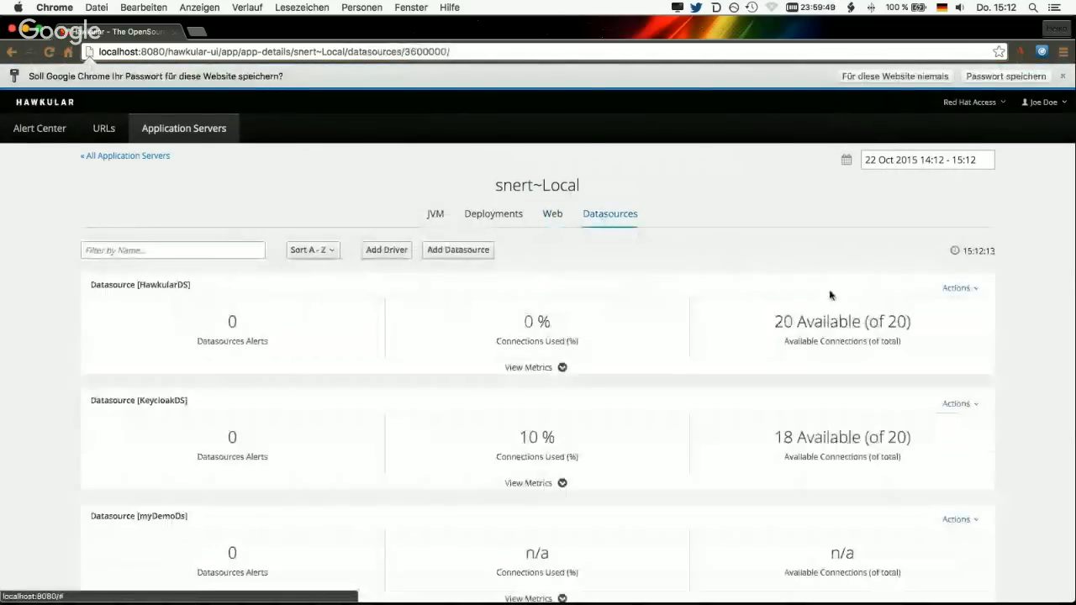
scroll("down", 3)
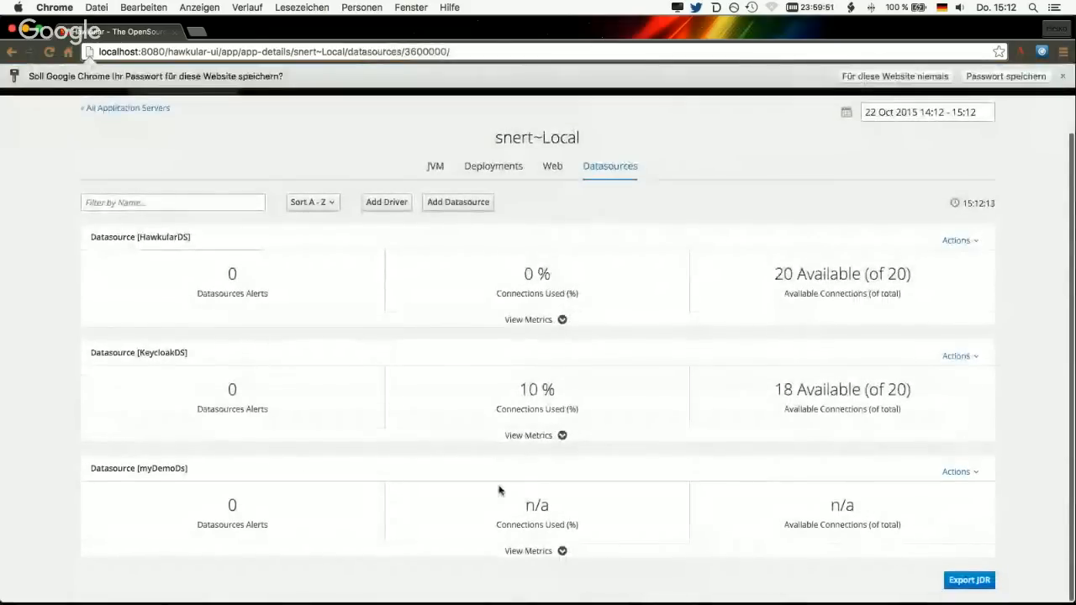
mouse_move(575, 505)
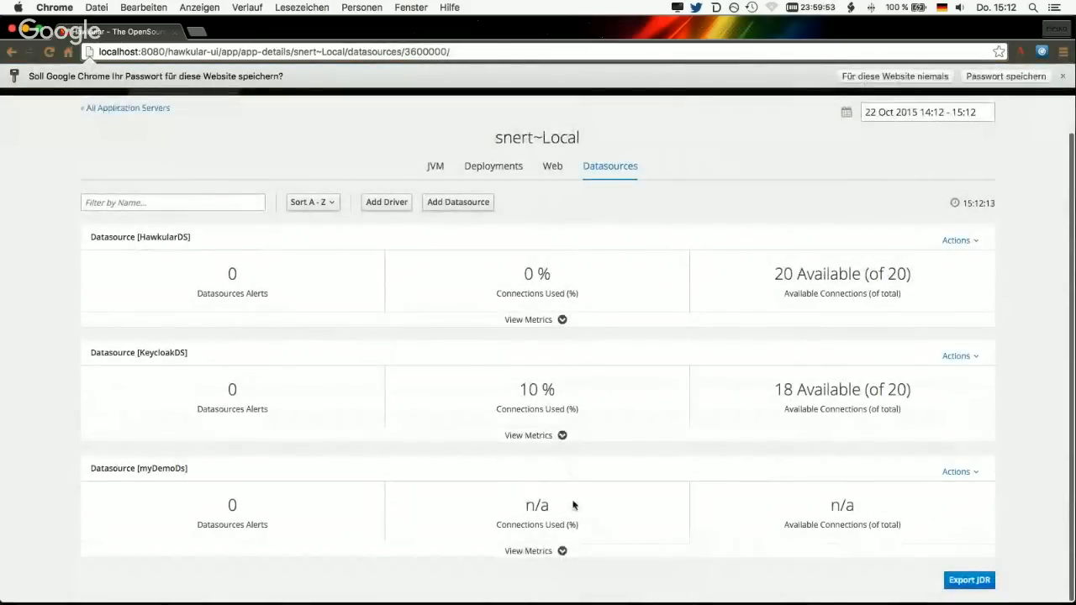
mouse_move(716, 496)
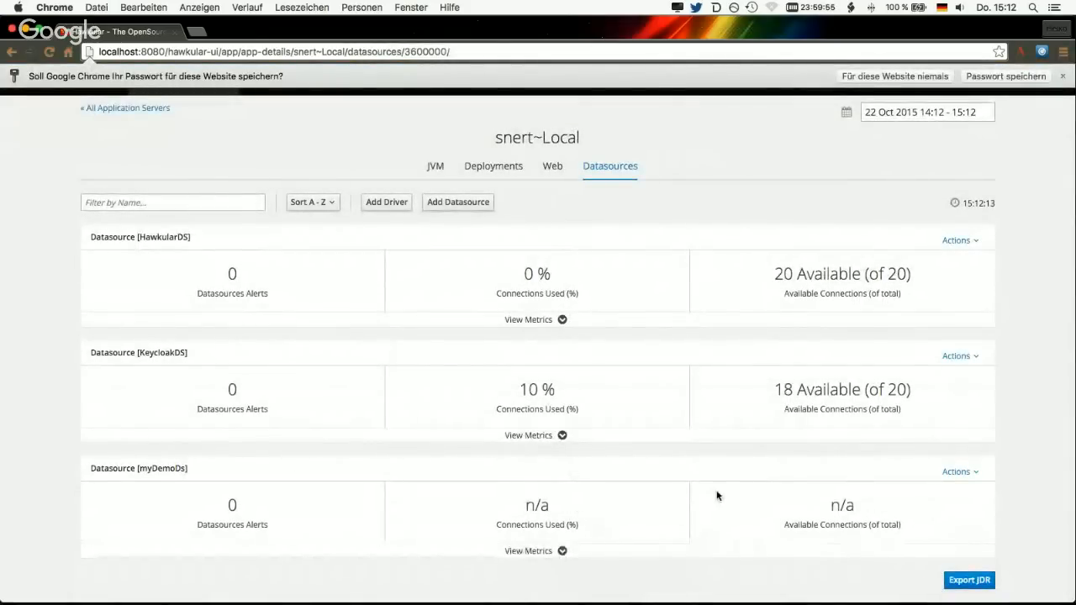
mouse_move(945, 162)
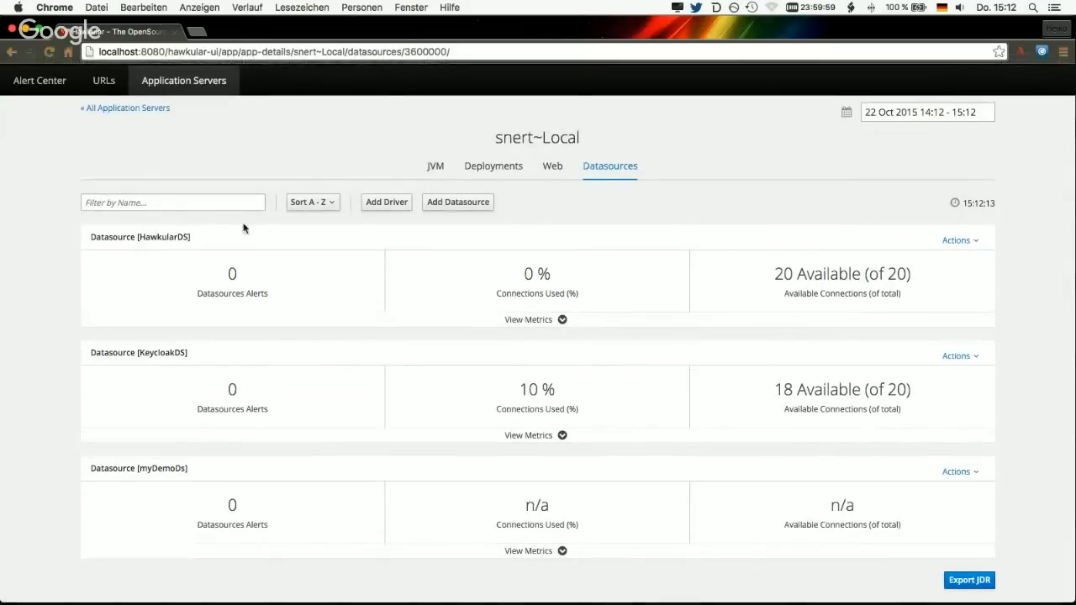
- Show the details of the open JVM Heap Used alert for snert-Local from the Alert Center
left_click(39, 81)
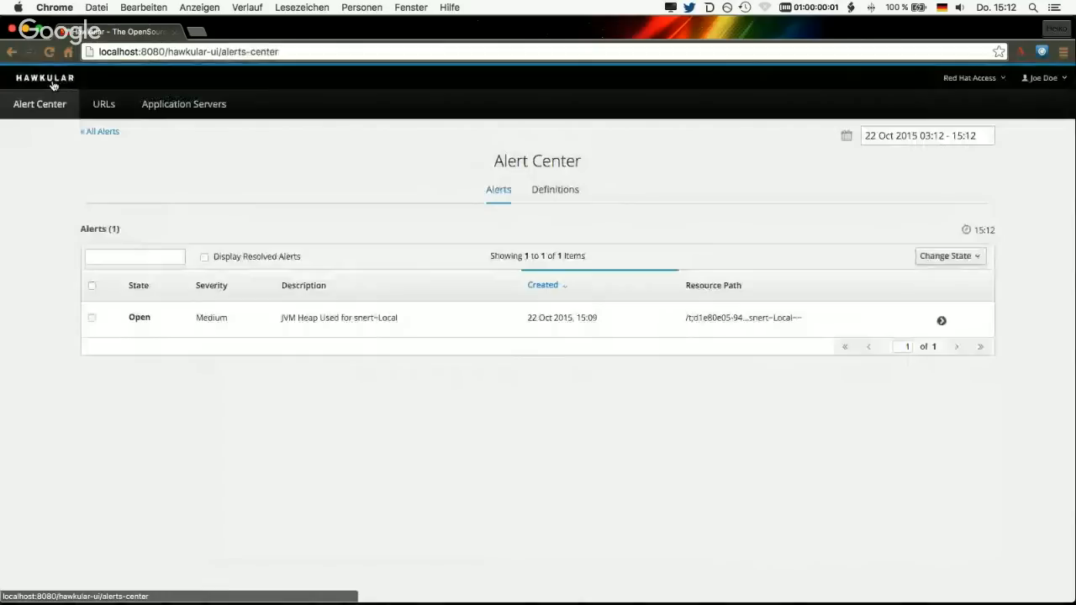
mouse_move(356, 323)
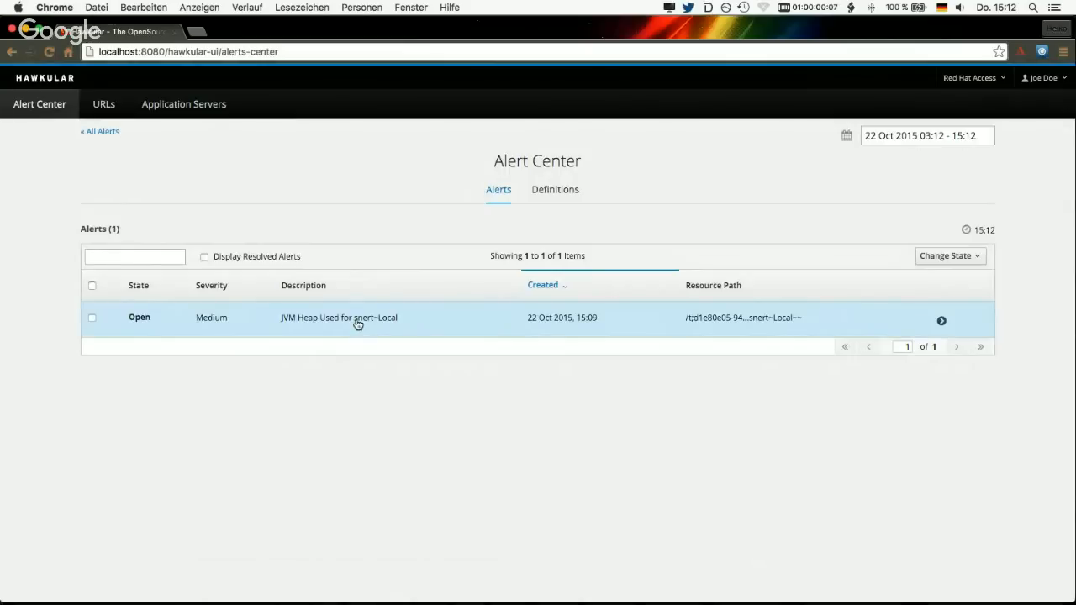
mouse_move(942, 323)
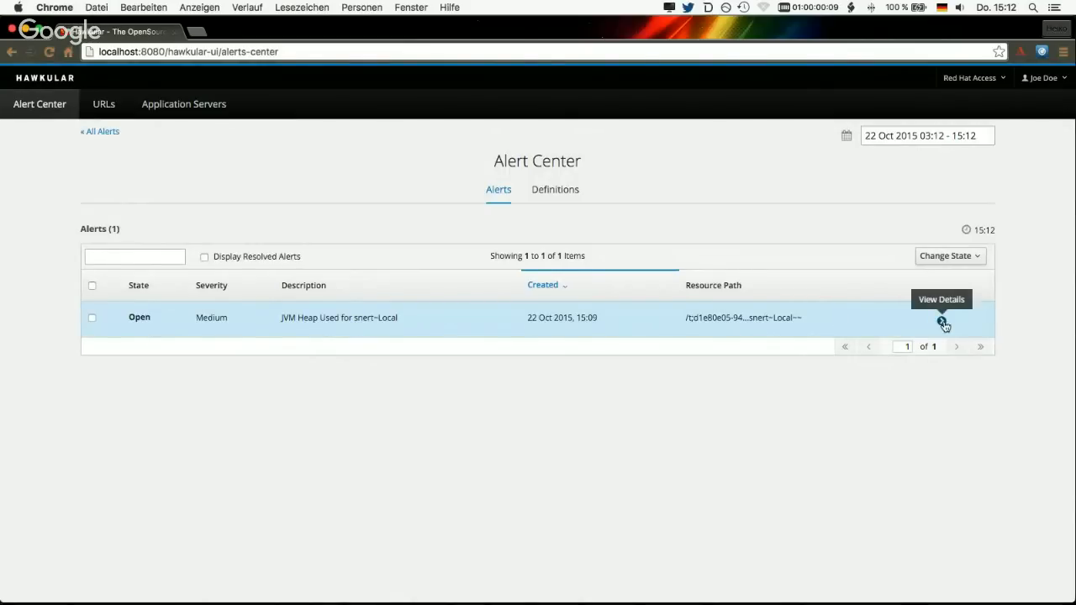
left_click(943, 323)
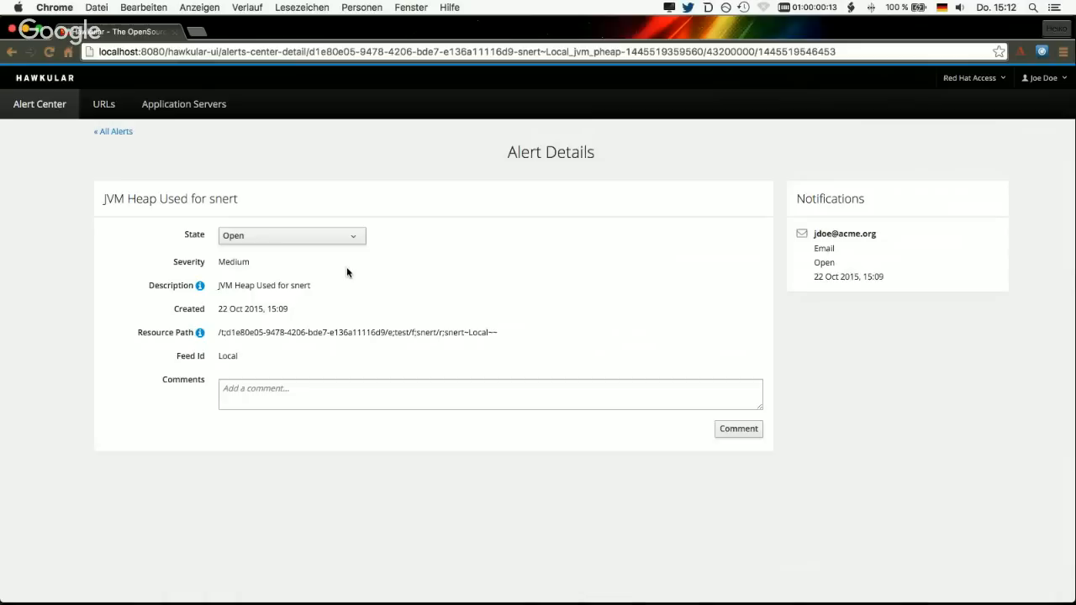
mouse_move(272, 284)
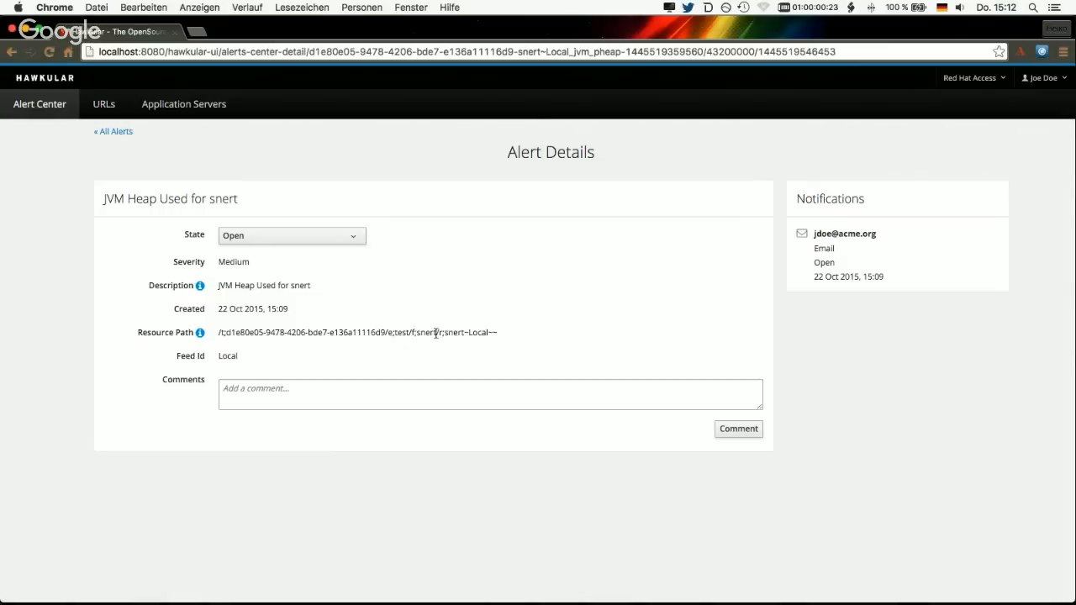
mouse_move(830, 239)
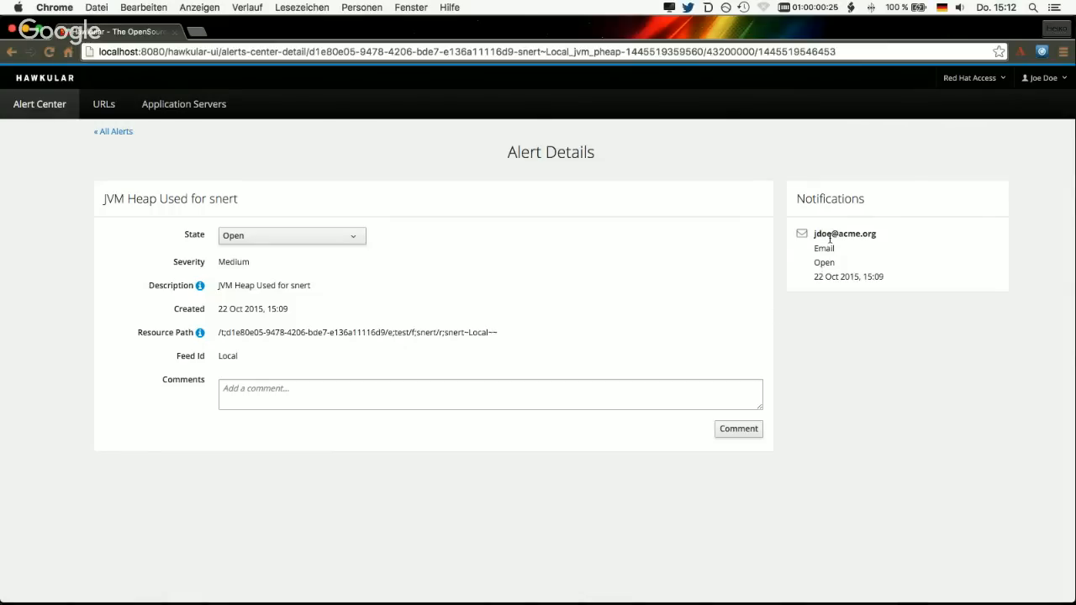
mouse_move(861, 294)
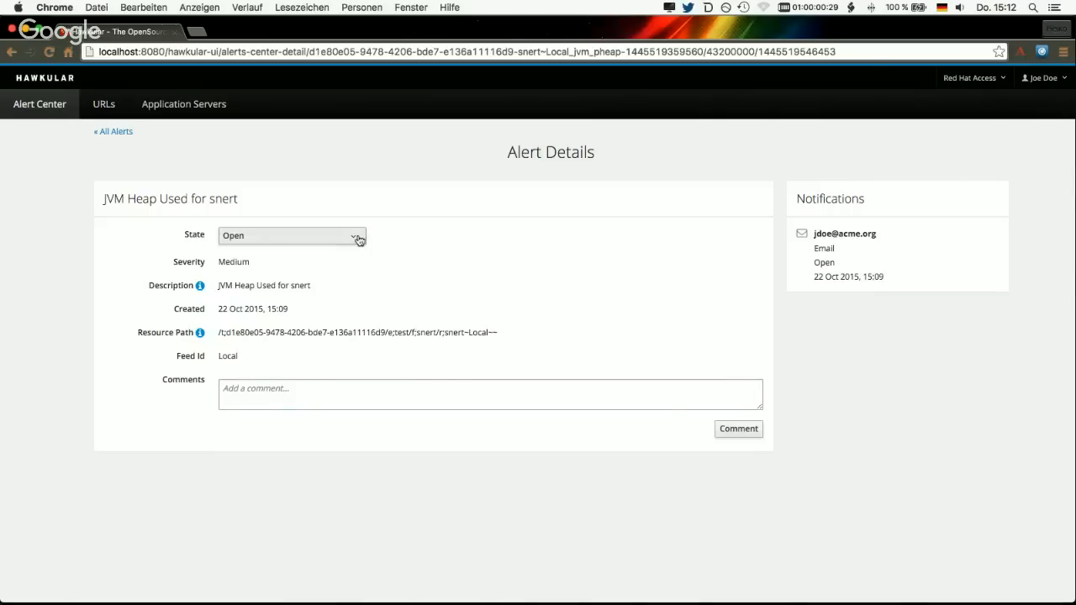
- Add a comment to the JVM heap alert about having no time during the demo
left_click(292, 235)
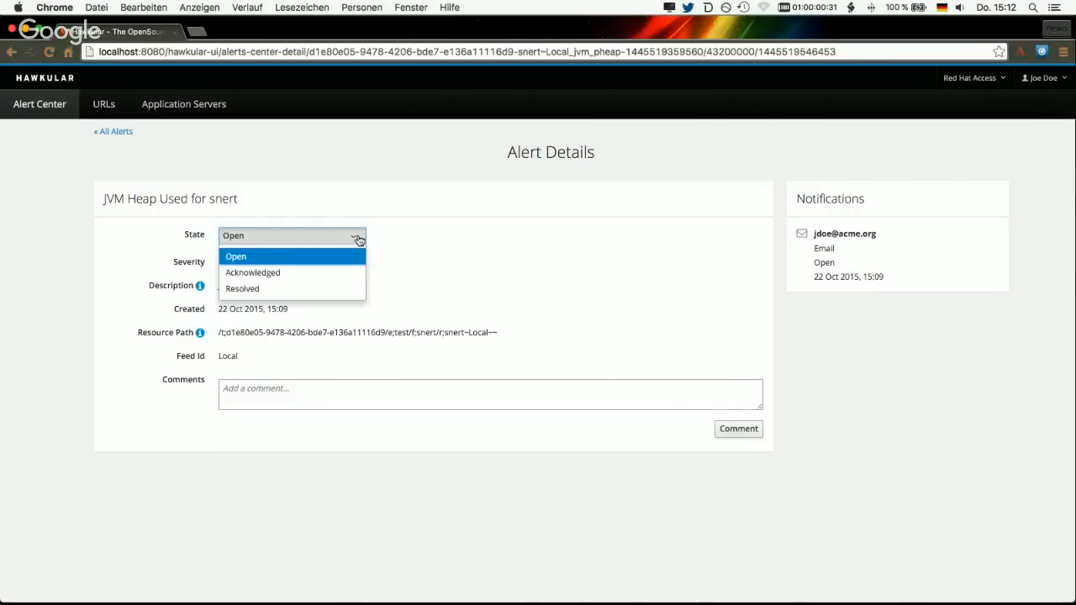
left_click(235, 255)
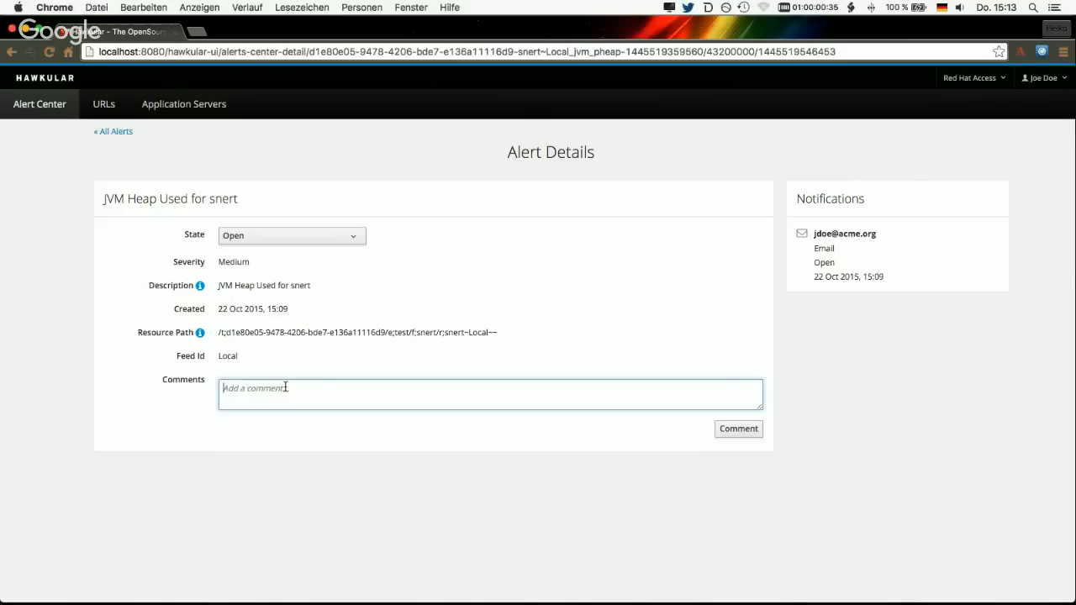
type("I know what it is but")
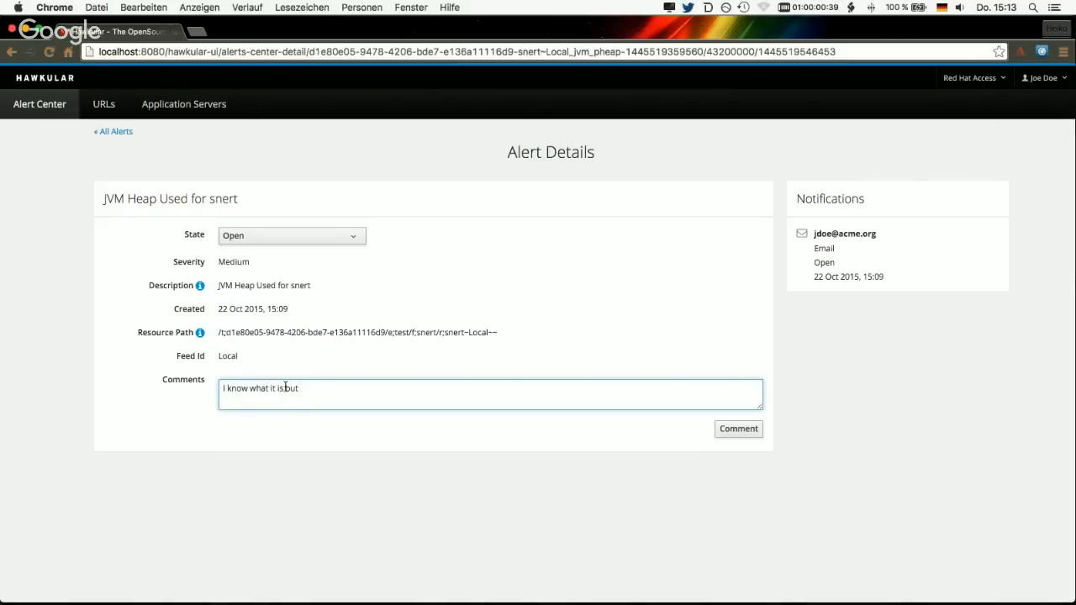
type("Ha")
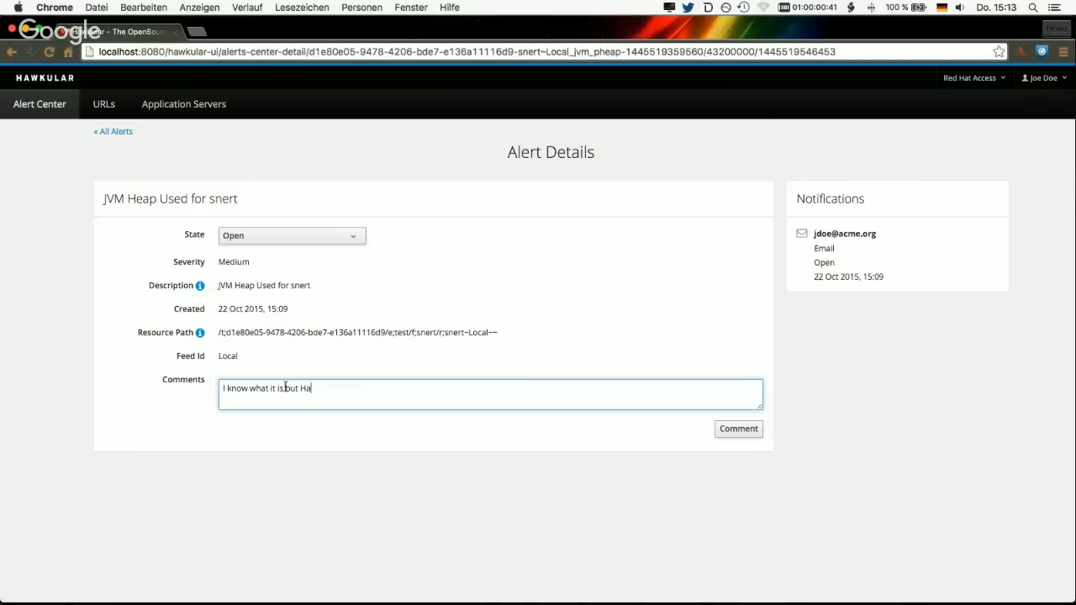
type("ave no time to fix it as I am doing")
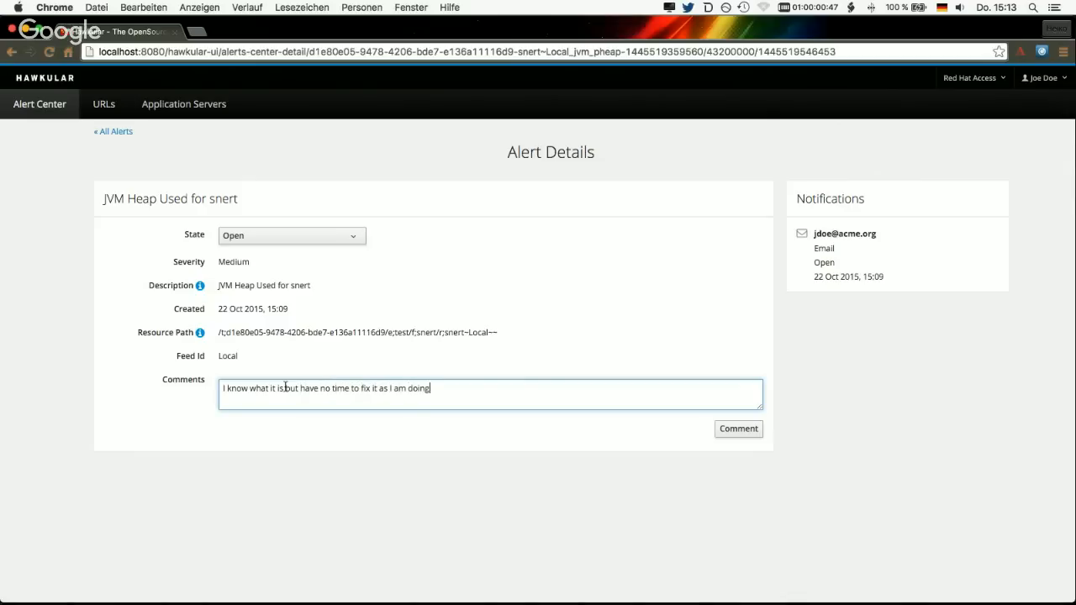
type("a demo")
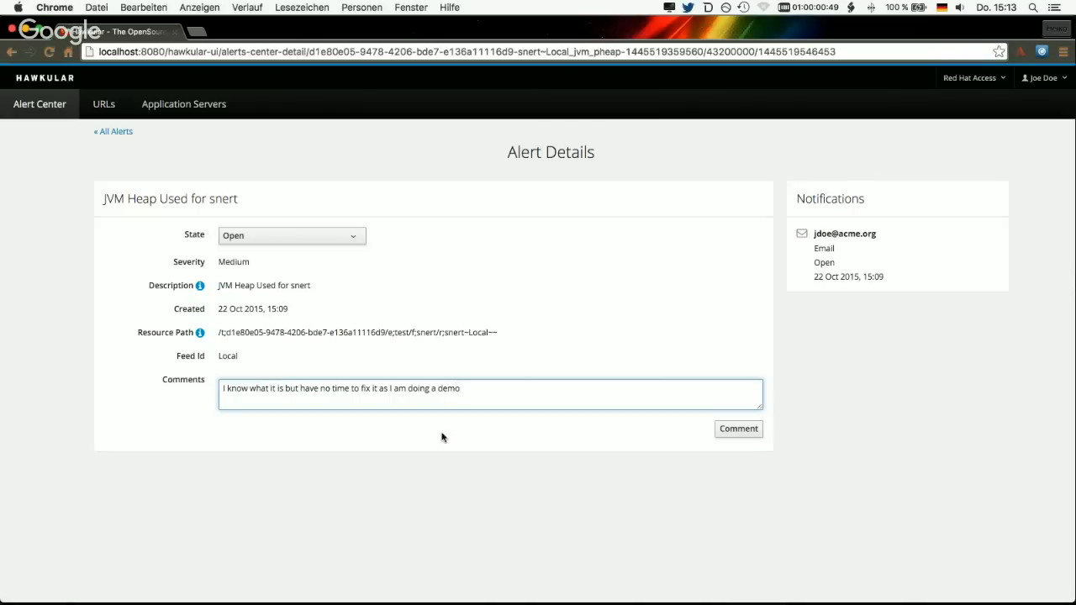
left_click(736, 428)
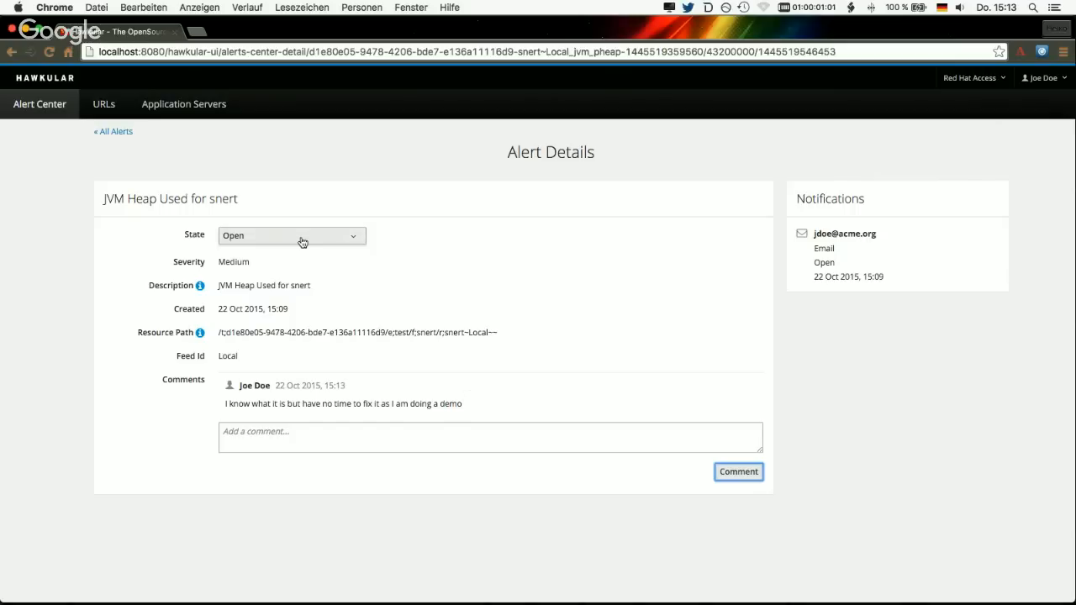
- Set the alert state to Acknowledged and post a second comment about starting work
left_click(292, 235)
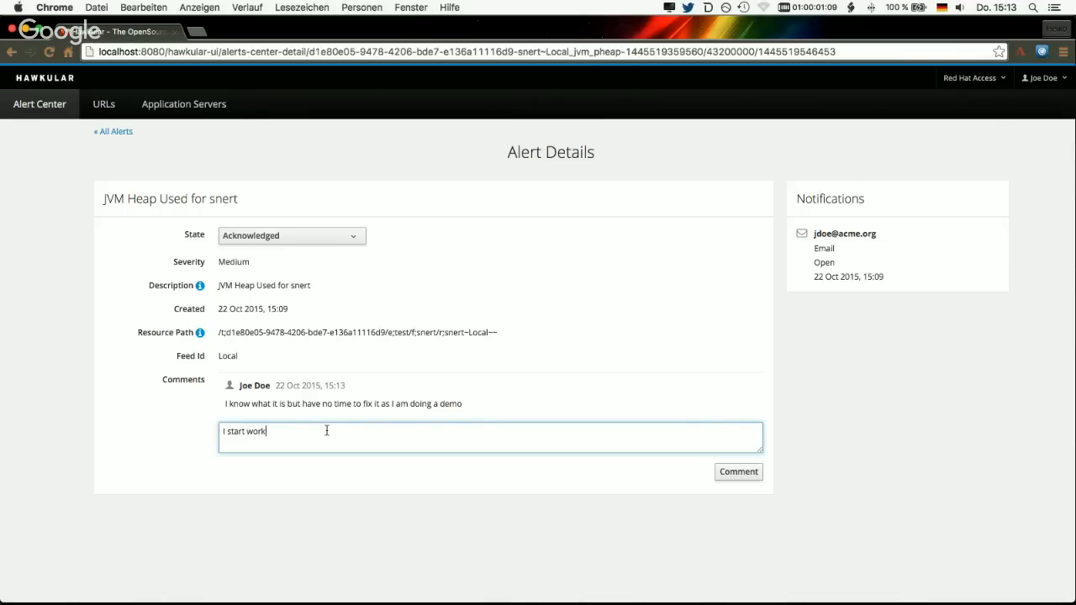
type("ing ..")
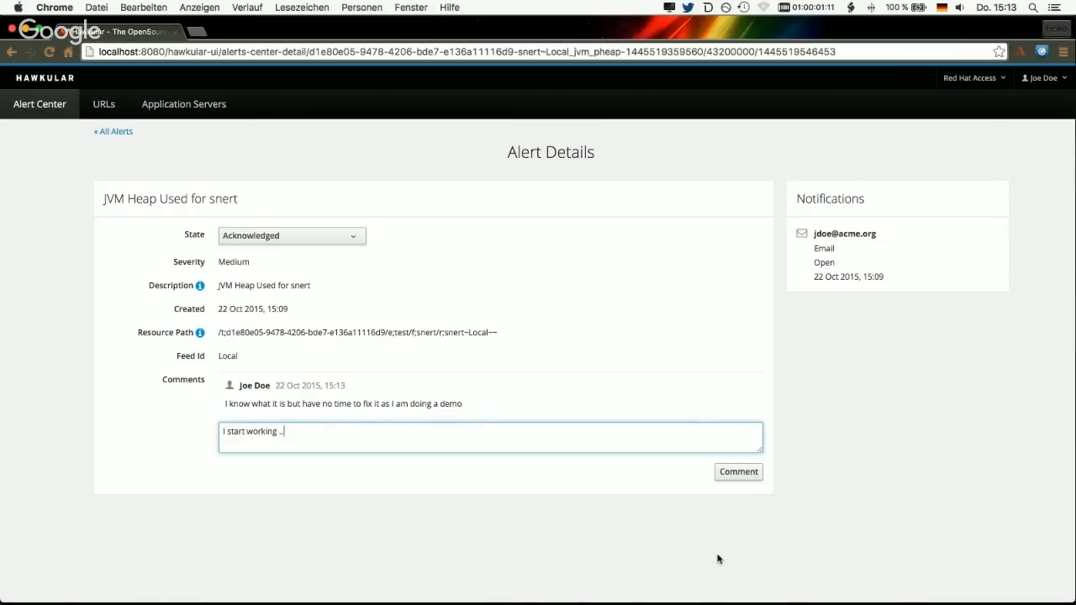
left_click(736, 471)
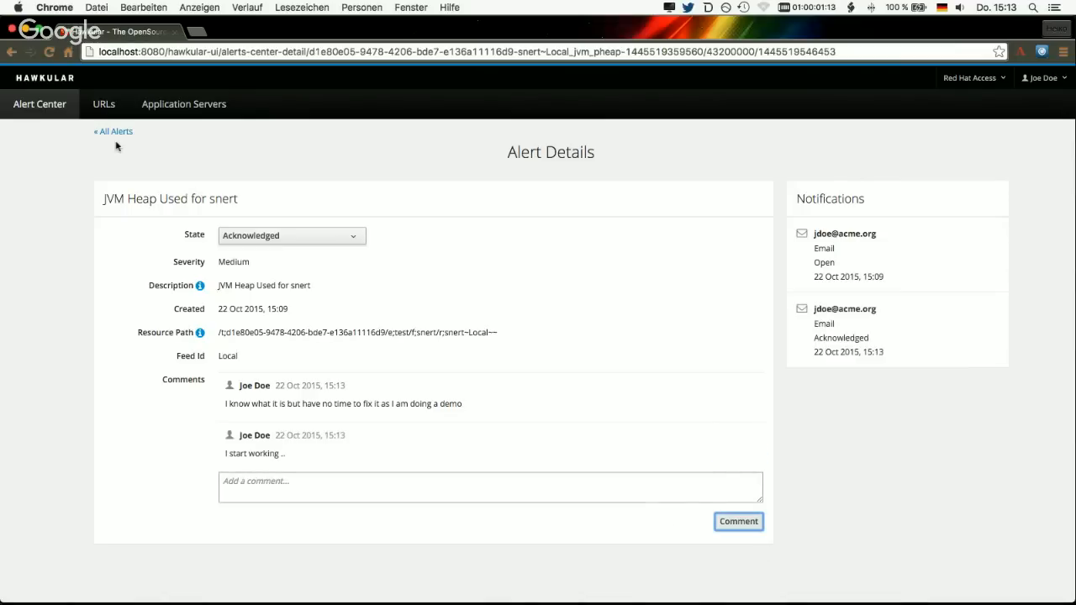
- Return to the Alert Center alerts list, recheck the acknowledged alert, and see the list empty
left_click(112, 132)
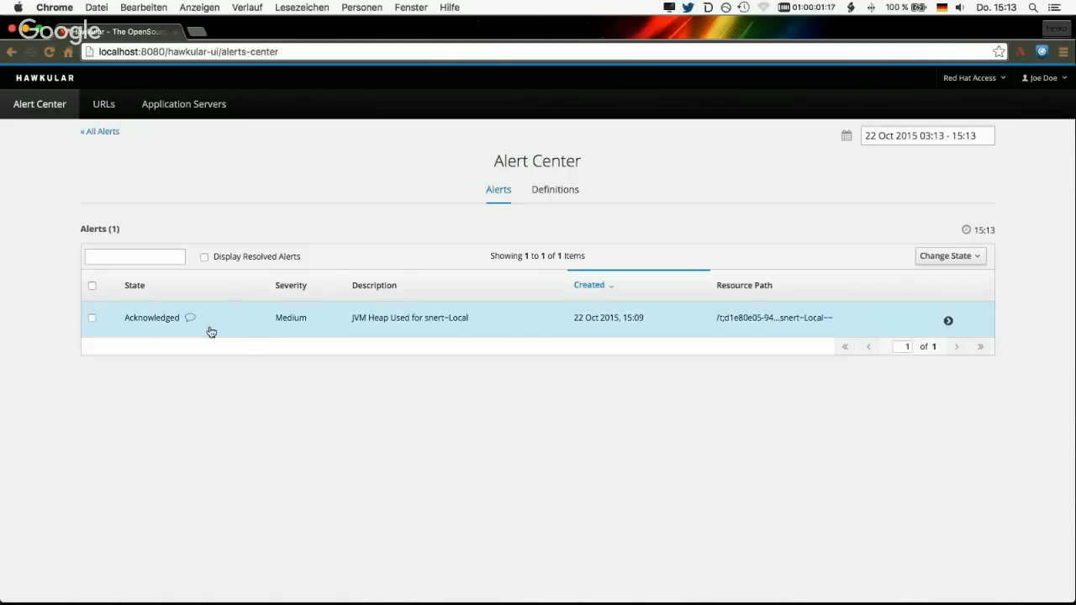
mouse_move(190, 322)
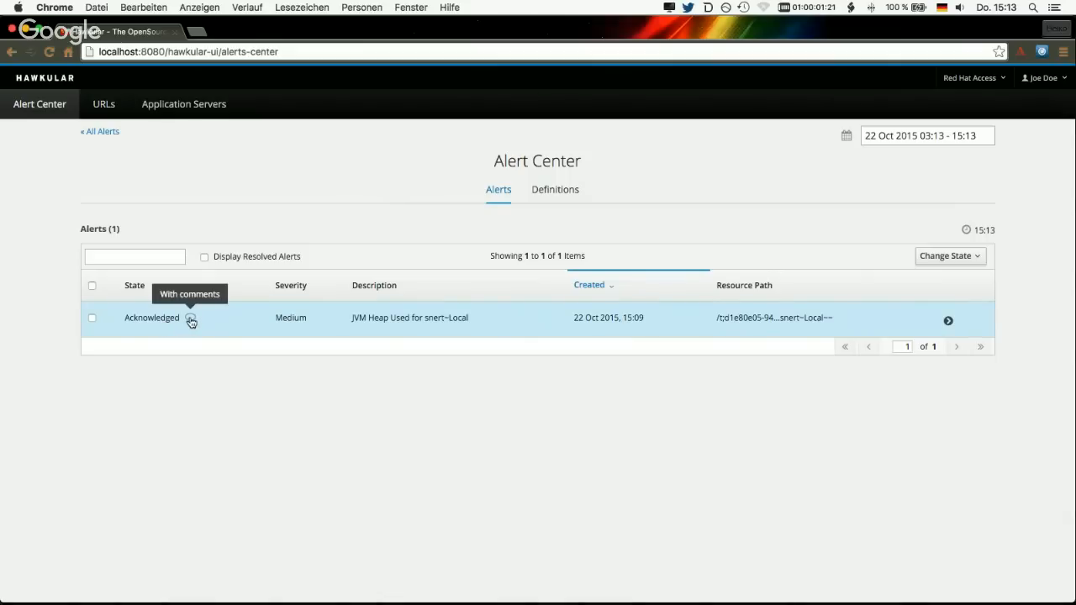
left_click(91, 318)
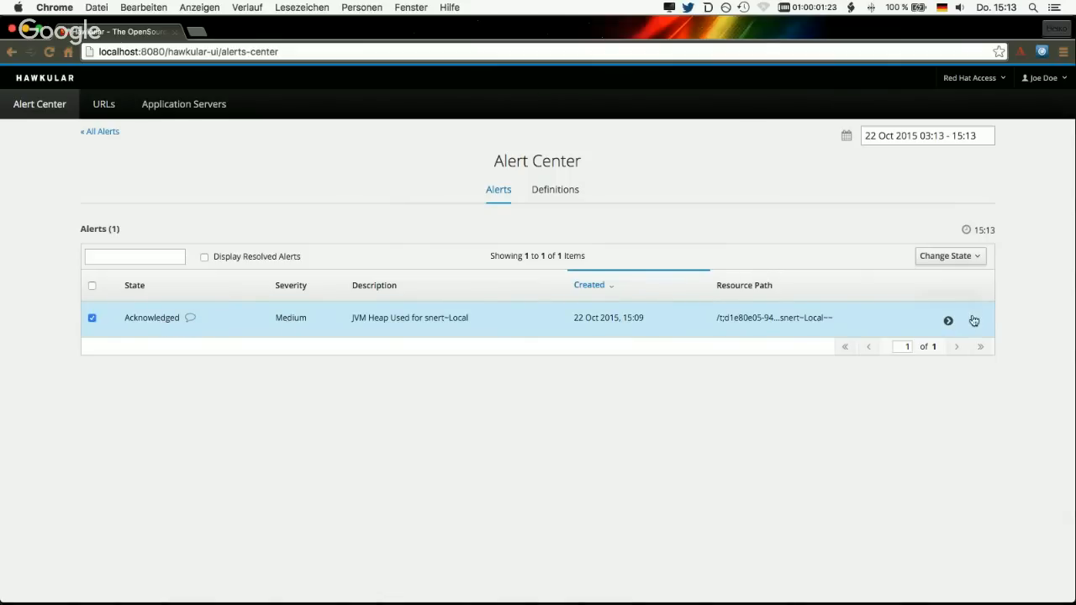
left_click(948, 319)
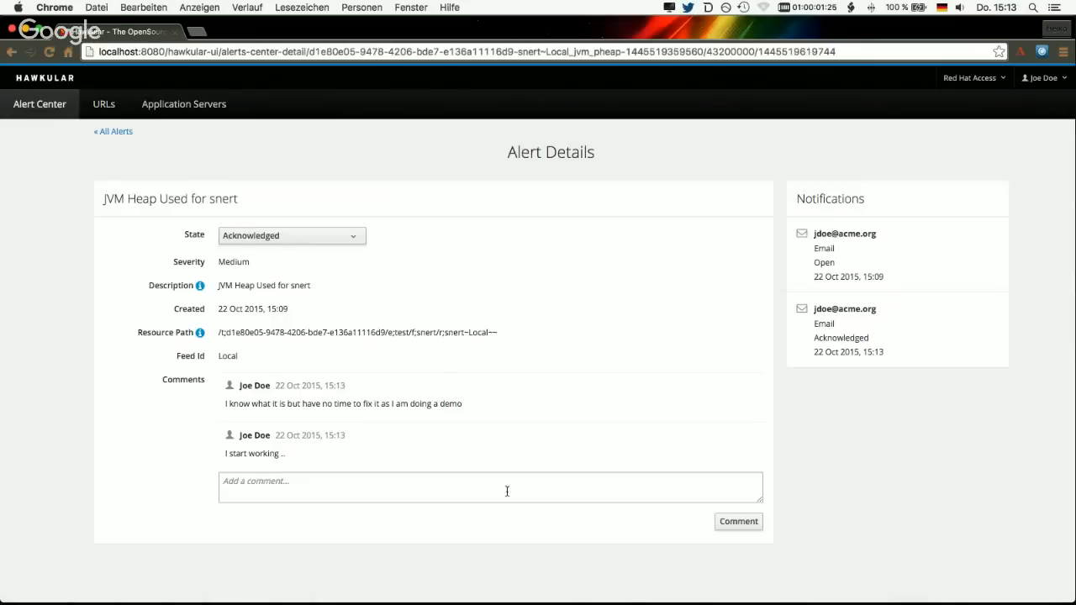
mouse_move(138, 153)
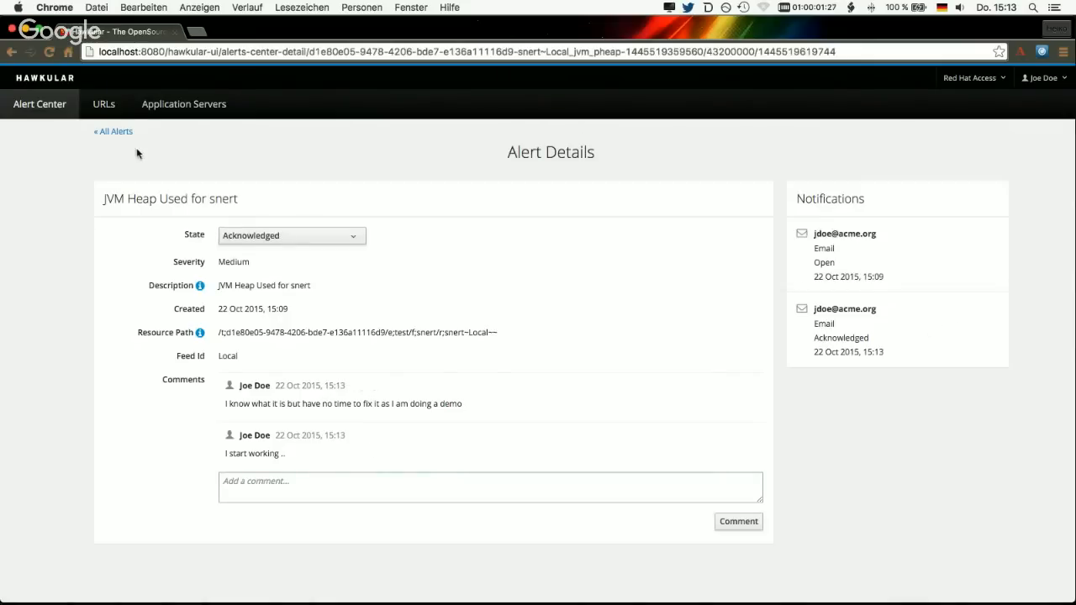
left_click(99, 131)
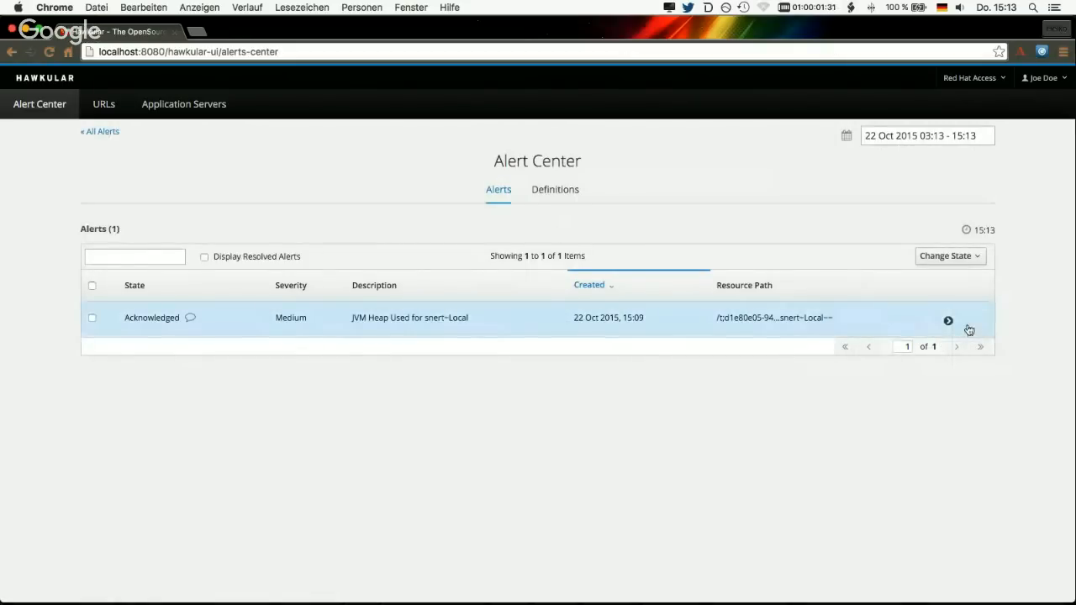
left_click(93, 317)
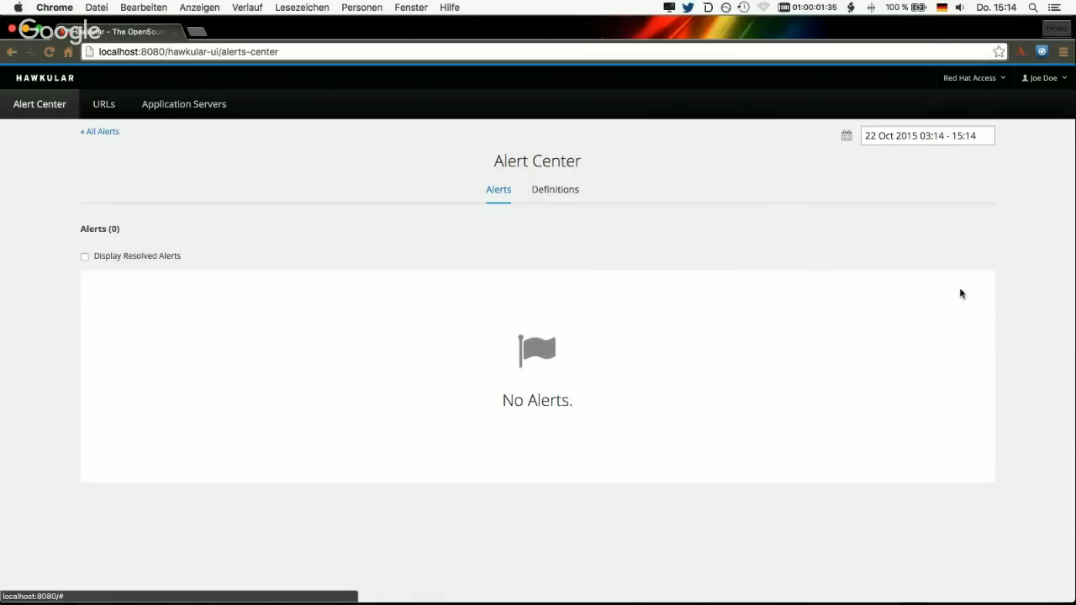
mouse_move(530, 434)
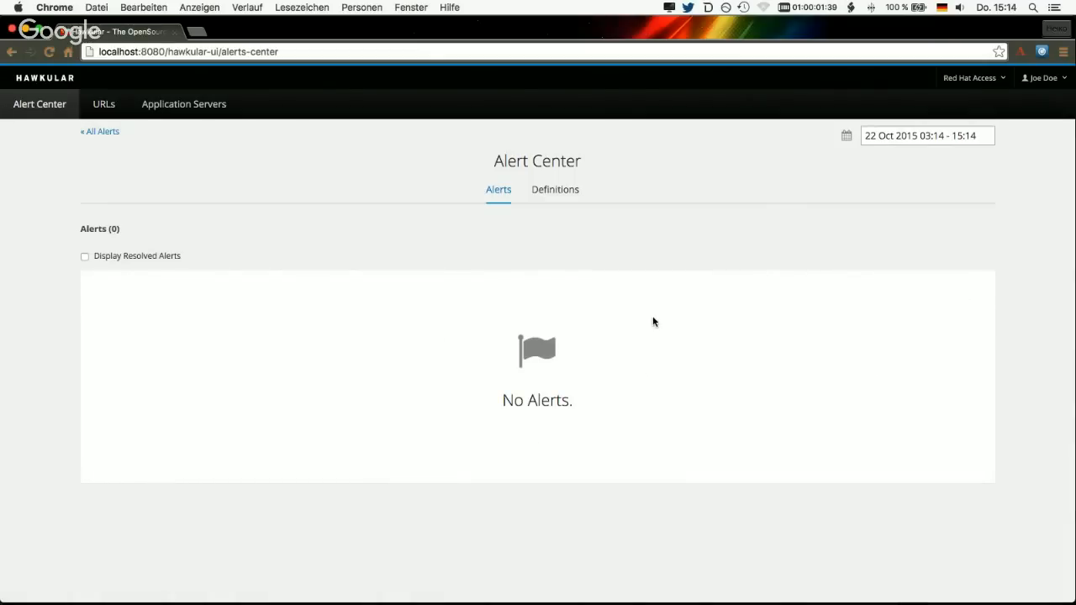
mouse_move(128, 279)
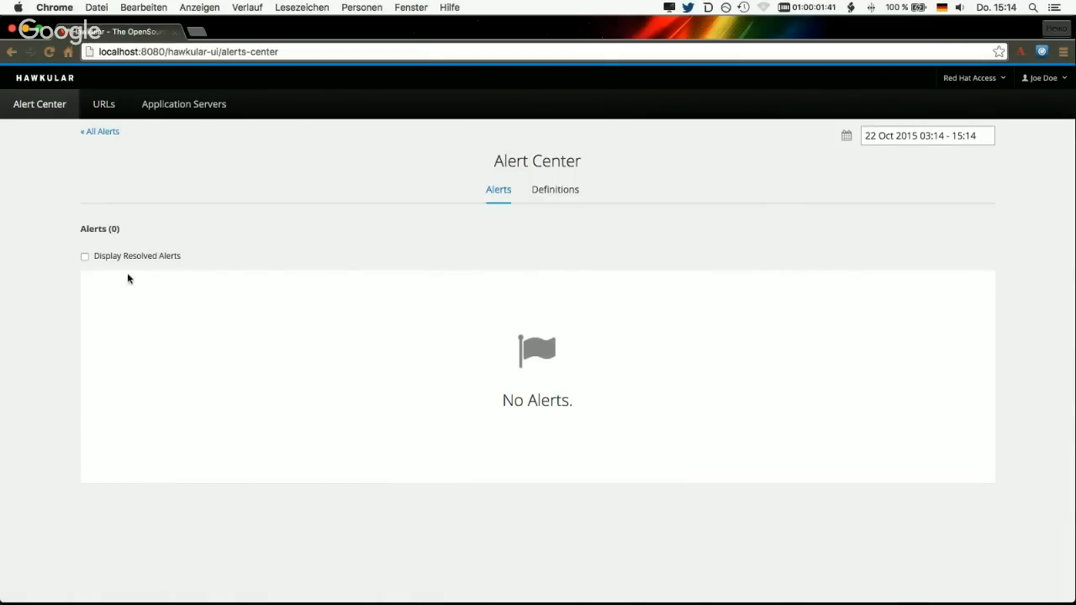
mouse_move(512, 332)
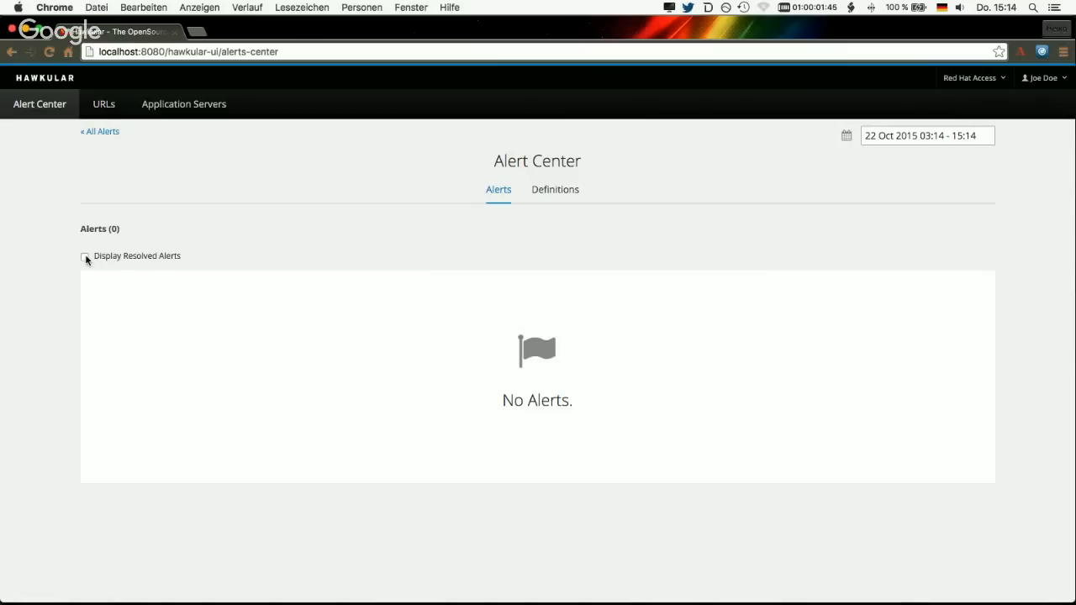
- Show resolved alerts so the heap alert appears as Resolved, checking the Definitions list too
left_click(84, 255)
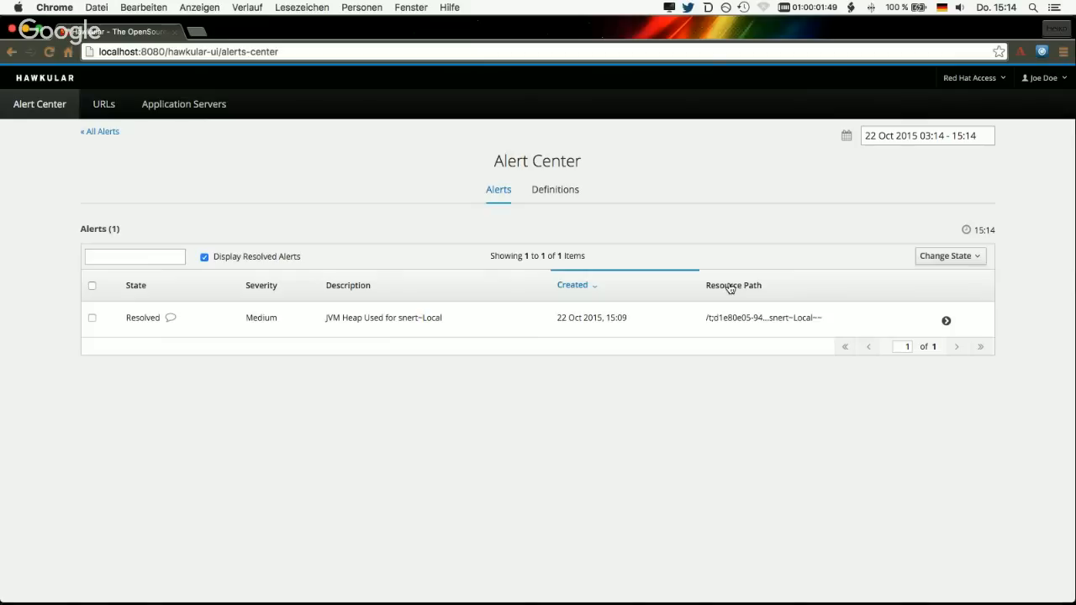
left_click(554, 188)
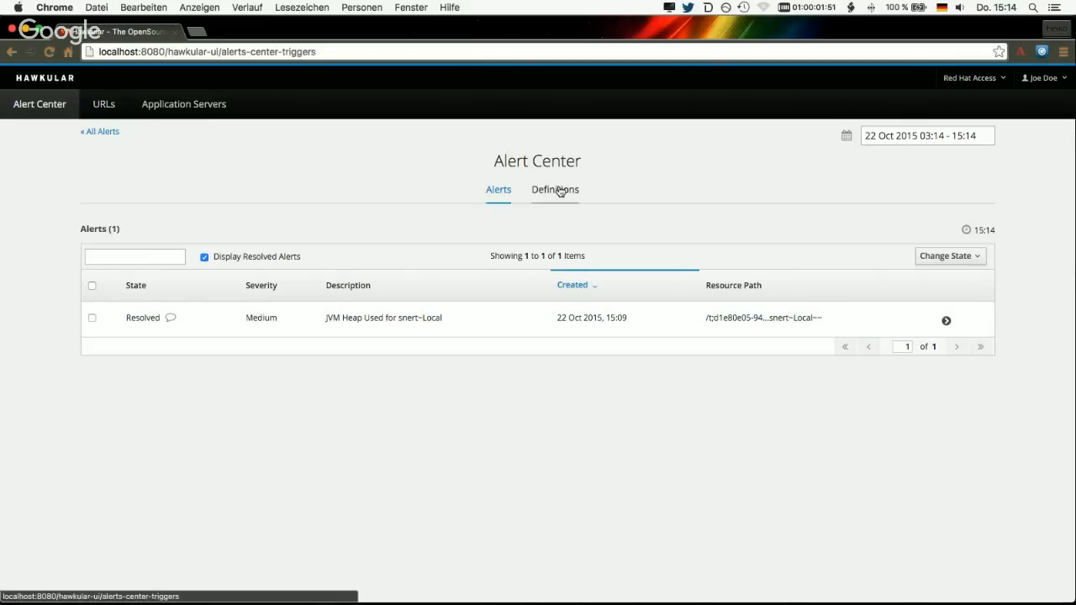
left_click(555, 188)
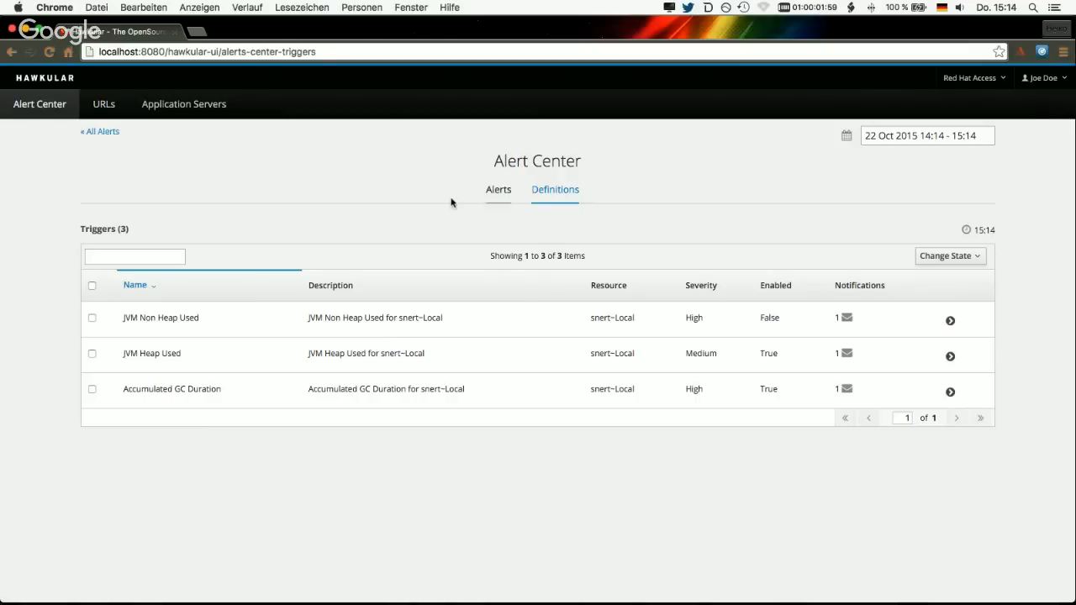
left_click(497, 188)
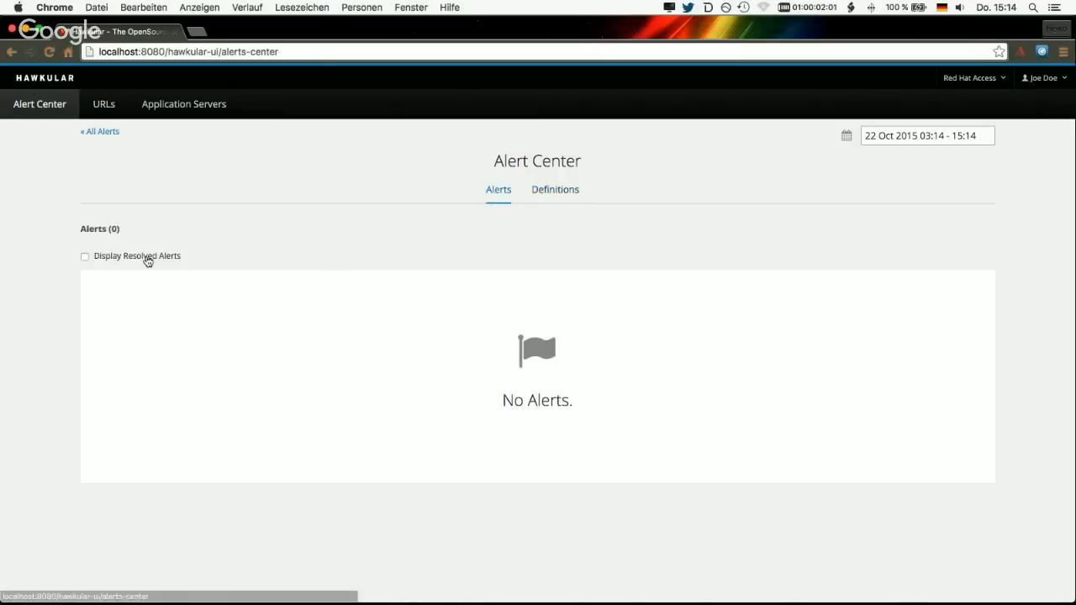
left_click(84, 255)
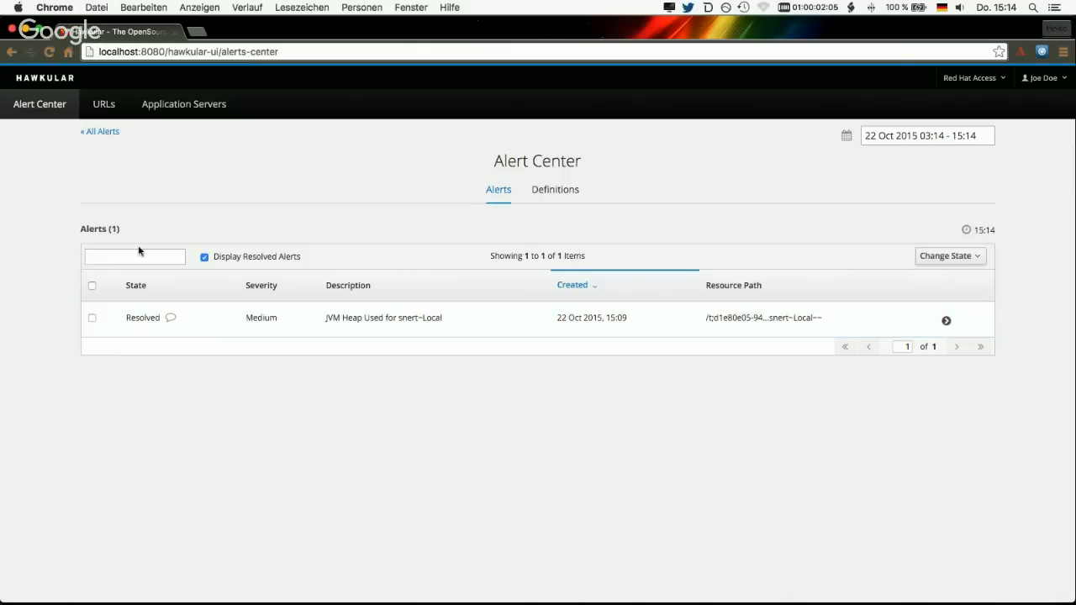
mouse_move(153, 179)
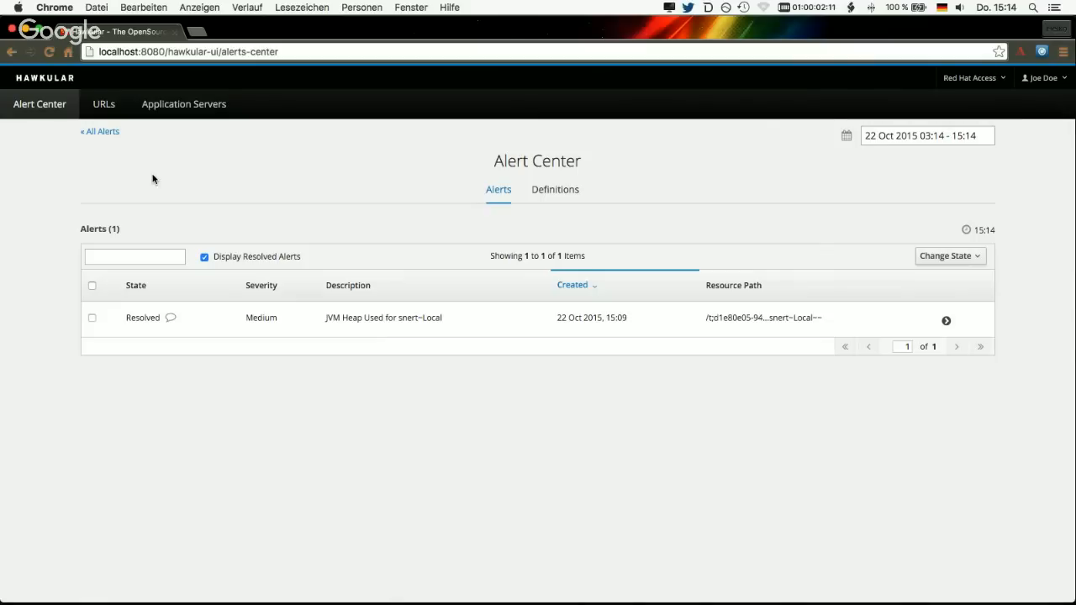
mouse_move(210, 165)
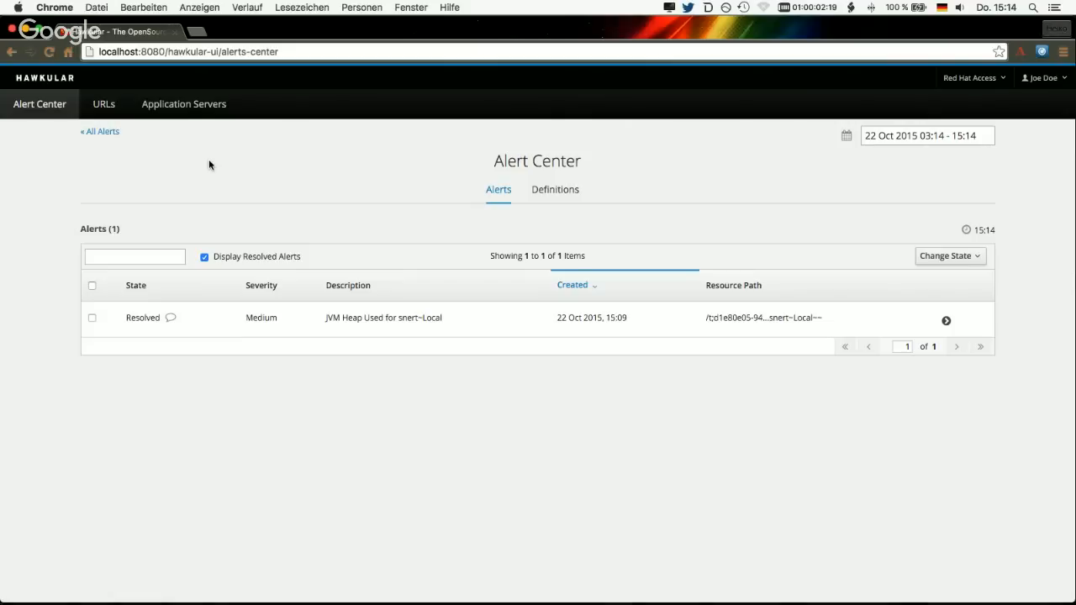
- Show the three trigger definitions and bring up the account options menu
left_click(555, 188)
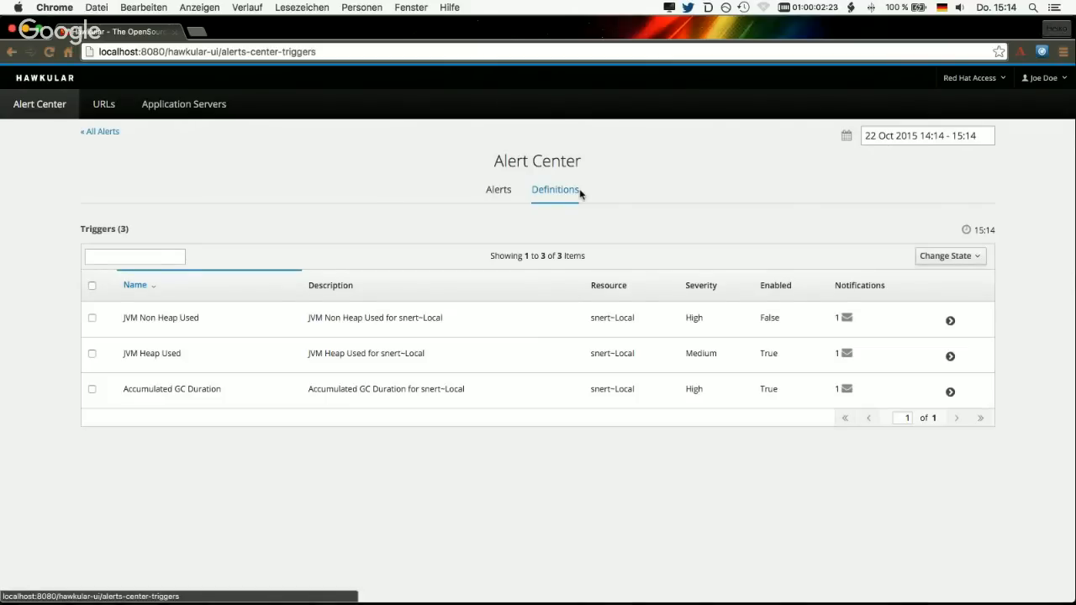
mouse_move(524, 246)
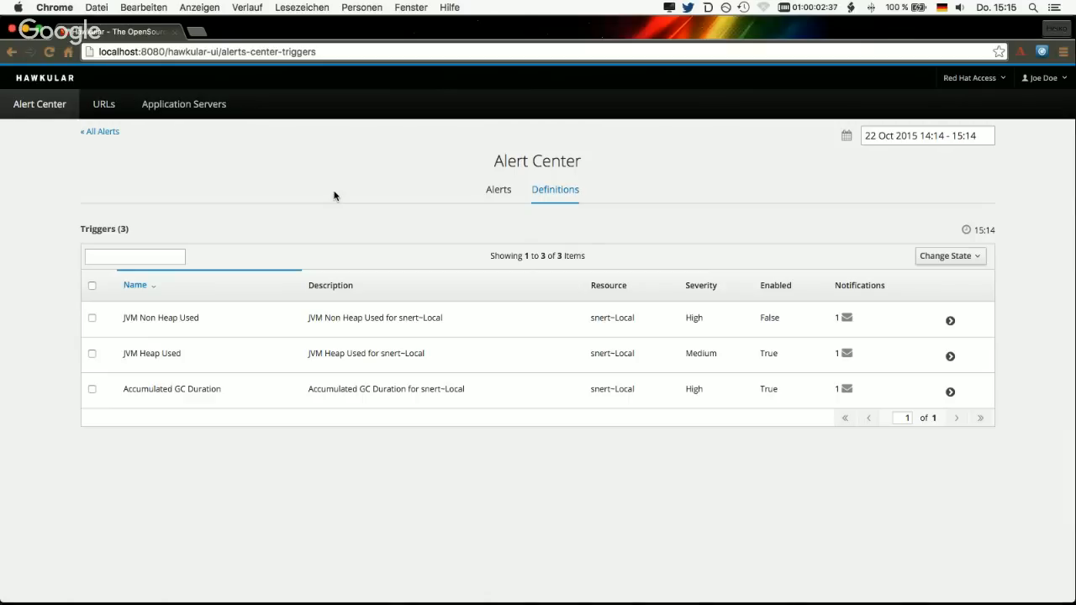
mouse_move(393, 182)
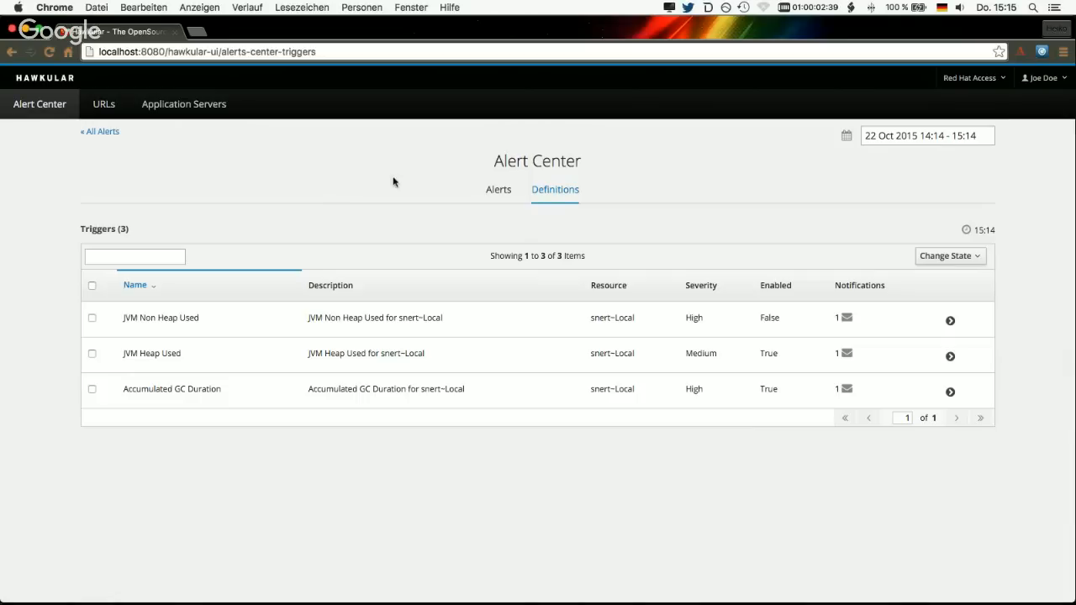
mouse_move(437, 188)
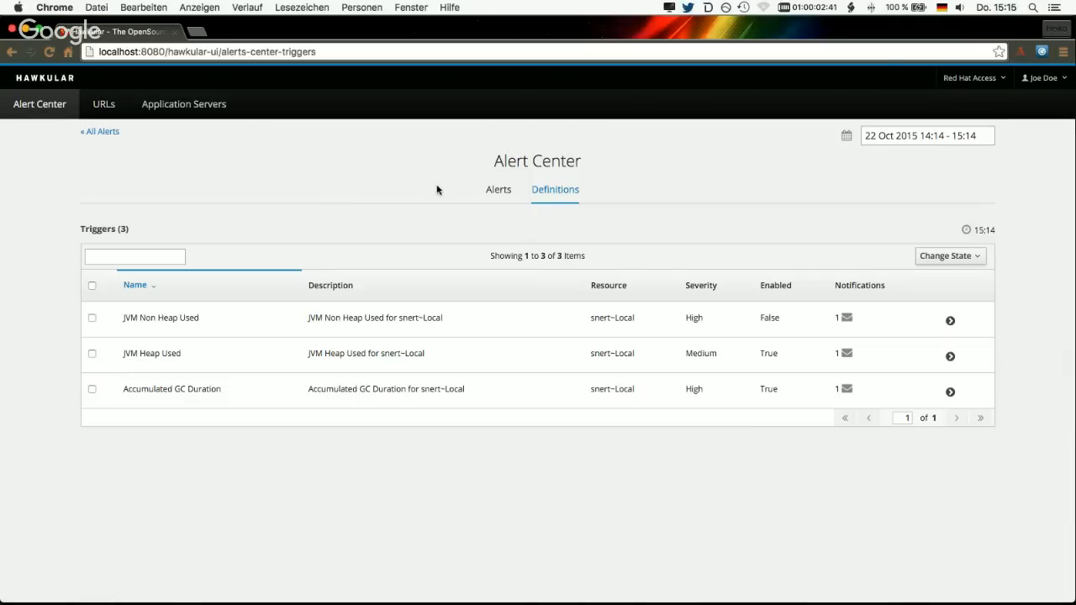
mouse_move(854, 188)
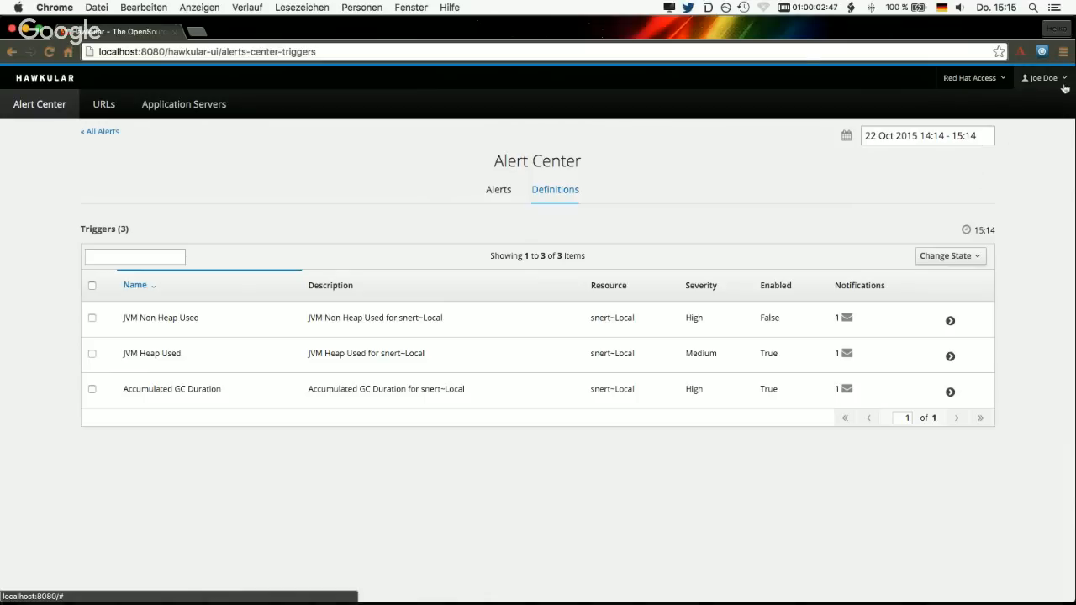
left_click(1042, 78)
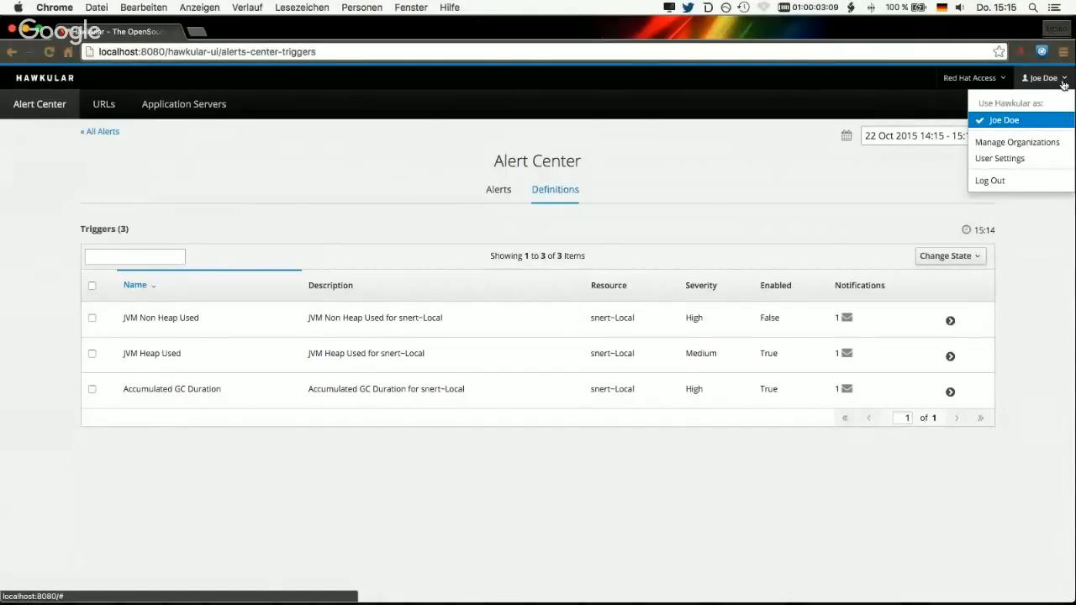
mouse_move(497, 151)
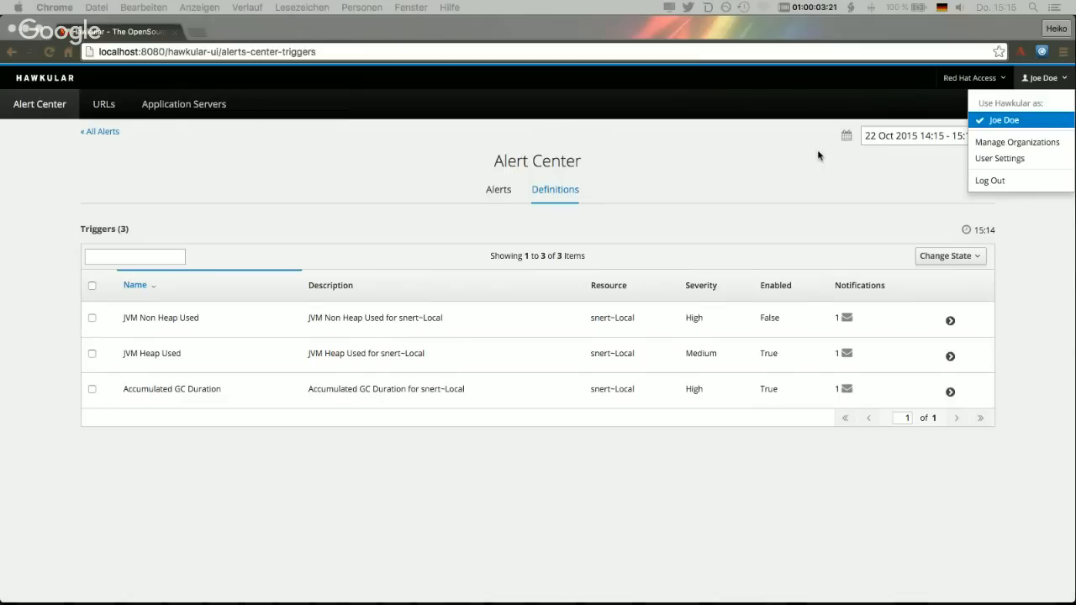
mouse_move(696, 151)
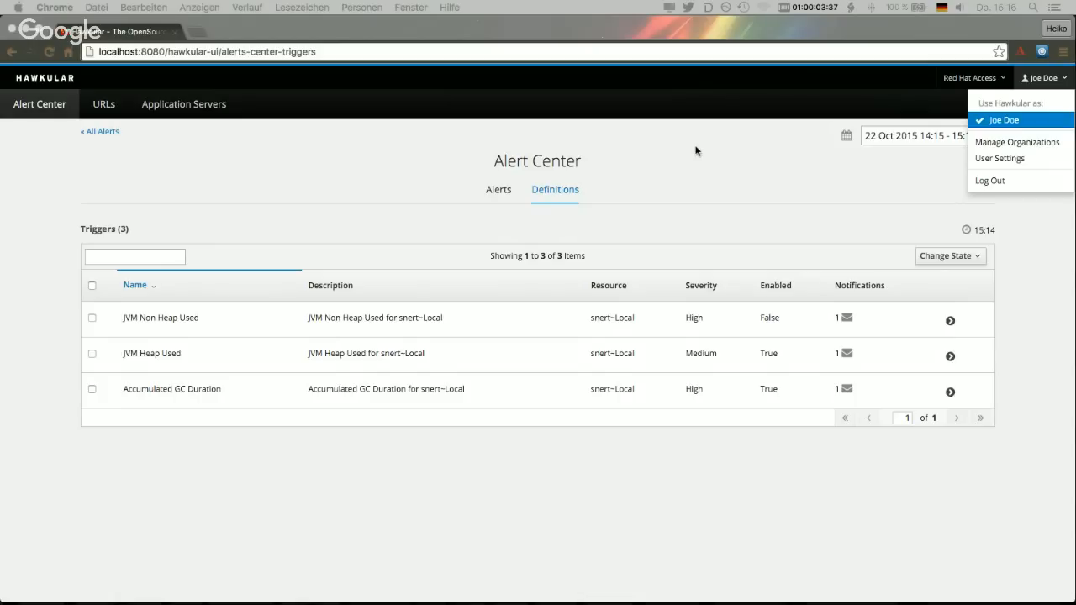
mouse_move(981, 153)
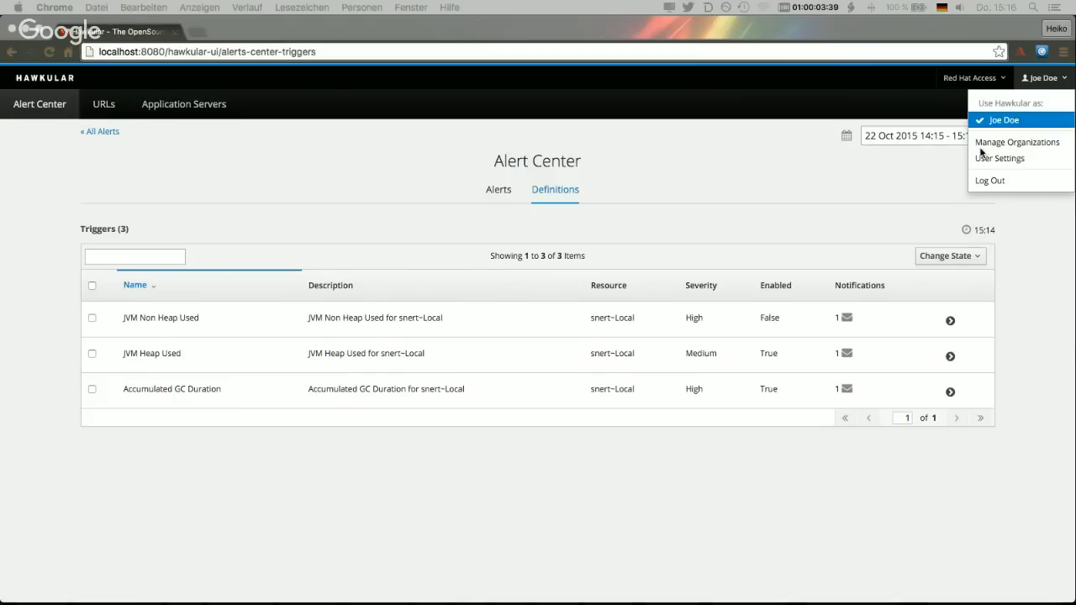
mouse_move(1022, 145)
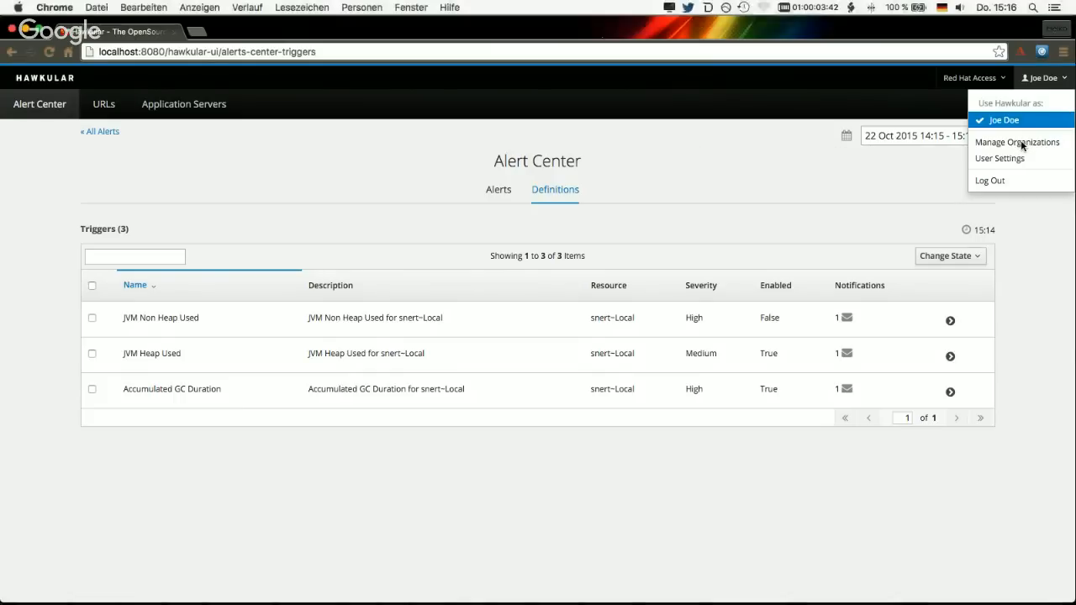
- Create a new organization named hawkular.org from Manage Organizations
left_click(1017, 141)
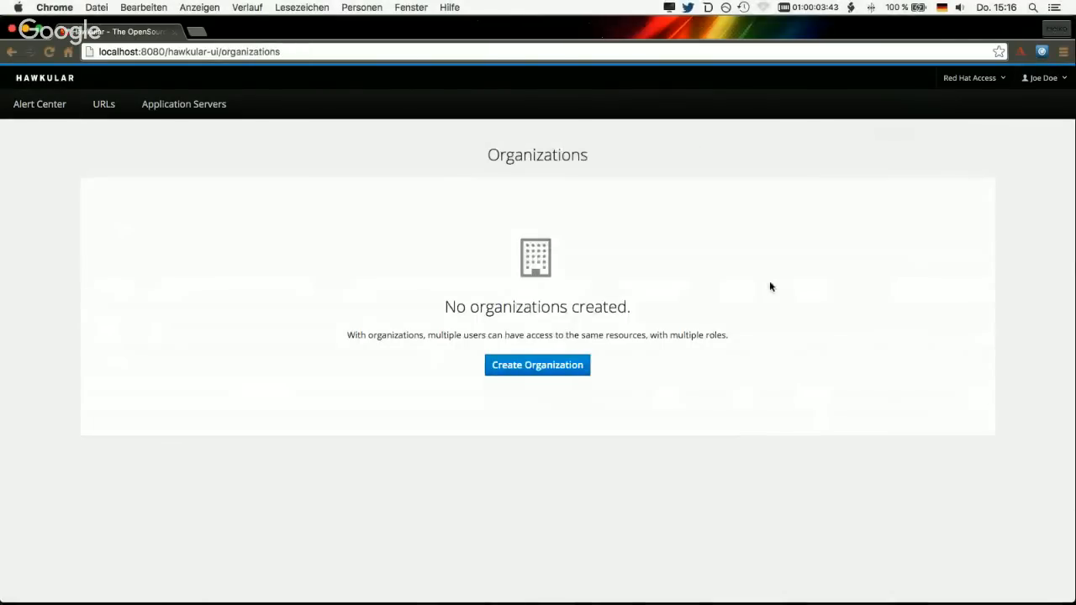
left_click(538, 365)
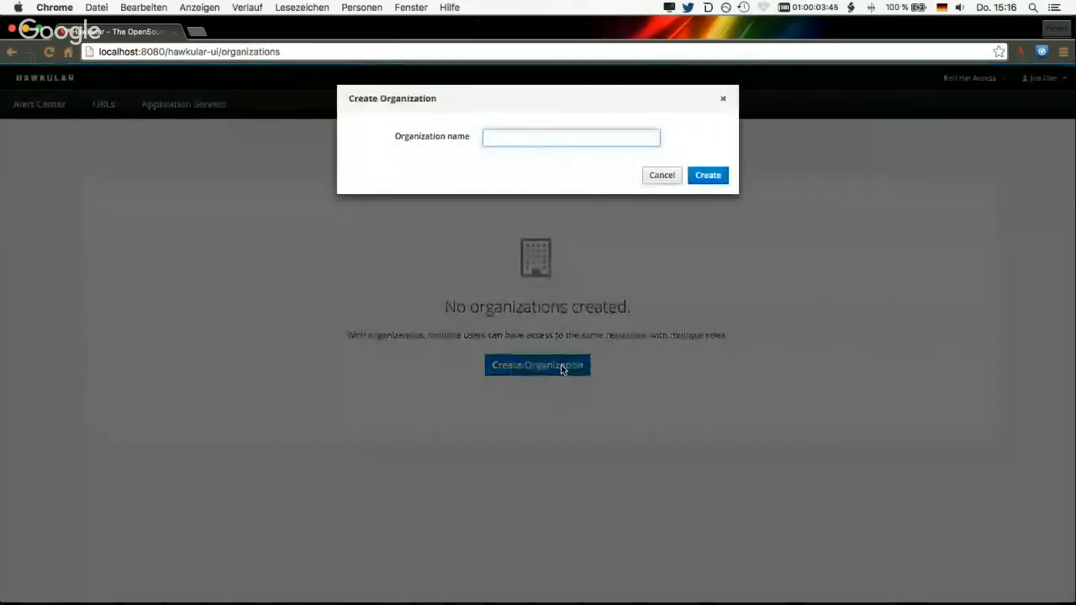
type("hawkular.org")
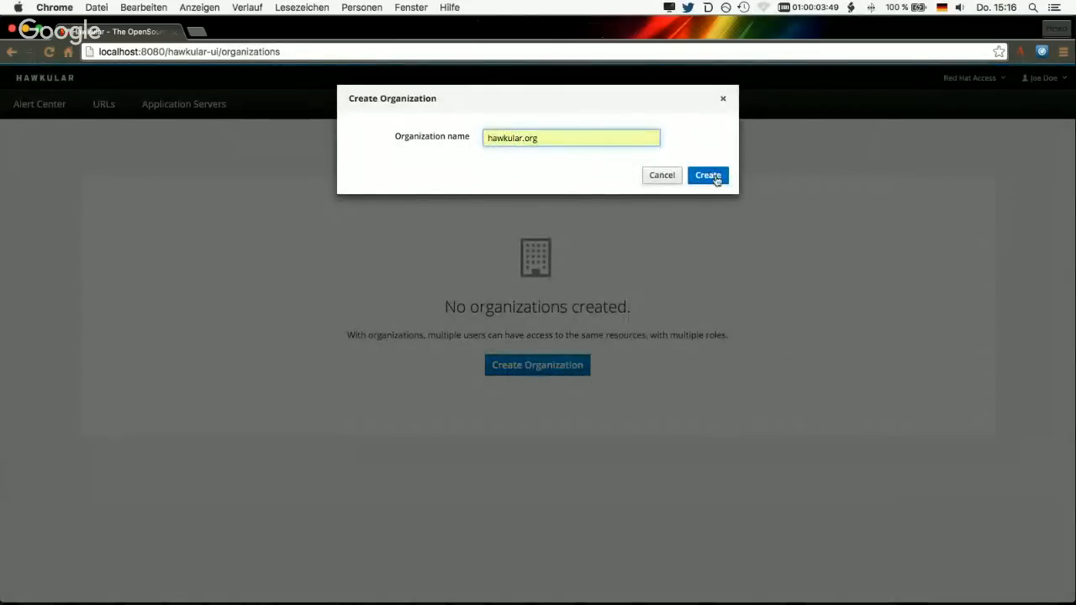
left_click(708, 175)
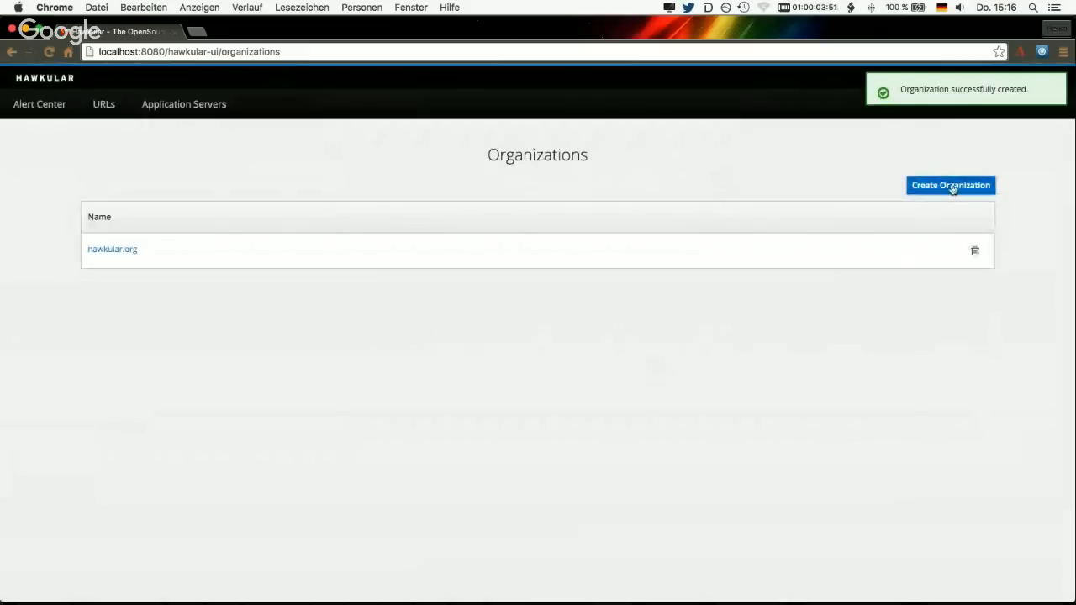
- Create a second organization acme.org and view its members page with one Owner
left_click(952, 185)
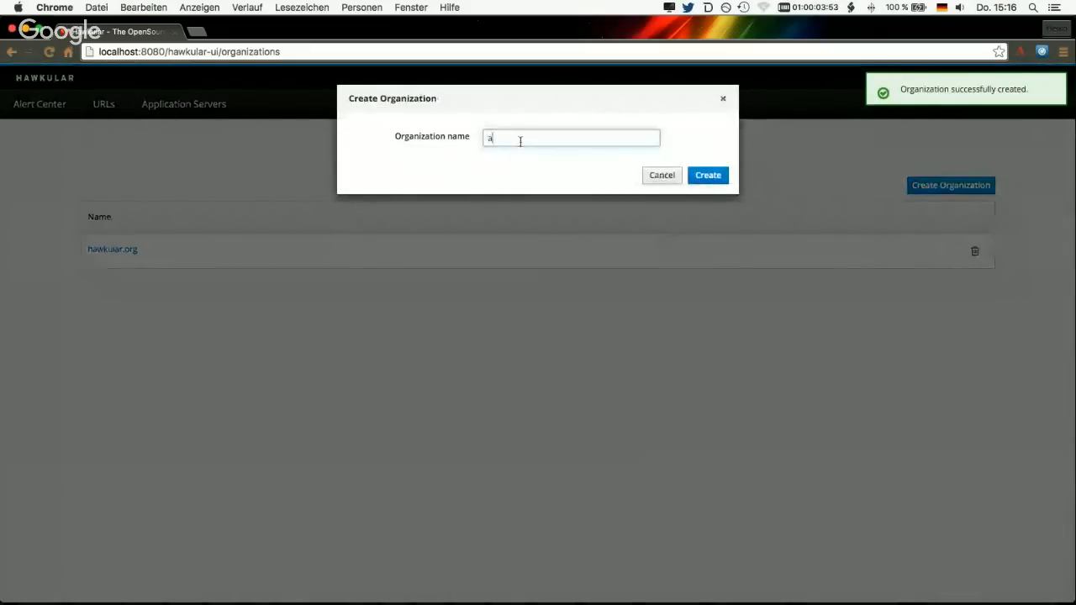
type("cme.org")
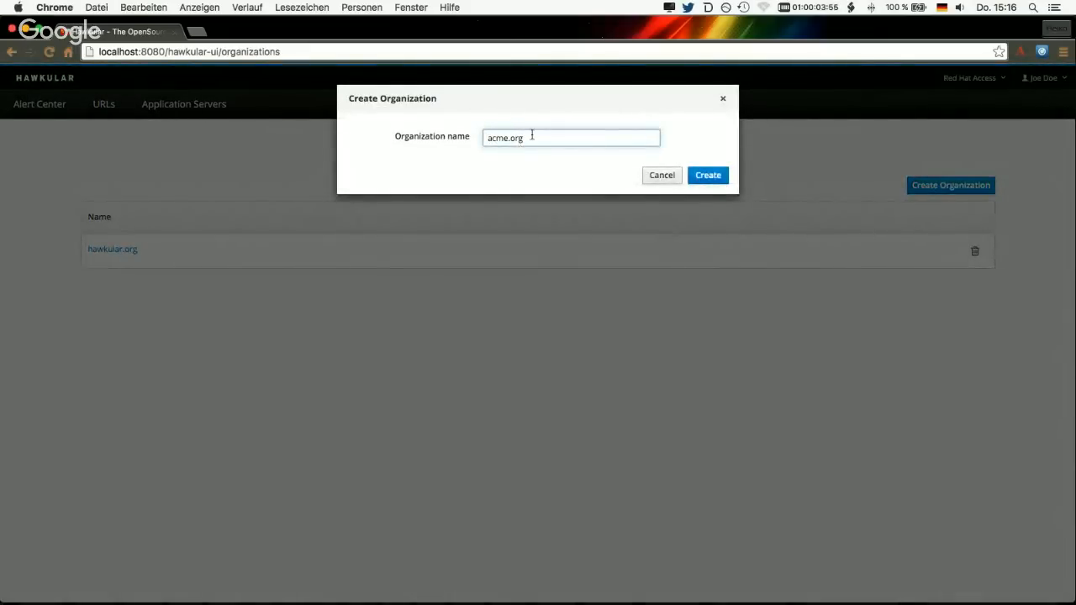
left_click(706, 175)
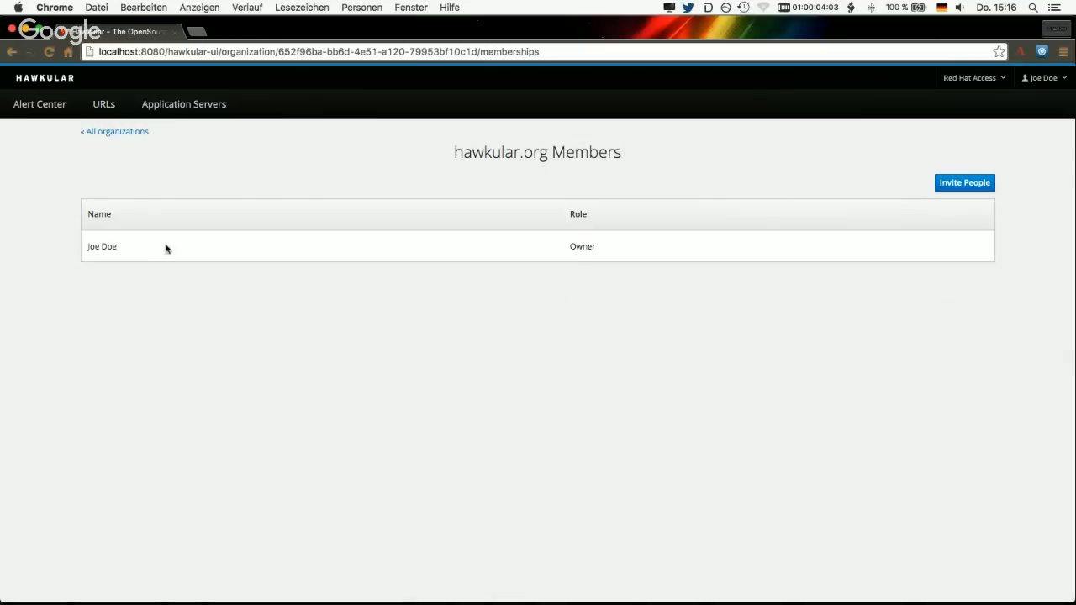
mouse_move(114, 131)
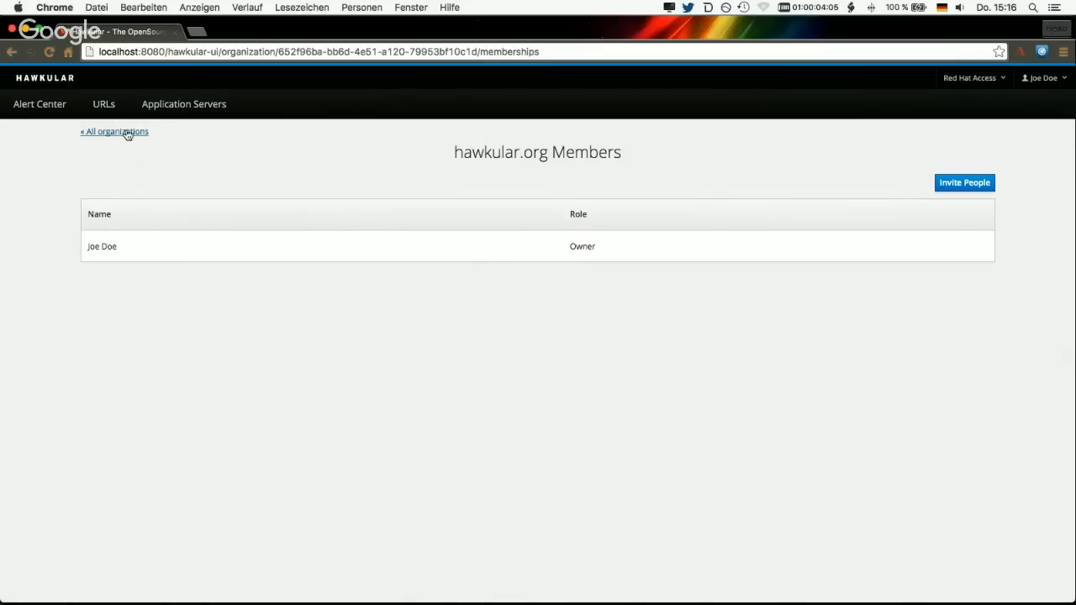
mouse_move(115, 131)
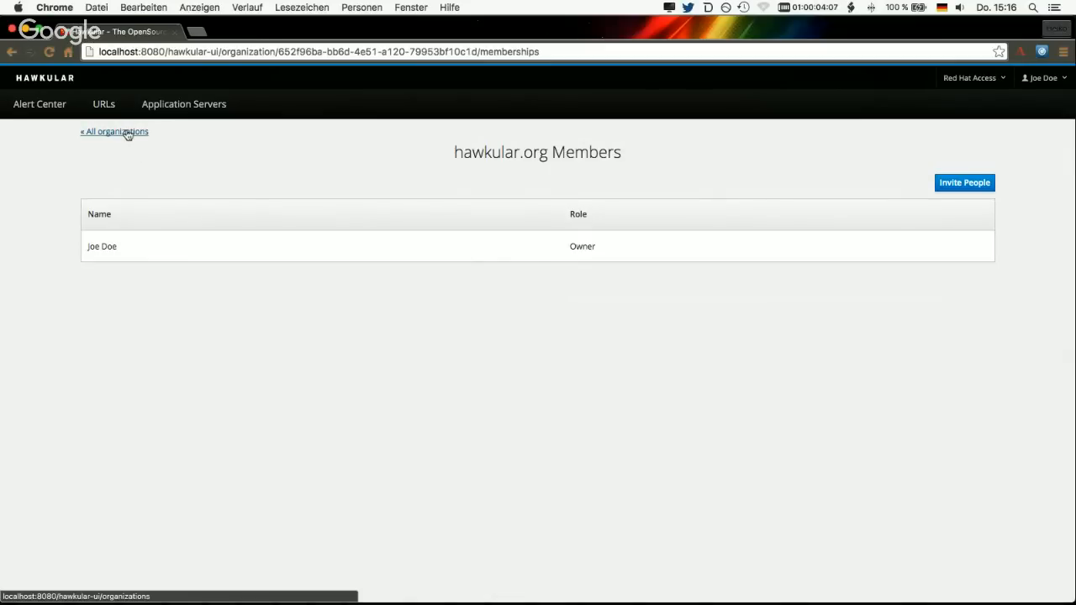
left_click(114, 131)
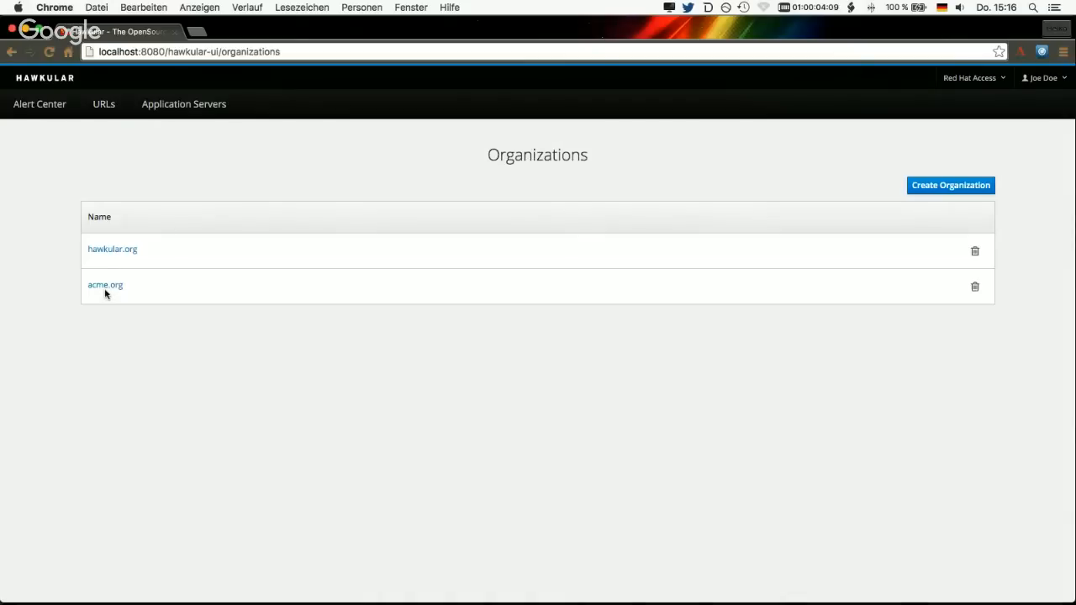
left_click(104, 284)
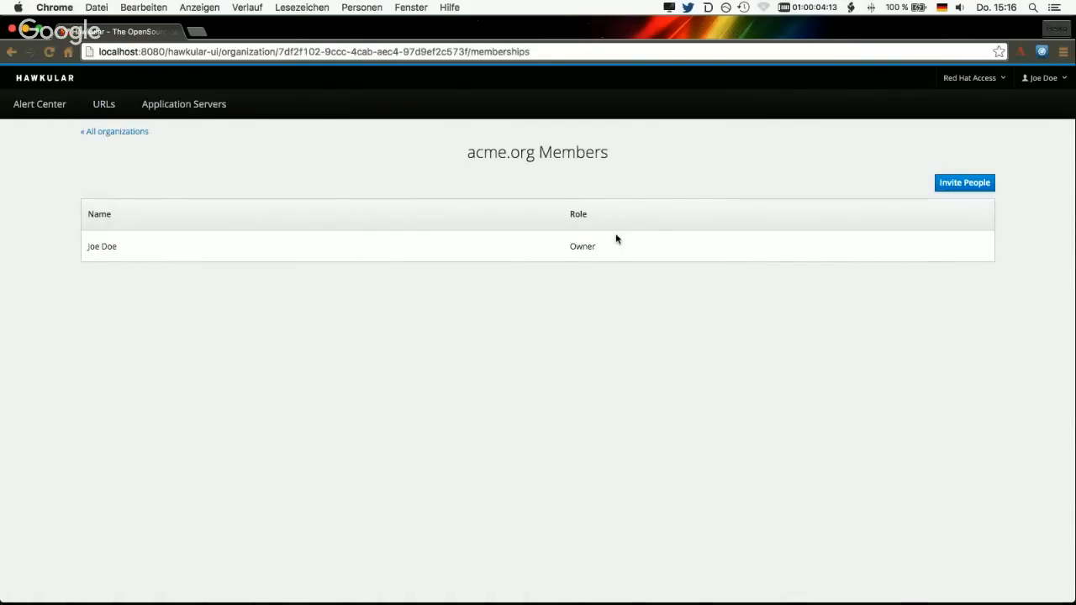
- Invite a roadrunner email address to acme.org, adding an invited Monitor member
left_click(964, 181)
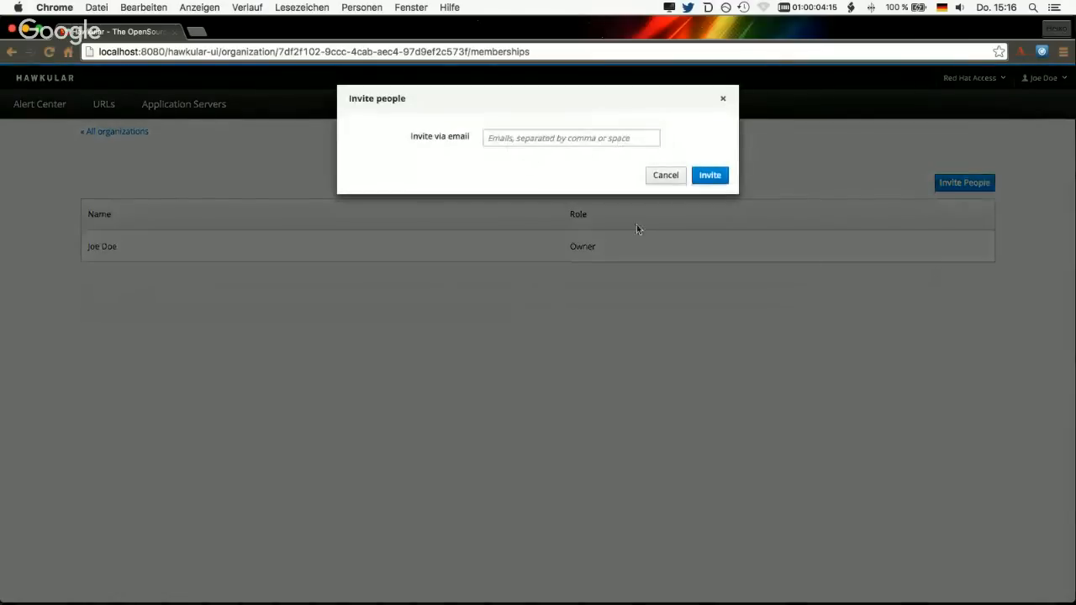
left_click(572, 138)
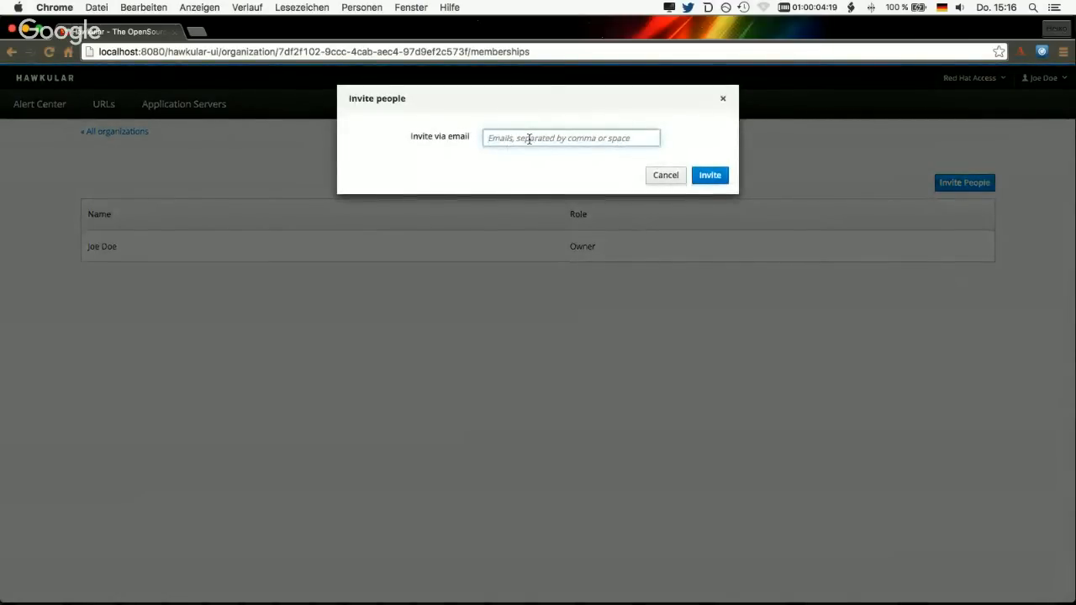
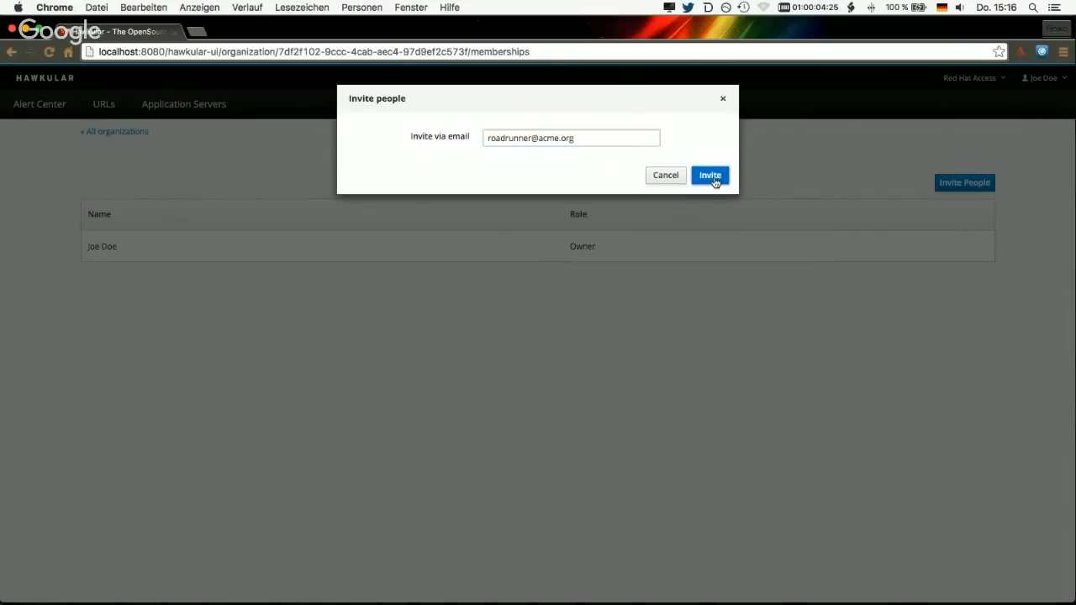
left_click(710, 175)
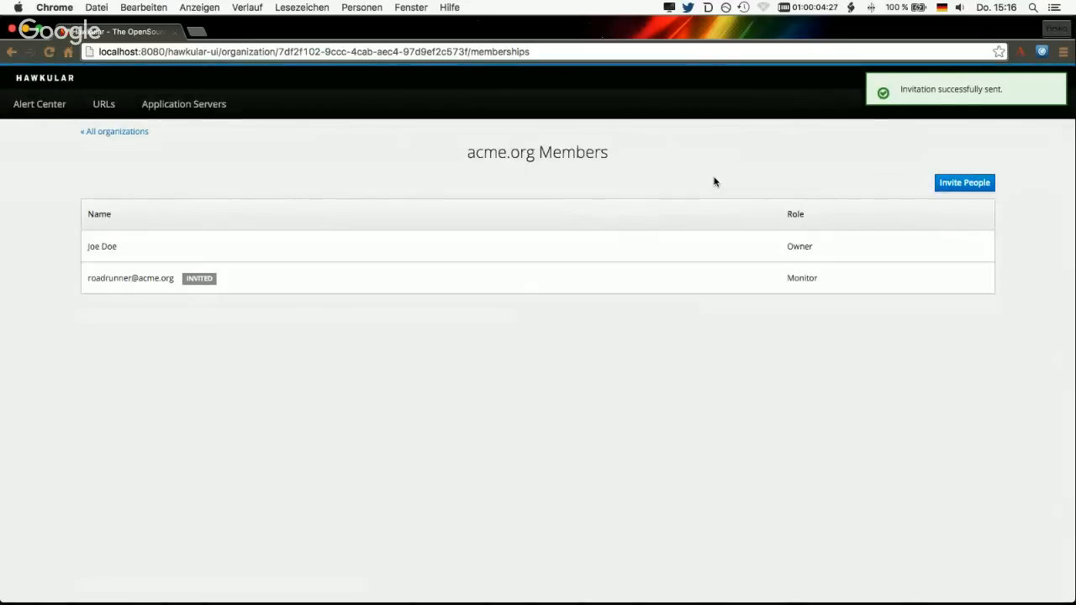
mouse_move(154, 277)
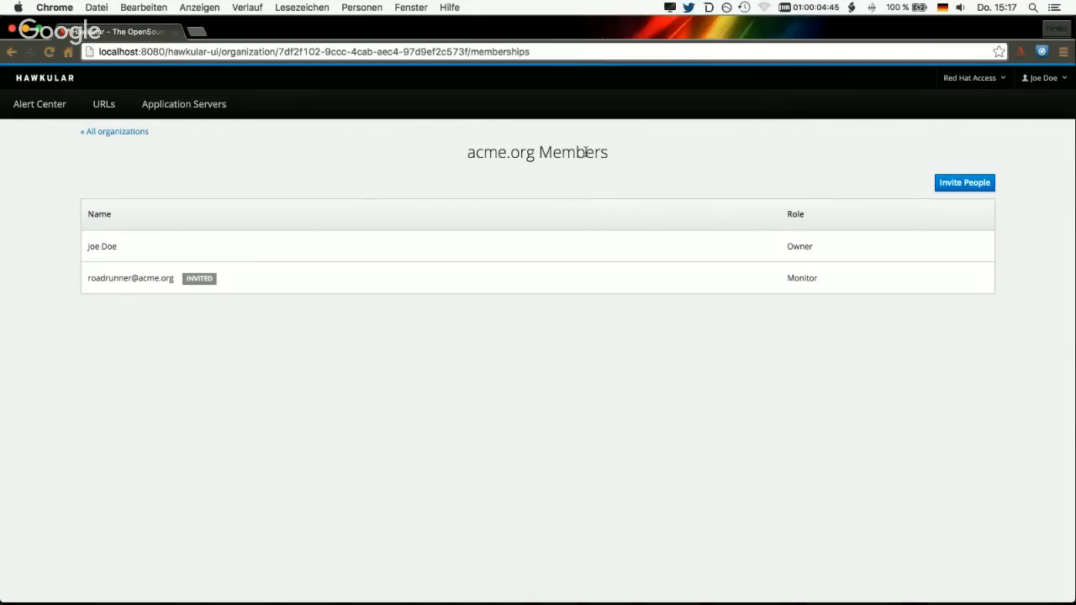
mouse_move(554, 185)
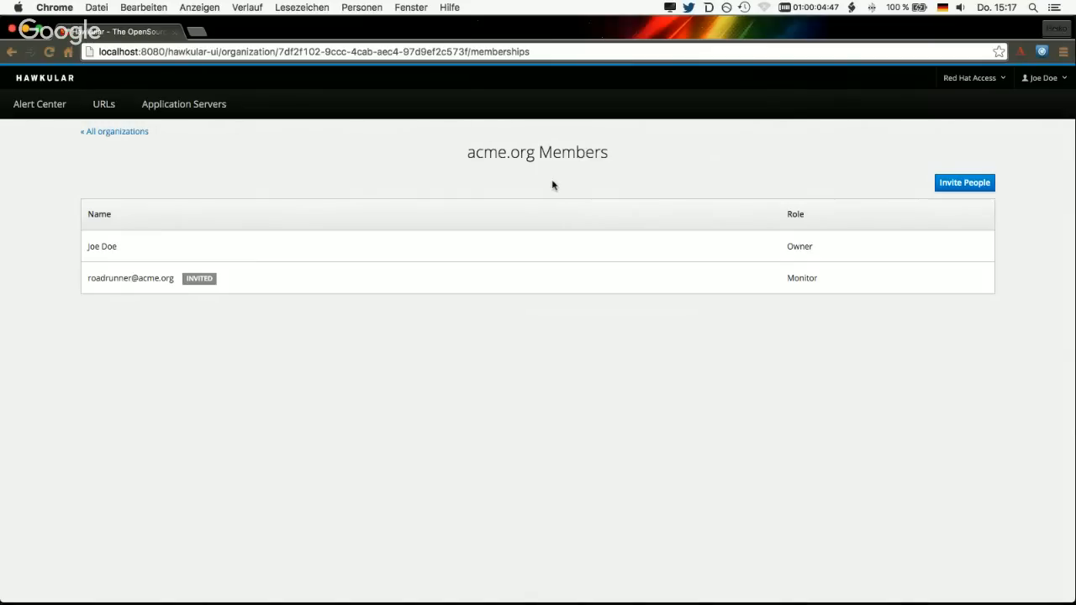
- Act as the hawkular.org organization and view its Application Servers
left_click(1042, 78)
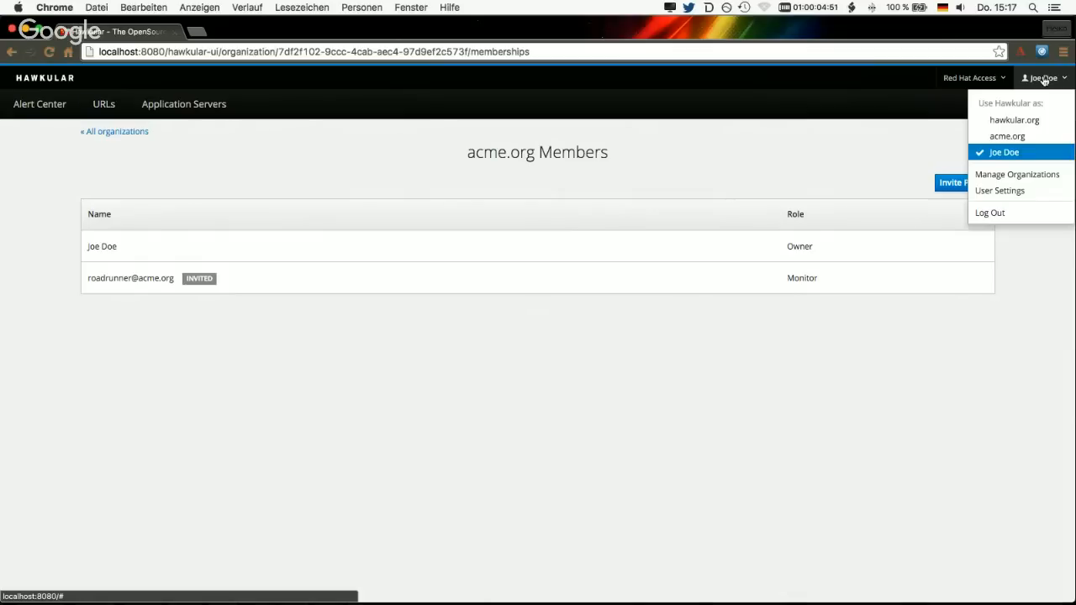
mouse_move(1012, 120)
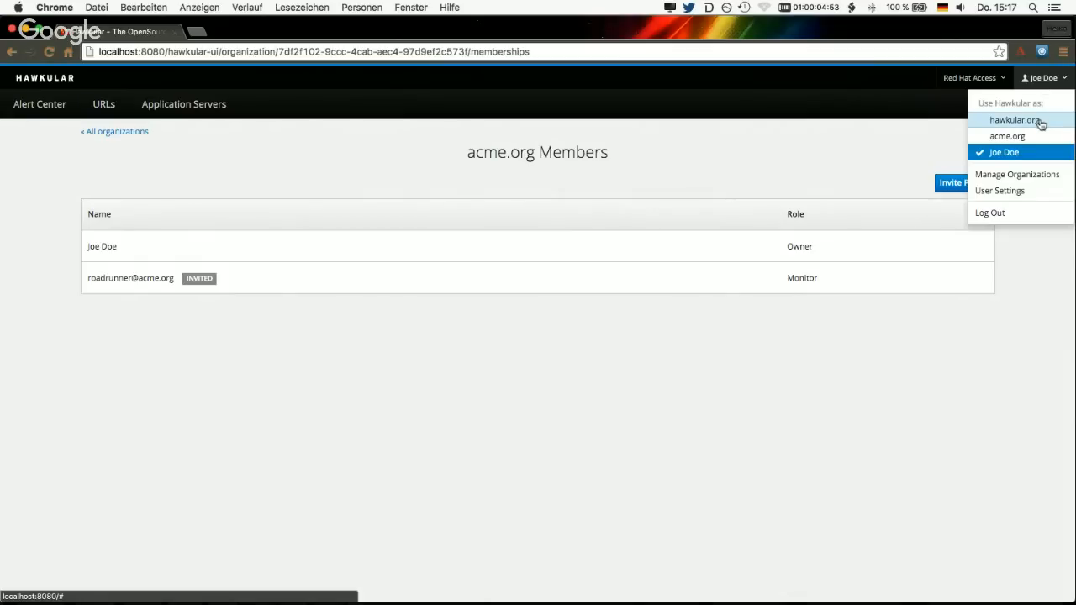
left_click(1012, 120)
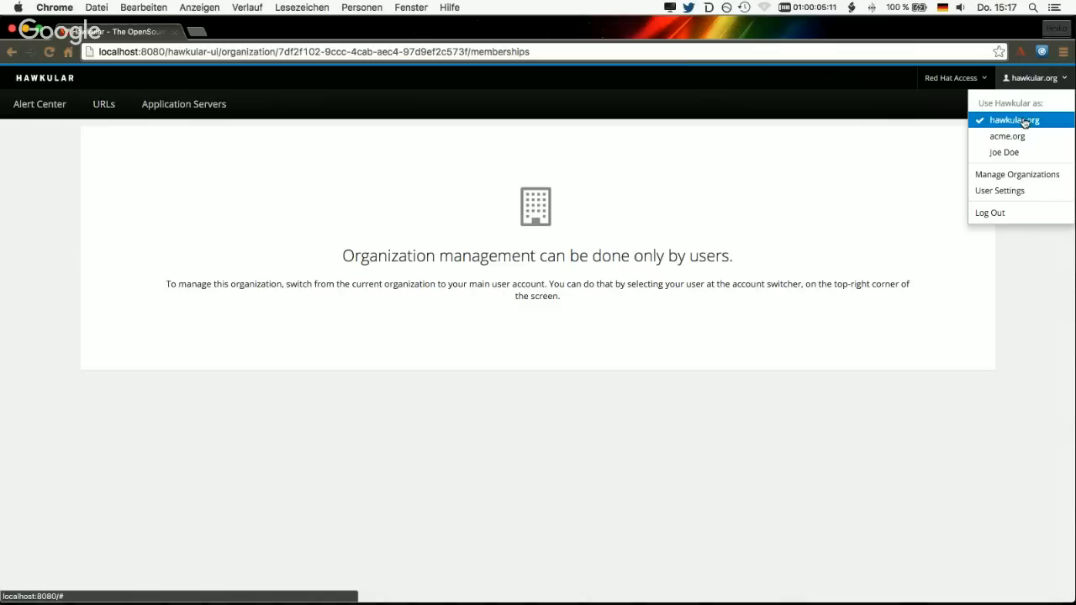
mouse_move(394, 141)
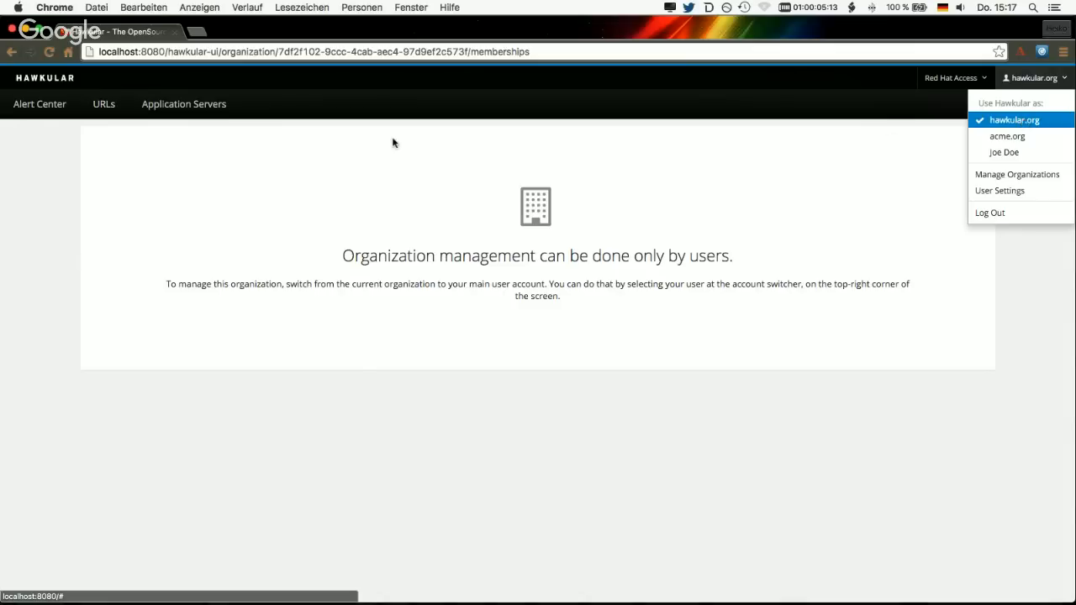
left_click(183, 104)
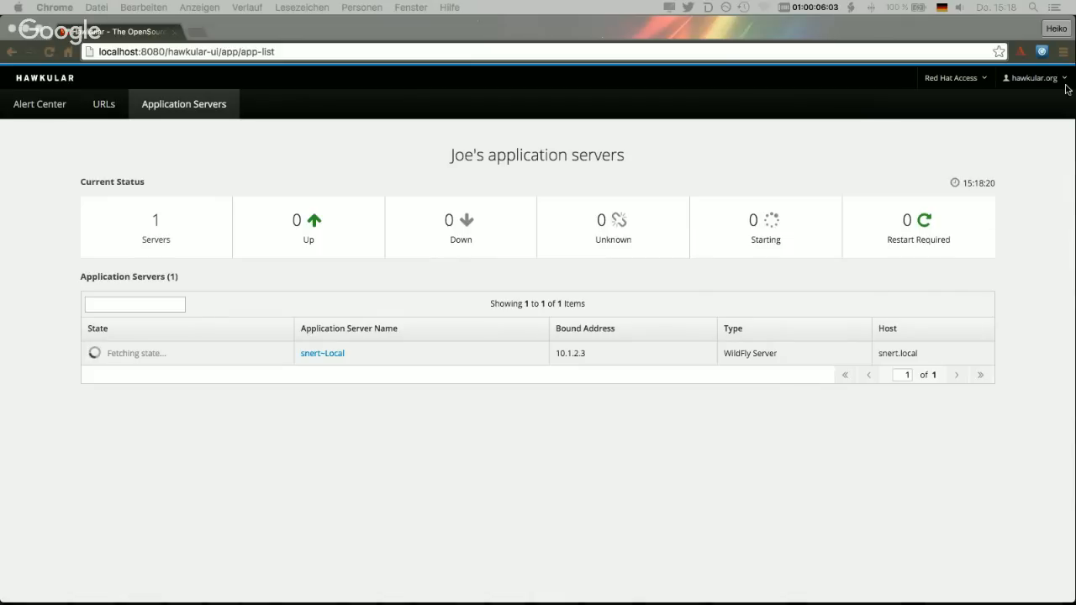
- Switch back to the personal user account, showing its one WildFly server
left_click(1032, 78)
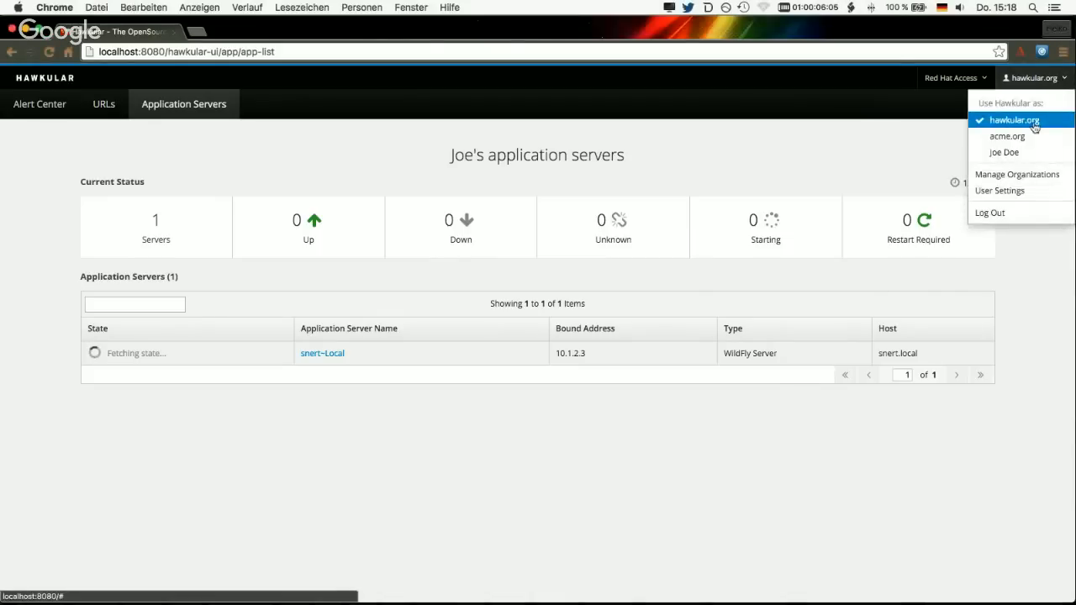
left_click(1004, 151)
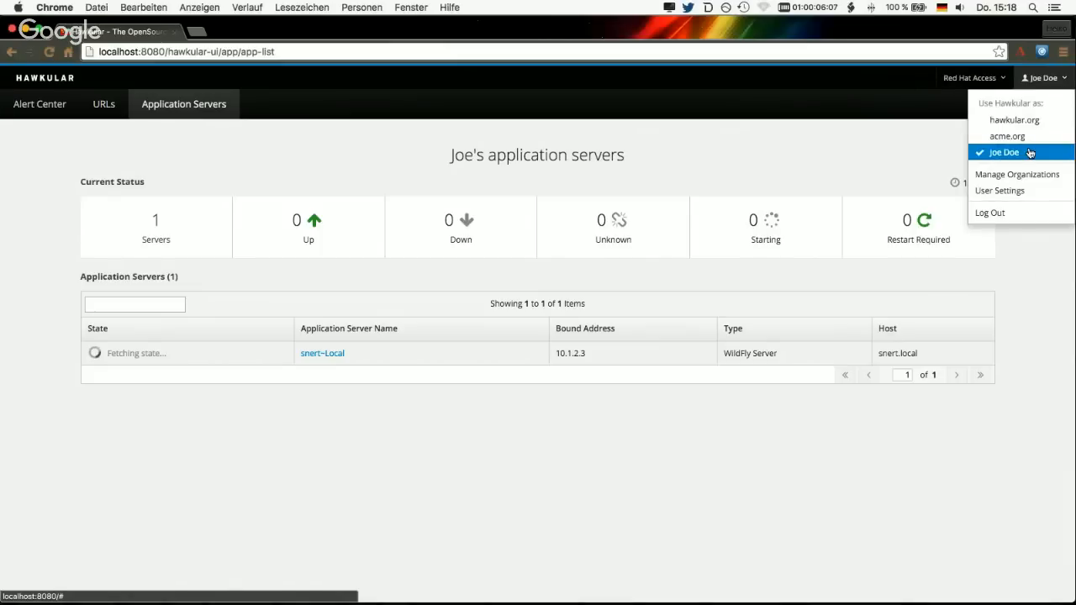
left_click(697, 159)
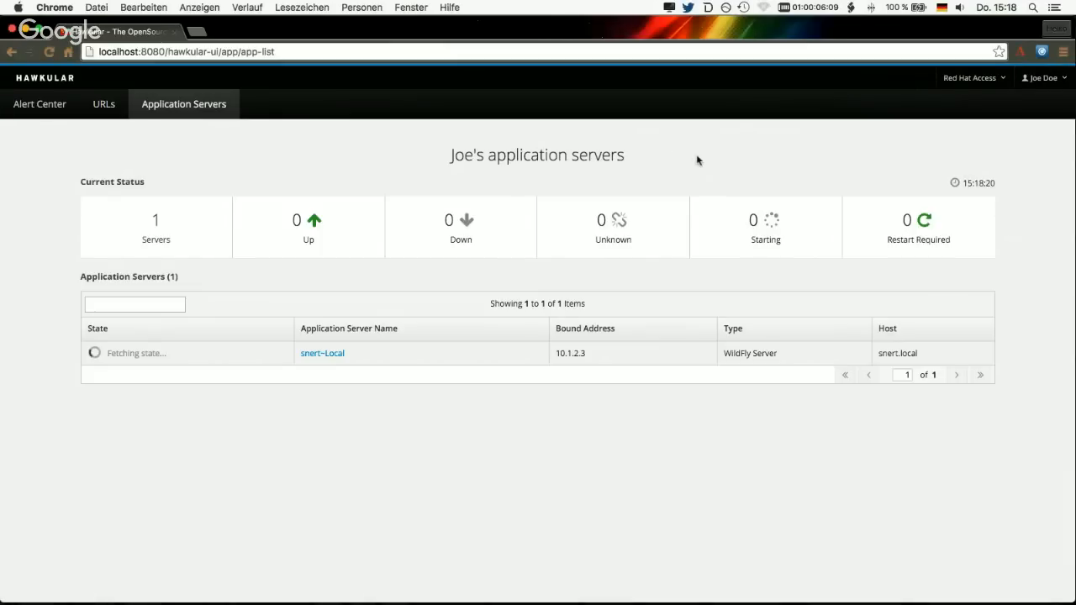
mouse_move(25, 156)
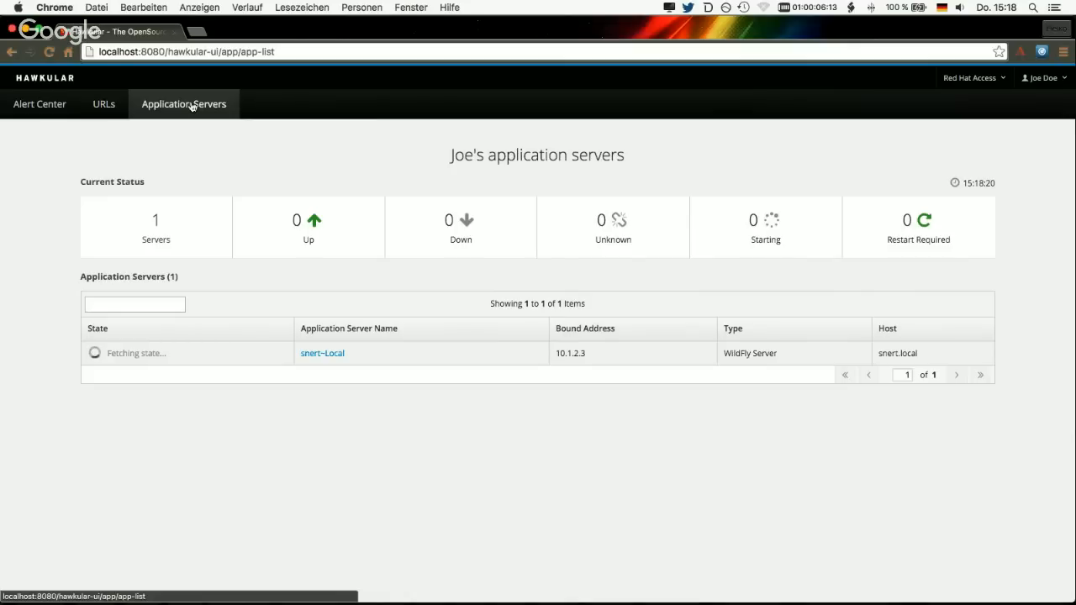
mouse_move(40, 104)
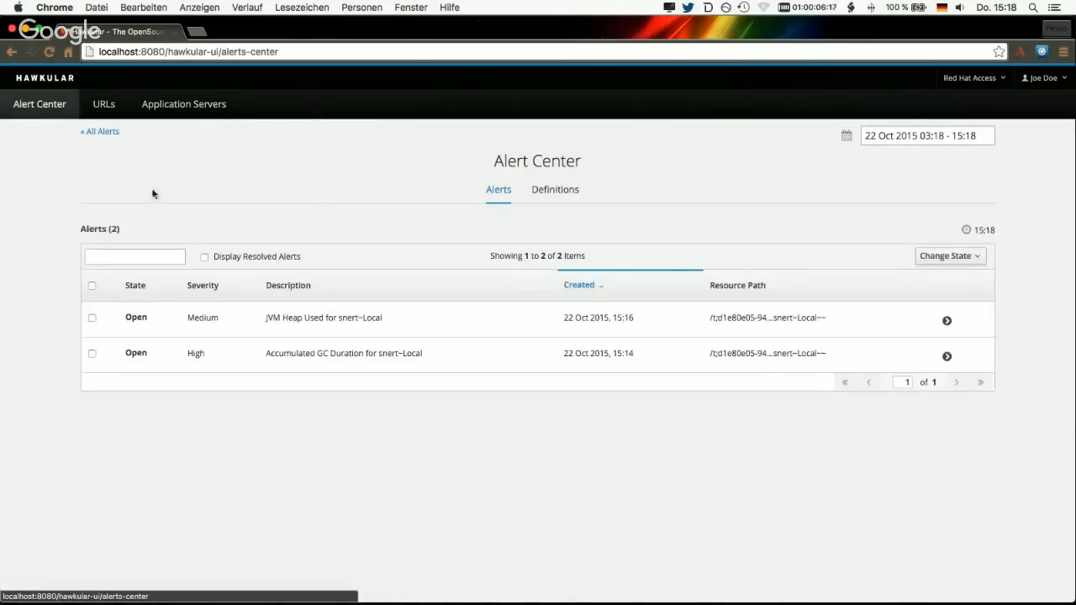
mouse_move(462, 353)
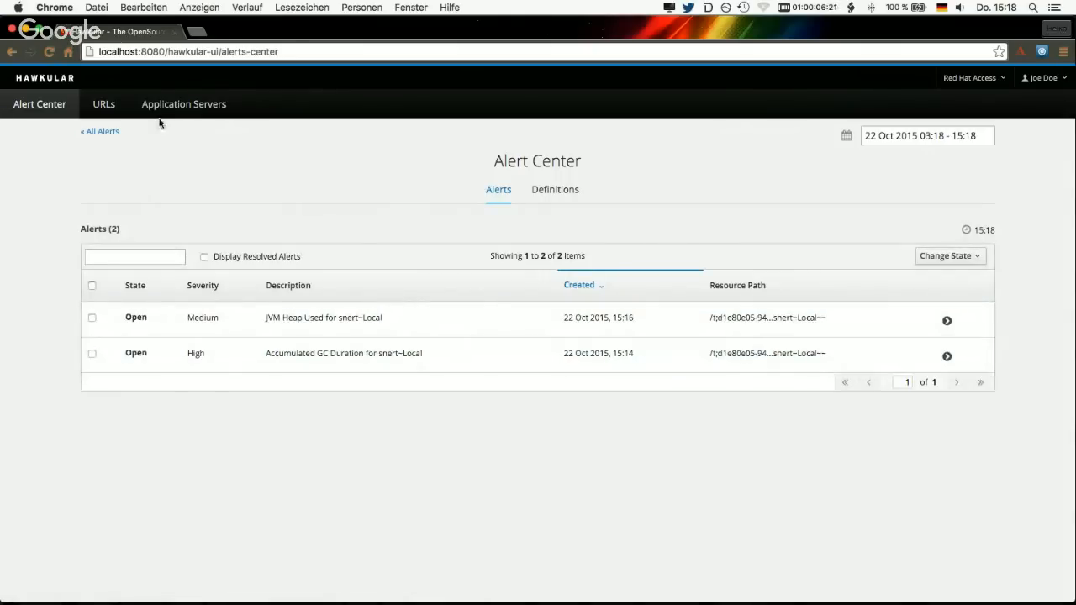
mouse_move(328, 173)
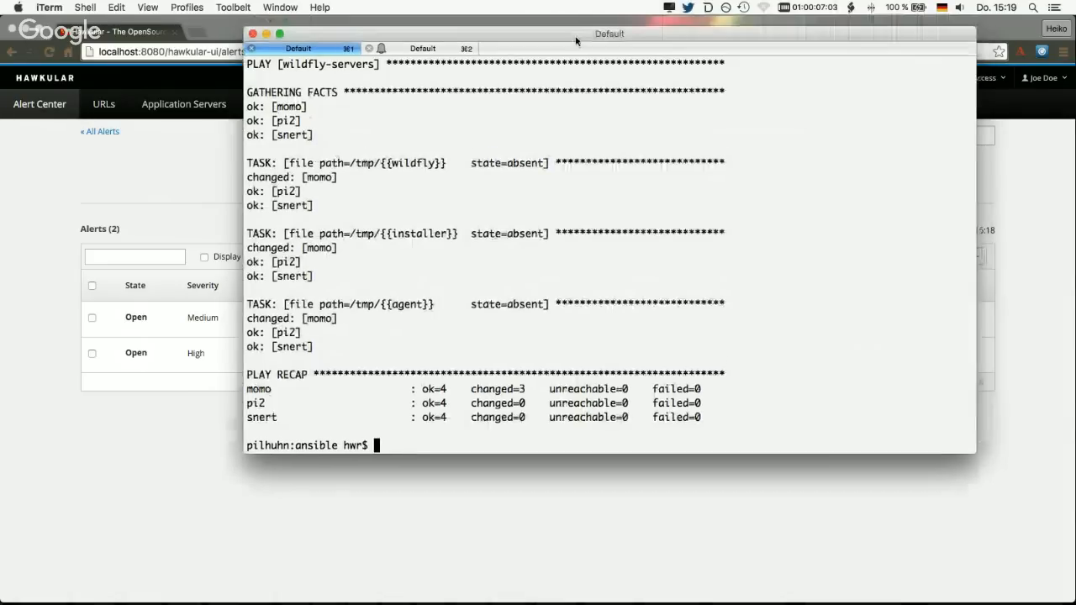
- Move the iTerm window aside to reach the browser
left_click_drag(609, 34, 575, 94)
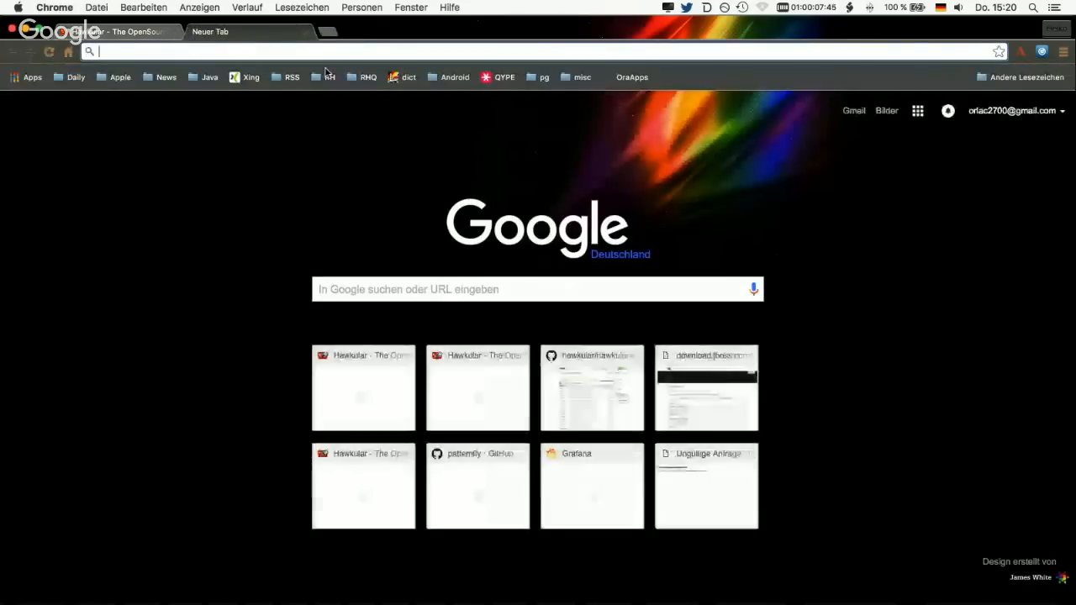
- Visit hawkular.org's blog, scroll the sixth-milestone post to the agent installer command and select it
type("hawkular.org")
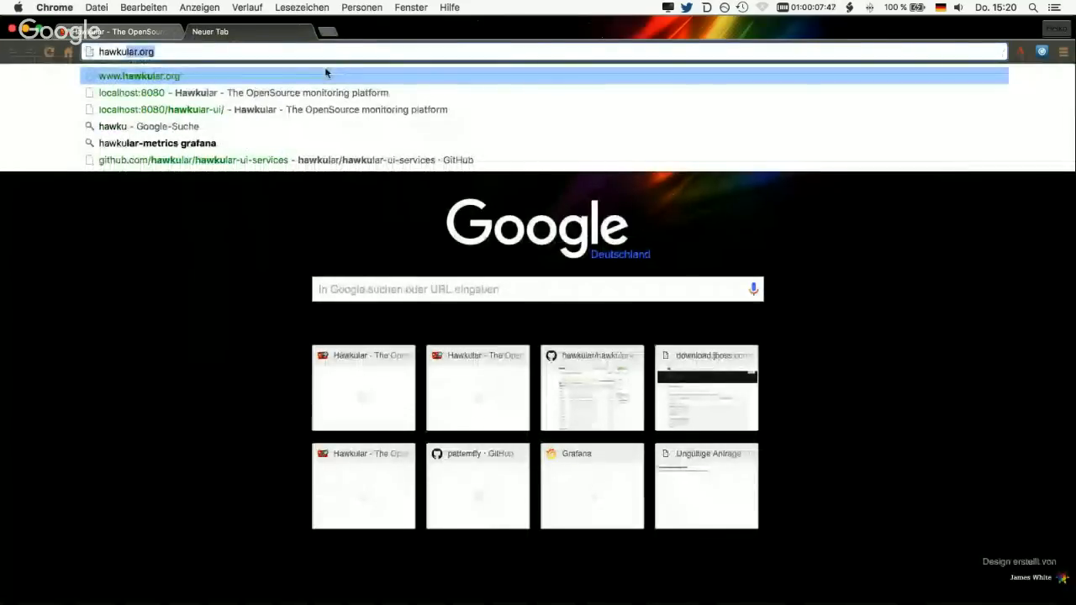
left_click(138, 75)
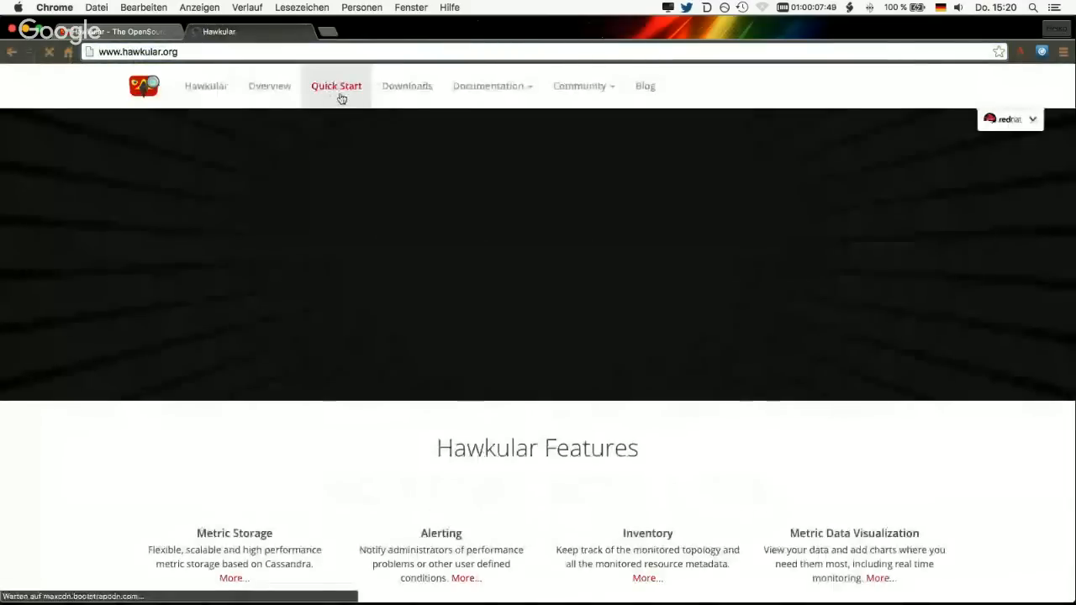
left_click(645, 86)
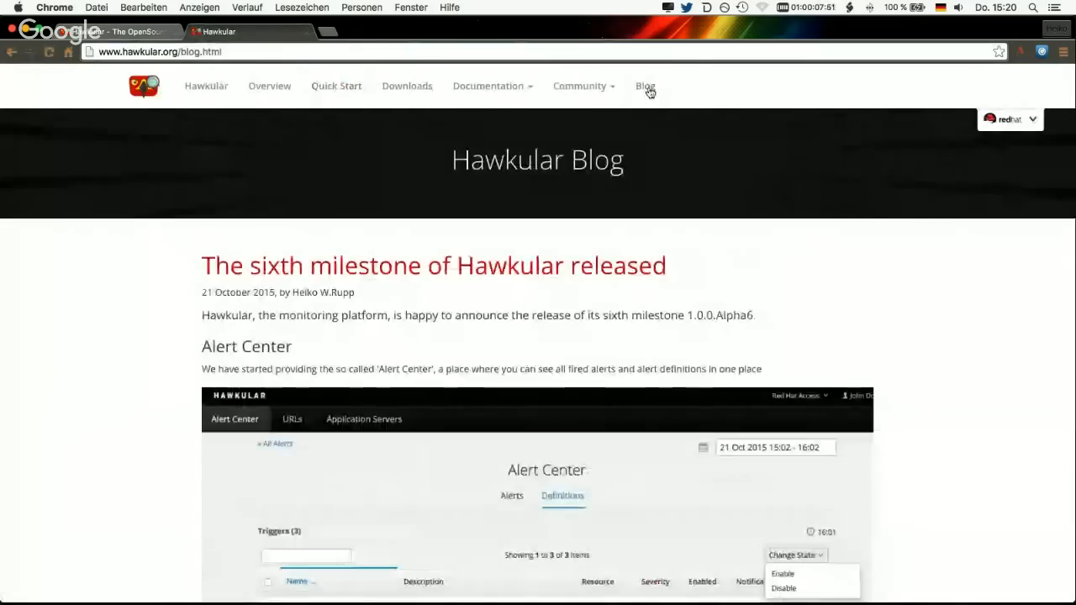
scroll("down", 3)
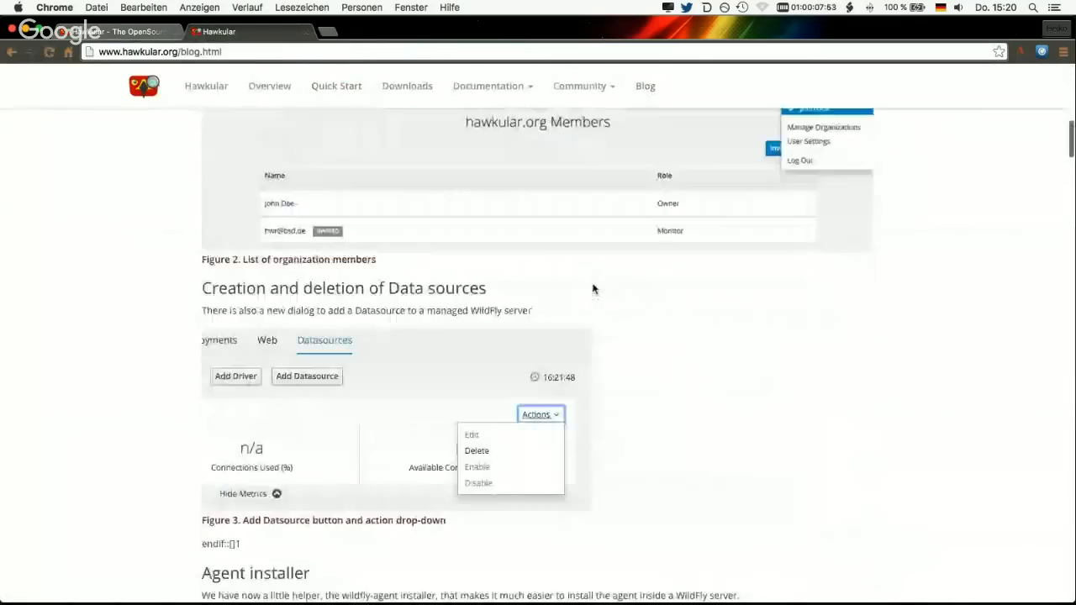
scroll("down", 3)
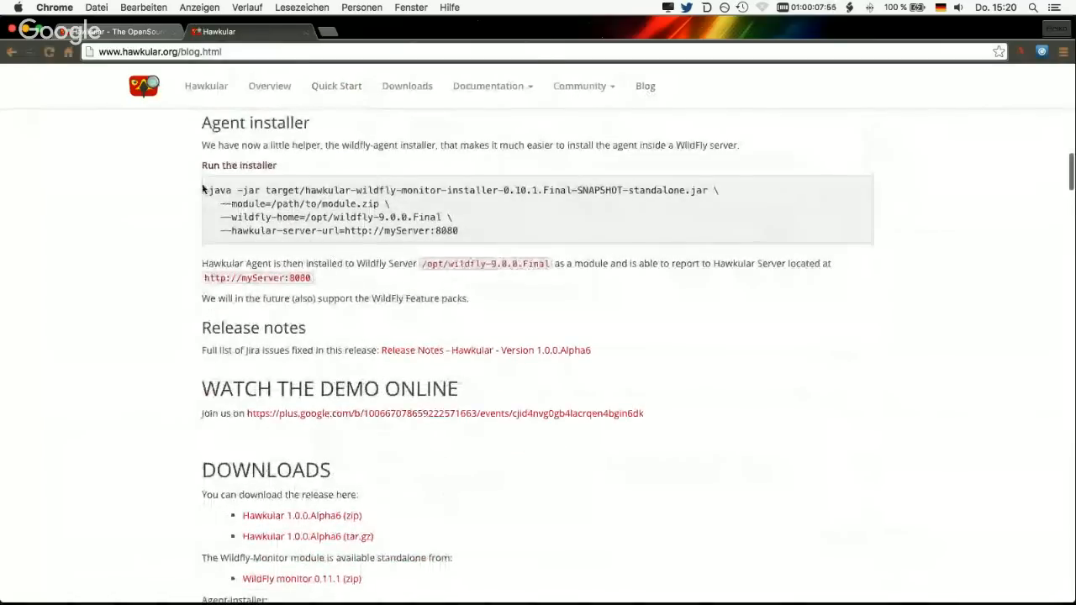
left_click_drag(202, 190, 463, 232)
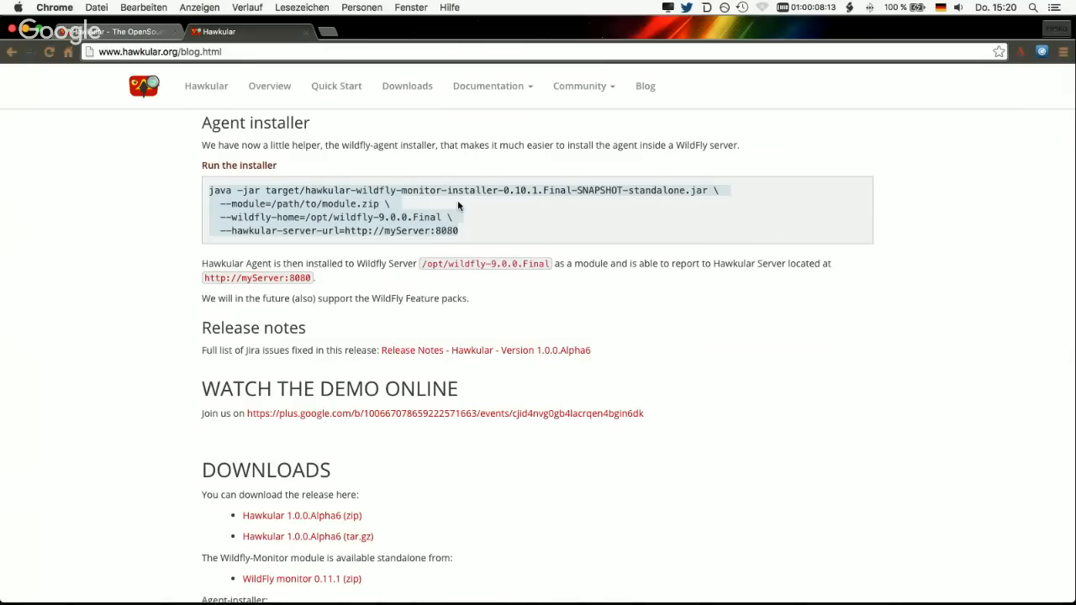
mouse_move(460, 207)
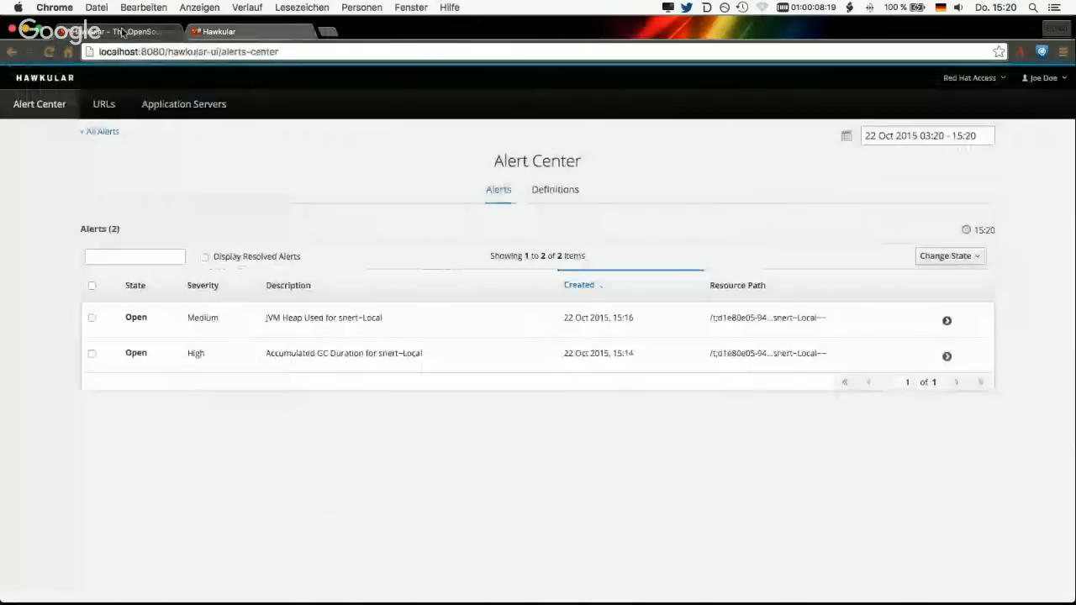
- View install_agent.yml with less to read its wildfly-servers hosts and roles
left_click(183, 104)
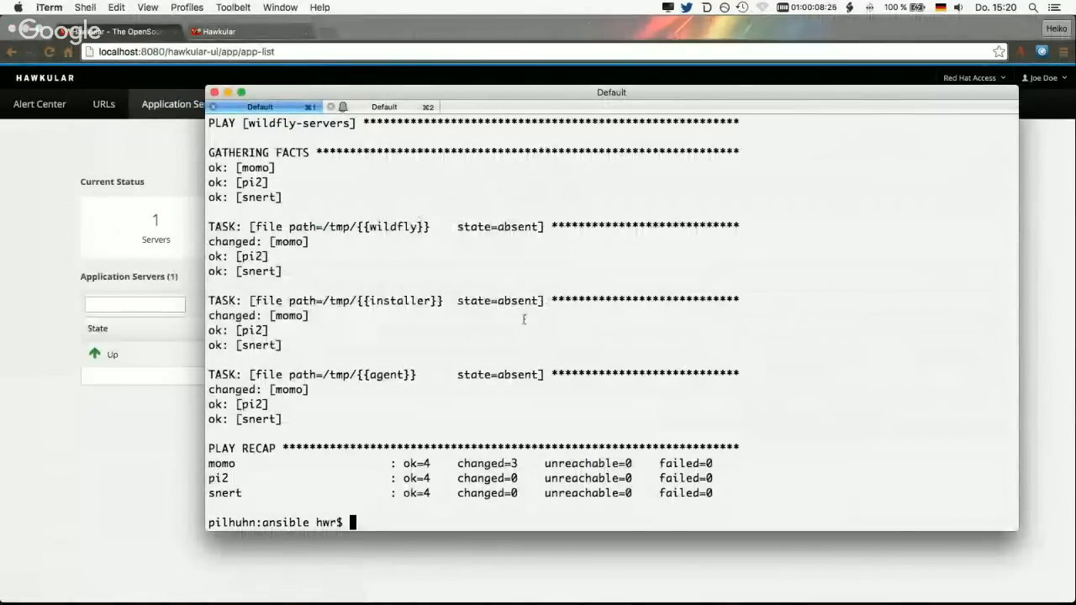
type("l")
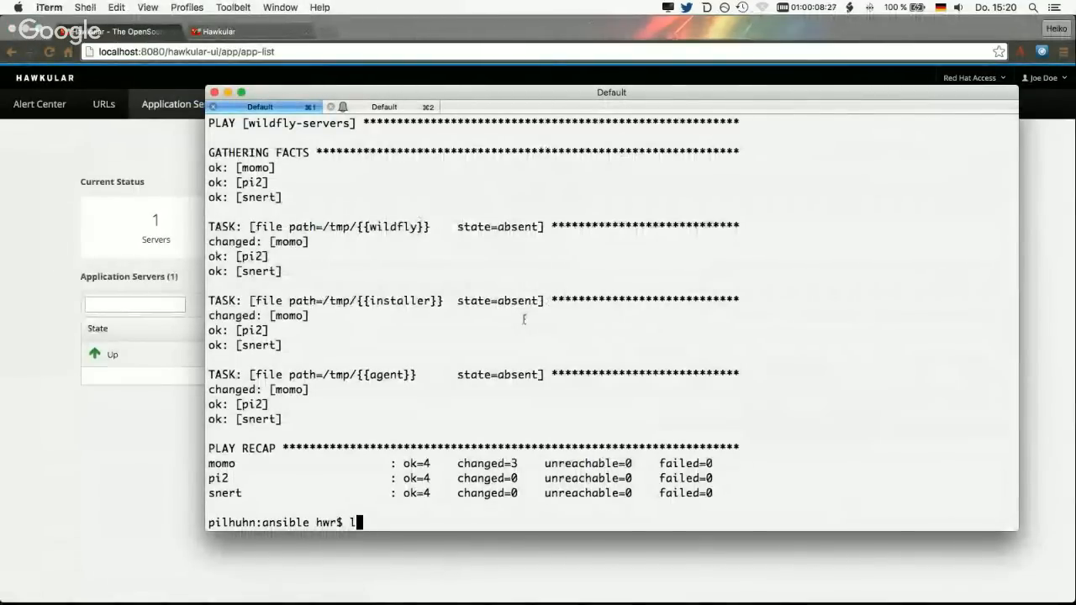
key("Backspace")
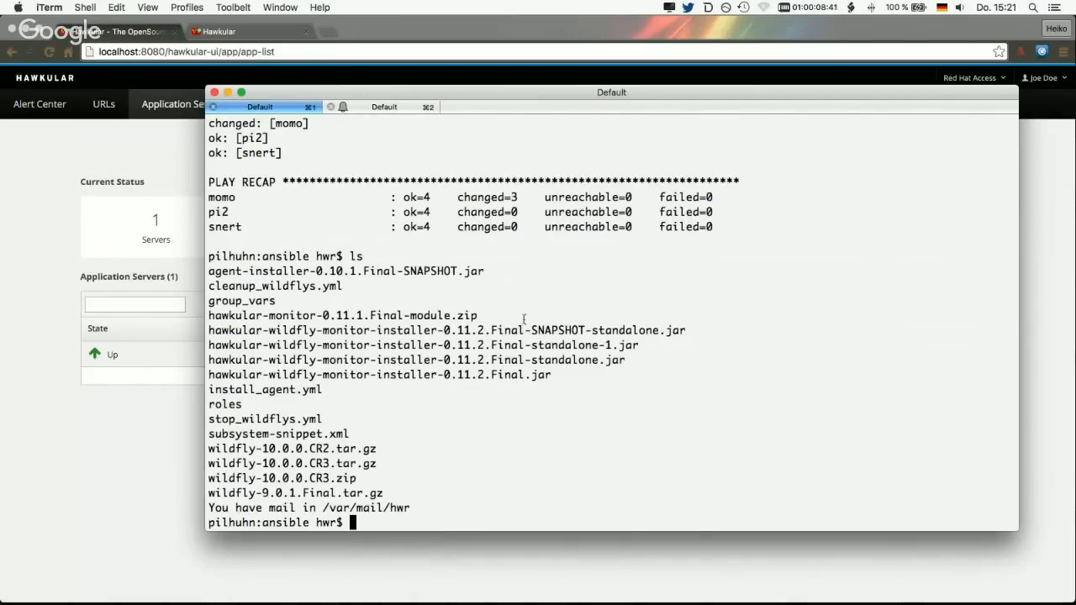
type("less install_agent.yml")
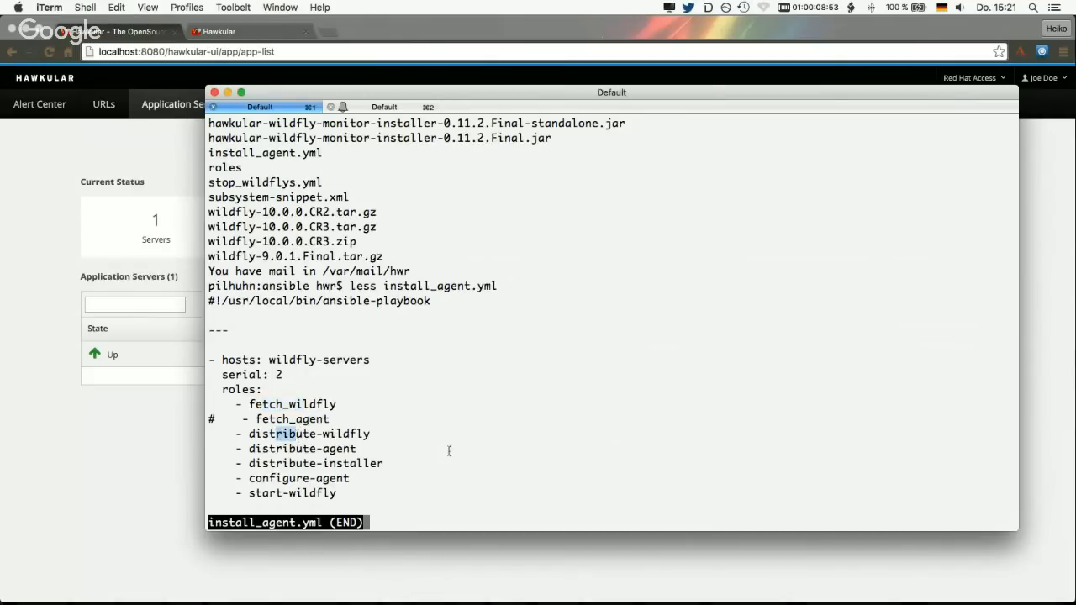
mouse_move(385, 453)
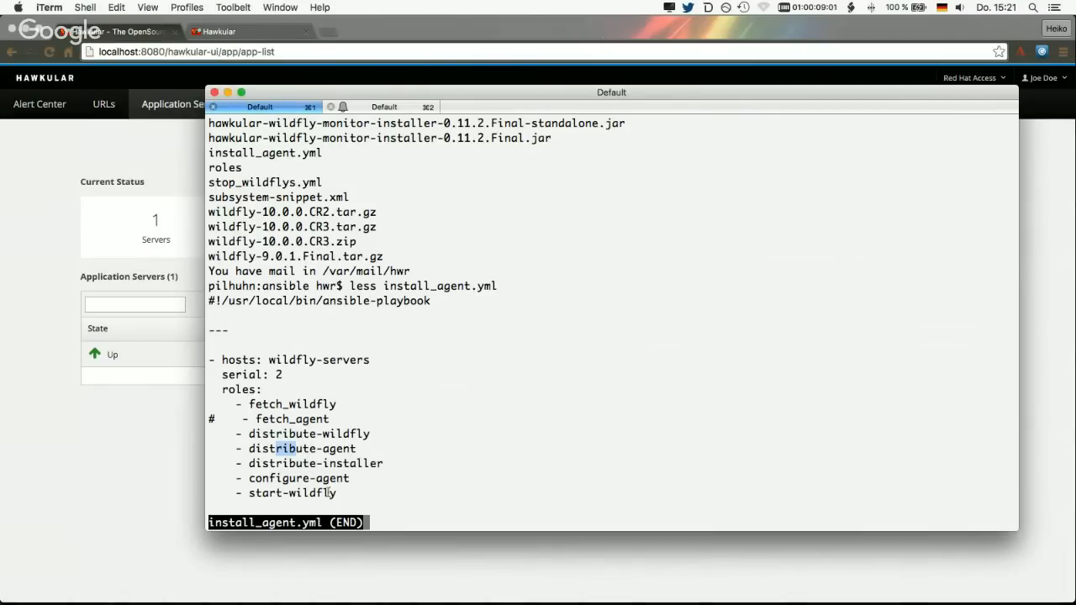
- Run ansible-playbook -l momo,snert,pi2 with install_agent.yml in place of cleanup_wildflys.yml
key("q")
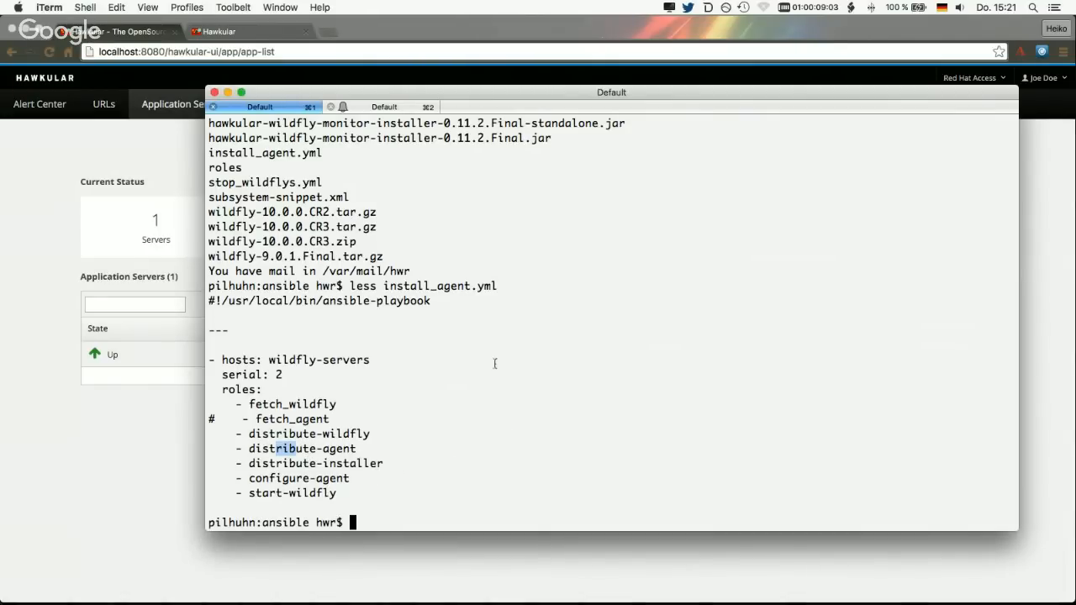
type("ansible-playbook  -l momo,snert,pi2 cleanup_wildflys.yml")
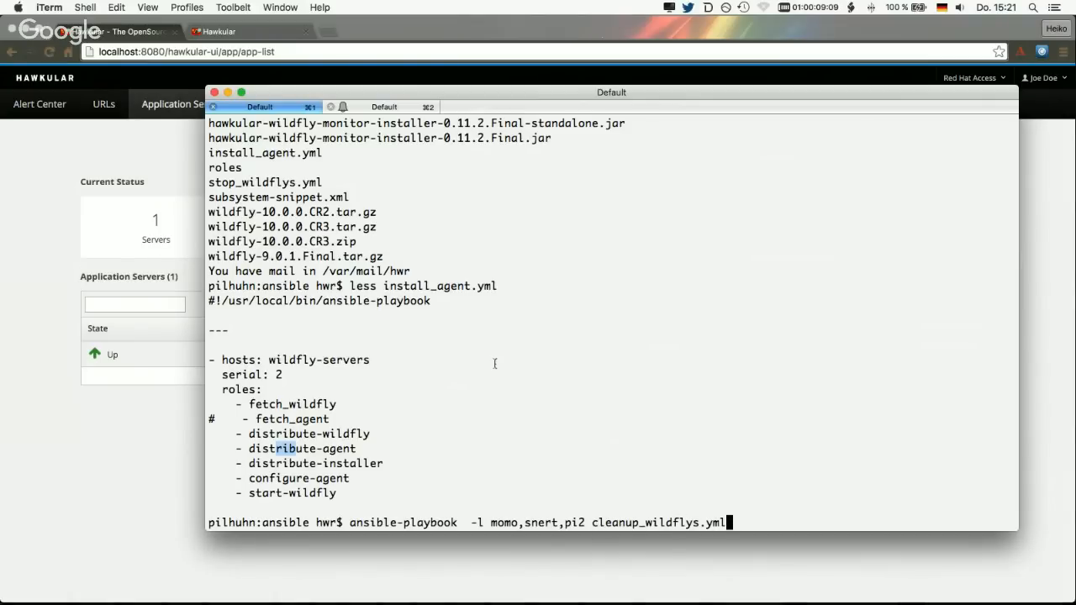
key("ctrl+u")
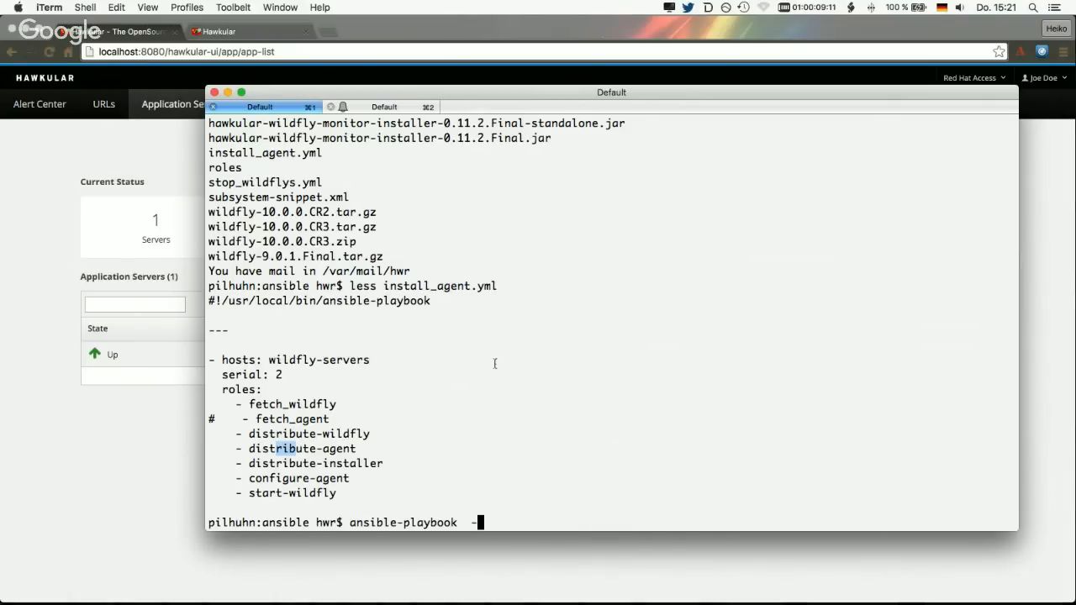
type("install_agent.yml")
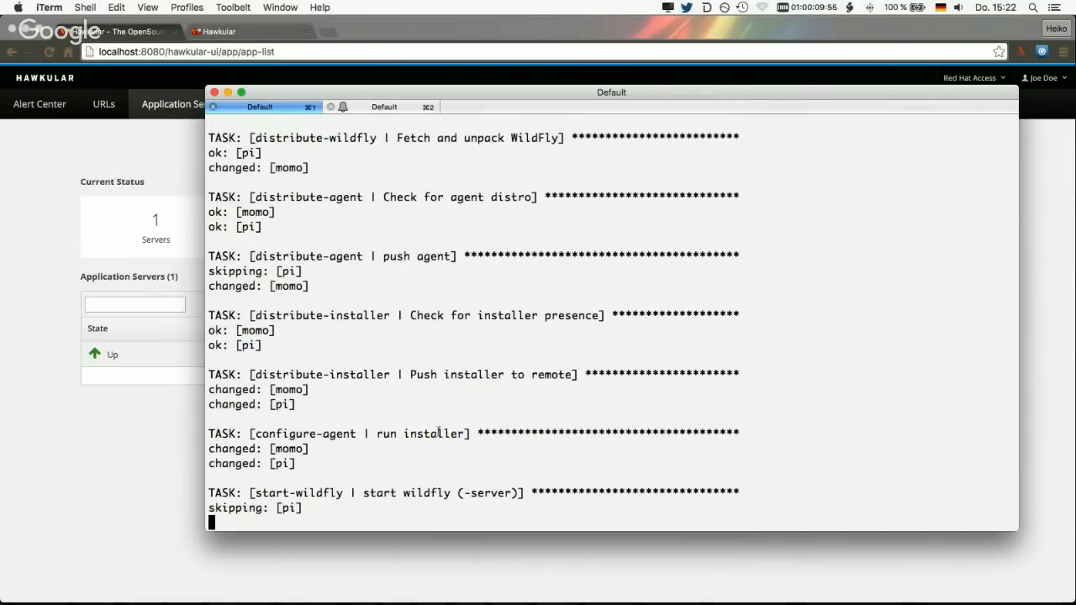
- Follow the task output, highlighting a skipping line, until Hawkular counts two servers
scroll("down", 3)
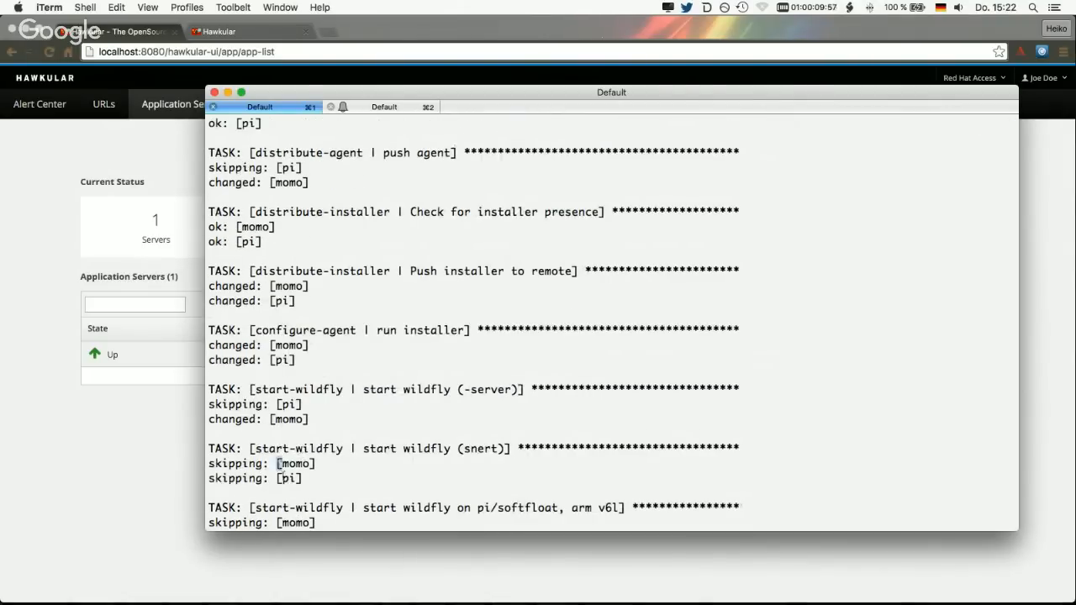
double_click(289, 477)
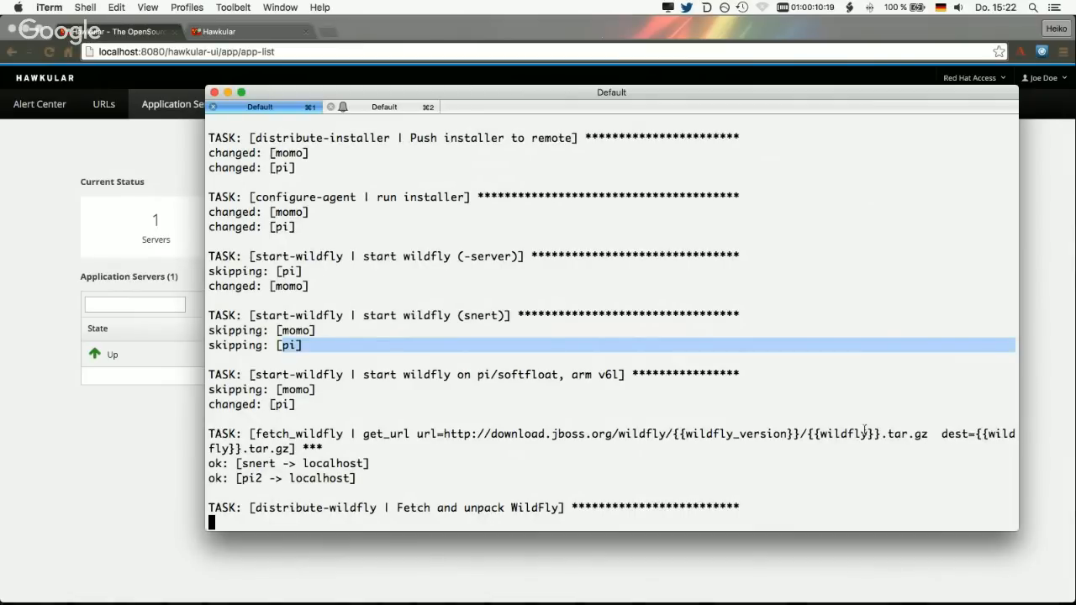
mouse_move(625, 386)
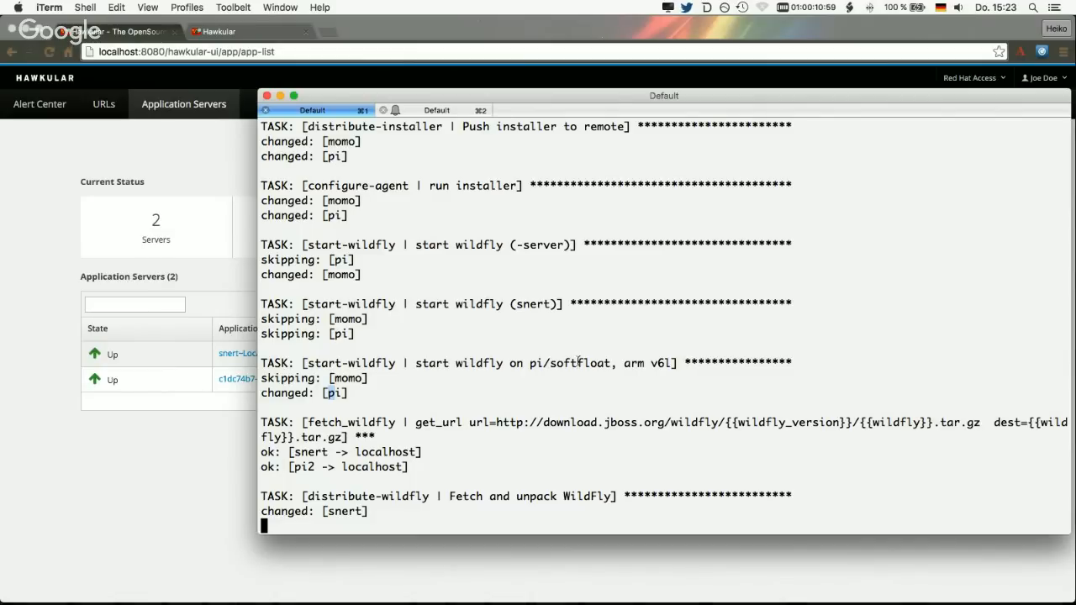
scroll("down", 3)
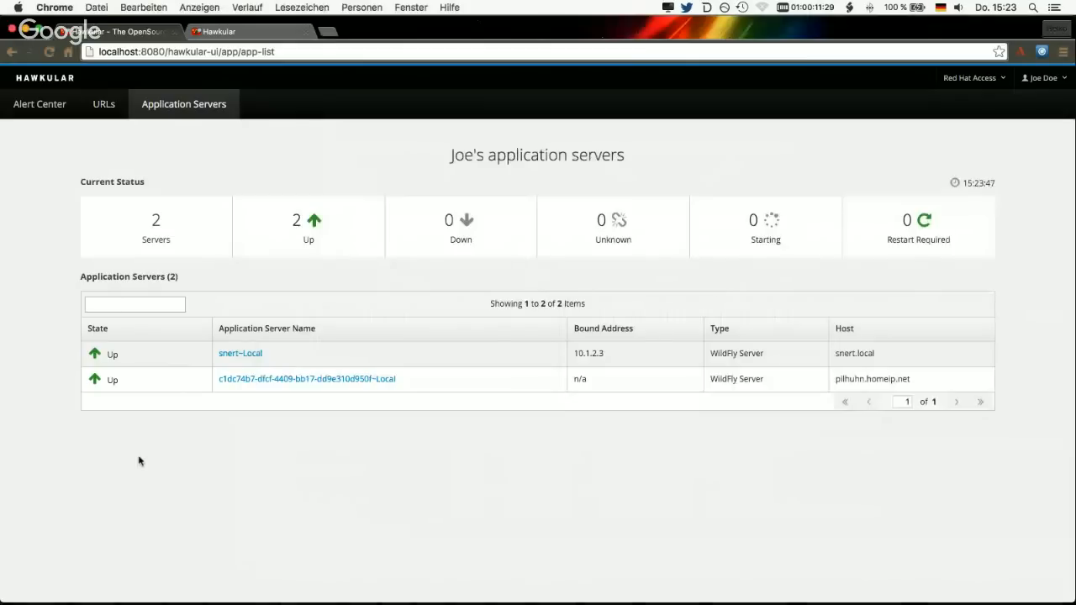
mouse_move(943, 267)
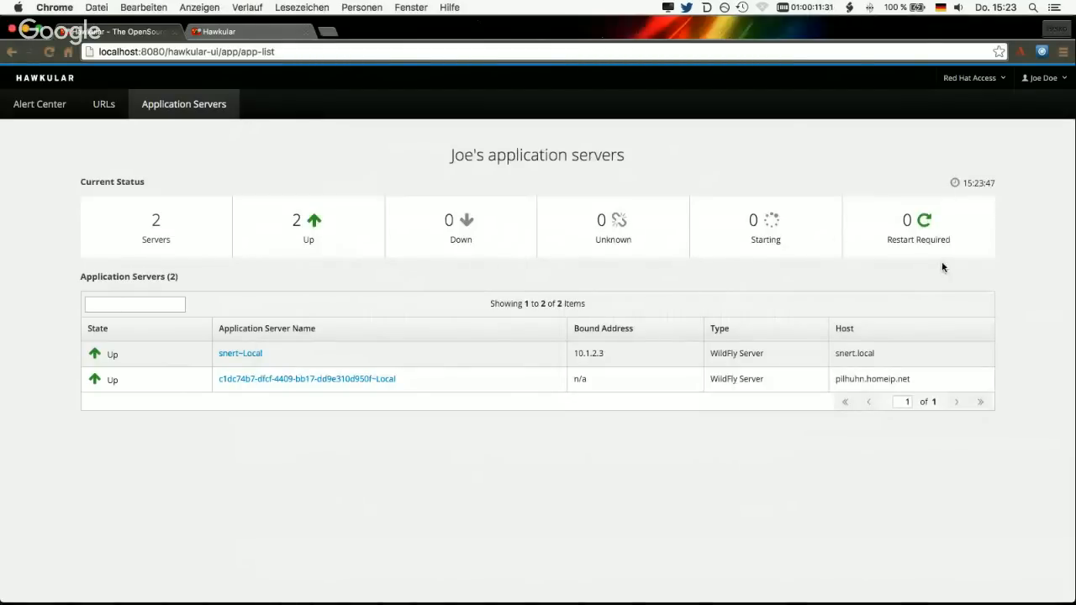
- Visit the monitored URLs page, then reload the Application Servers list to see newly registered WildFly servers
left_click(104, 104)
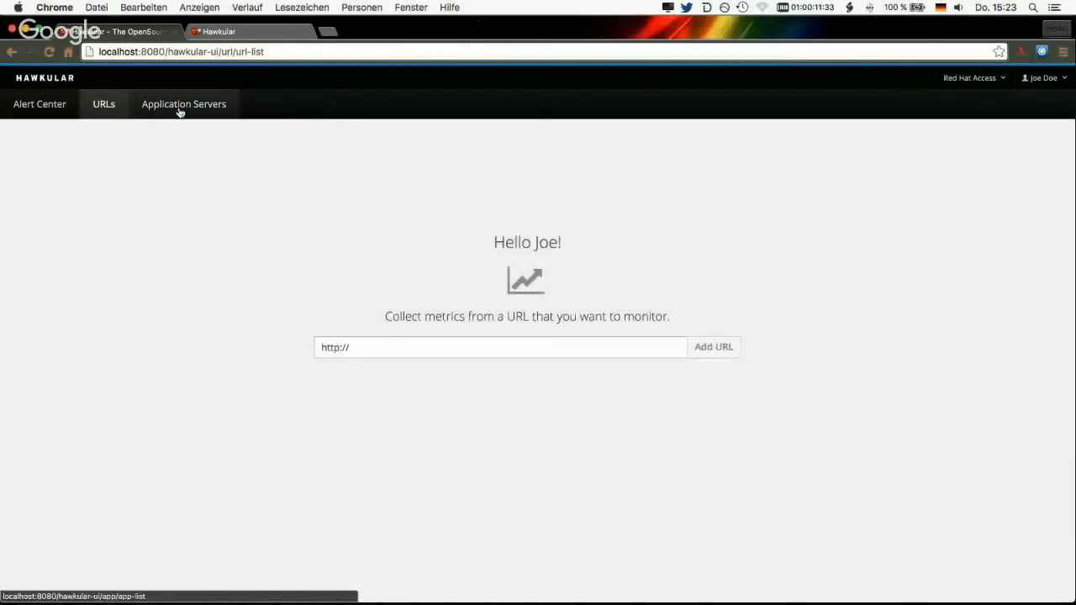
left_click(184, 104)
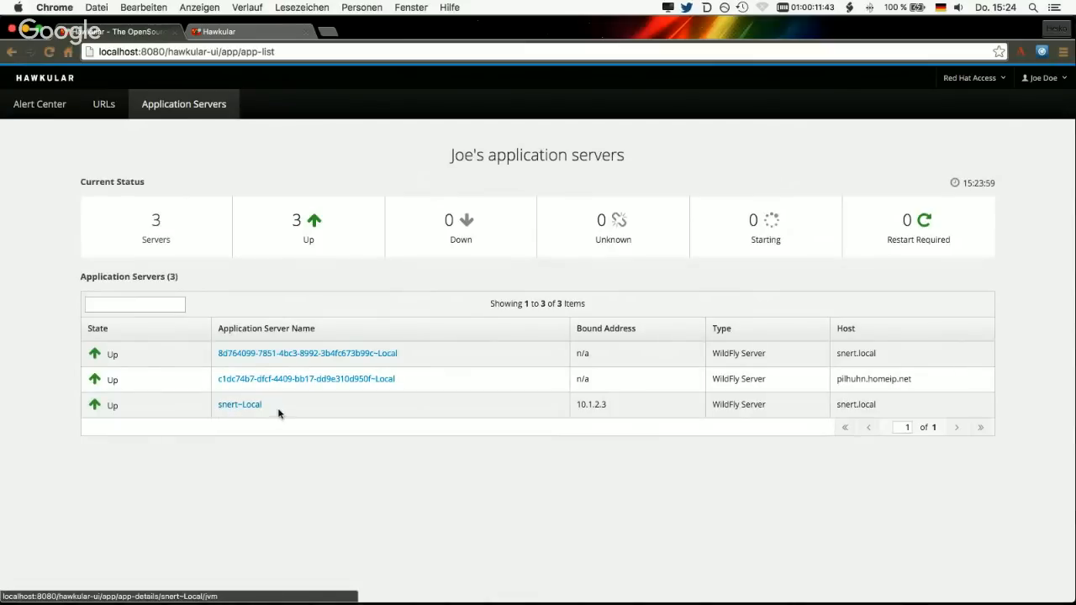
mouse_move(306, 380)
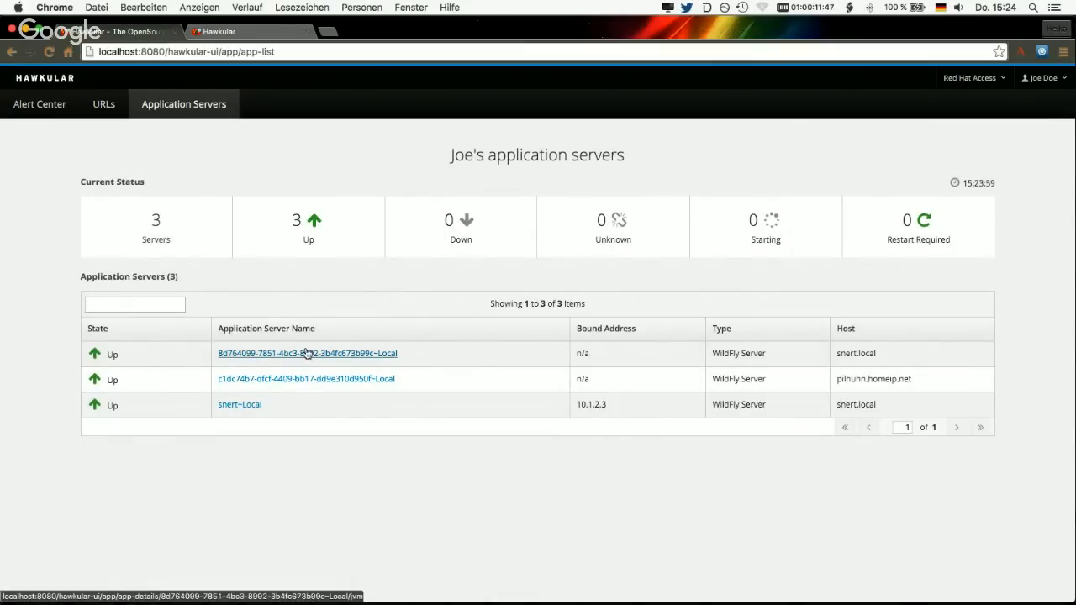
mouse_move(307, 380)
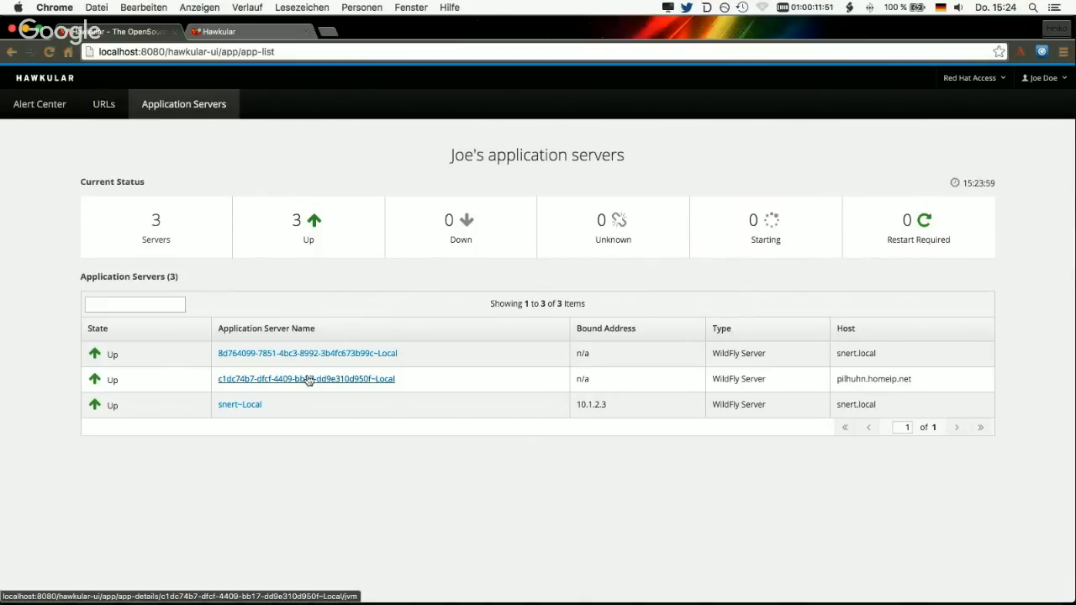
mouse_move(360, 431)
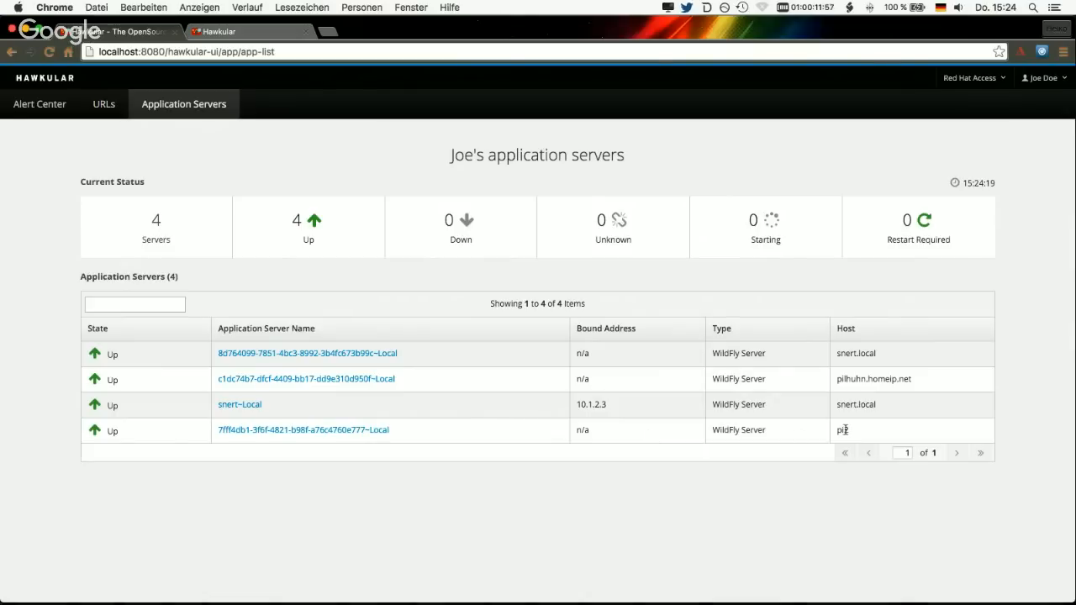
mouse_move(840, 430)
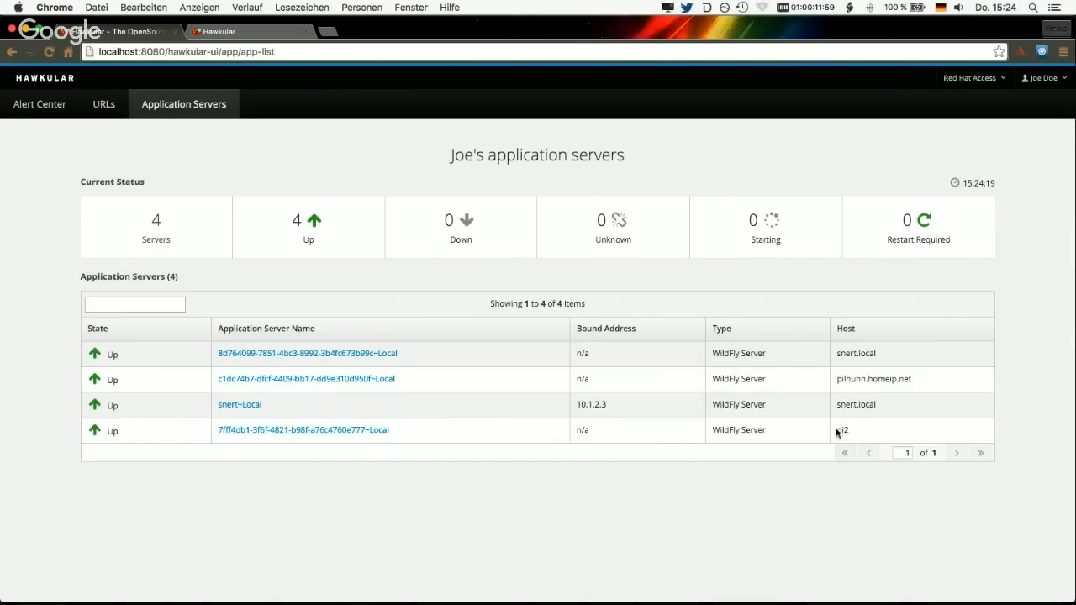
mouse_move(851, 433)
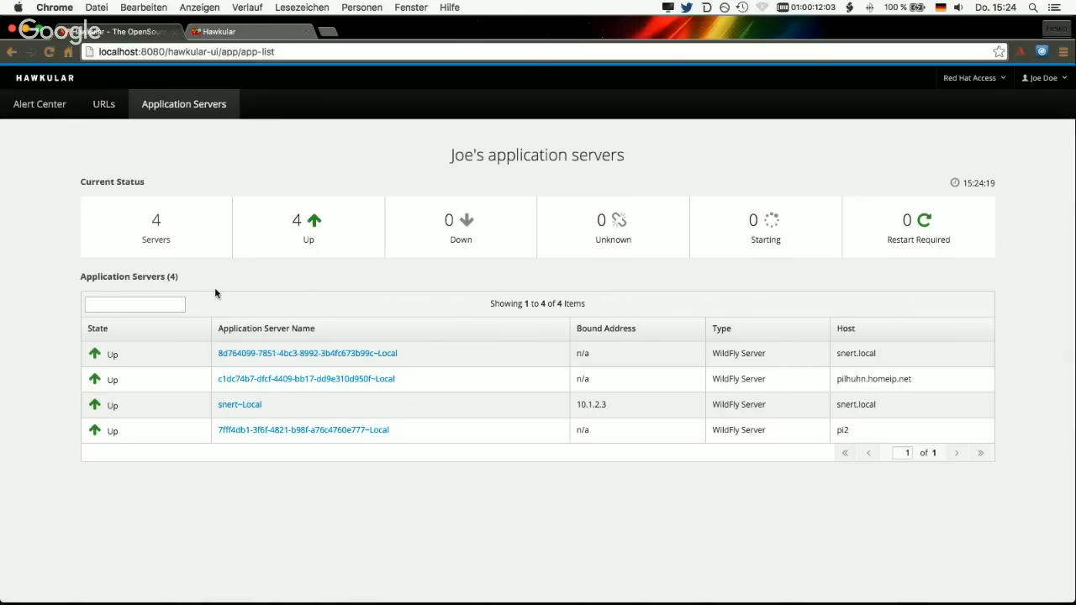
mouse_move(61, 198)
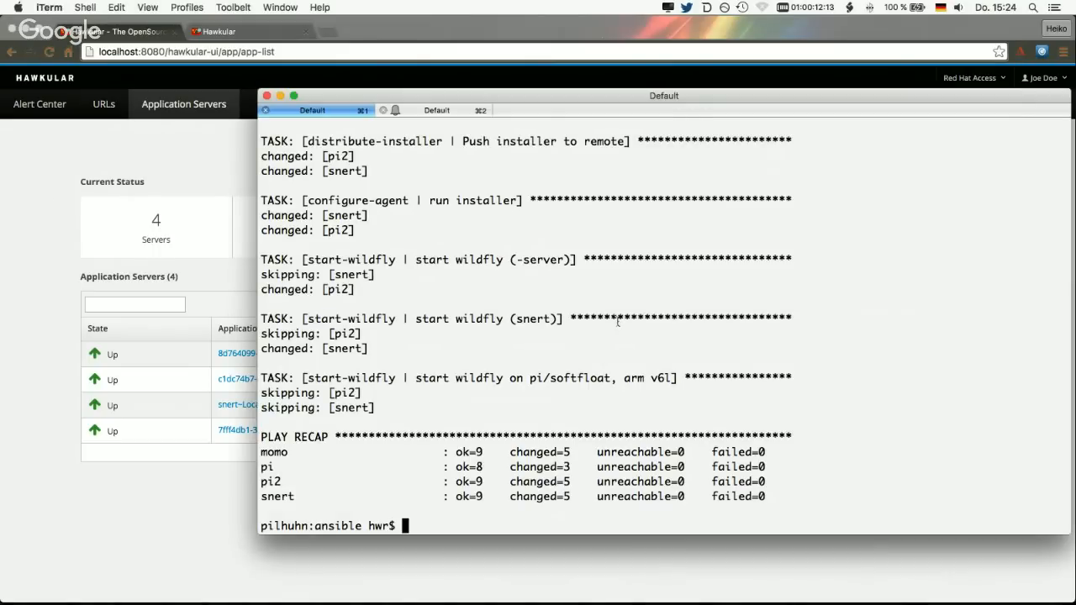
- List the playbook files, view group_vars/all/vars.yml, then view roles/configure-agent/tasks/main.yml in vi
type("ls")
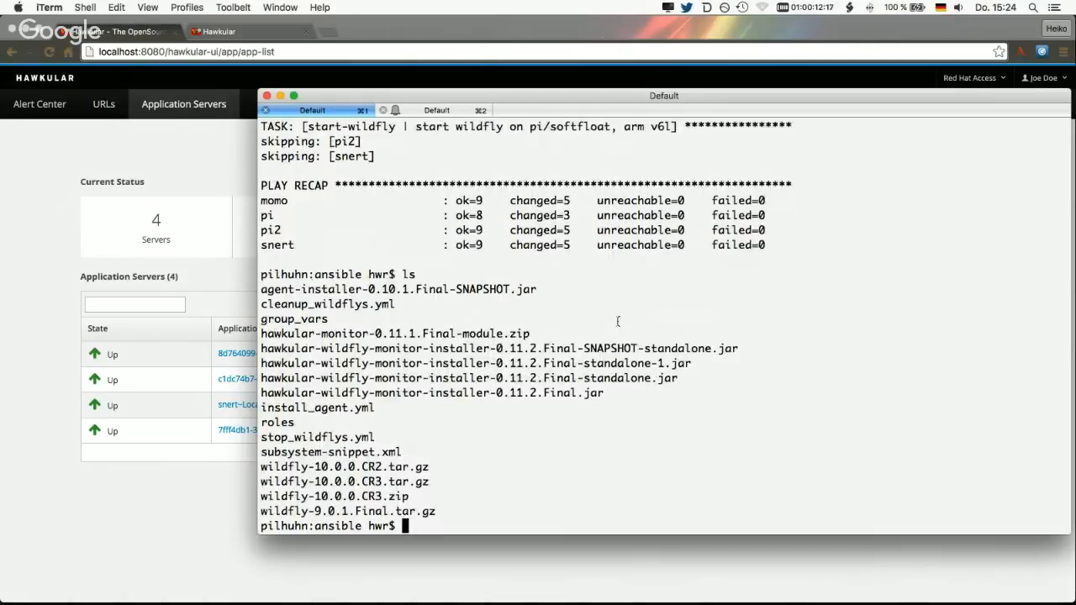
type("ls -ls")
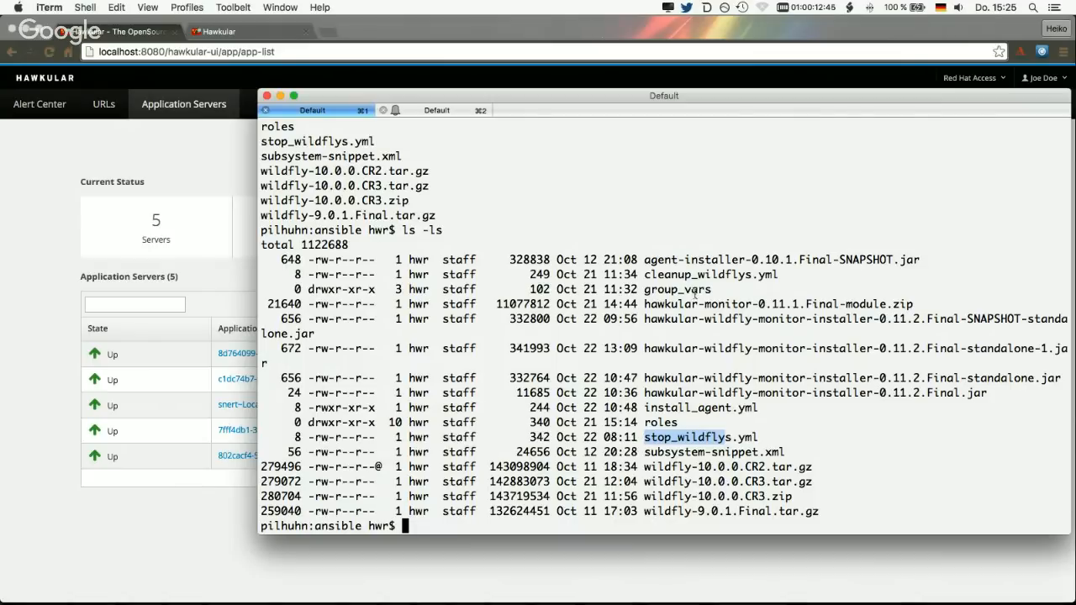
type("vi group_vars/all/vars.yml")
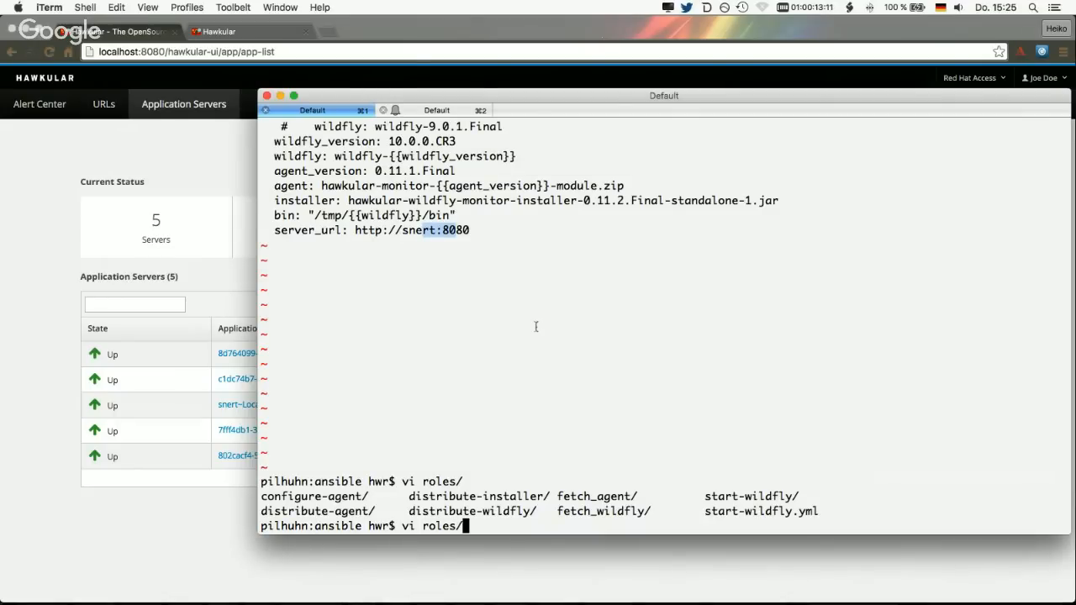
type("configure-agent/tasks/")
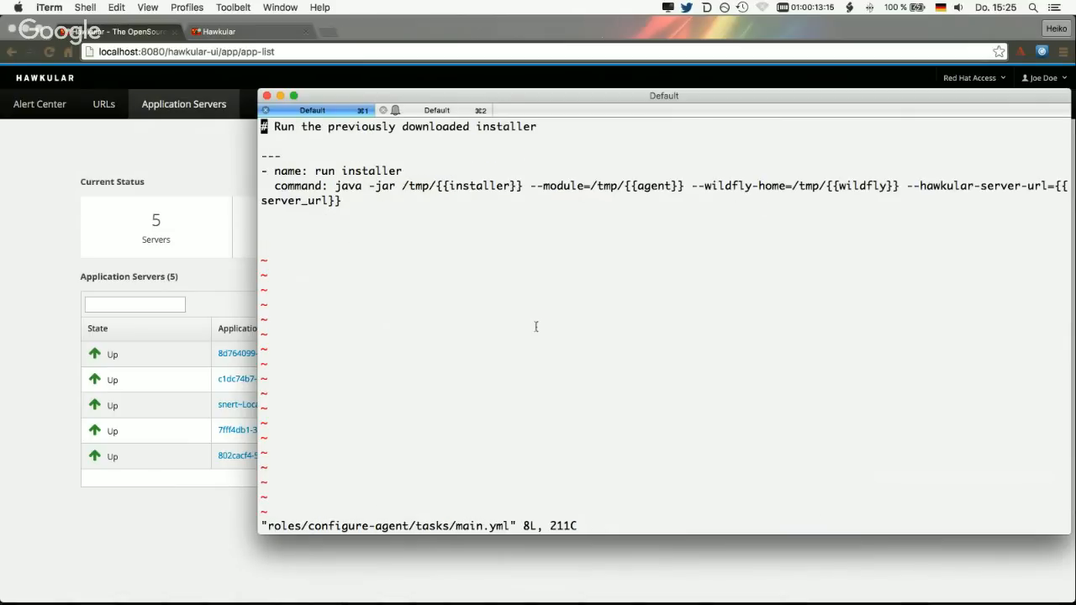
mouse_move(385, 200)
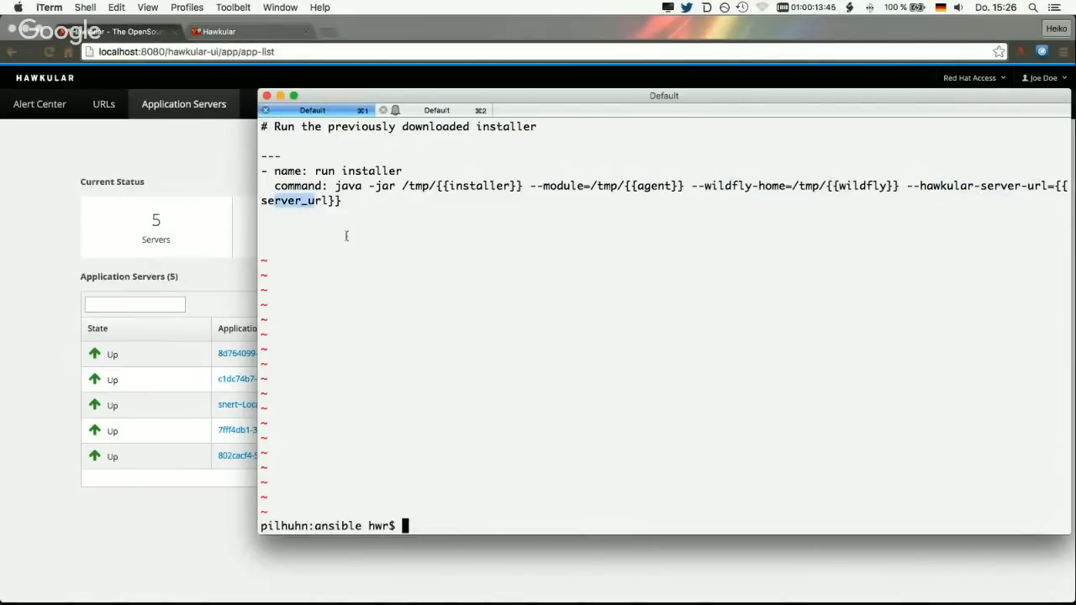
mouse_move(50, 384)
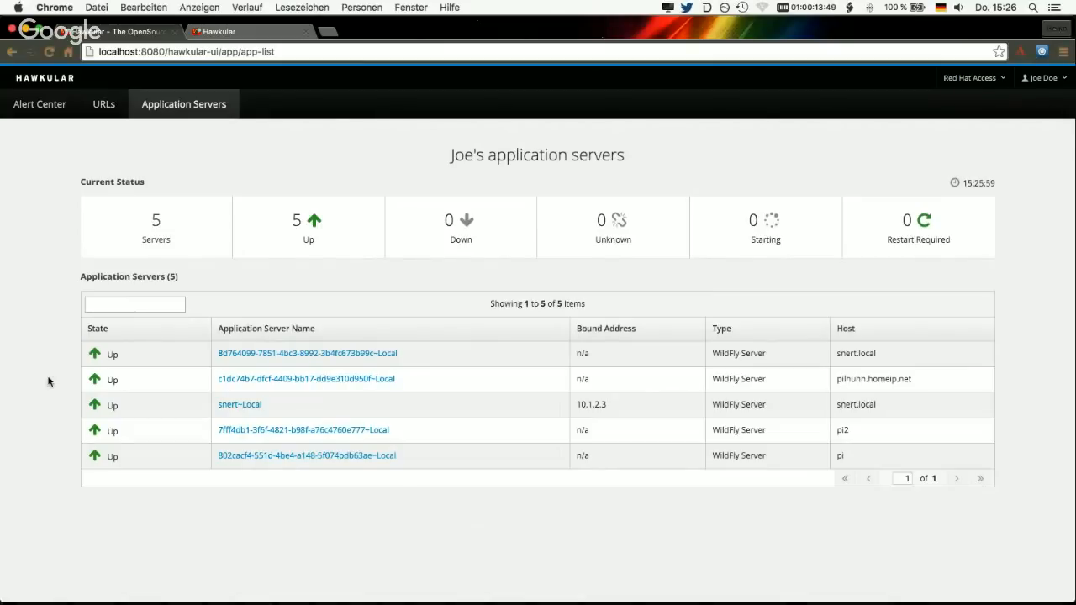
mouse_move(188, 311)
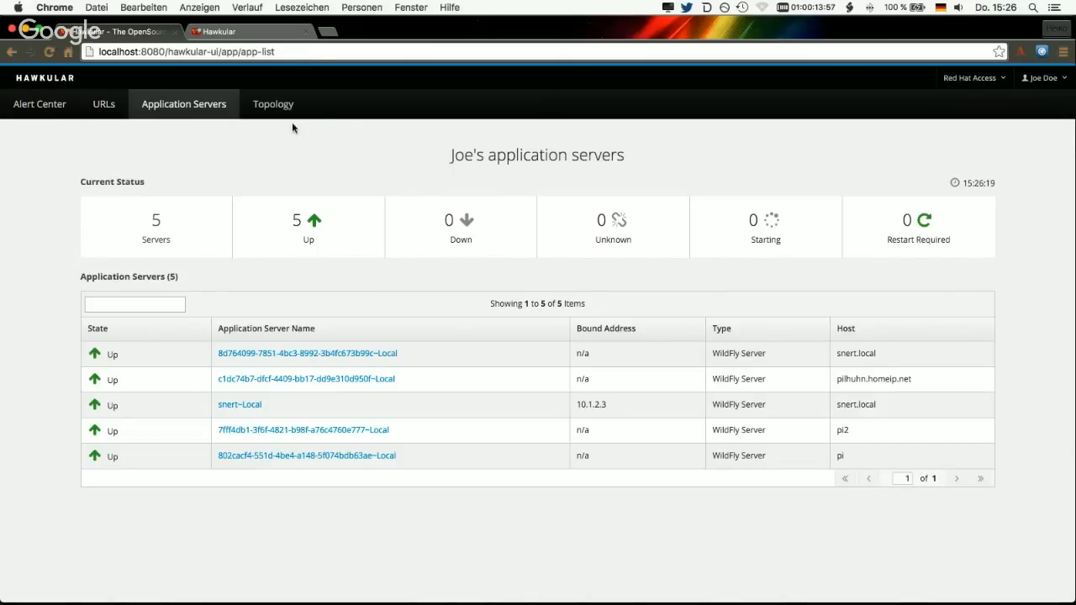
- Show the Topology graph of servers, apps and datasources and read the node tooltips
left_click(273, 104)
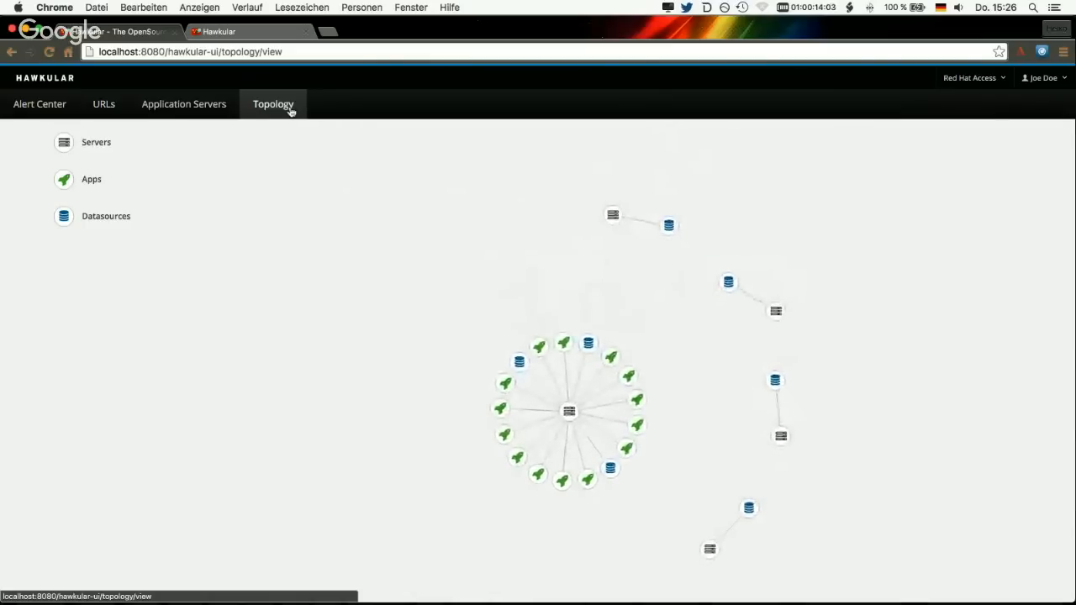
mouse_move(568, 410)
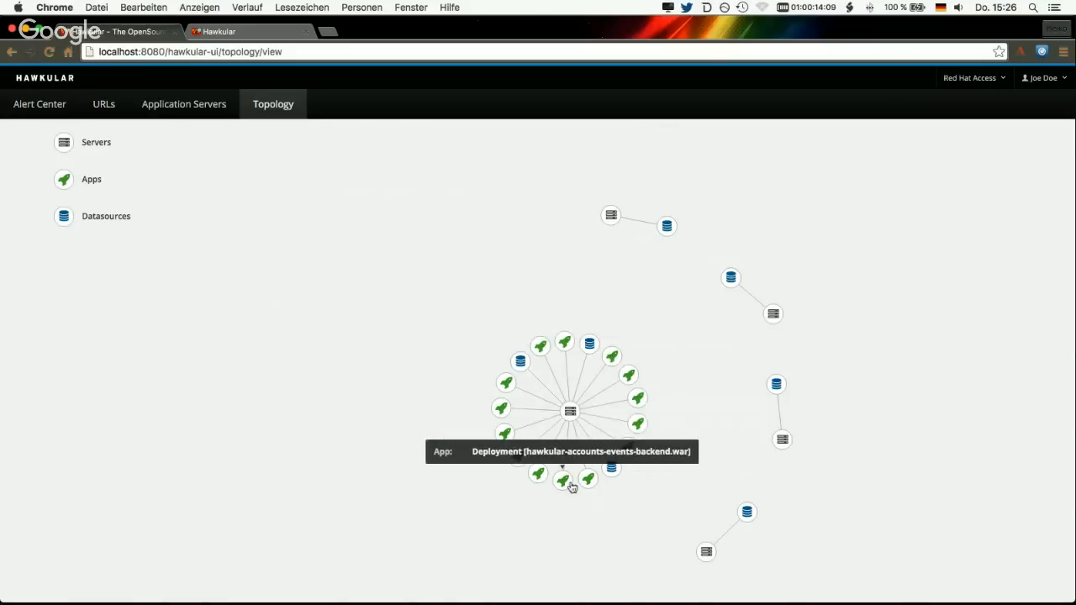
mouse_move(521, 361)
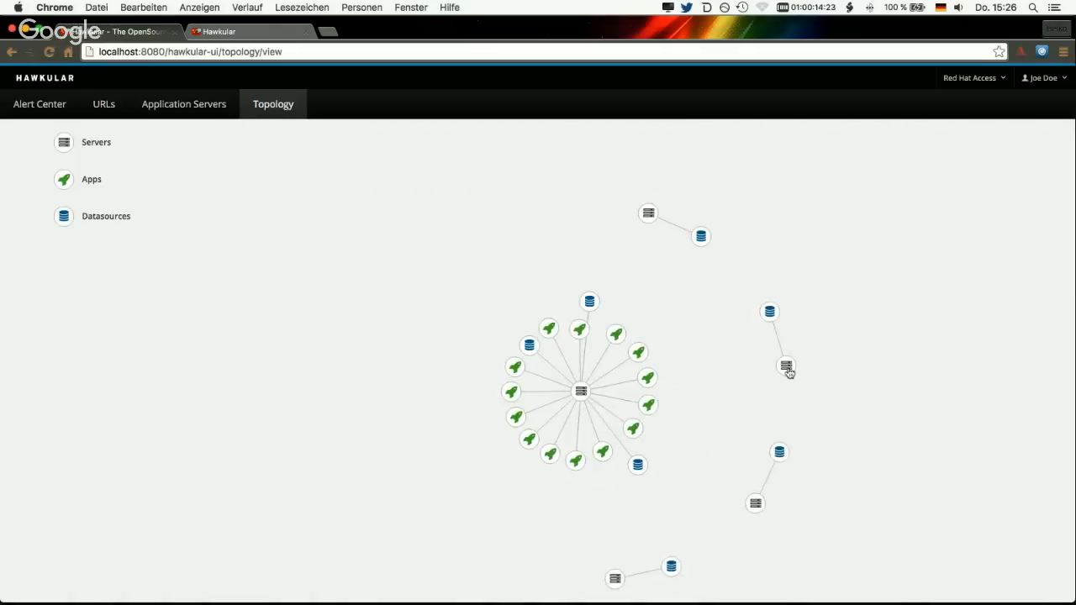
mouse_move(701, 235)
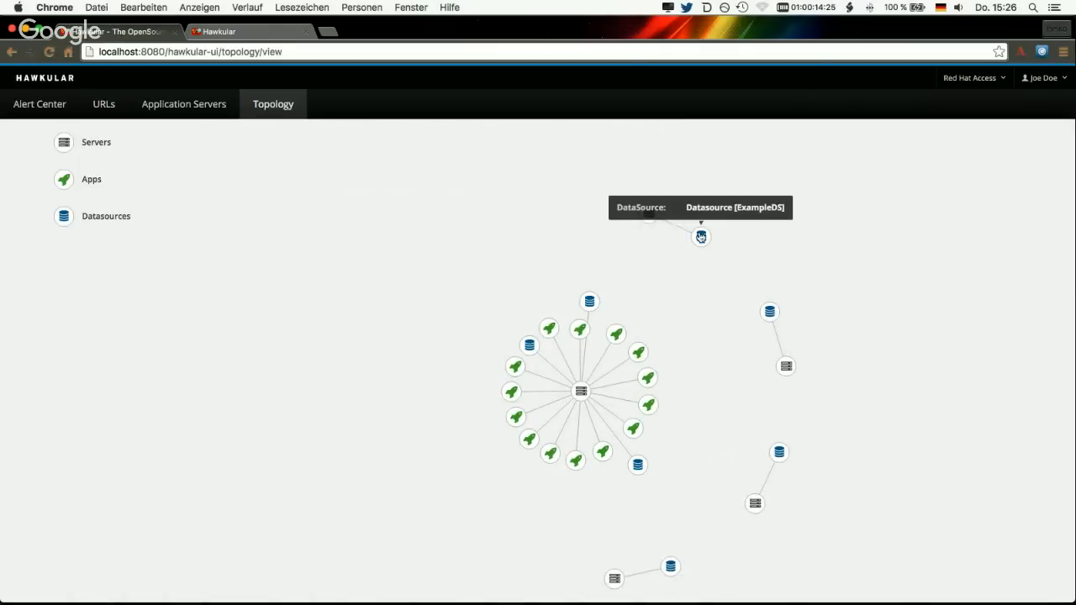
mouse_move(715, 309)
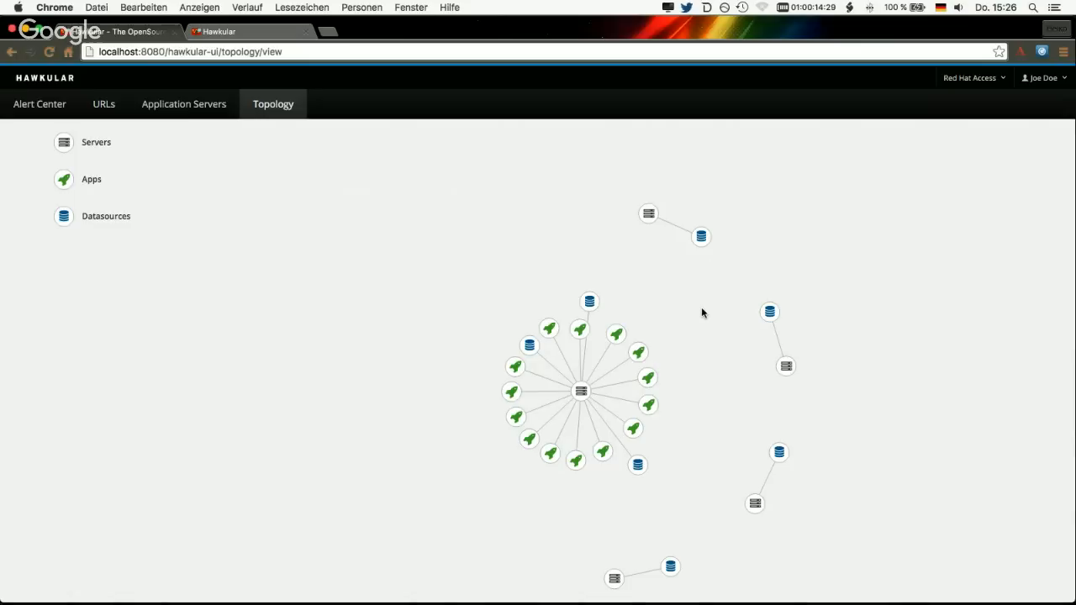
mouse_move(735, 262)
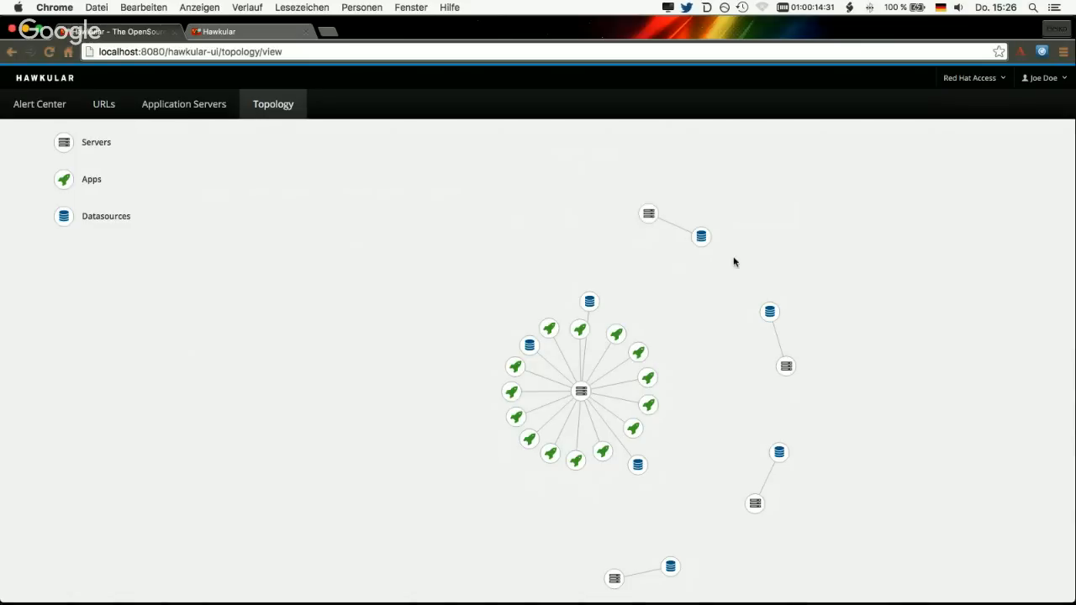
mouse_move(713, 246)
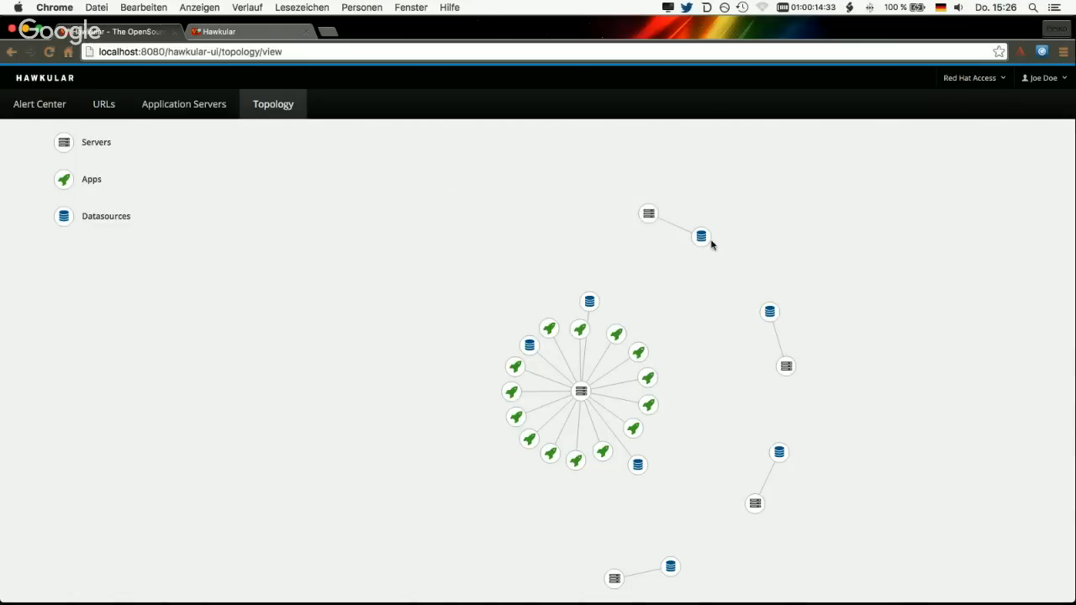
mouse_move(770, 311)
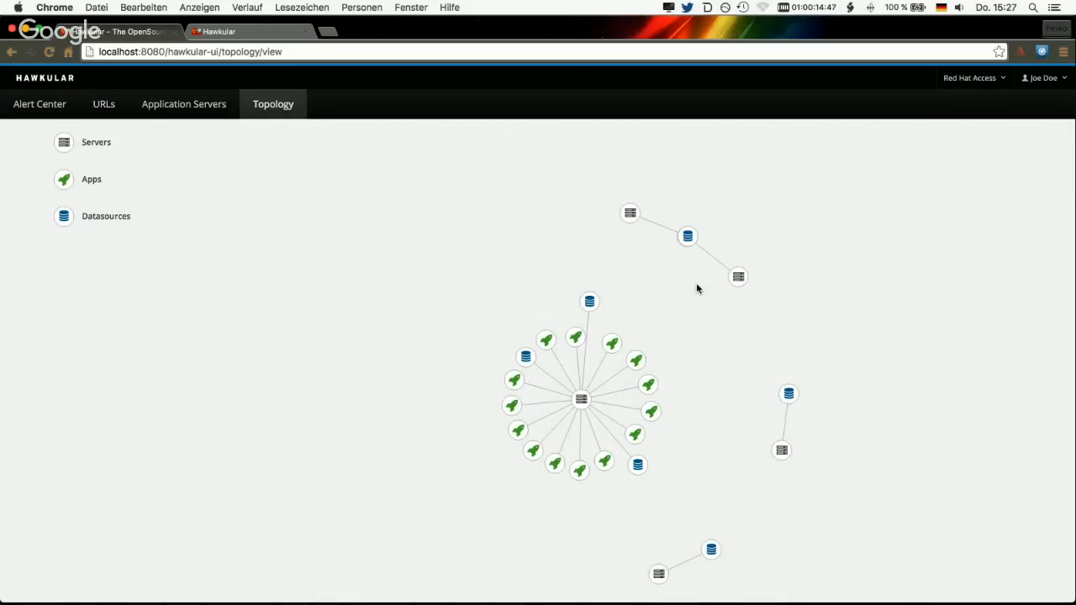
mouse_move(619, 311)
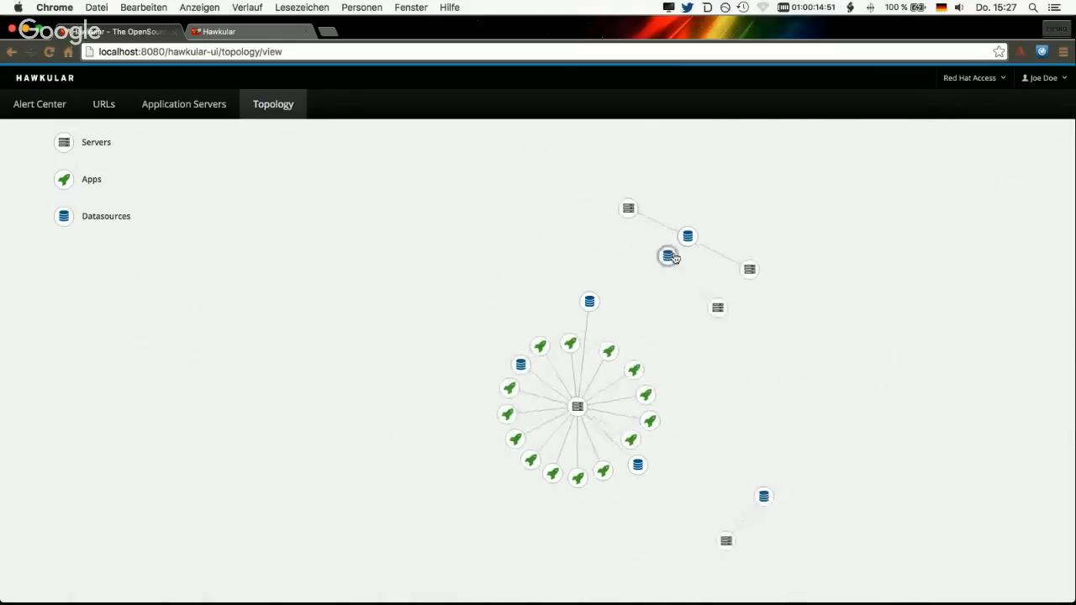
mouse_move(664, 255)
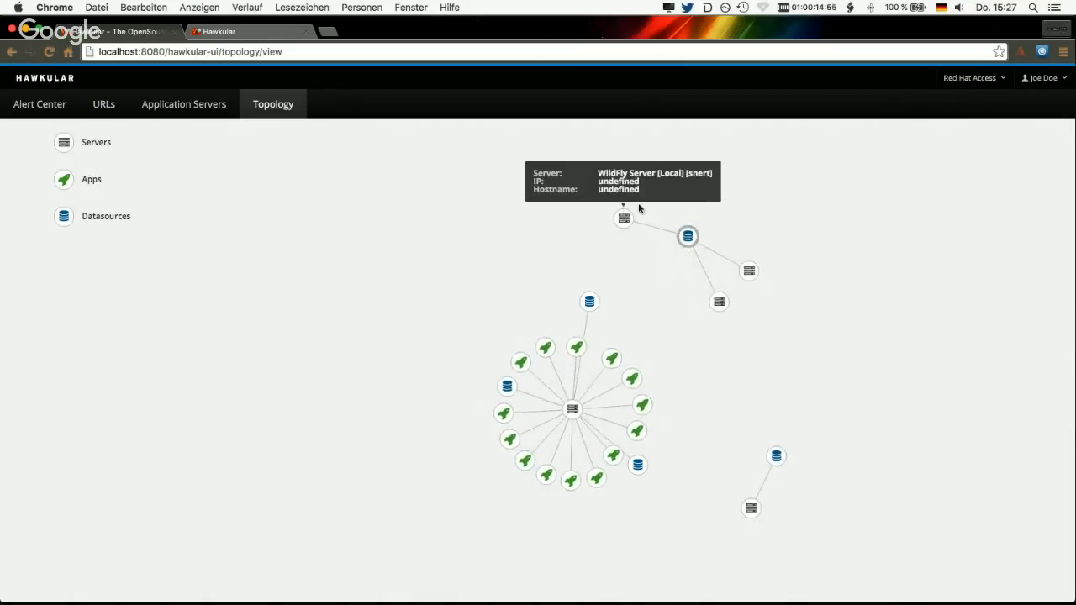
mouse_move(760, 215)
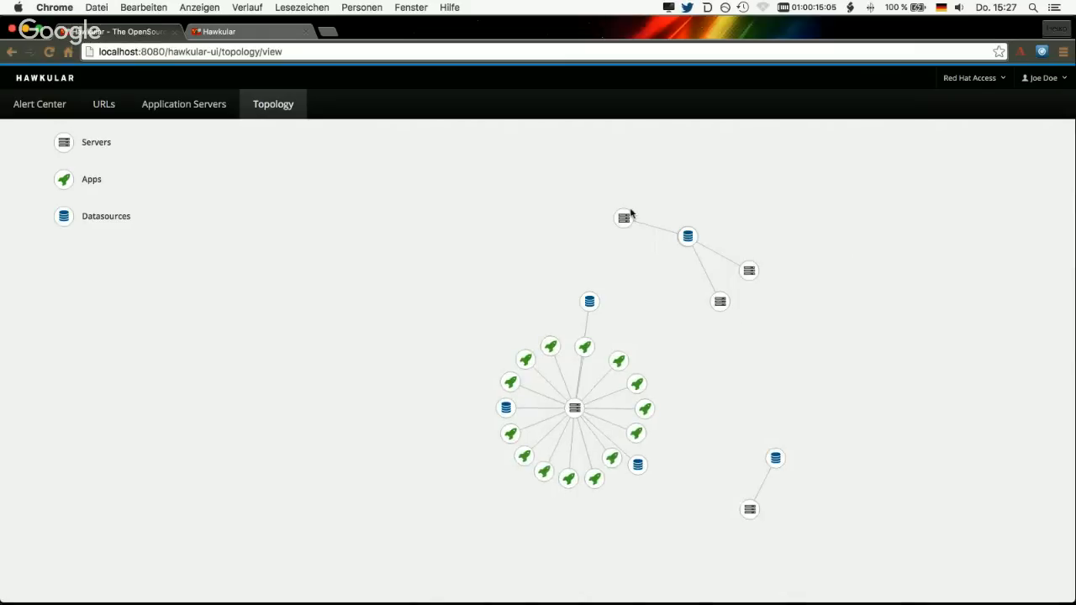
mouse_move(317, 272)
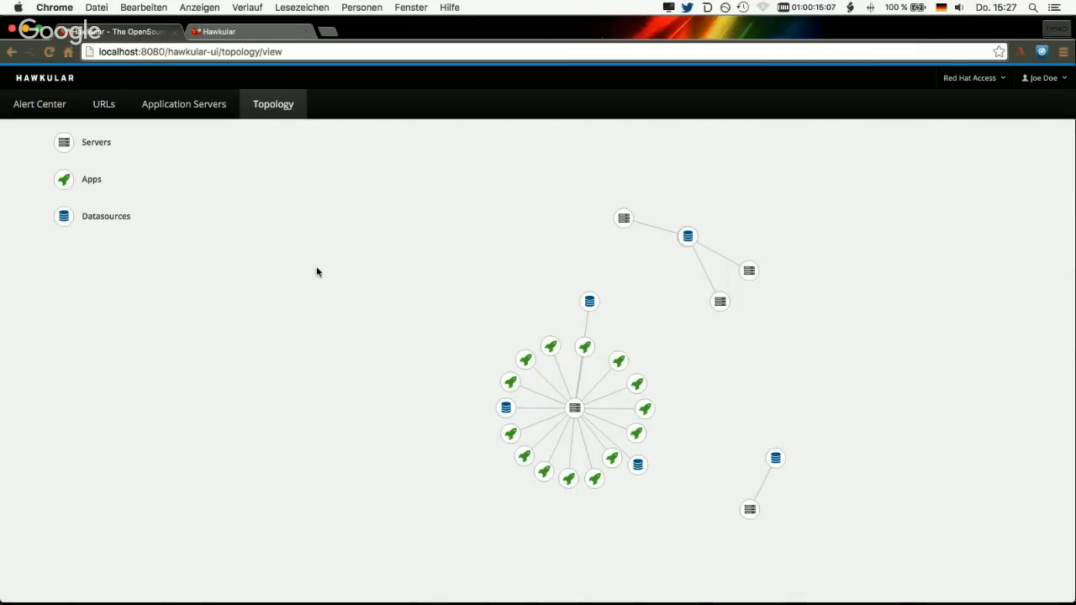
- Toggle the Datasources legend filter off and on, then go to snert-Local's Datasources list from a datasource node
left_click(64, 178)
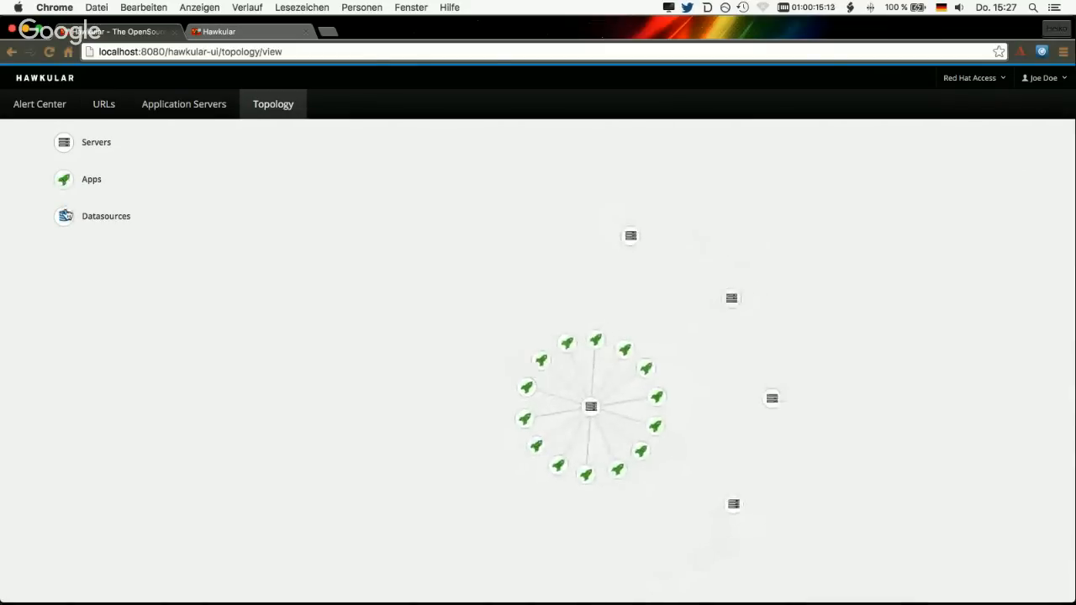
left_click(64, 216)
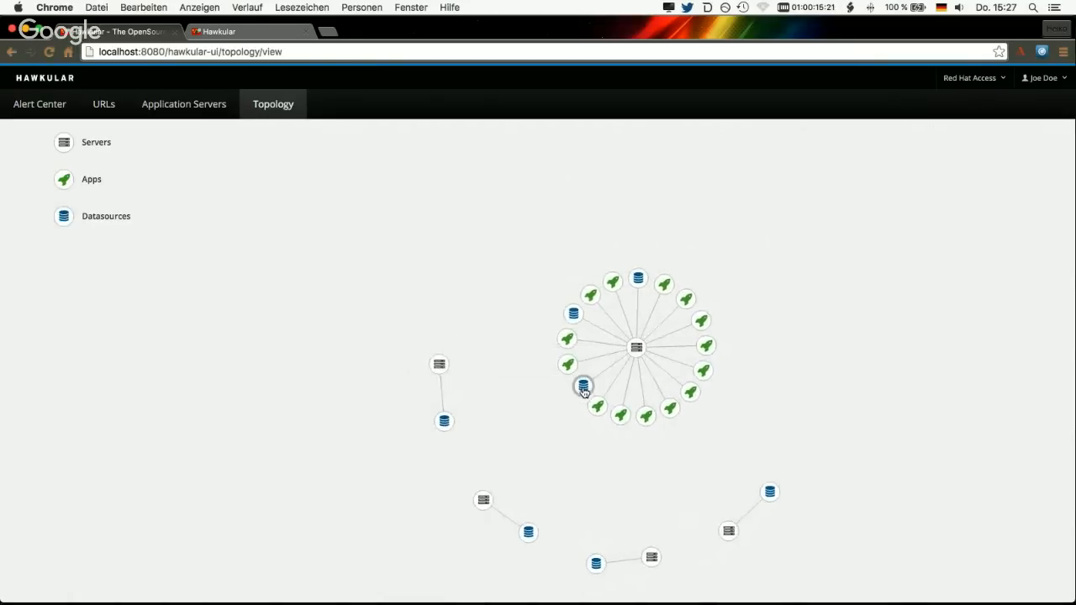
left_click(583, 385)
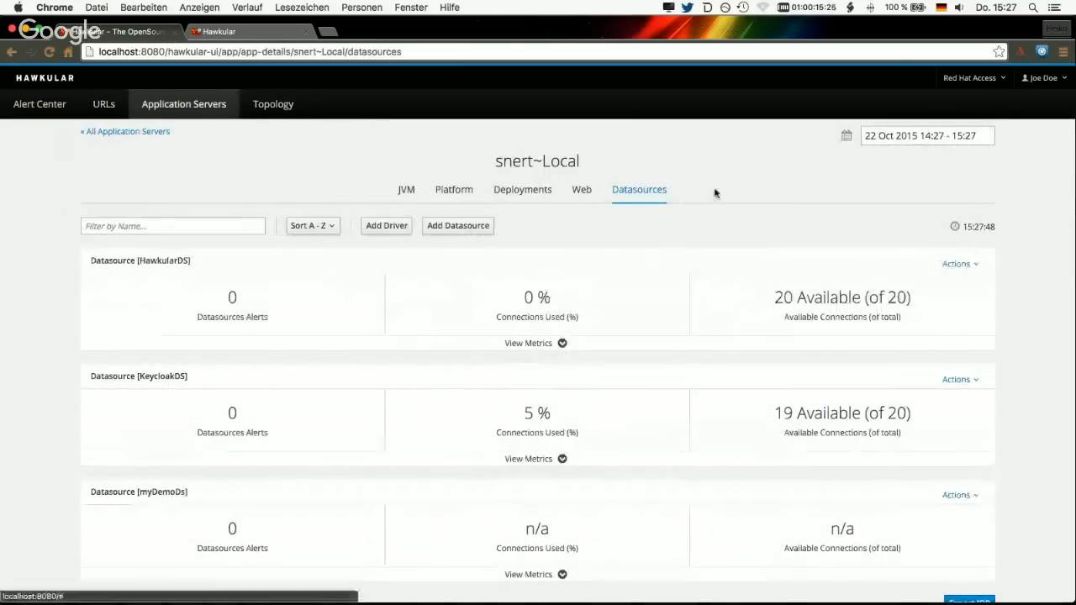
mouse_move(737, 205)
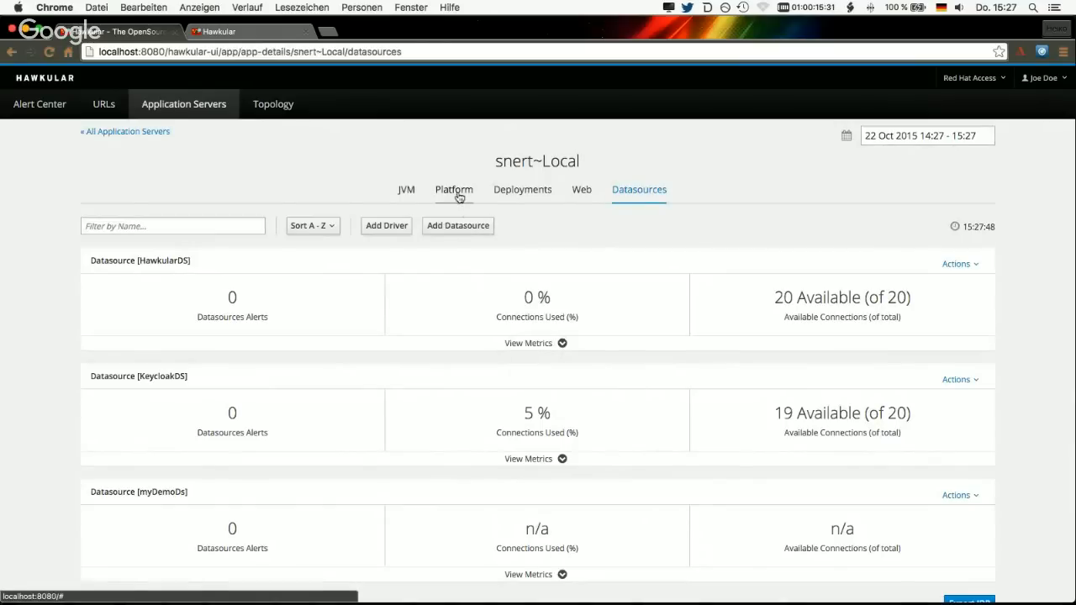
- Review snert-Local's Platform metrics: memory usage, overall and per-processor CPU charts, down to file system usage
left_click(454, 188)
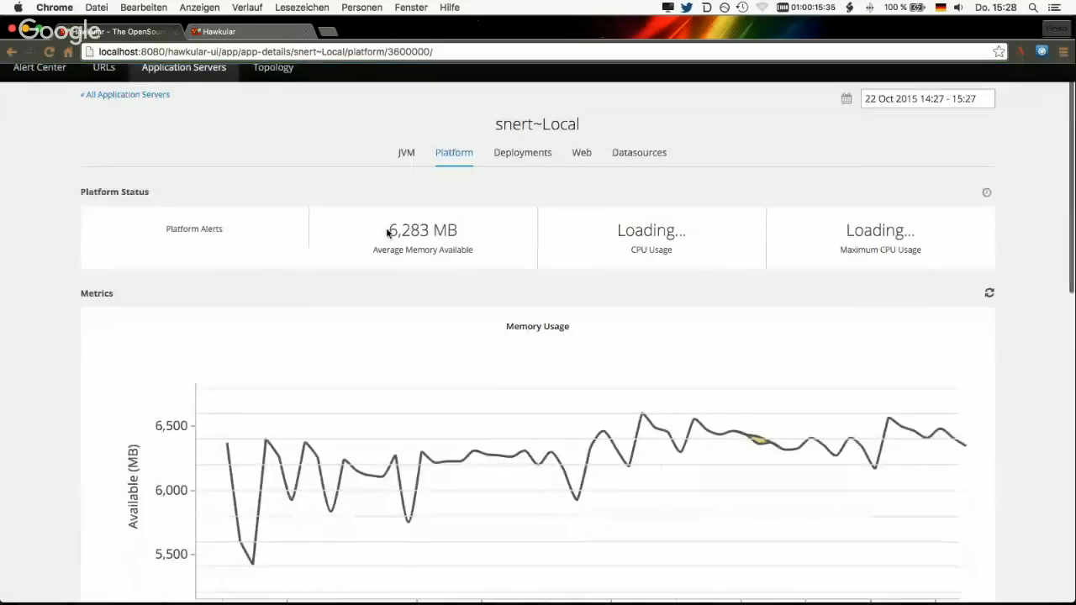
scroll("down", 3)
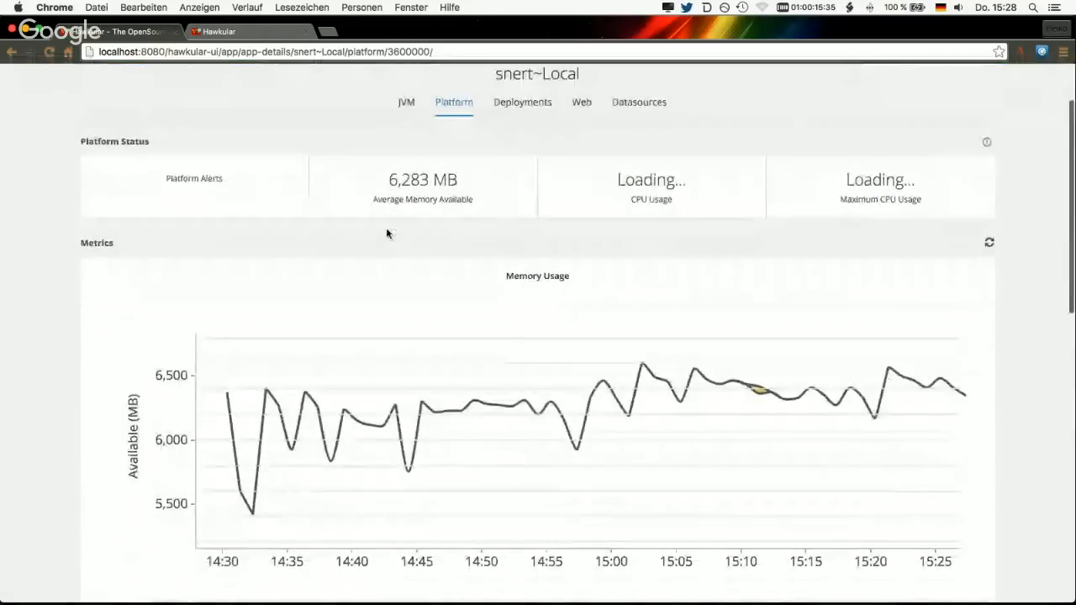
scroll("down", 3)
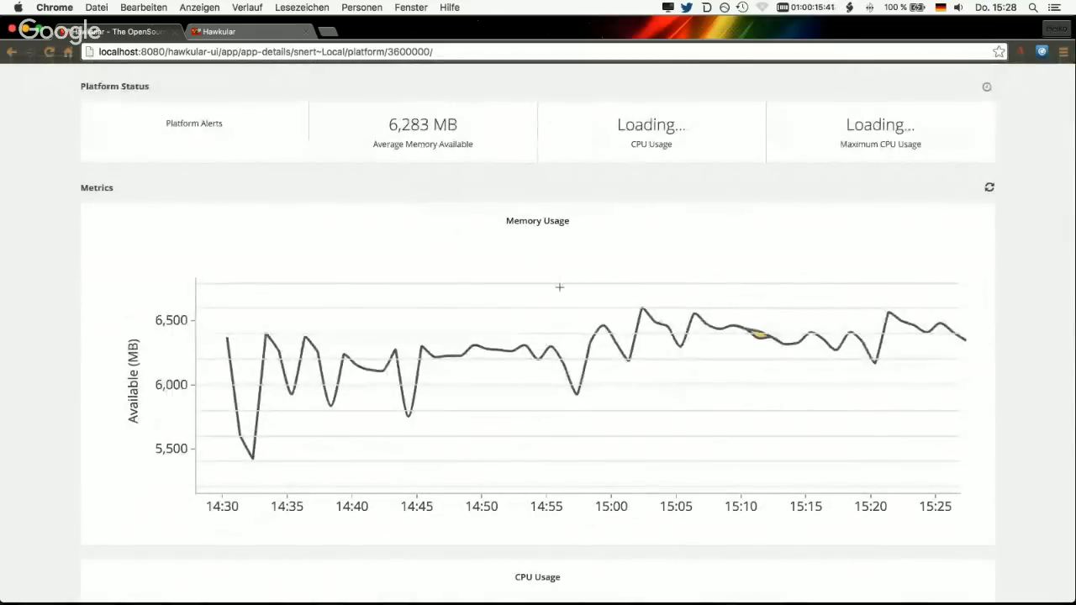
scroll("down", 3)
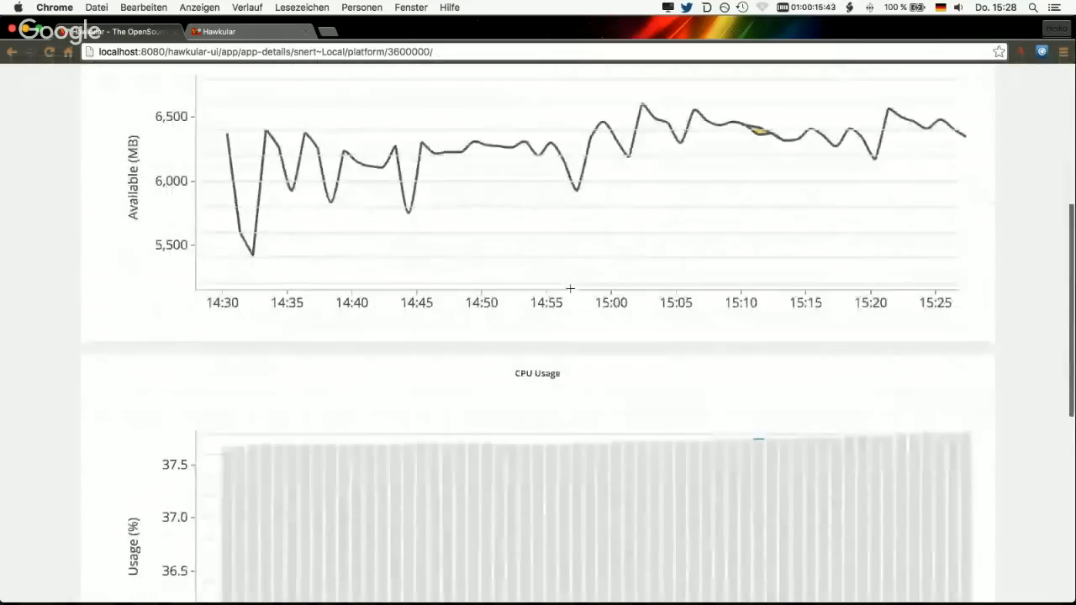
scroll("down", 3)
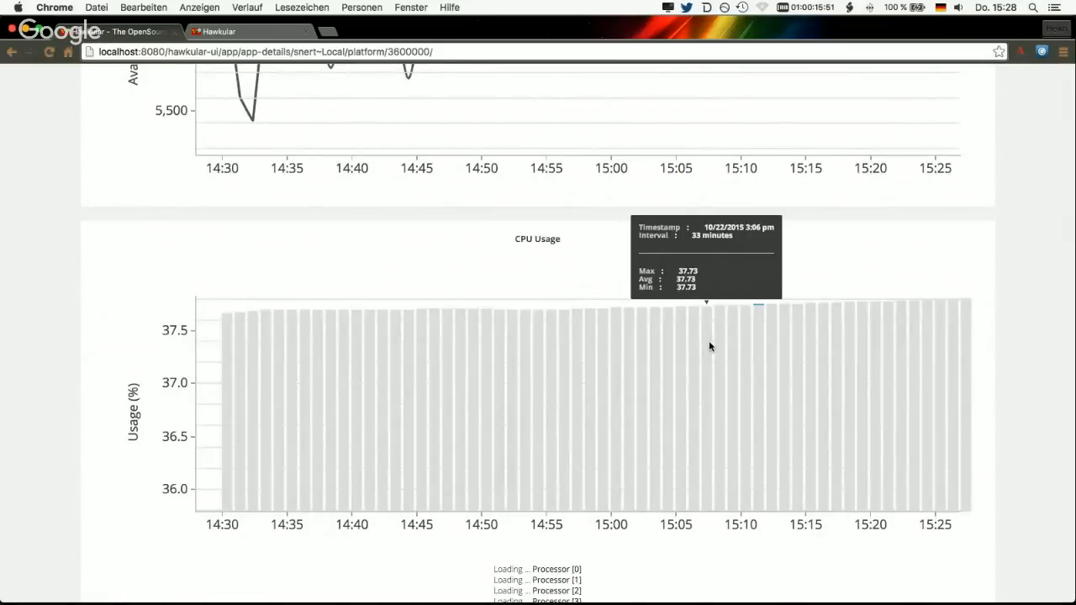
scroll("down", 3)
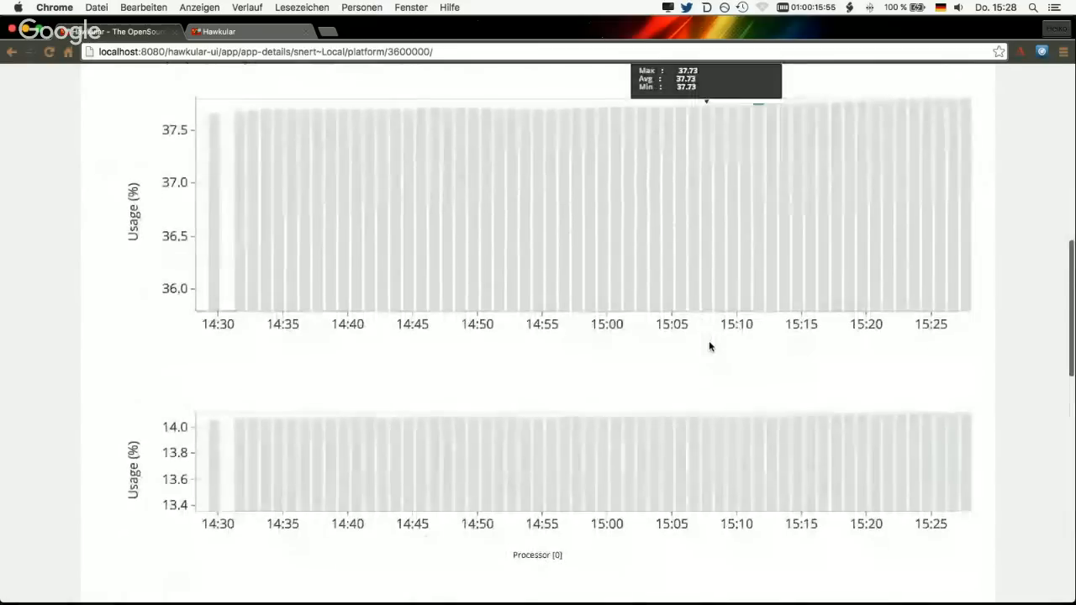
scroll("down", 3)
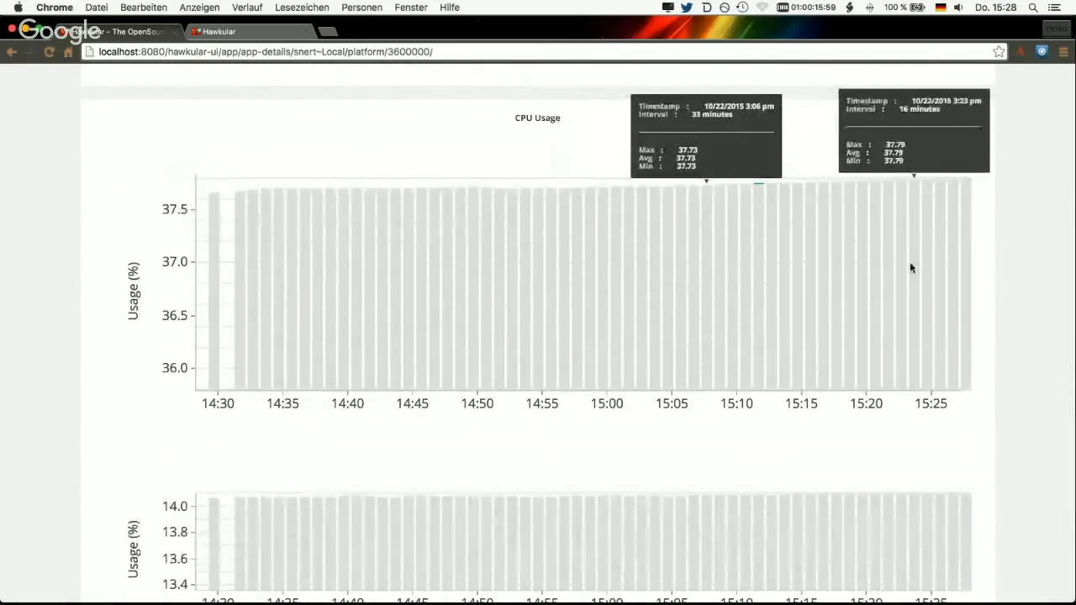
scroll("down", 3)
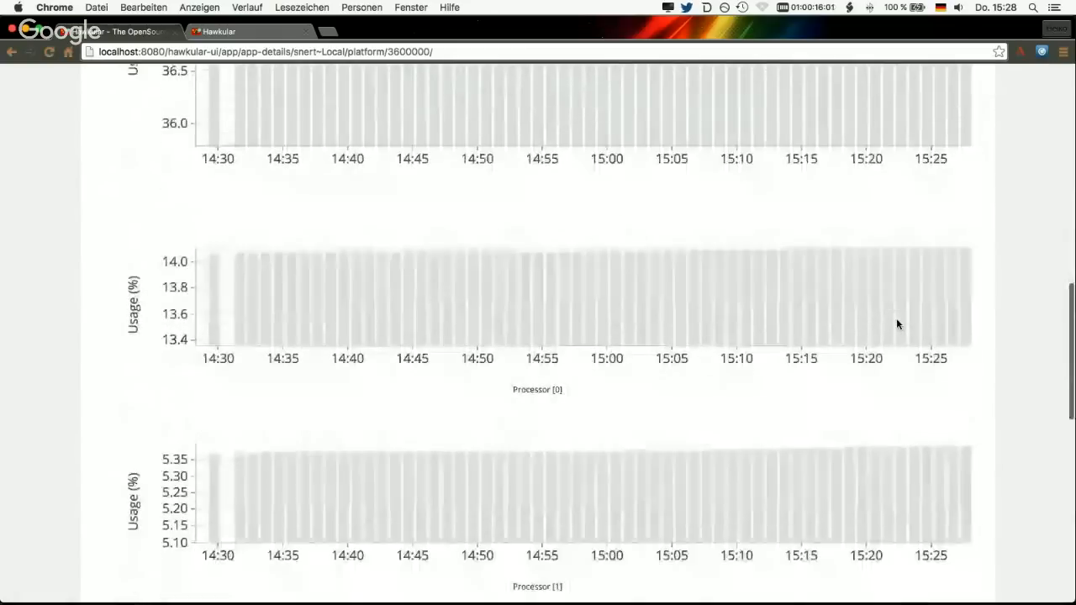
scroll("down", 3)
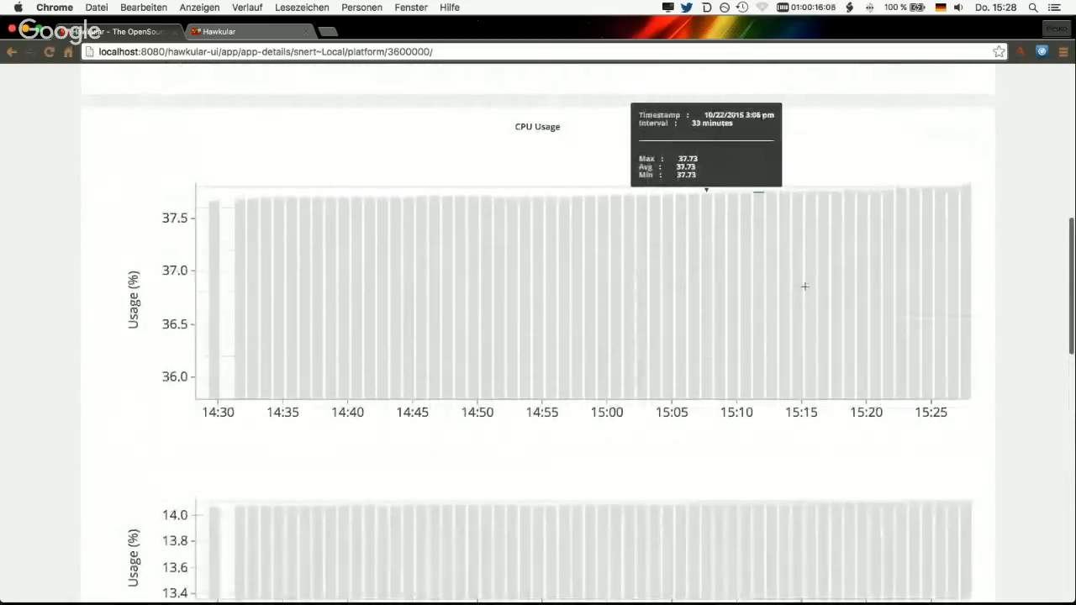
mouse_move(760, 199)
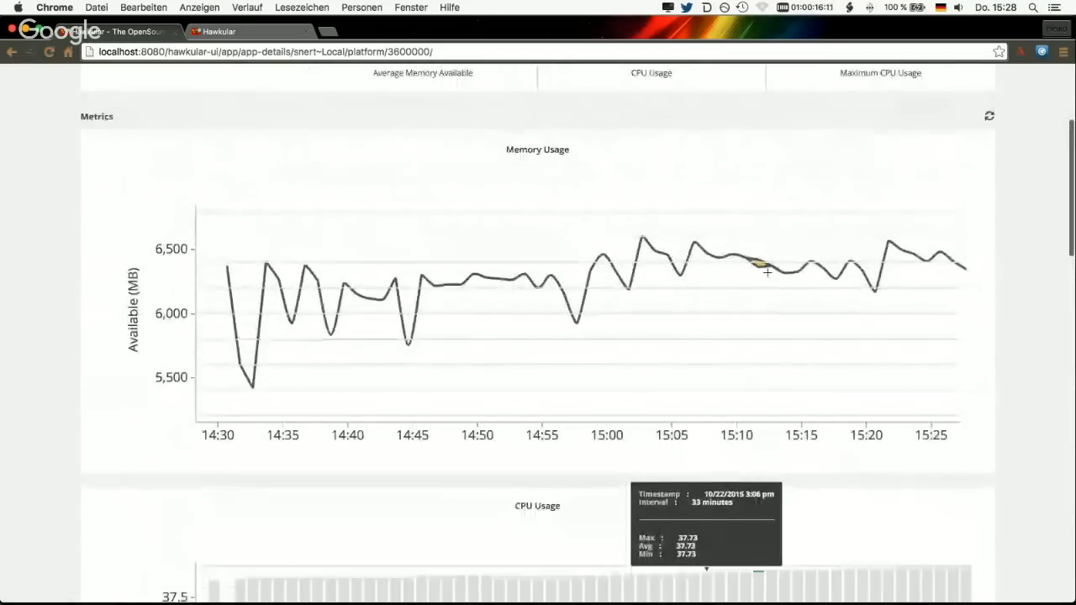
mouse_move(760, 309)
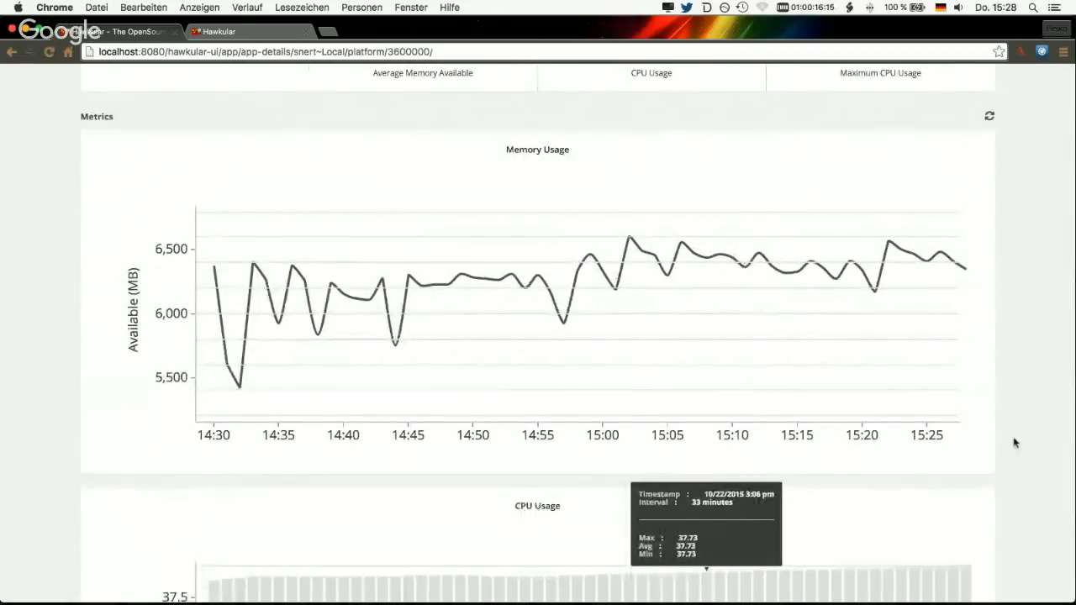
scroll("down", 3)
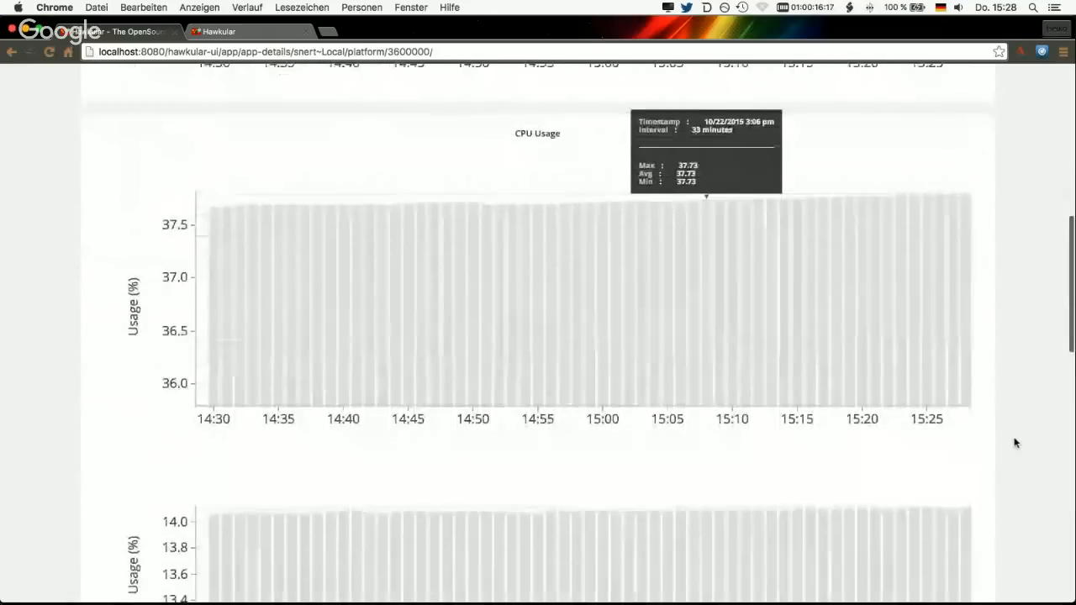
scroll("down", 3)
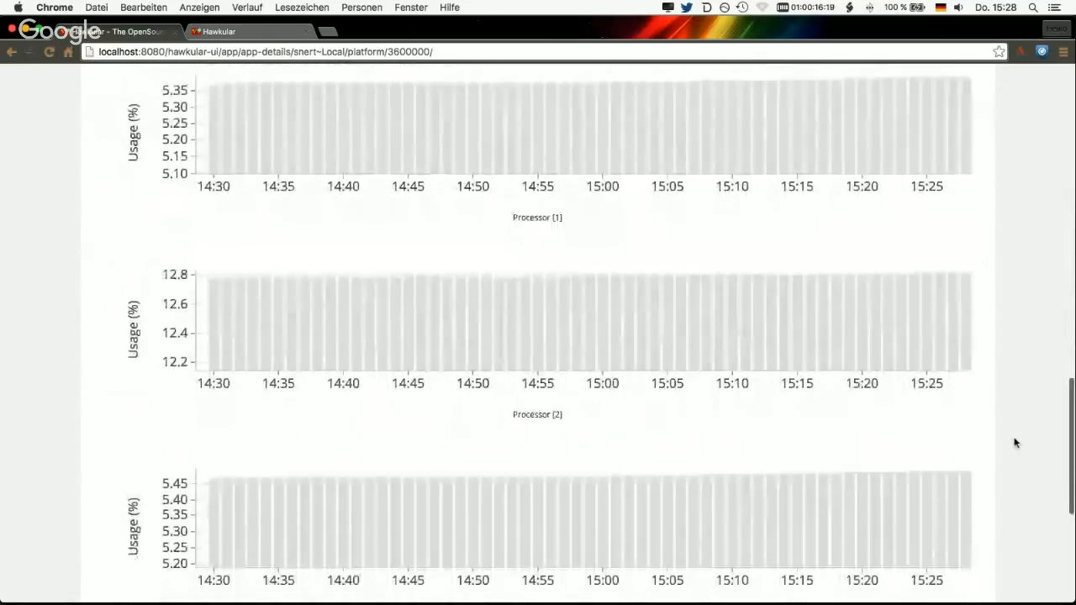
scroll("down", 3)
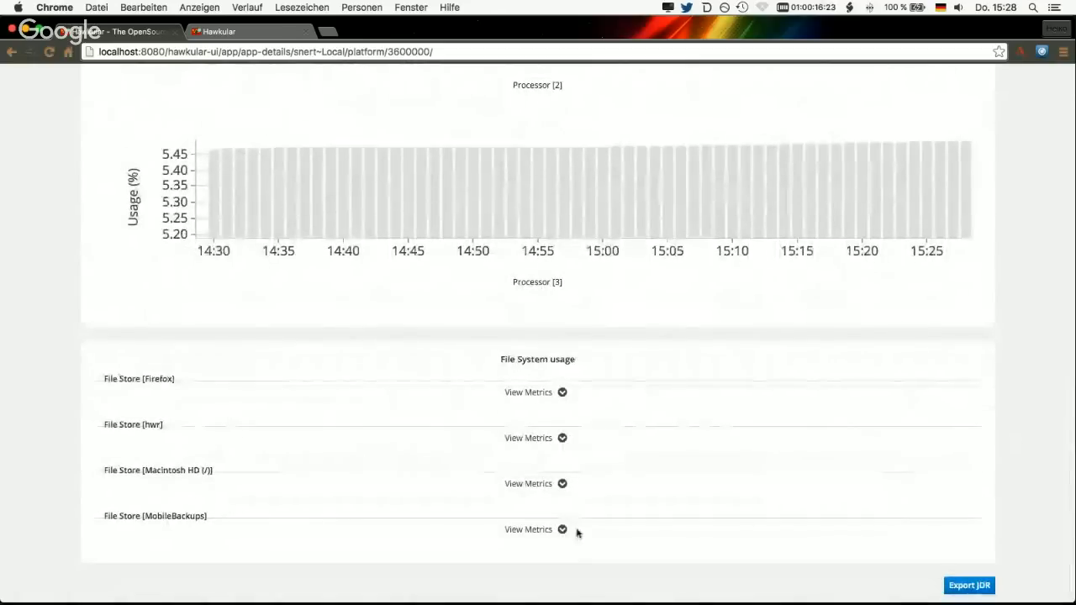
left_click(528, 484)
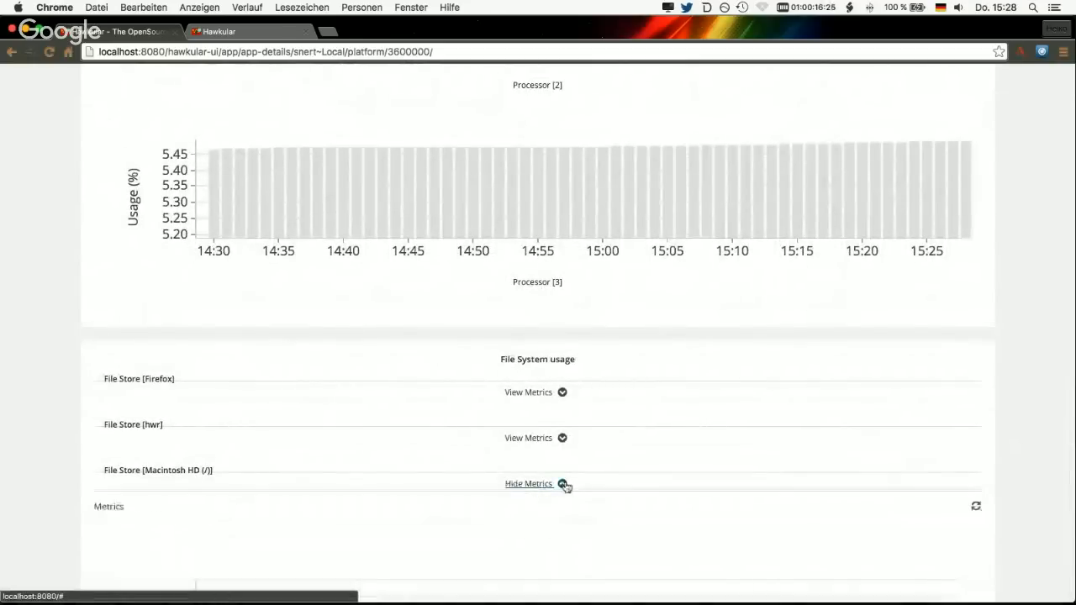
scroll("down", 3)
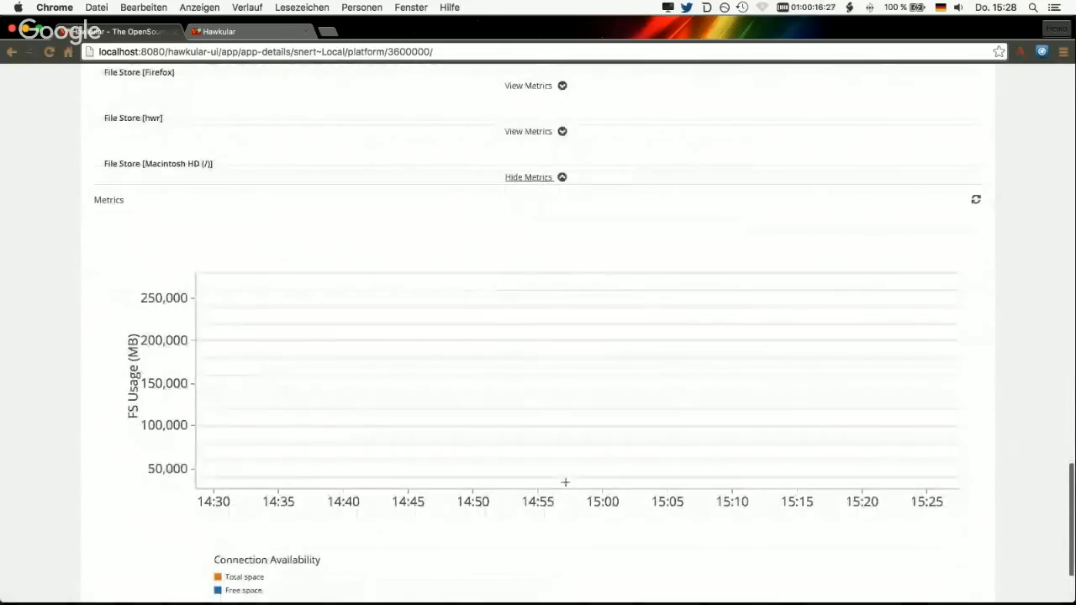
scroll("down", 3)
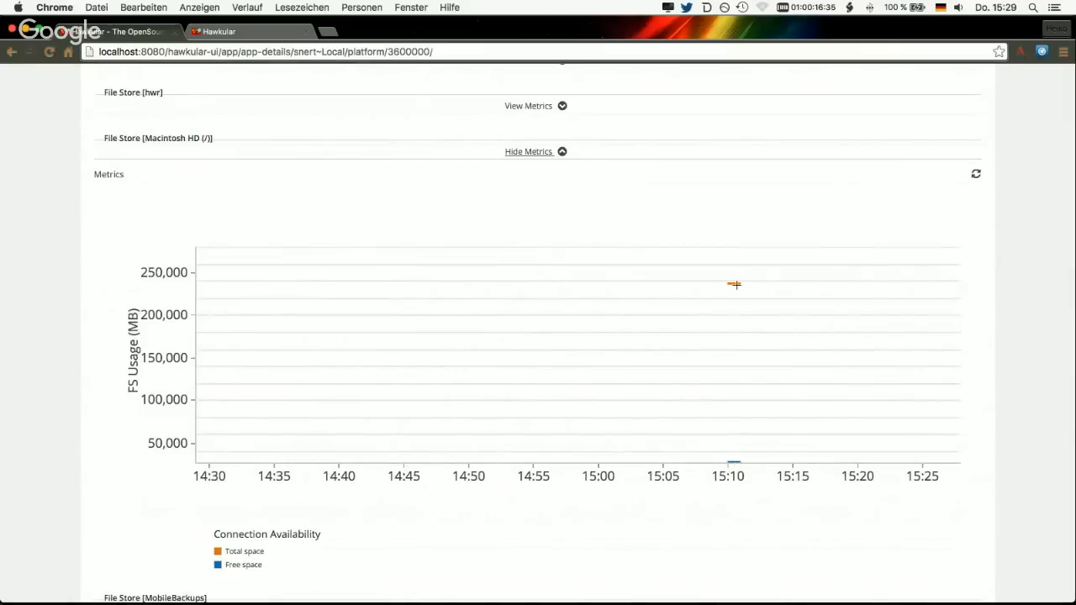
mouse_move(750, 460)
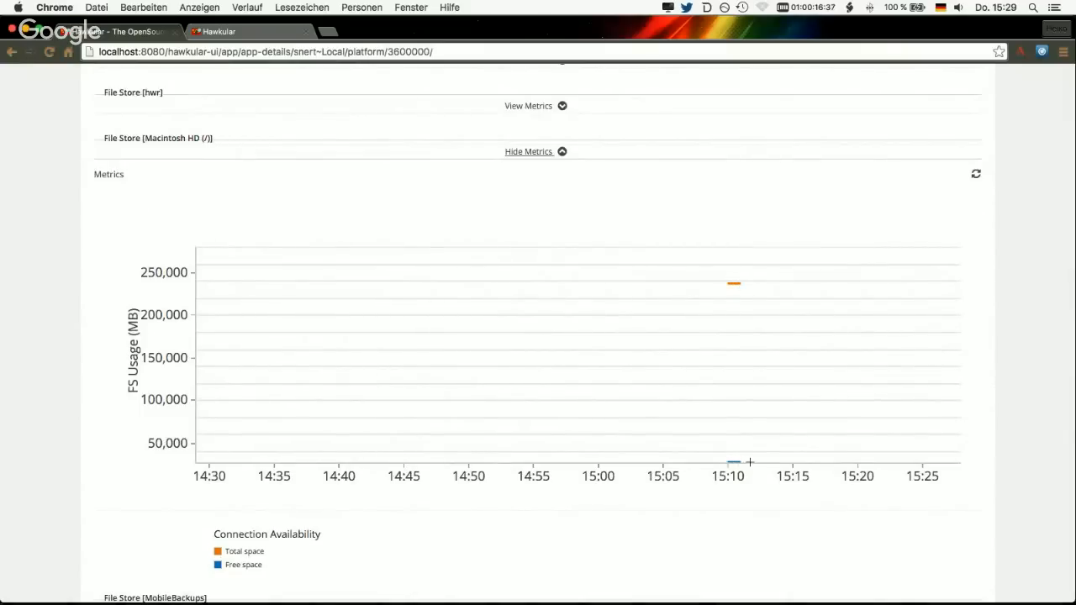
mouse_move(741, 451)
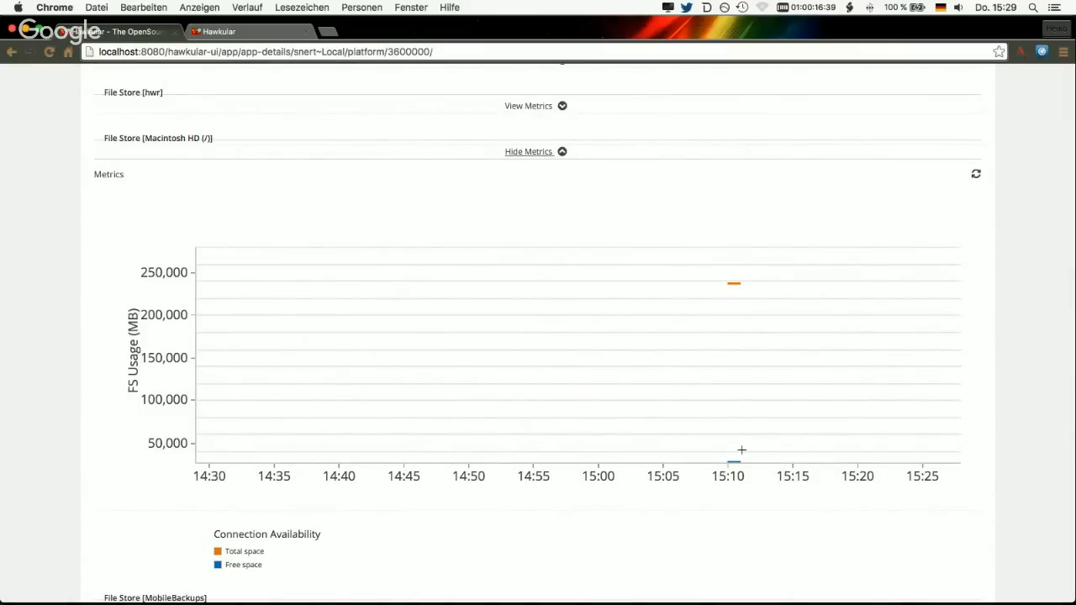
mouse_move(719, 429)
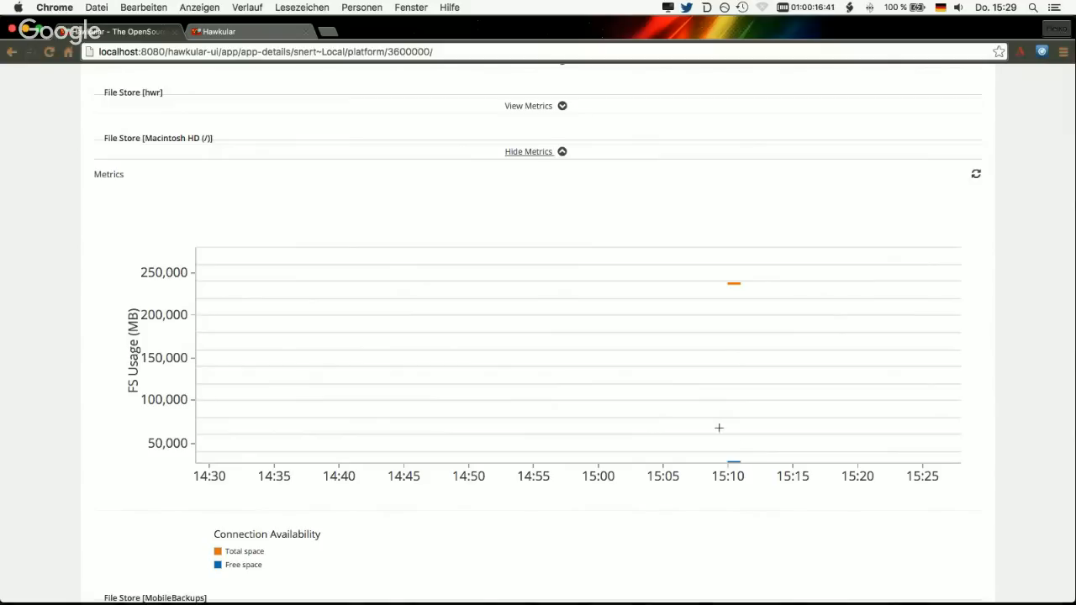
mouse_move(682, 390)
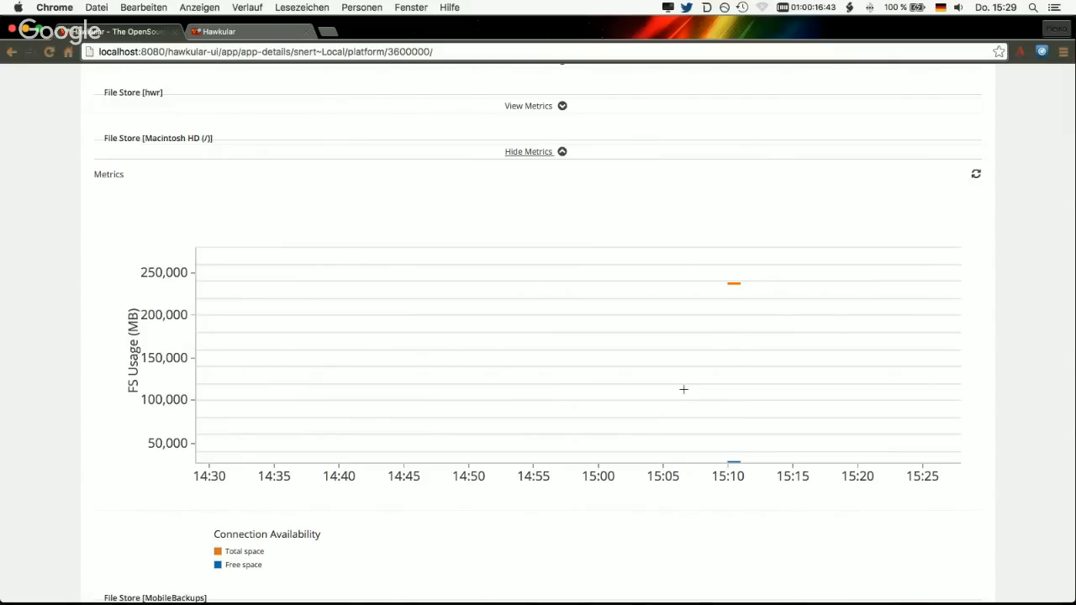
mouse_move(437, 245)
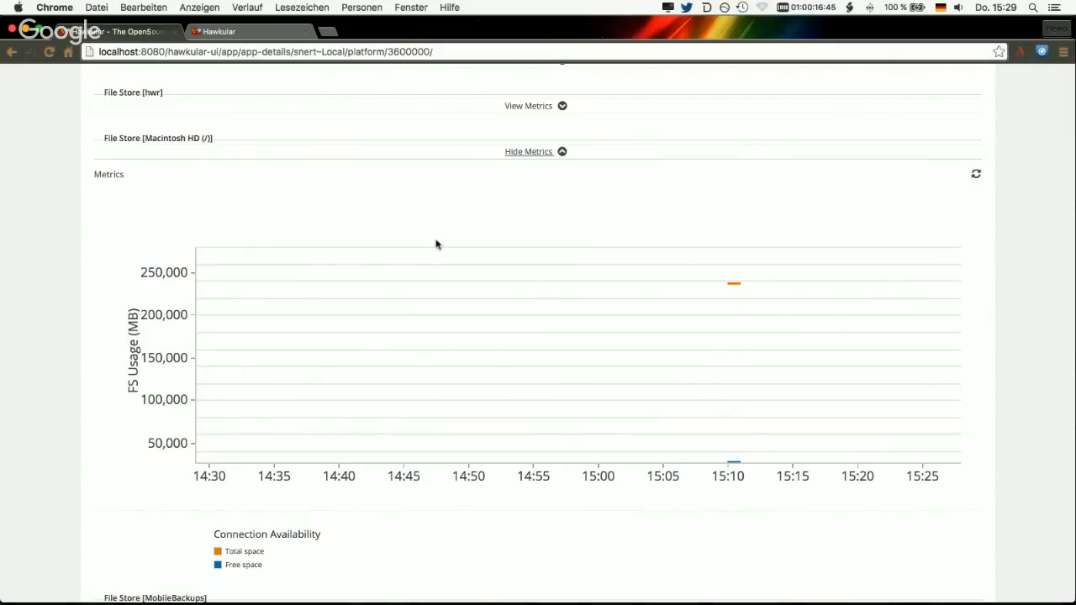
scroll("down", 3)
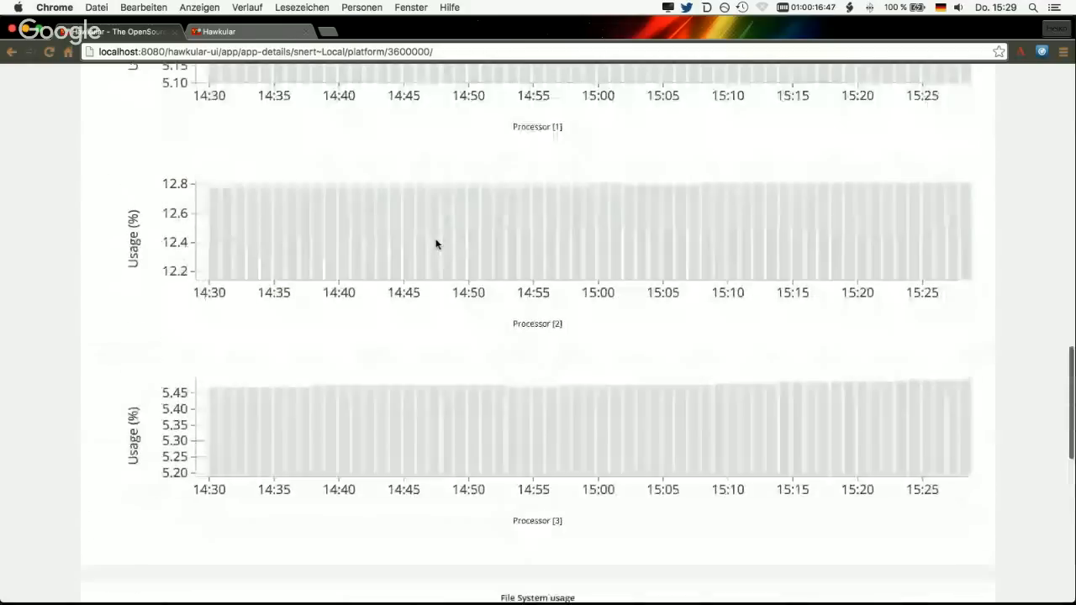
scroll("down", 3)
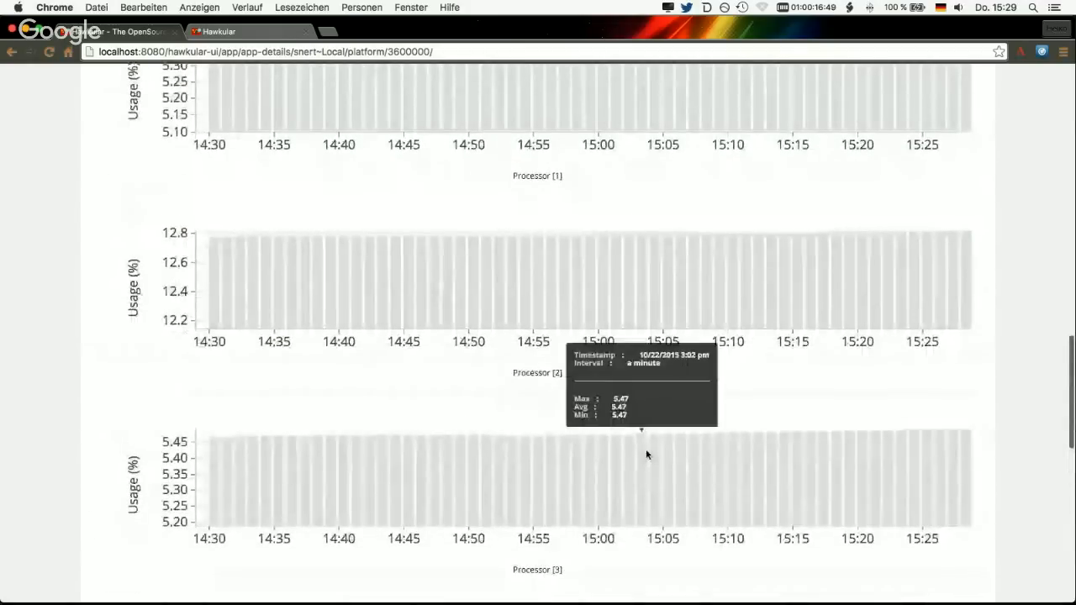
mouse_move(629, 454)
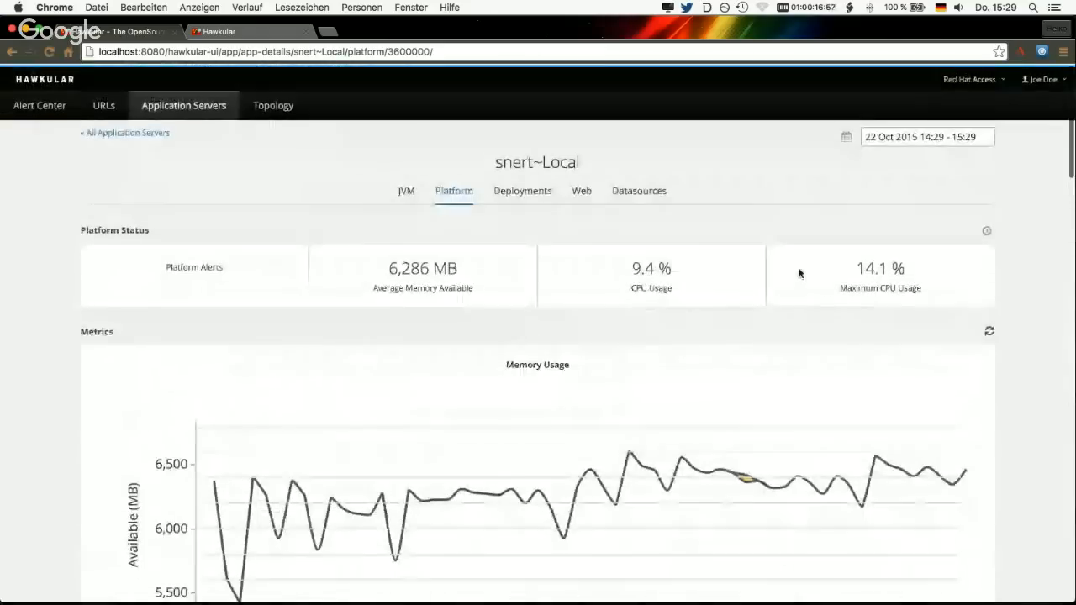
- Widen the platform metrics range to the last 12h and review the reloaded memory and CPU charts
left_click(924, 136)
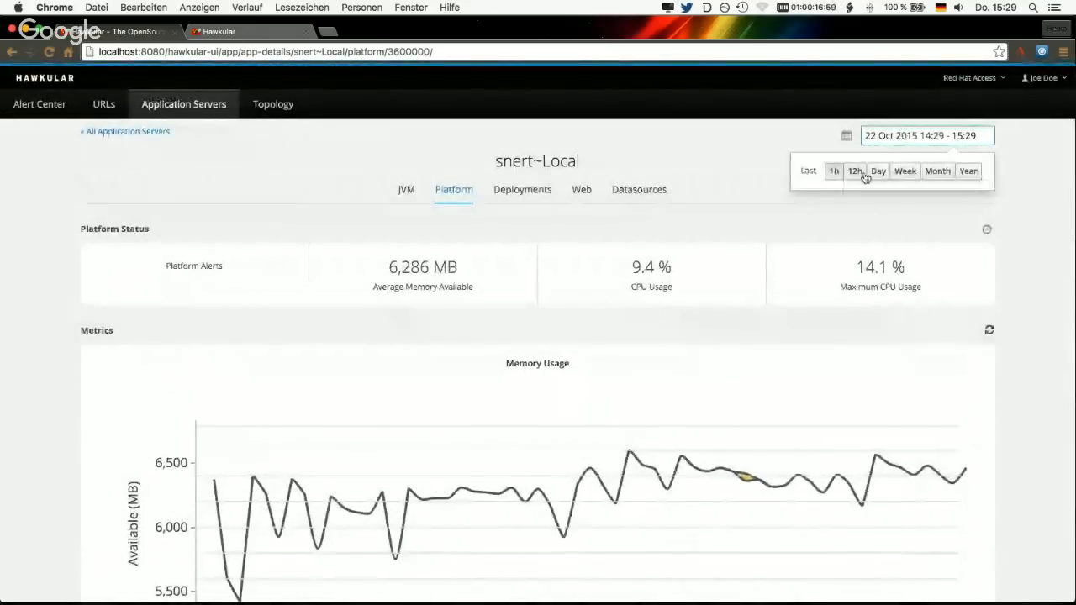
left_click(854, 172)
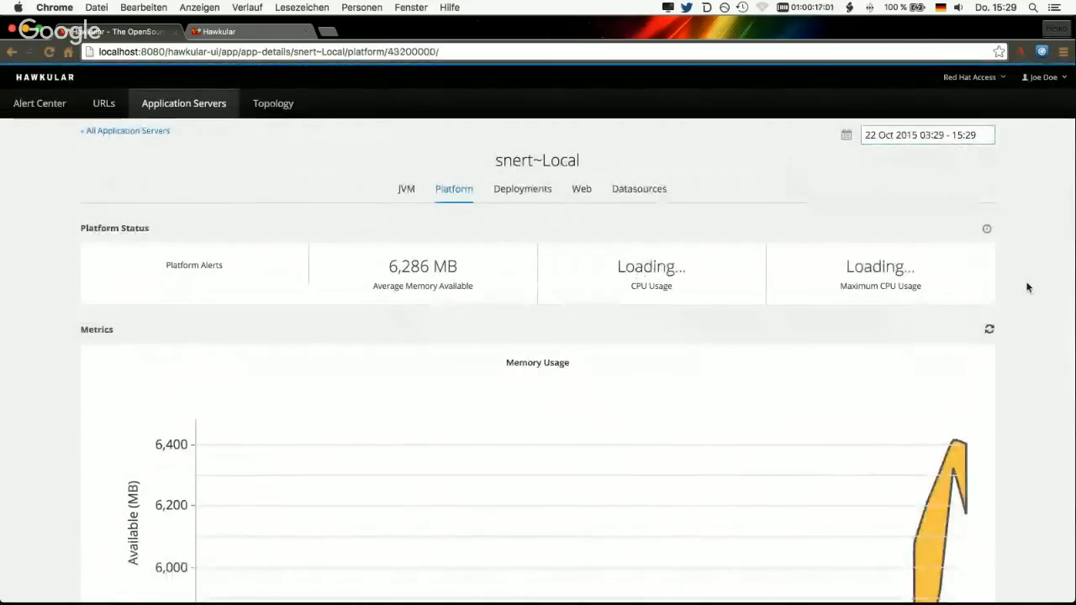
scroll("down", 3)
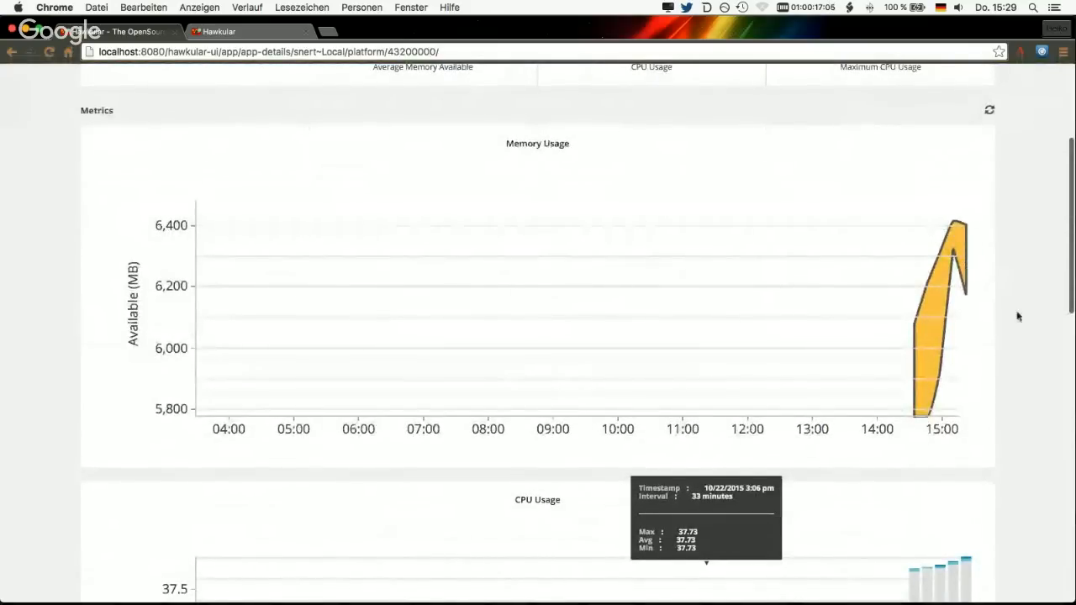
scroll("down", 3)
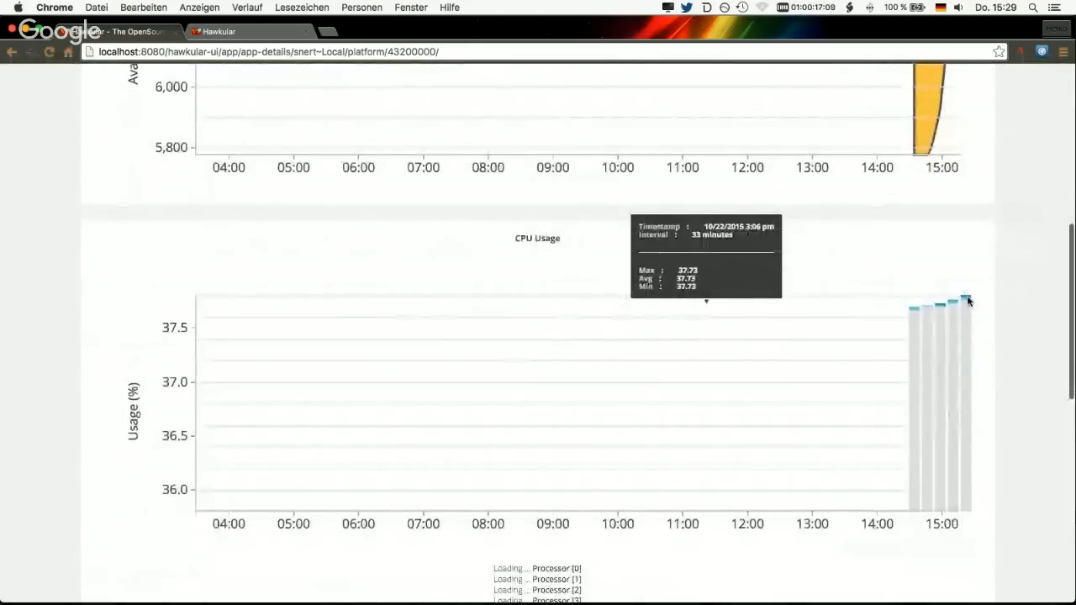
scroll("down", 3)
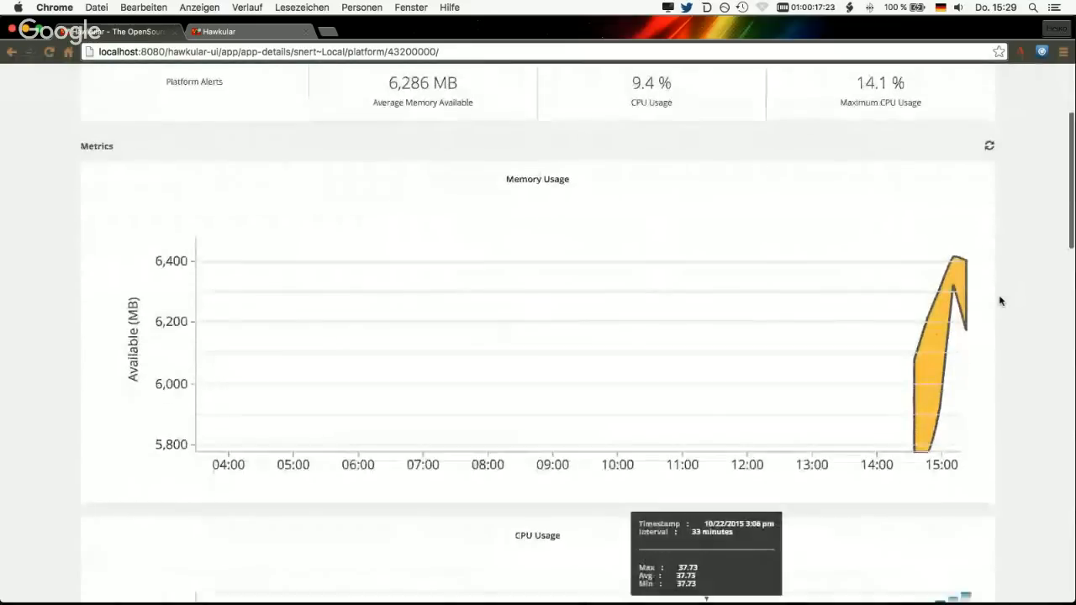
scroll("down", 3)
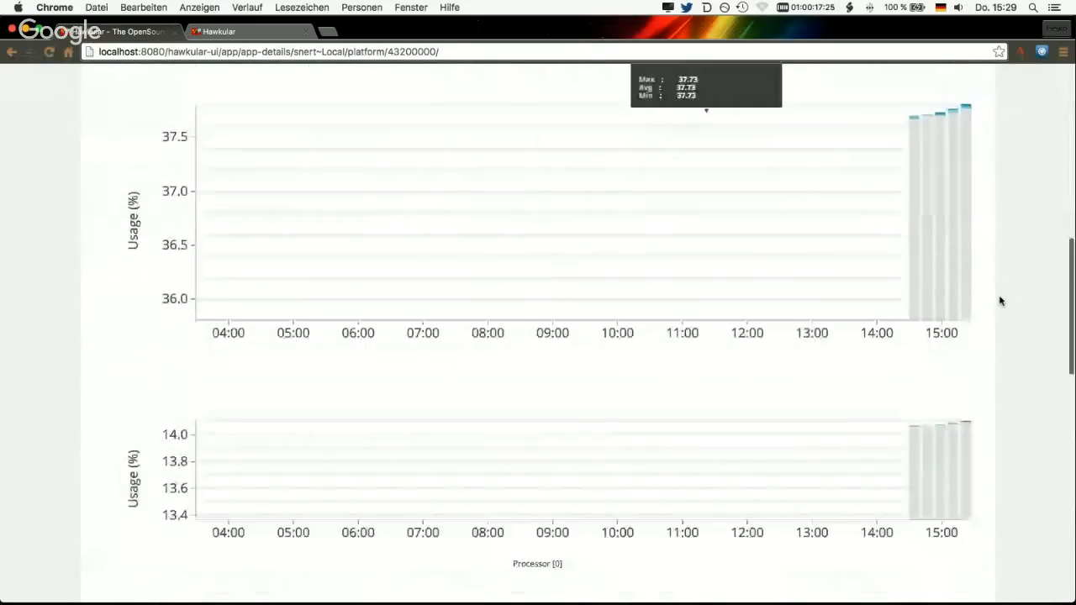
scroll("down", 3)
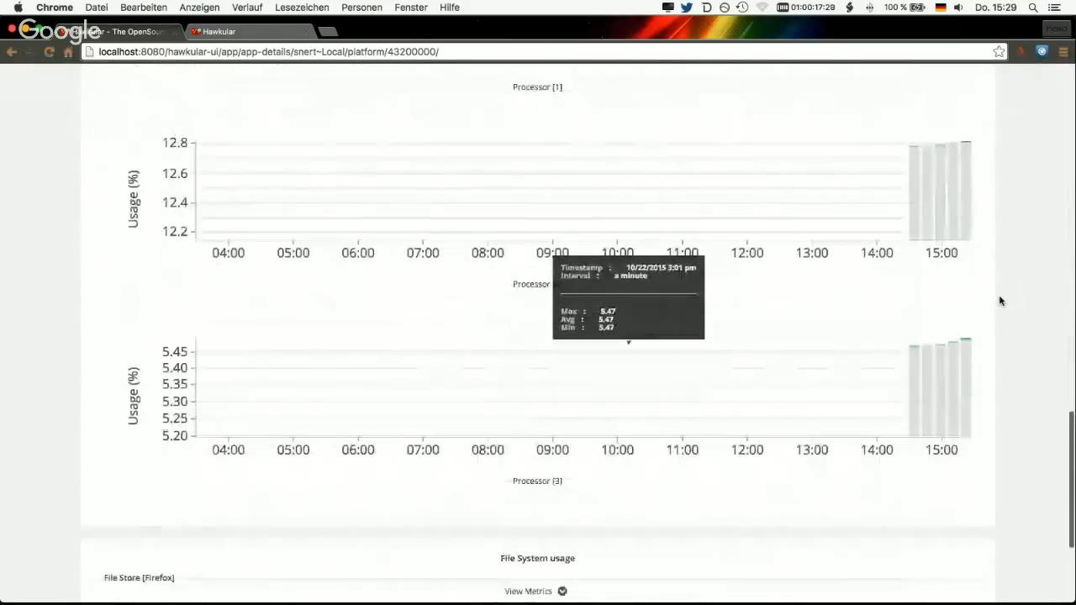
scroll("down", 3)
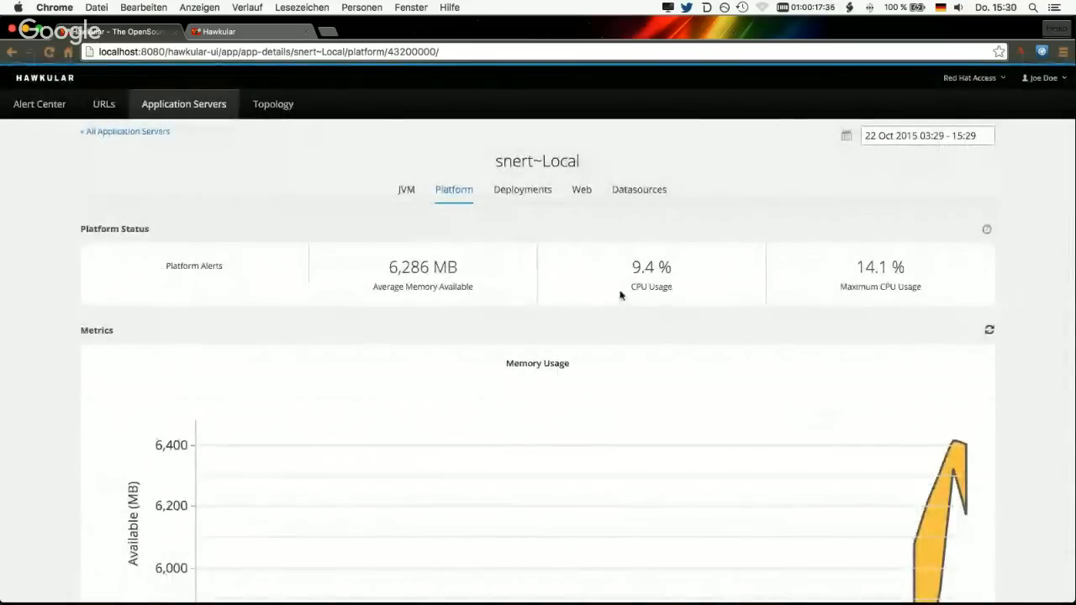
- Go to the hawkular.org front page and its Community Home page listing mailing lists, IRC and social links
left_click(128, 131)
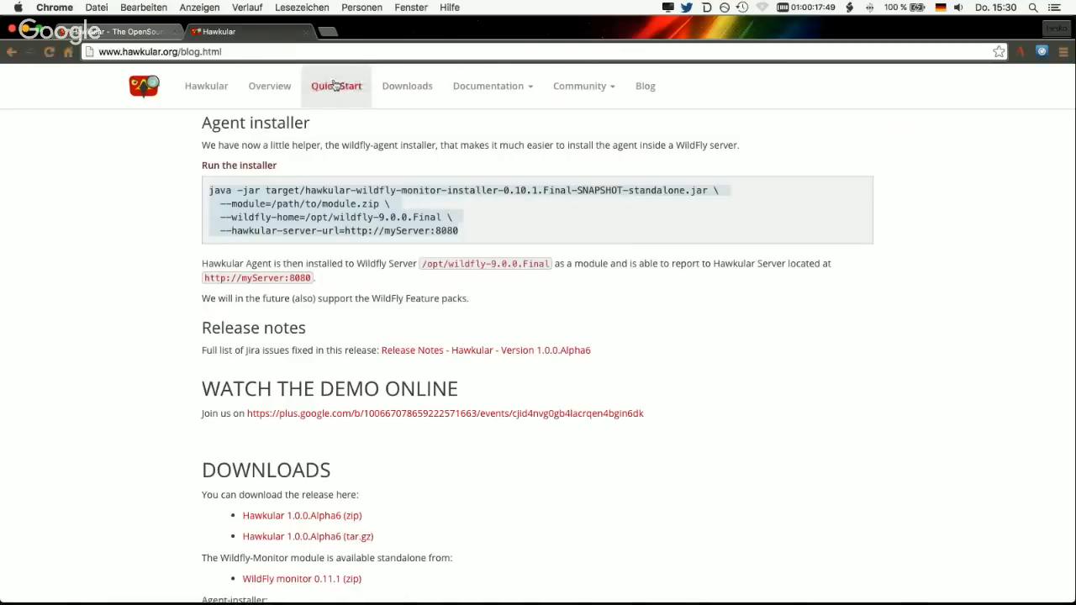
left_click(205, 86)
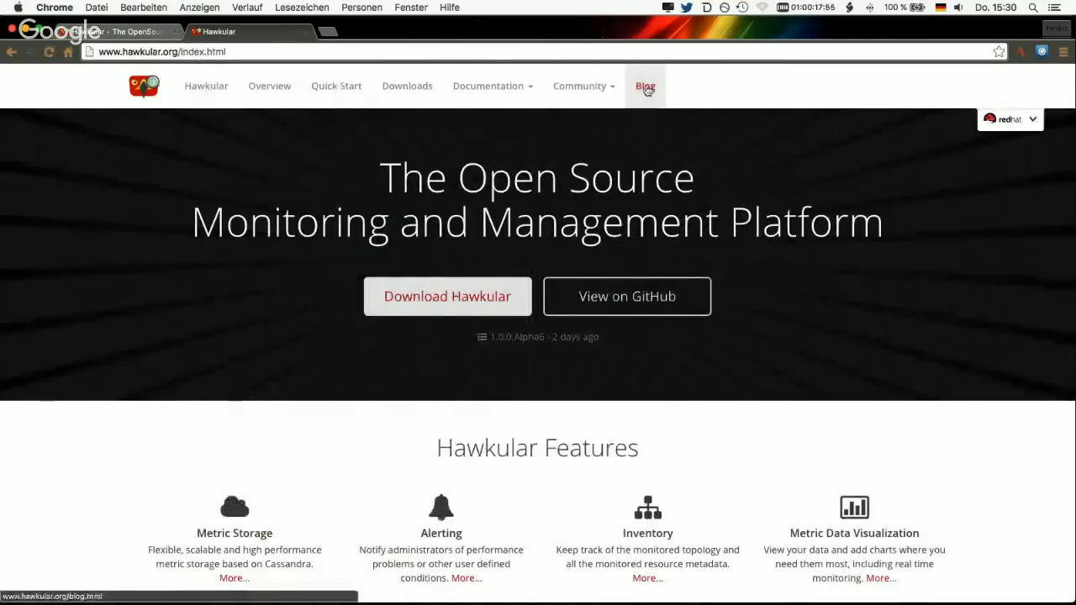
left_click(580, 86)
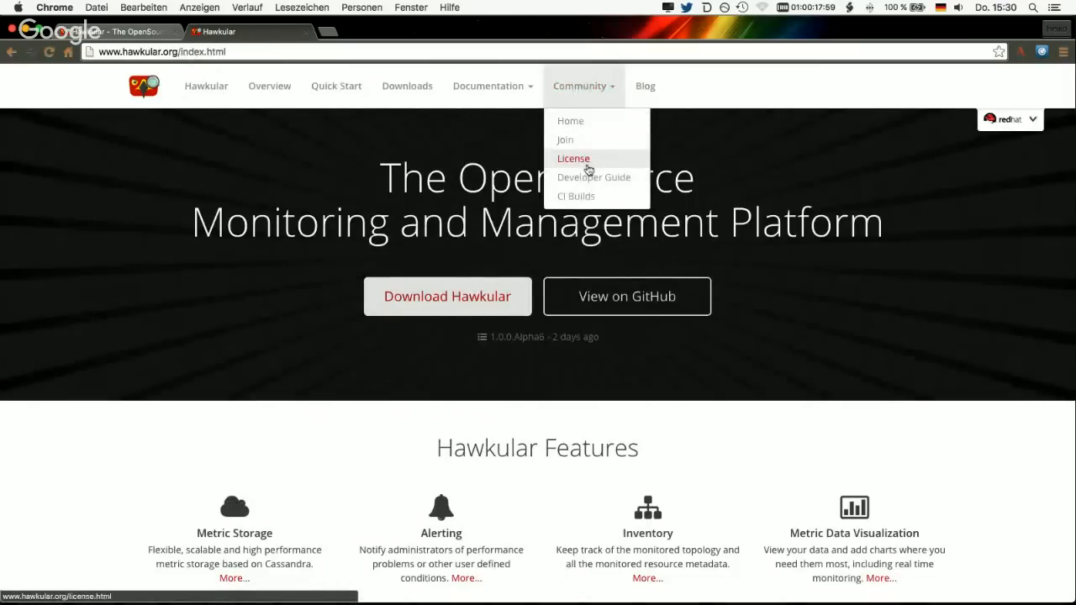
mouse_move(597, 94)
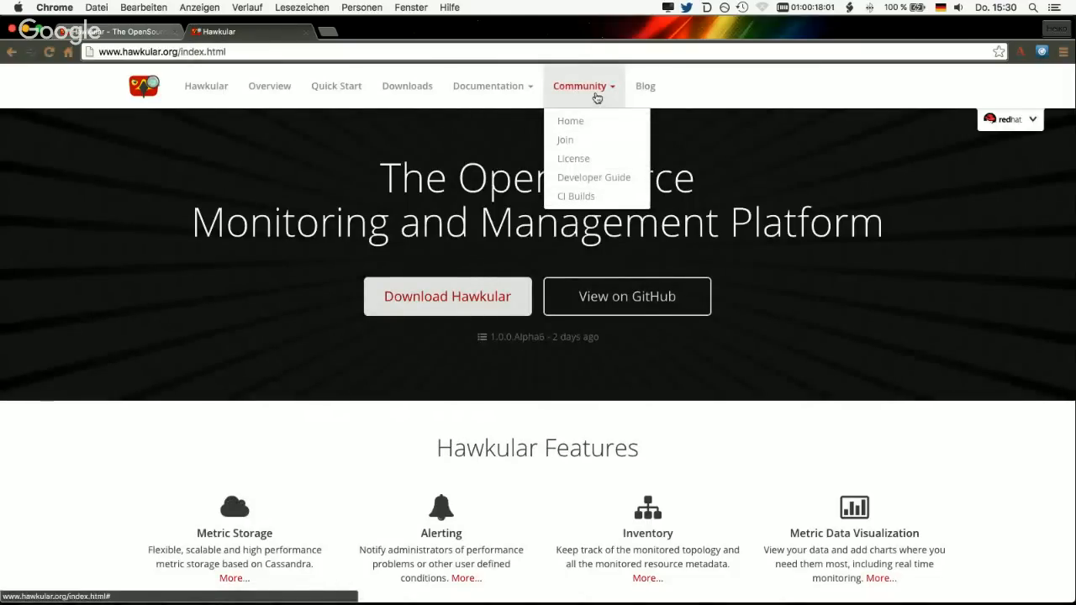
left_click(570, 121)
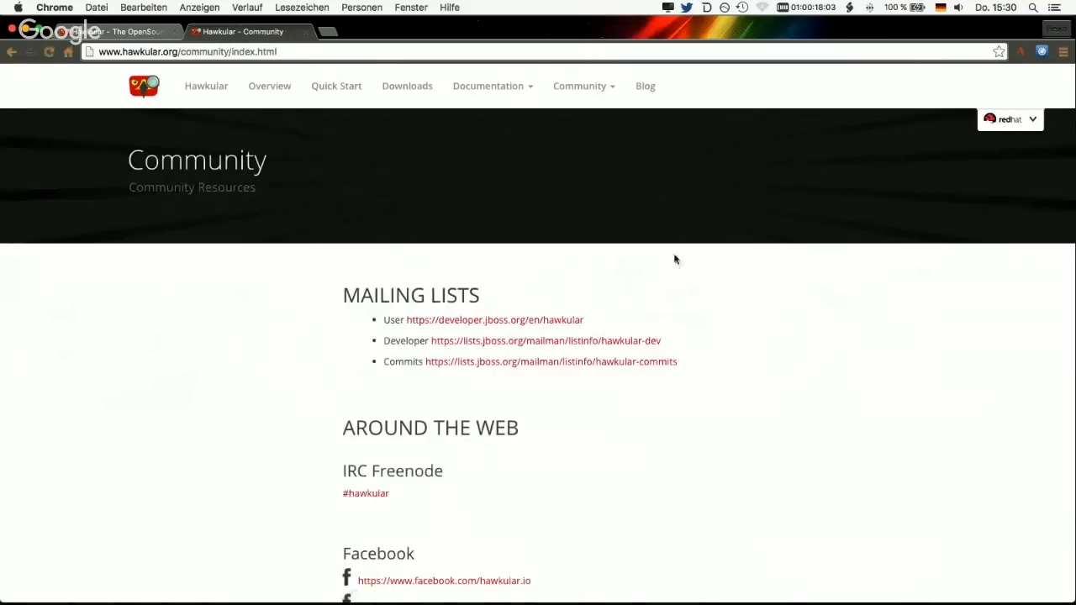
scroll("down", 3)
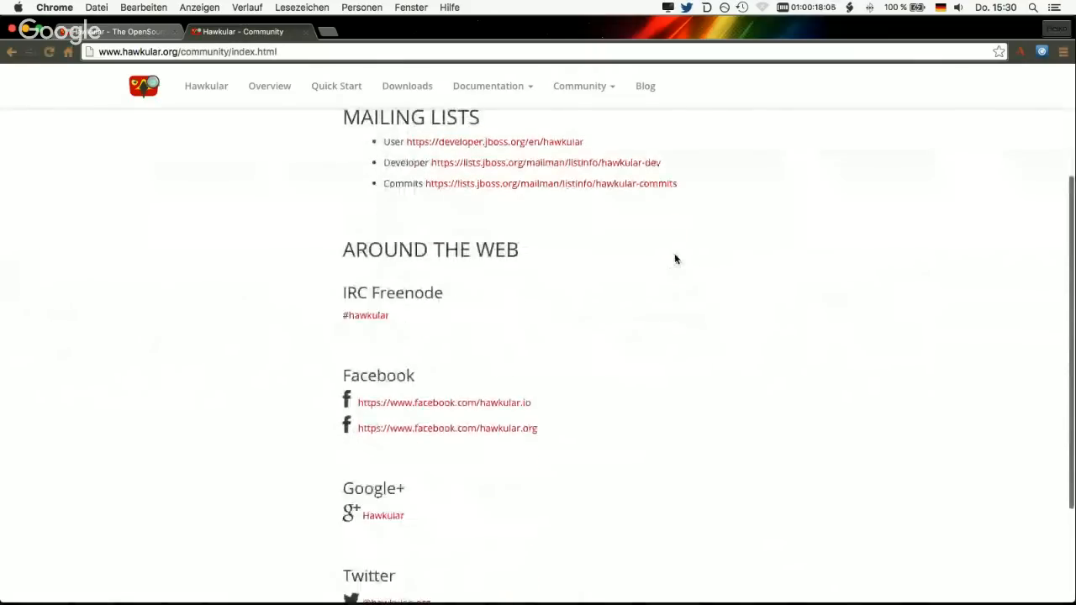
scroll("down", 3)
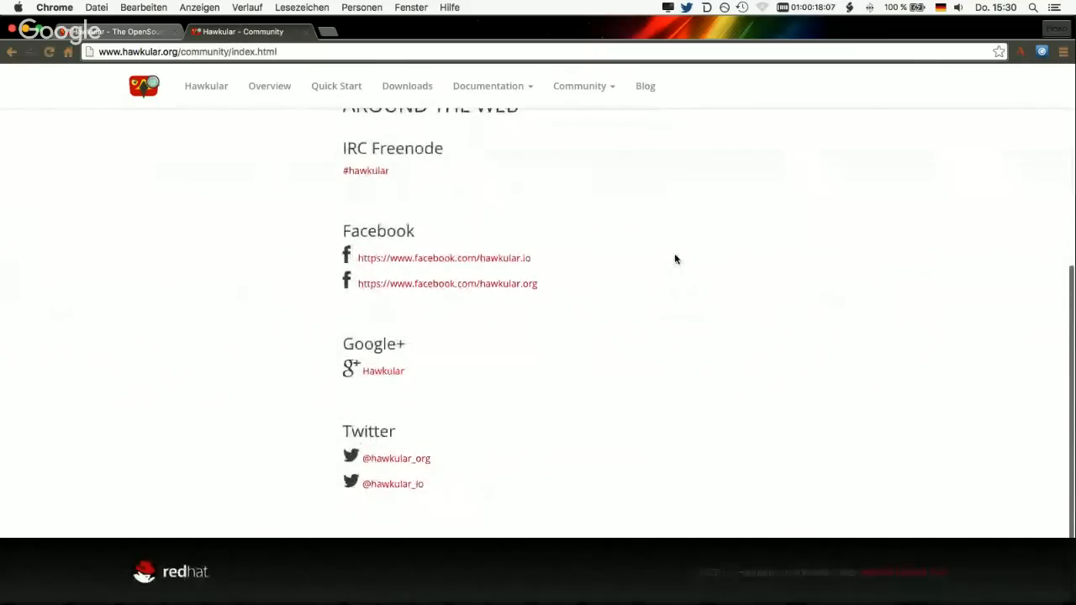
scroll("up", 3)
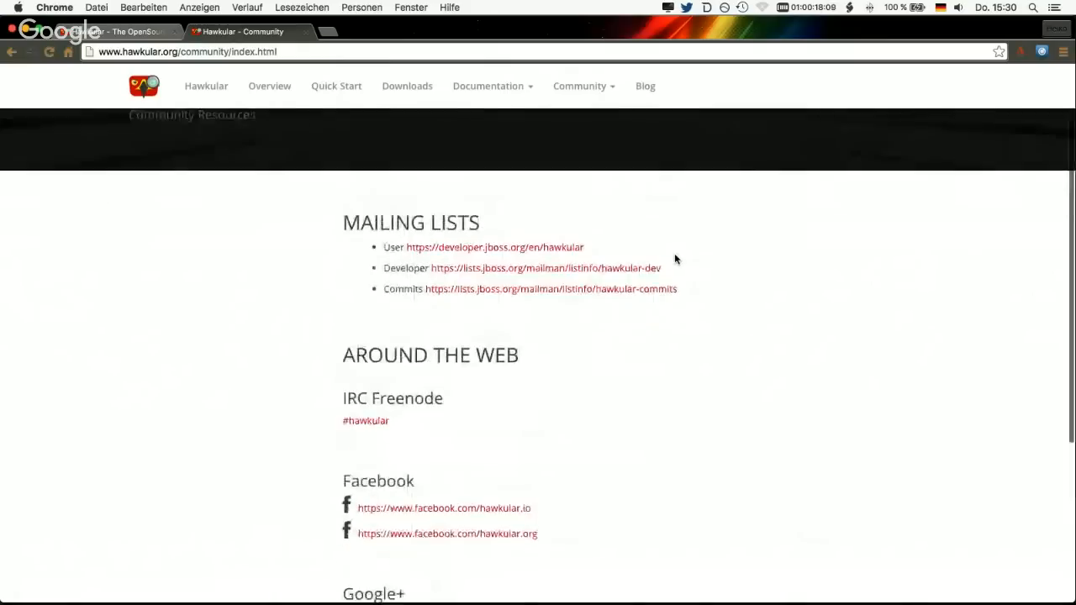